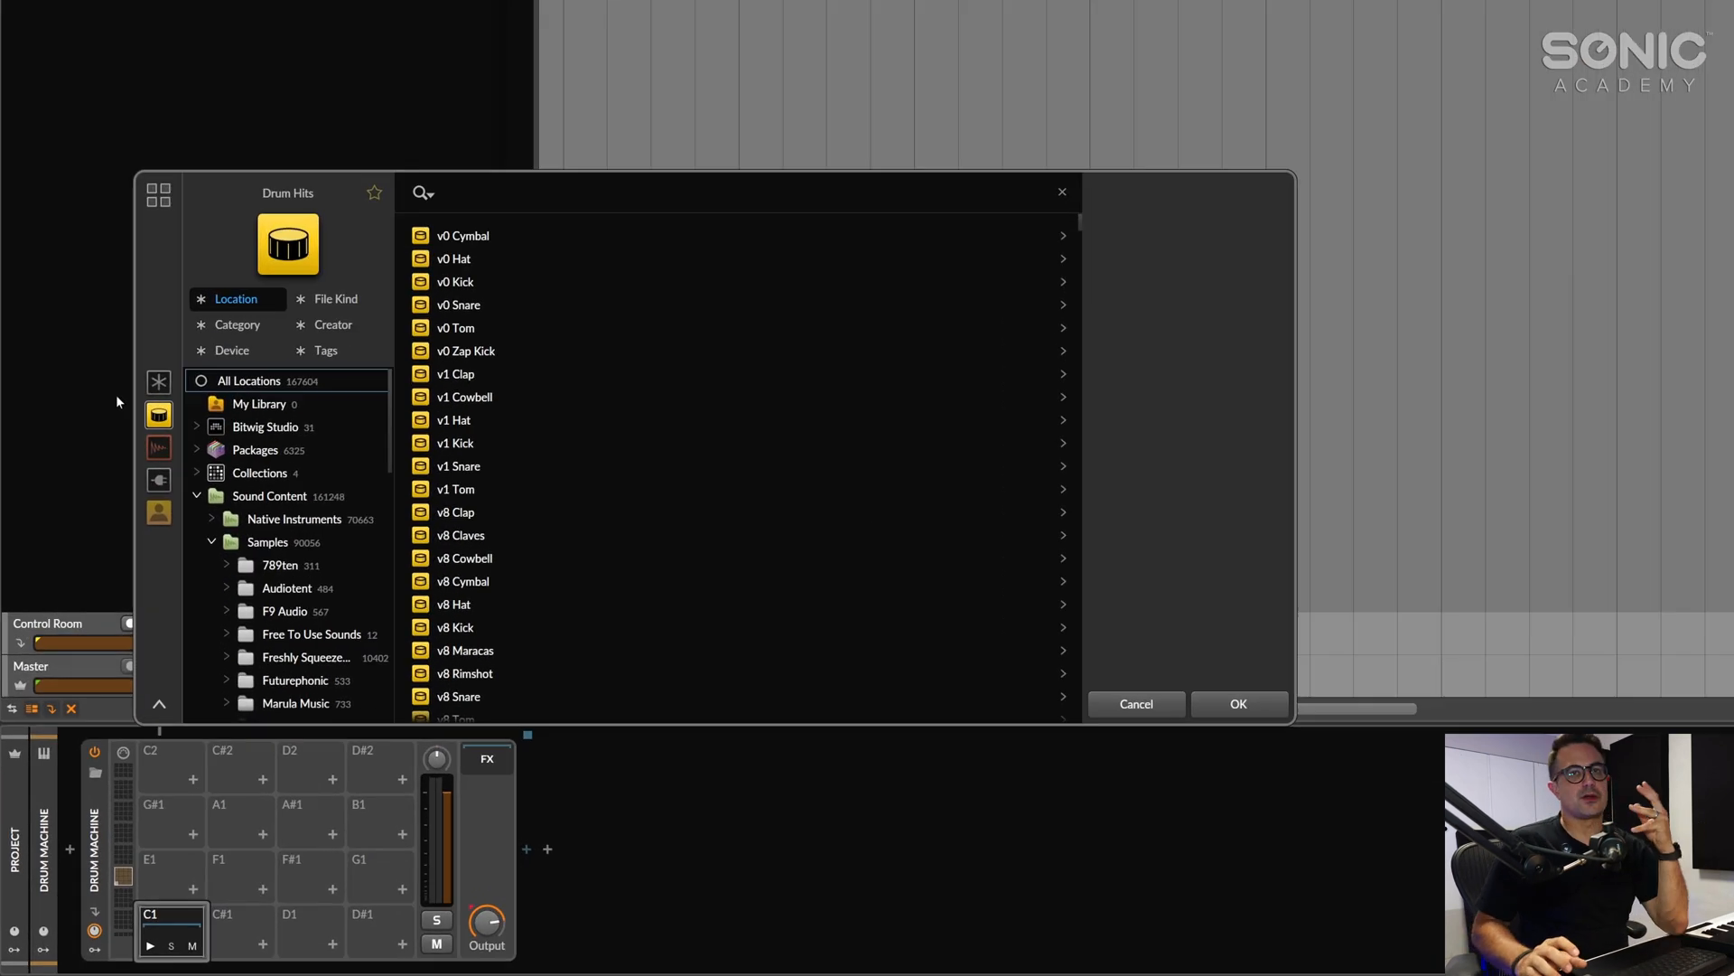
pyautogui.moveTo(466, 383)
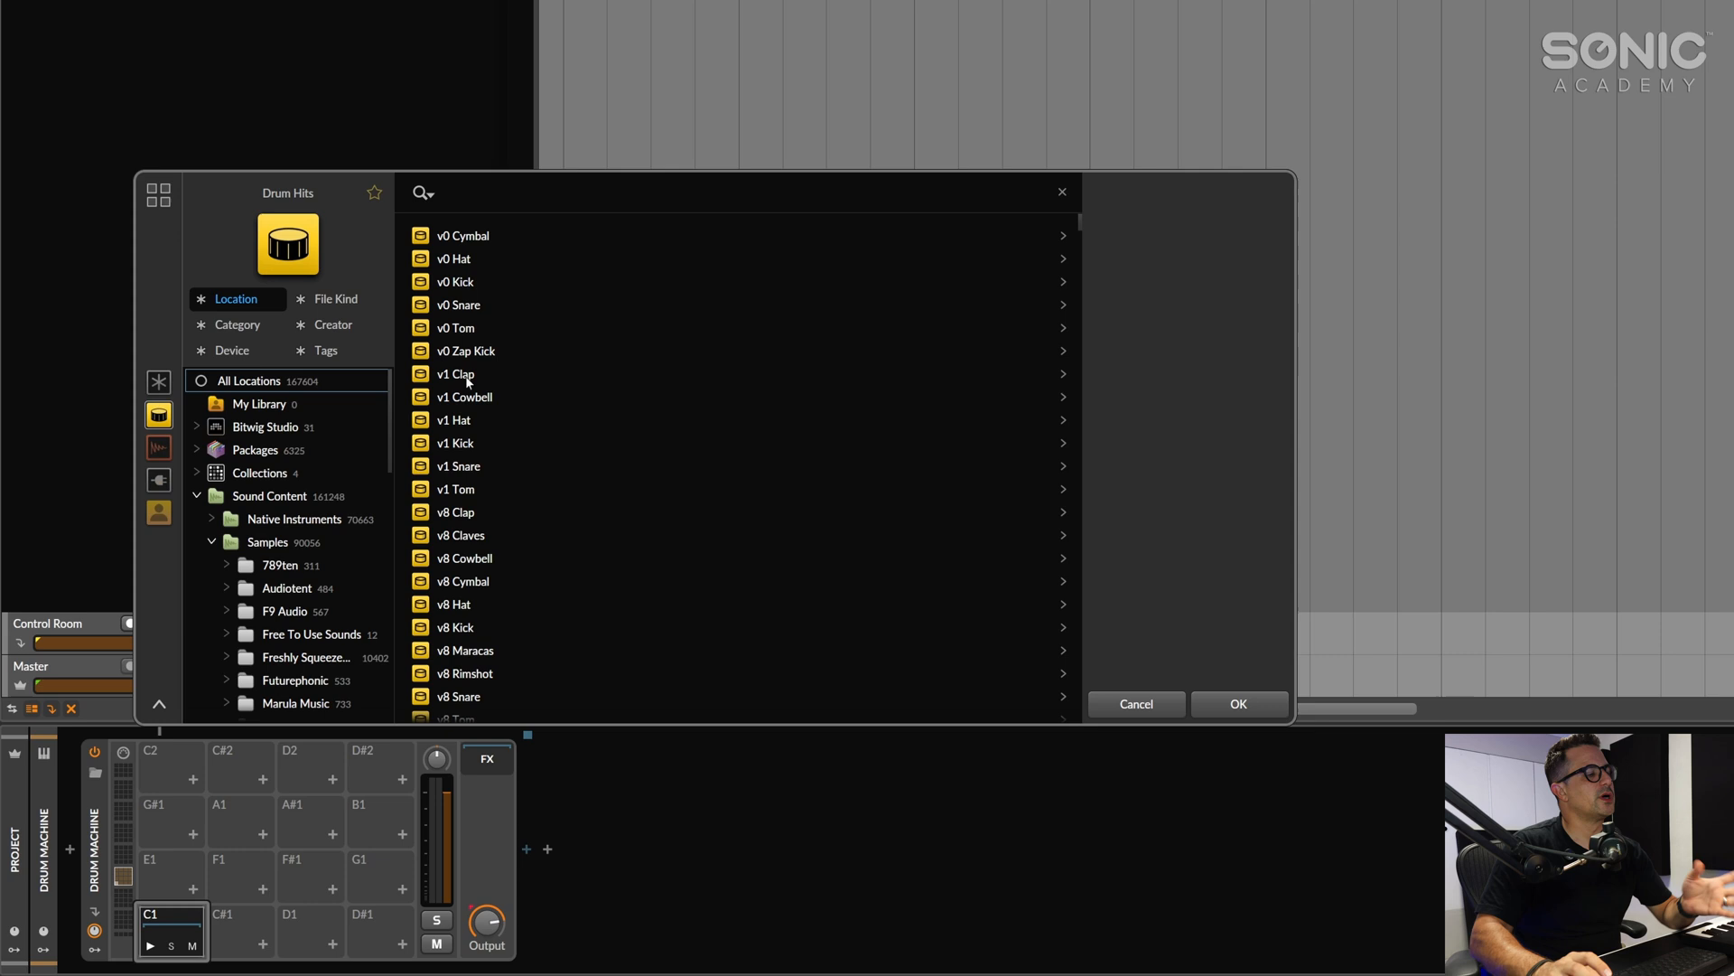
# Preview drum hits v0 Hat, v8 Clap, v8 Hat, v8 Kick, v9 Hat Closed and v9 Snare
pyautogui.click(455, 259)
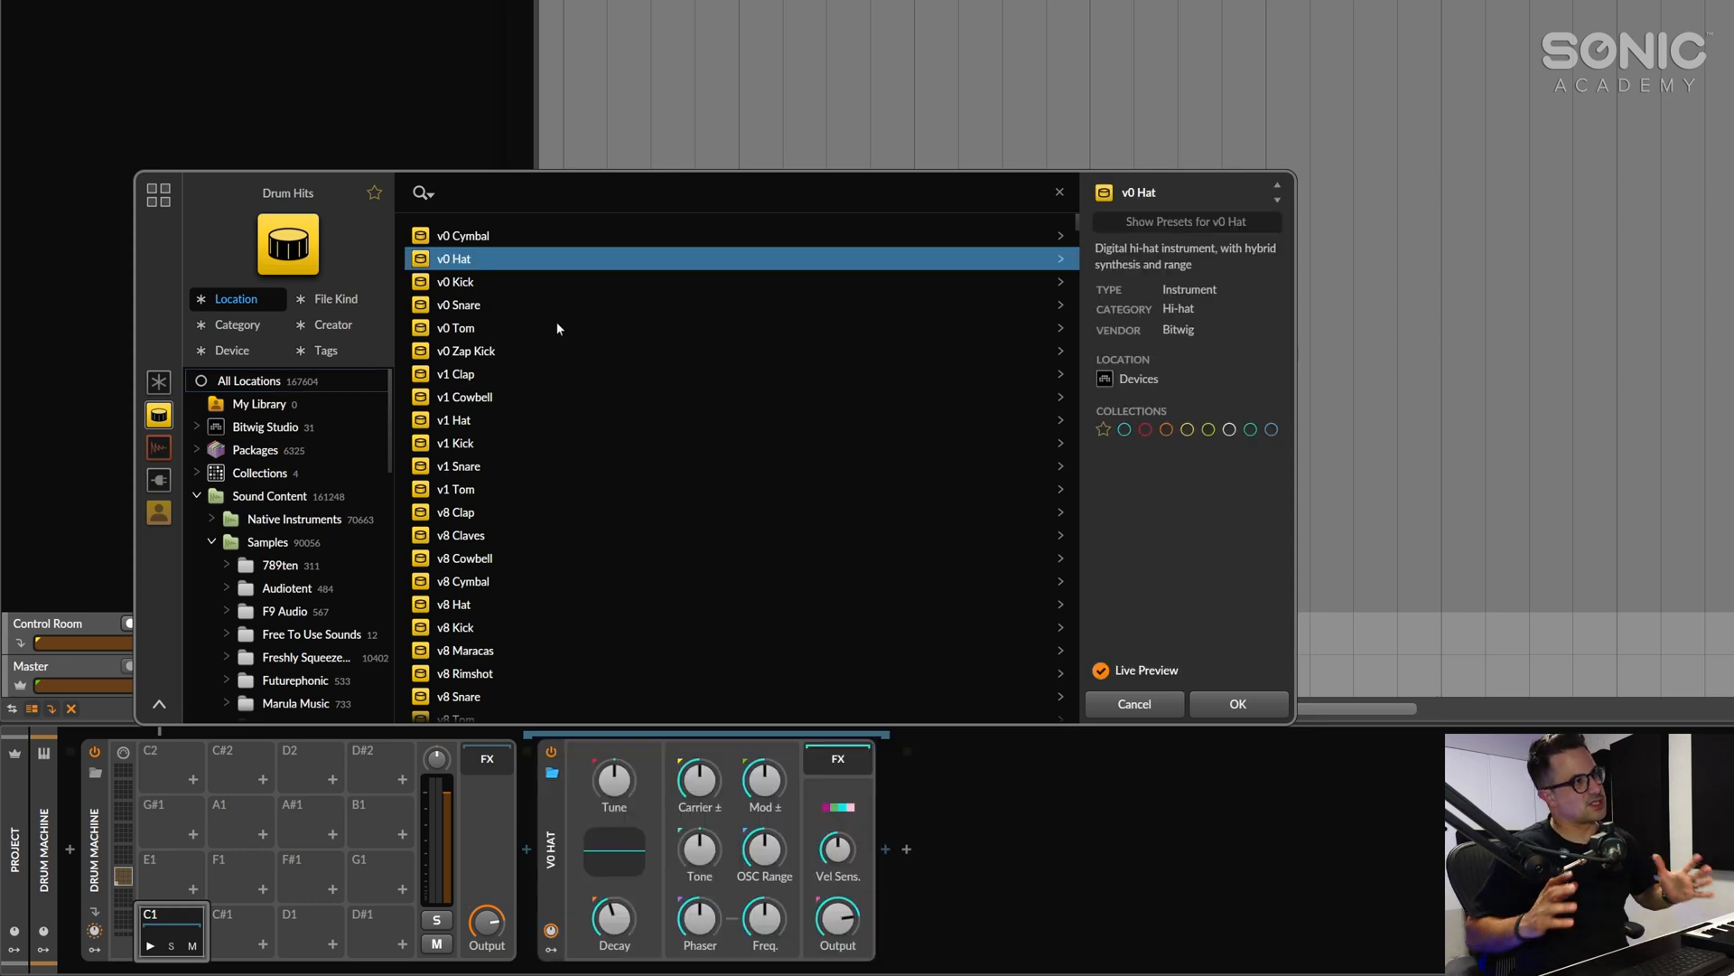
pyautogui.moveTo(468, 504)
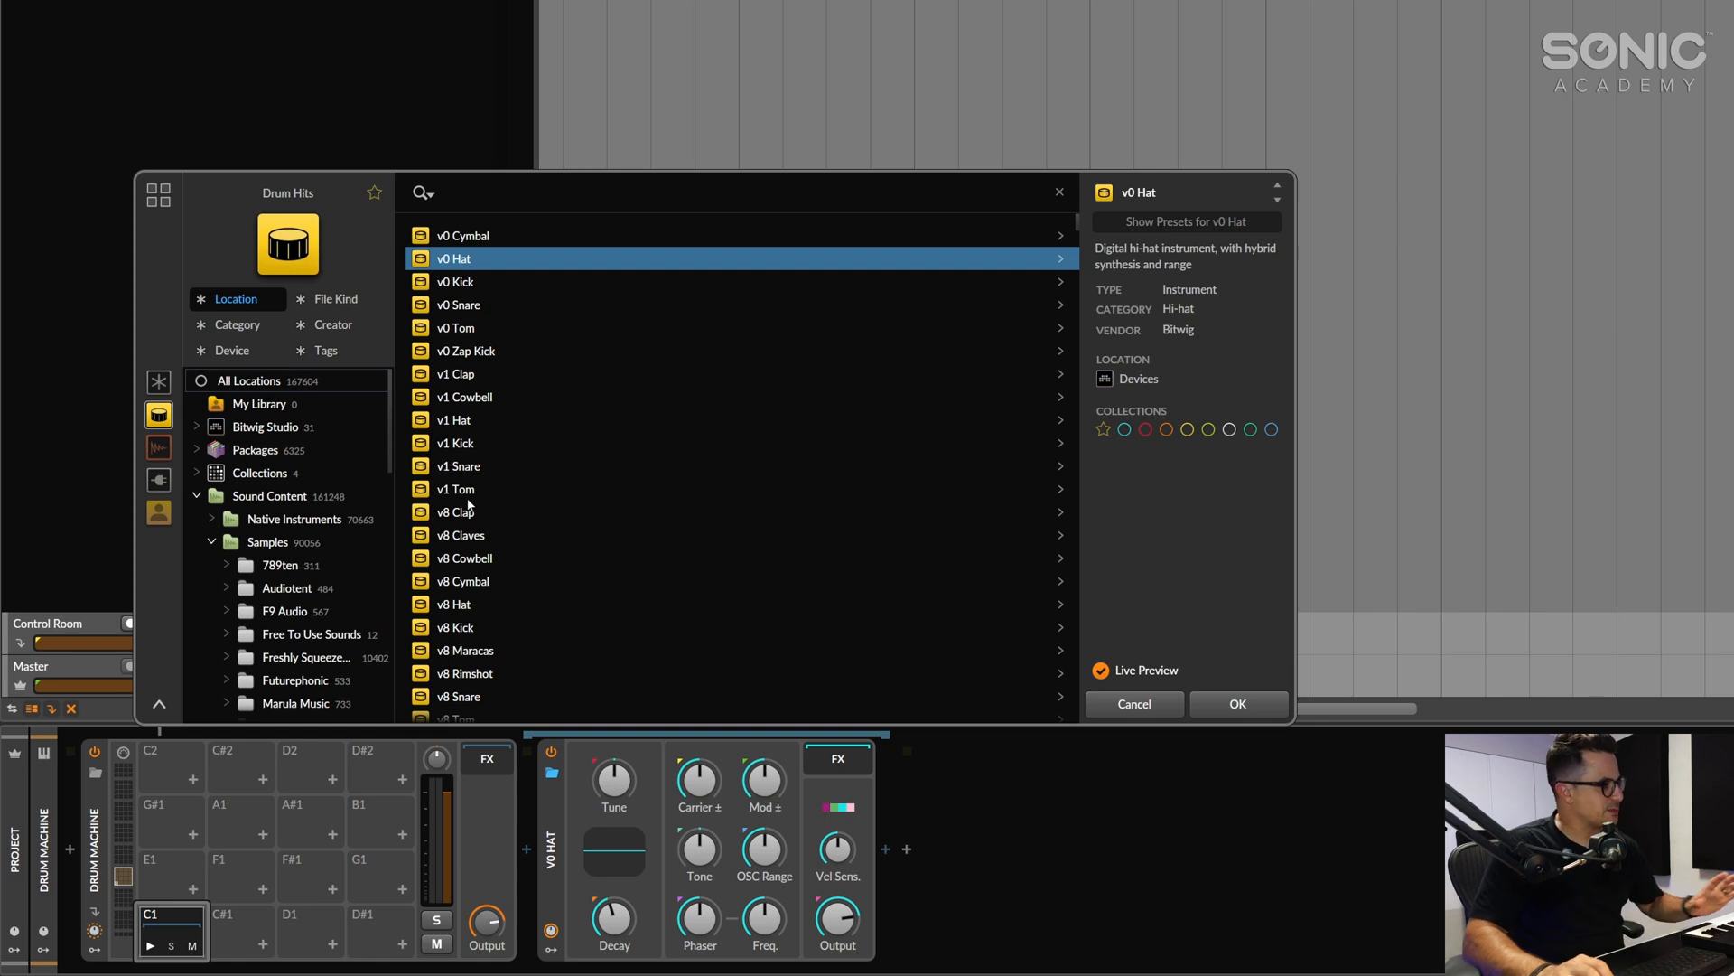
pyautogui.click(455, 511)
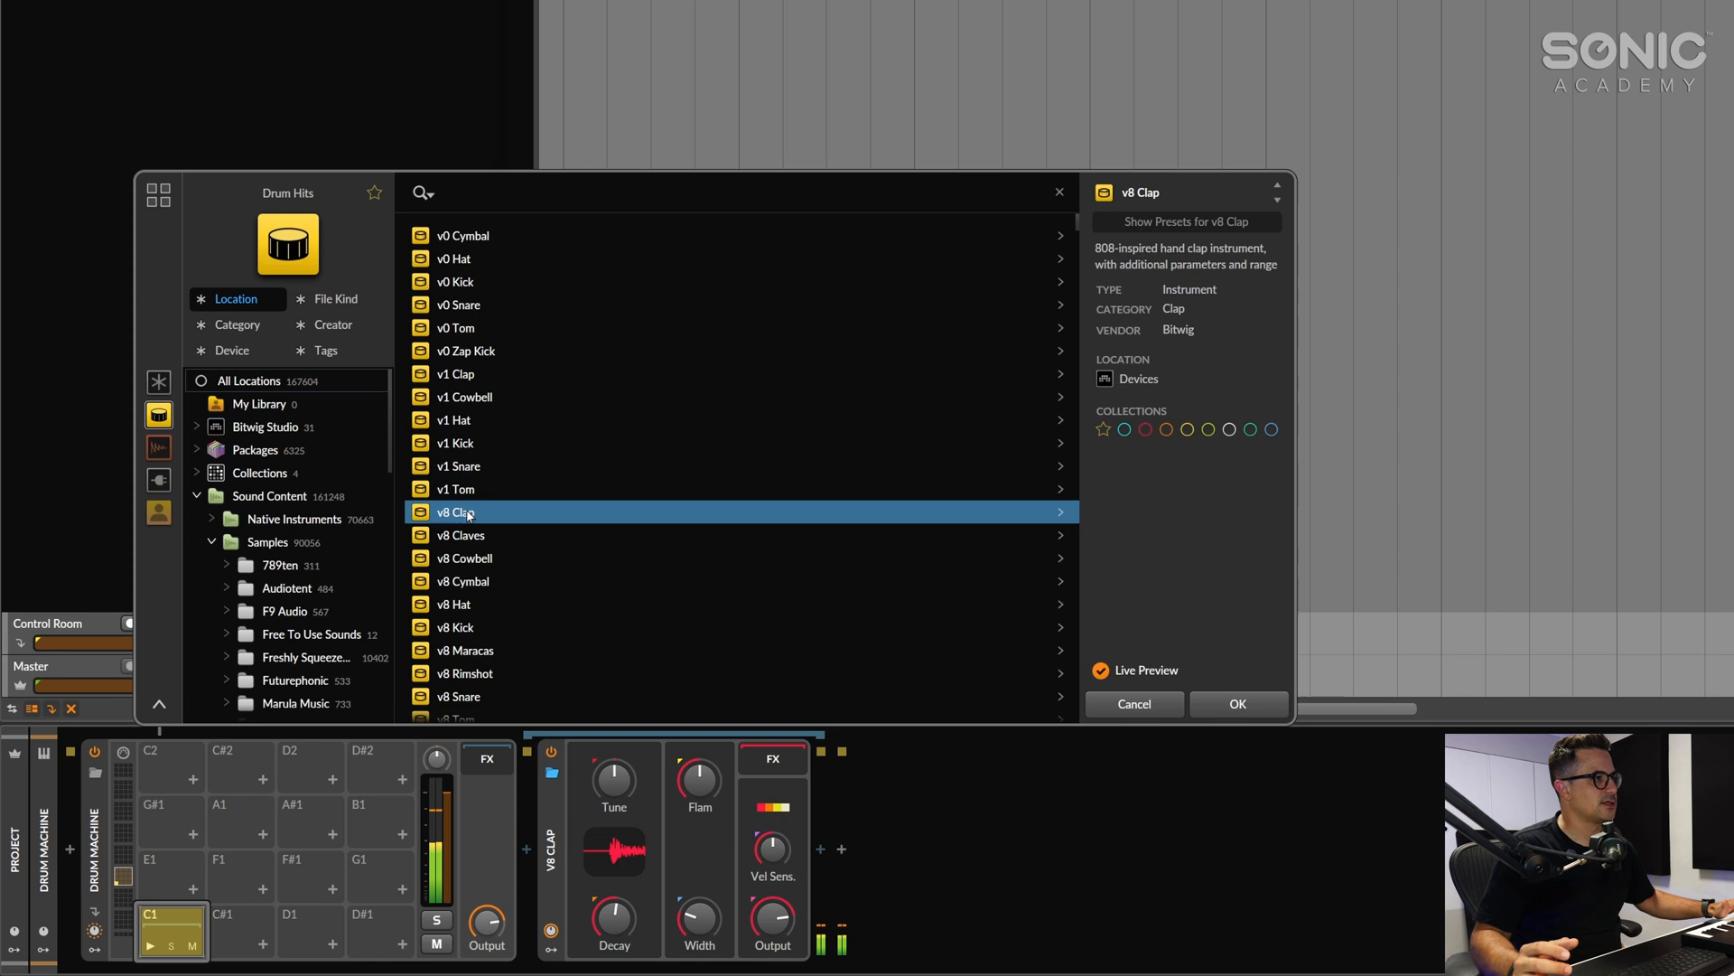
pyautogui.click(453, 603)
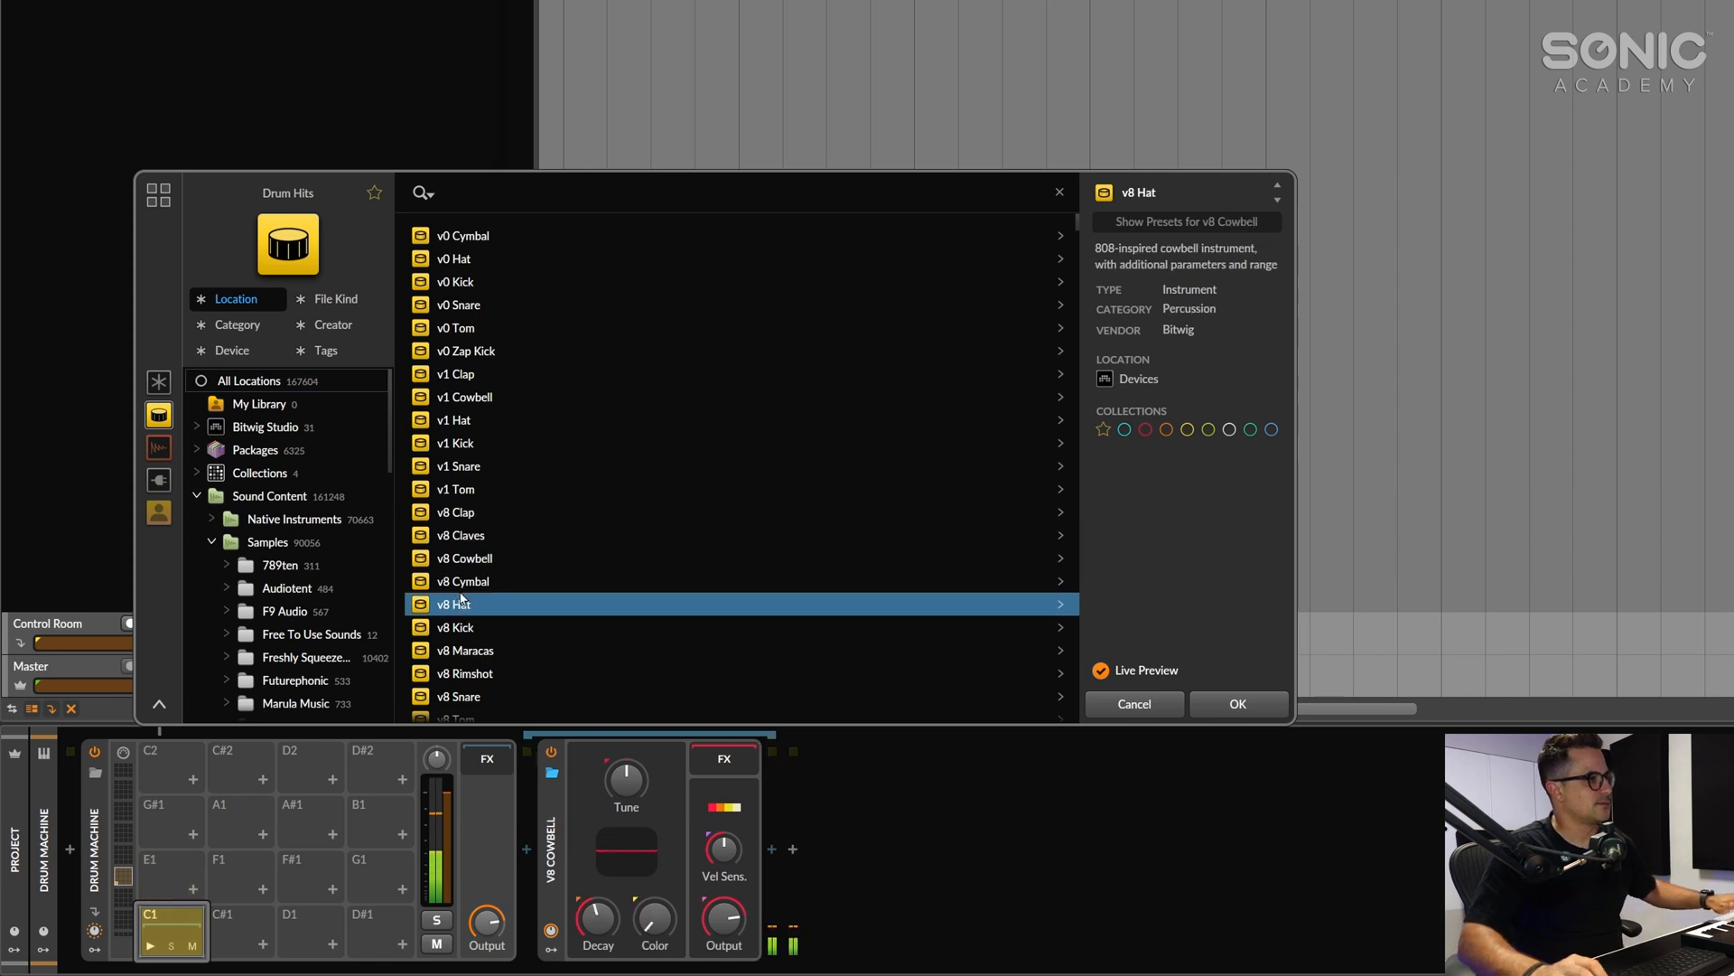
pyautogui.click(457, 627)
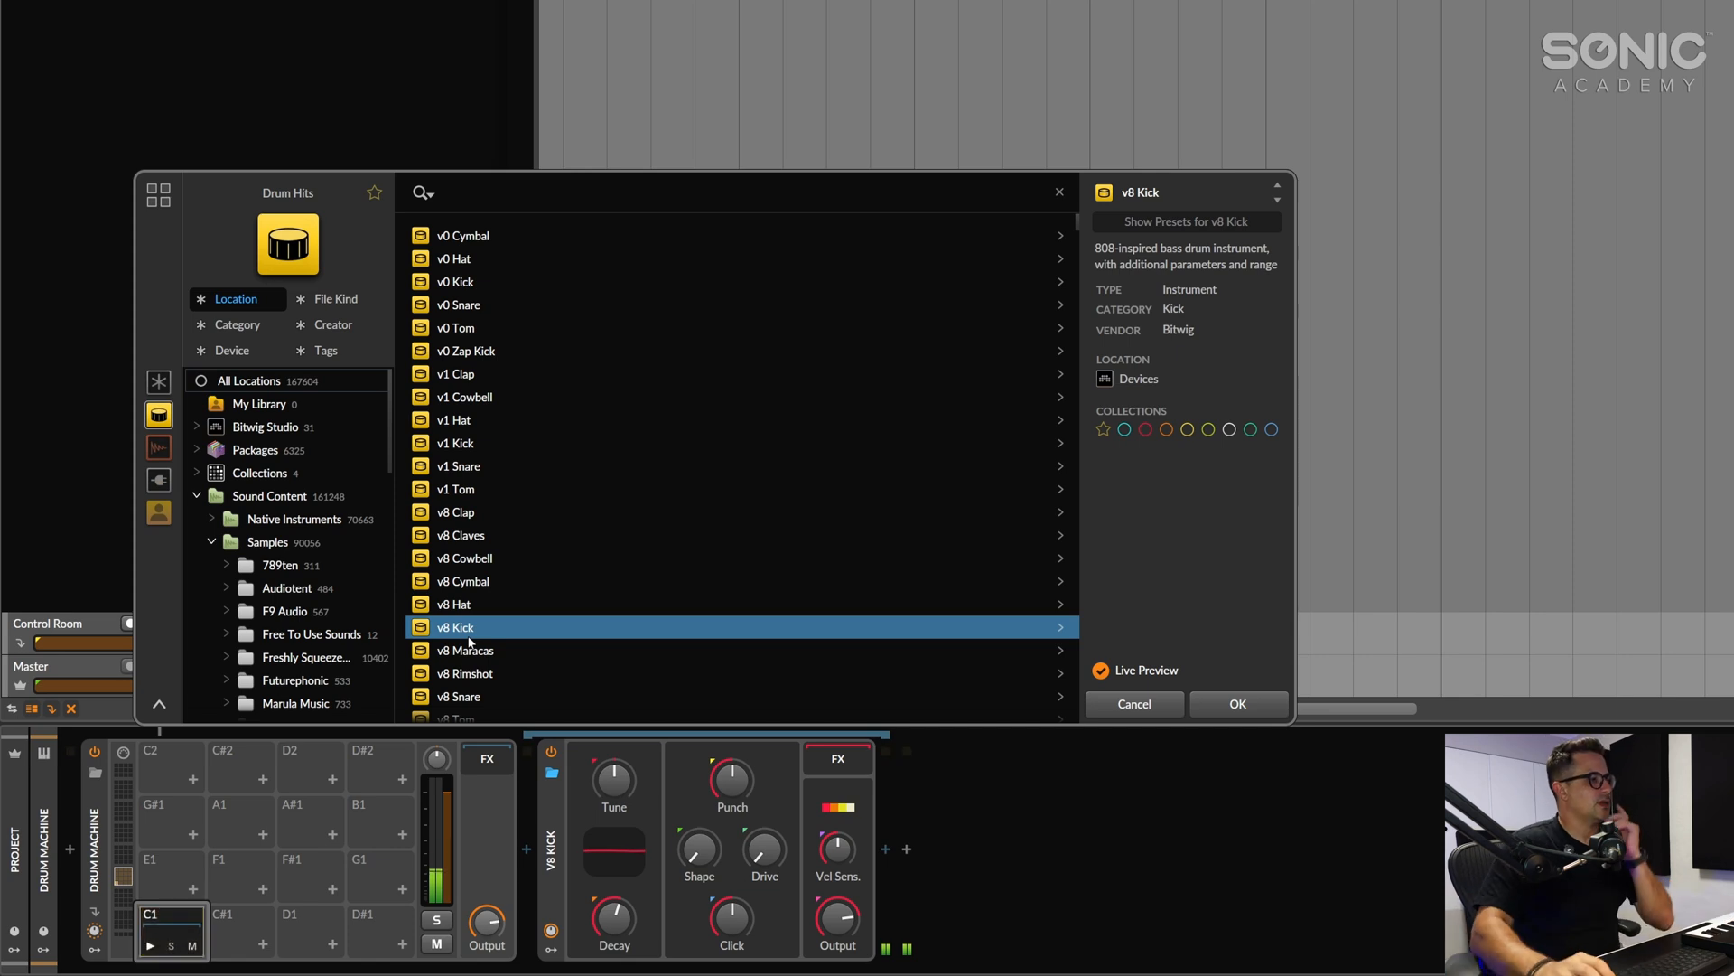
pyautogui.scroll(-3)
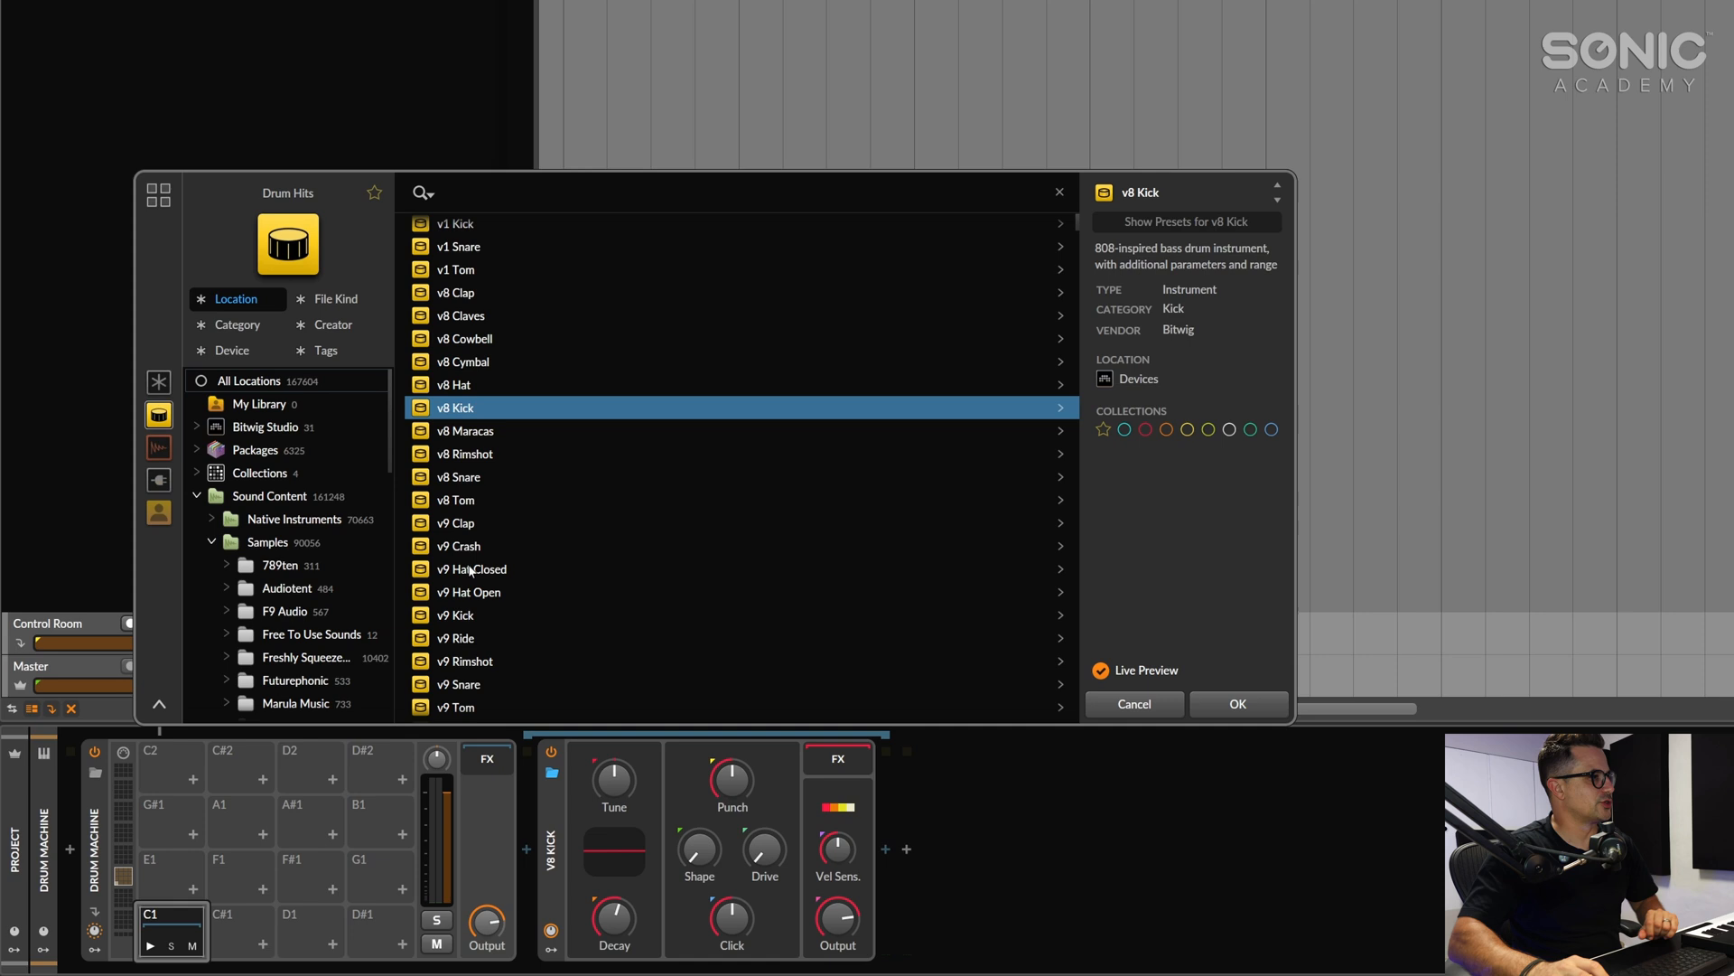
pyautogui.click(470, 569)
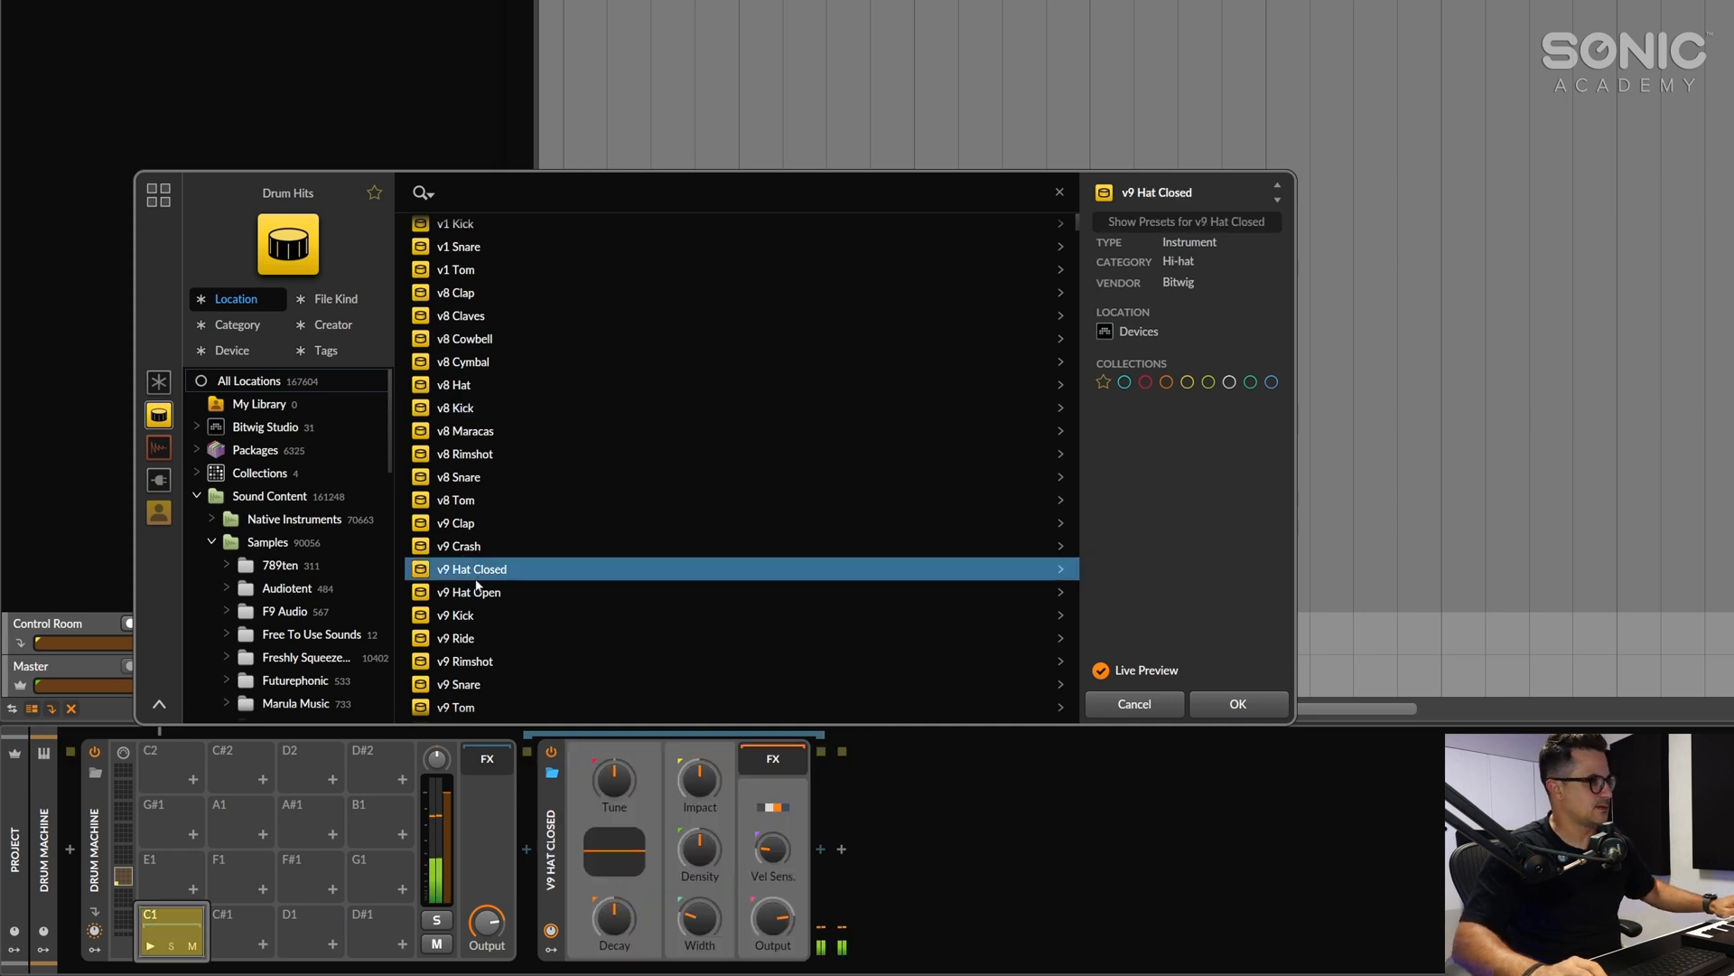
pyautogui.click(465, 661)
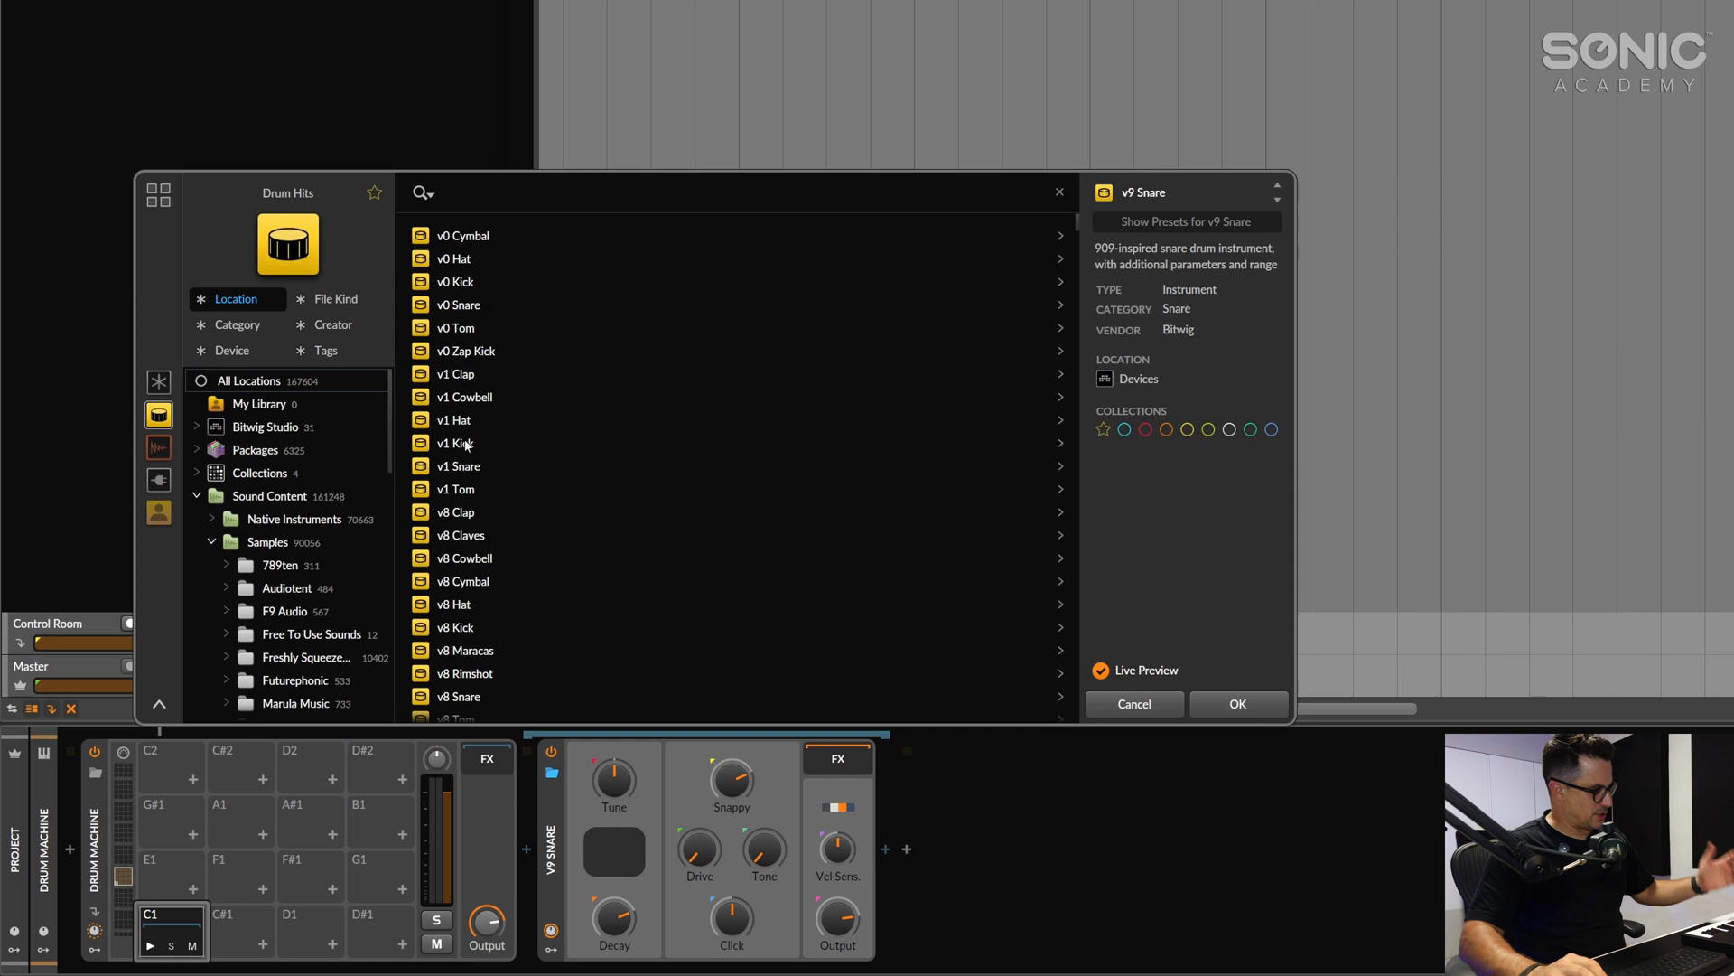
# Preview v1 Kick and v9 Kick, then load v9 Kick onto the first pad
pyautogui.click(456, 443)
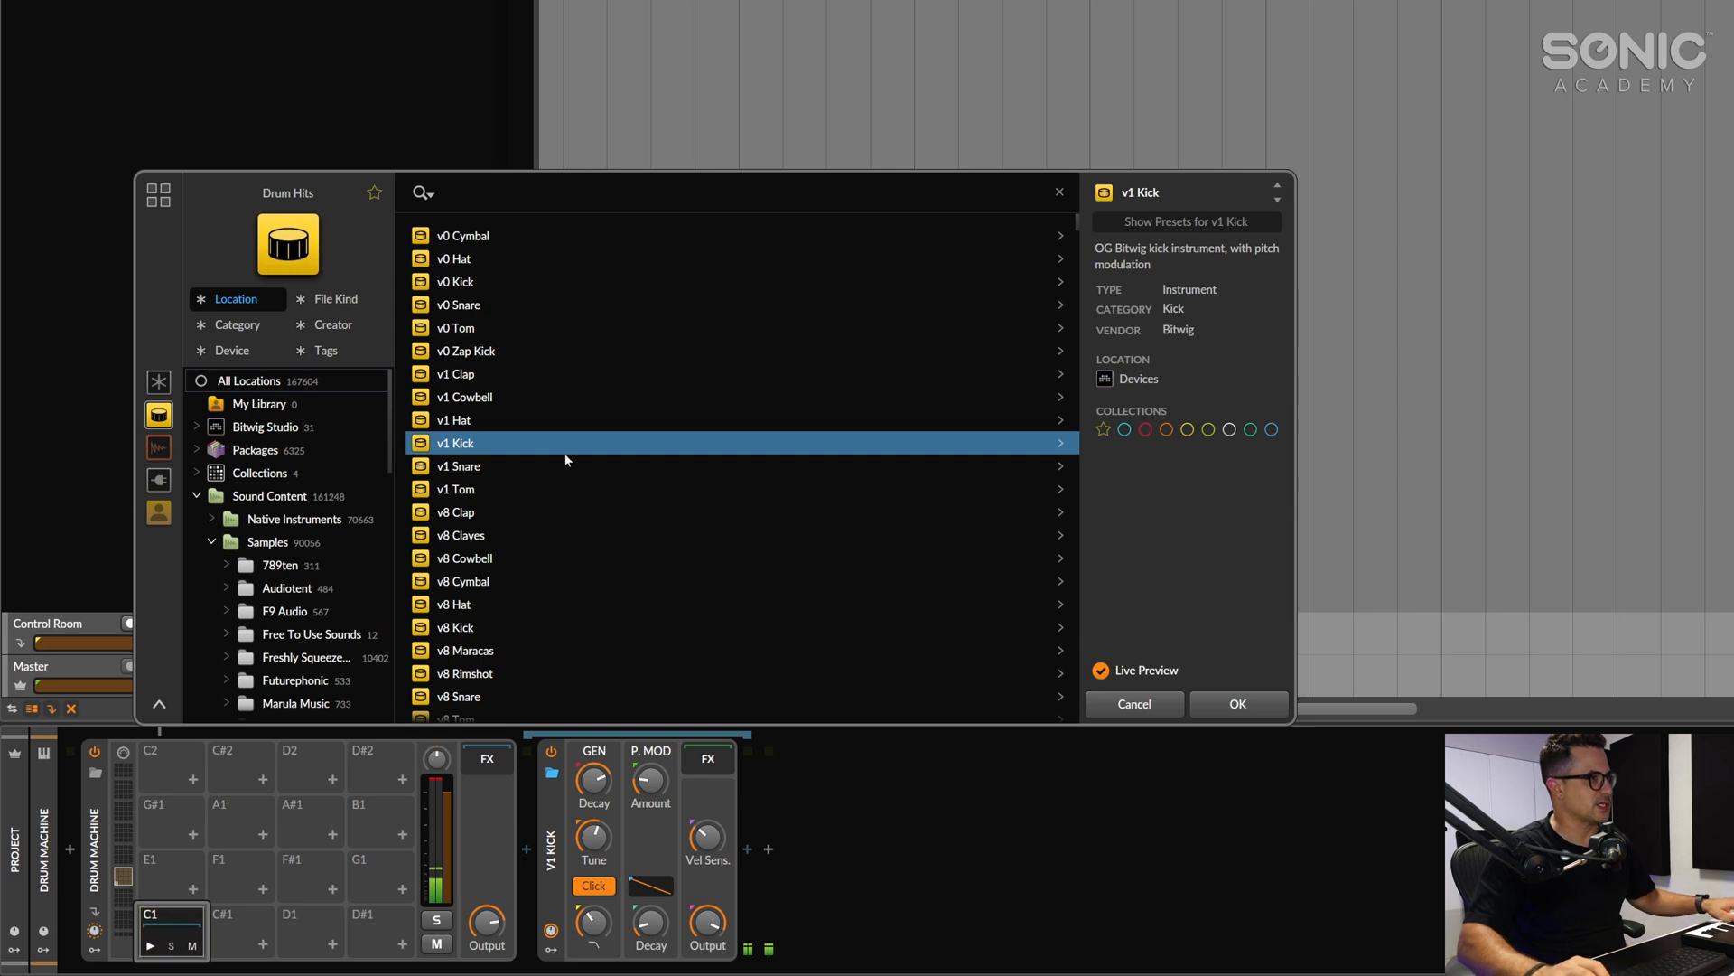
pyautogui.scroll(-3)
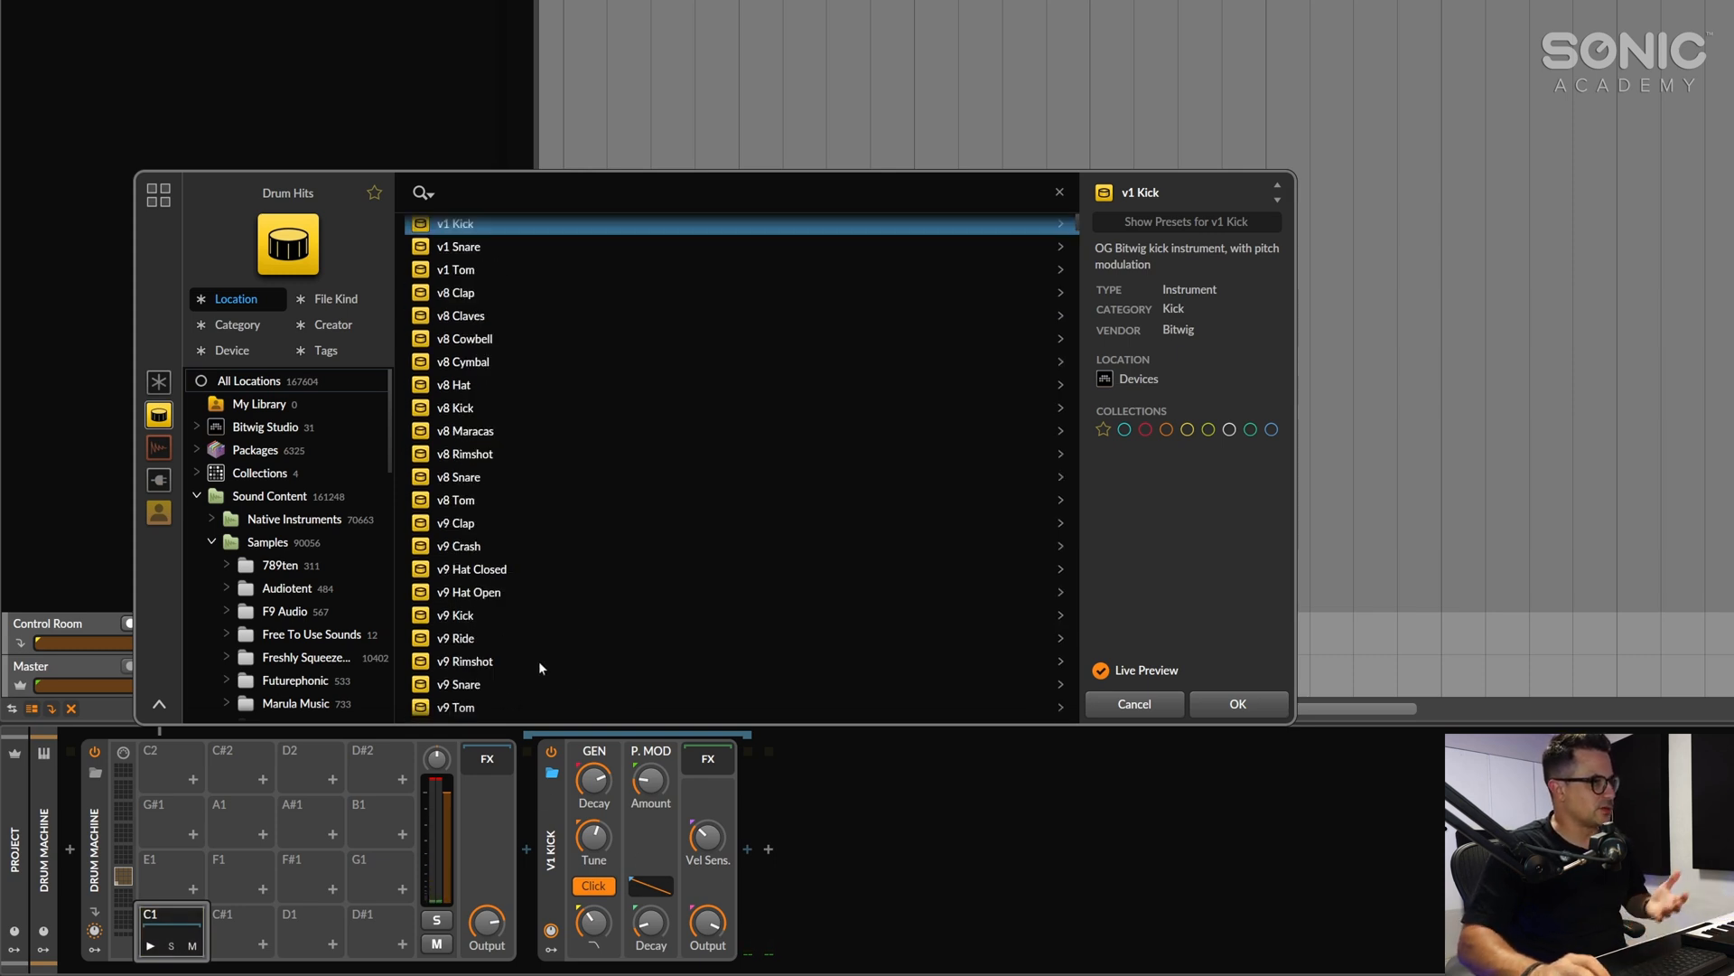
pyautogui.click(456, 615)
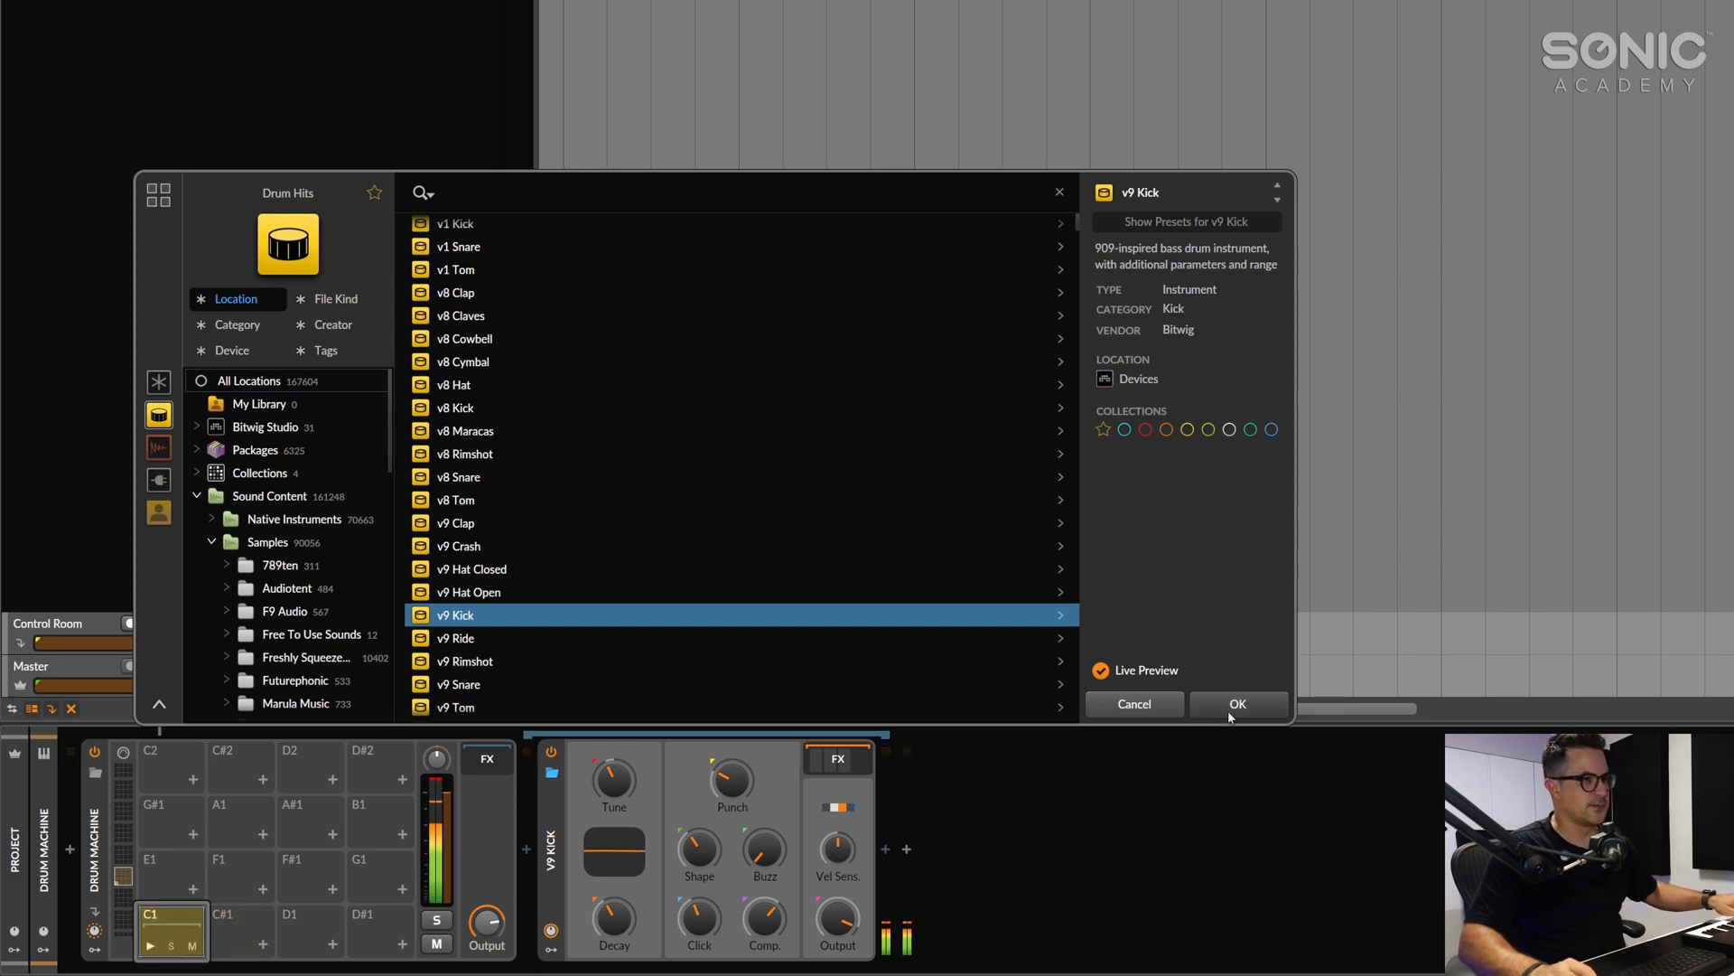
pyautogui.click(1236, 703)
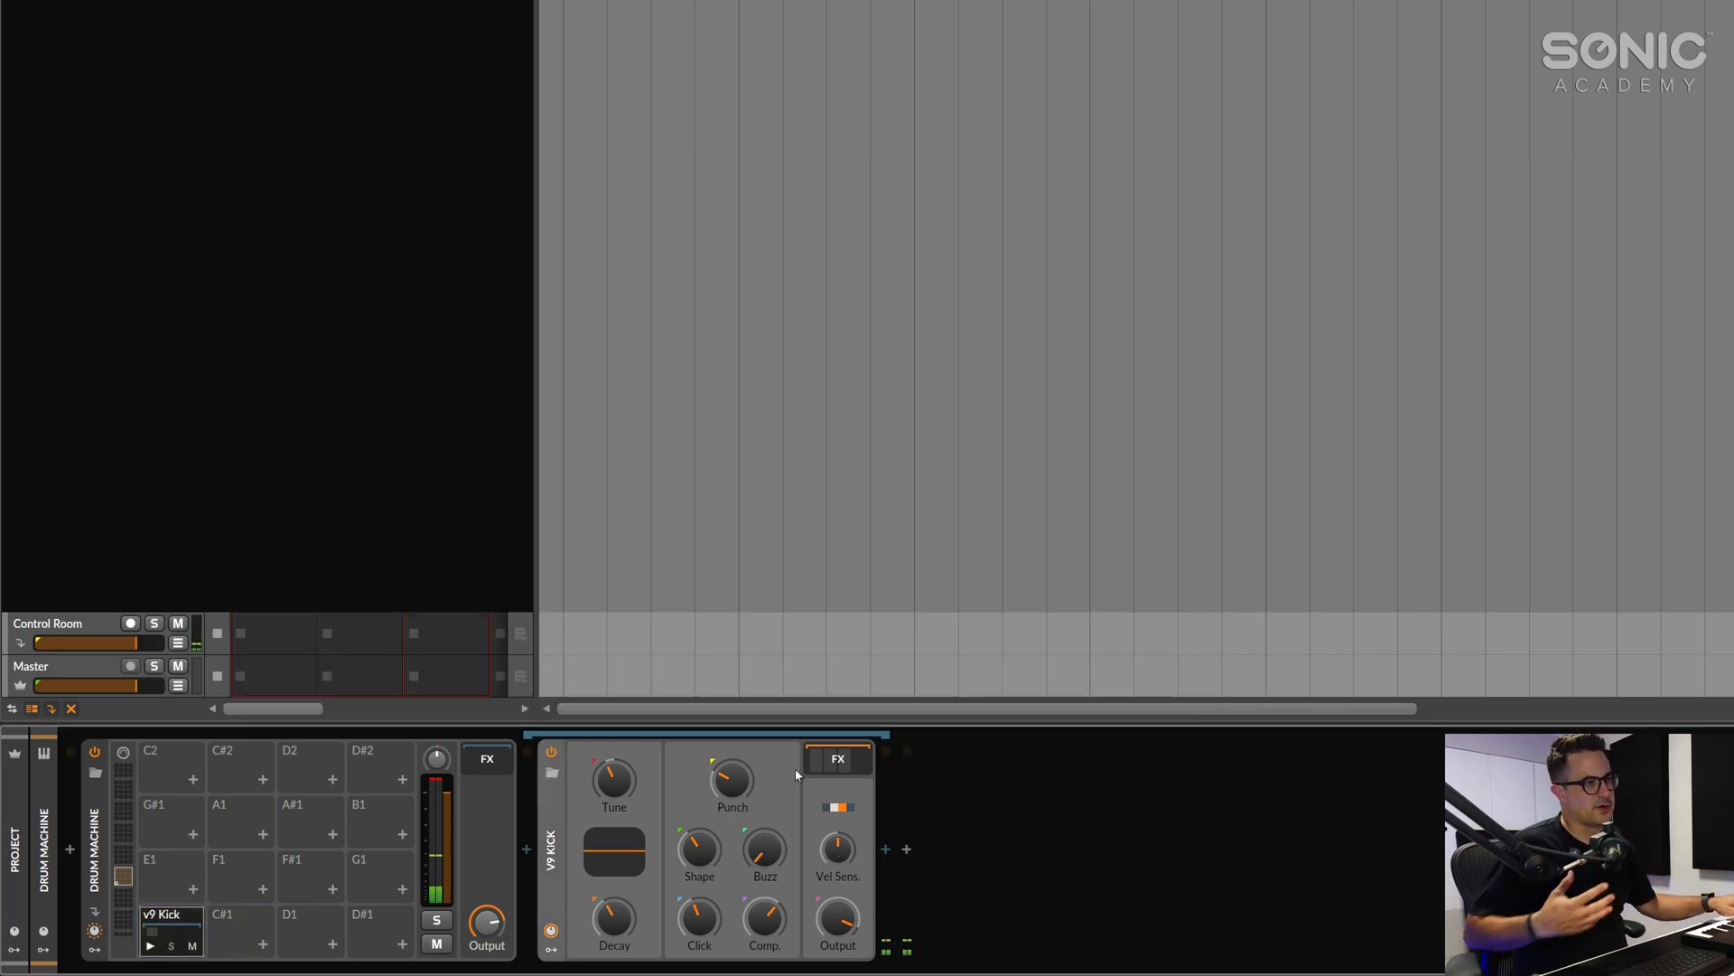
# Expand the v9 Kick pad's built-in FX chain revealing Sculpt and Compressor
pyautogui.click(163, 929)
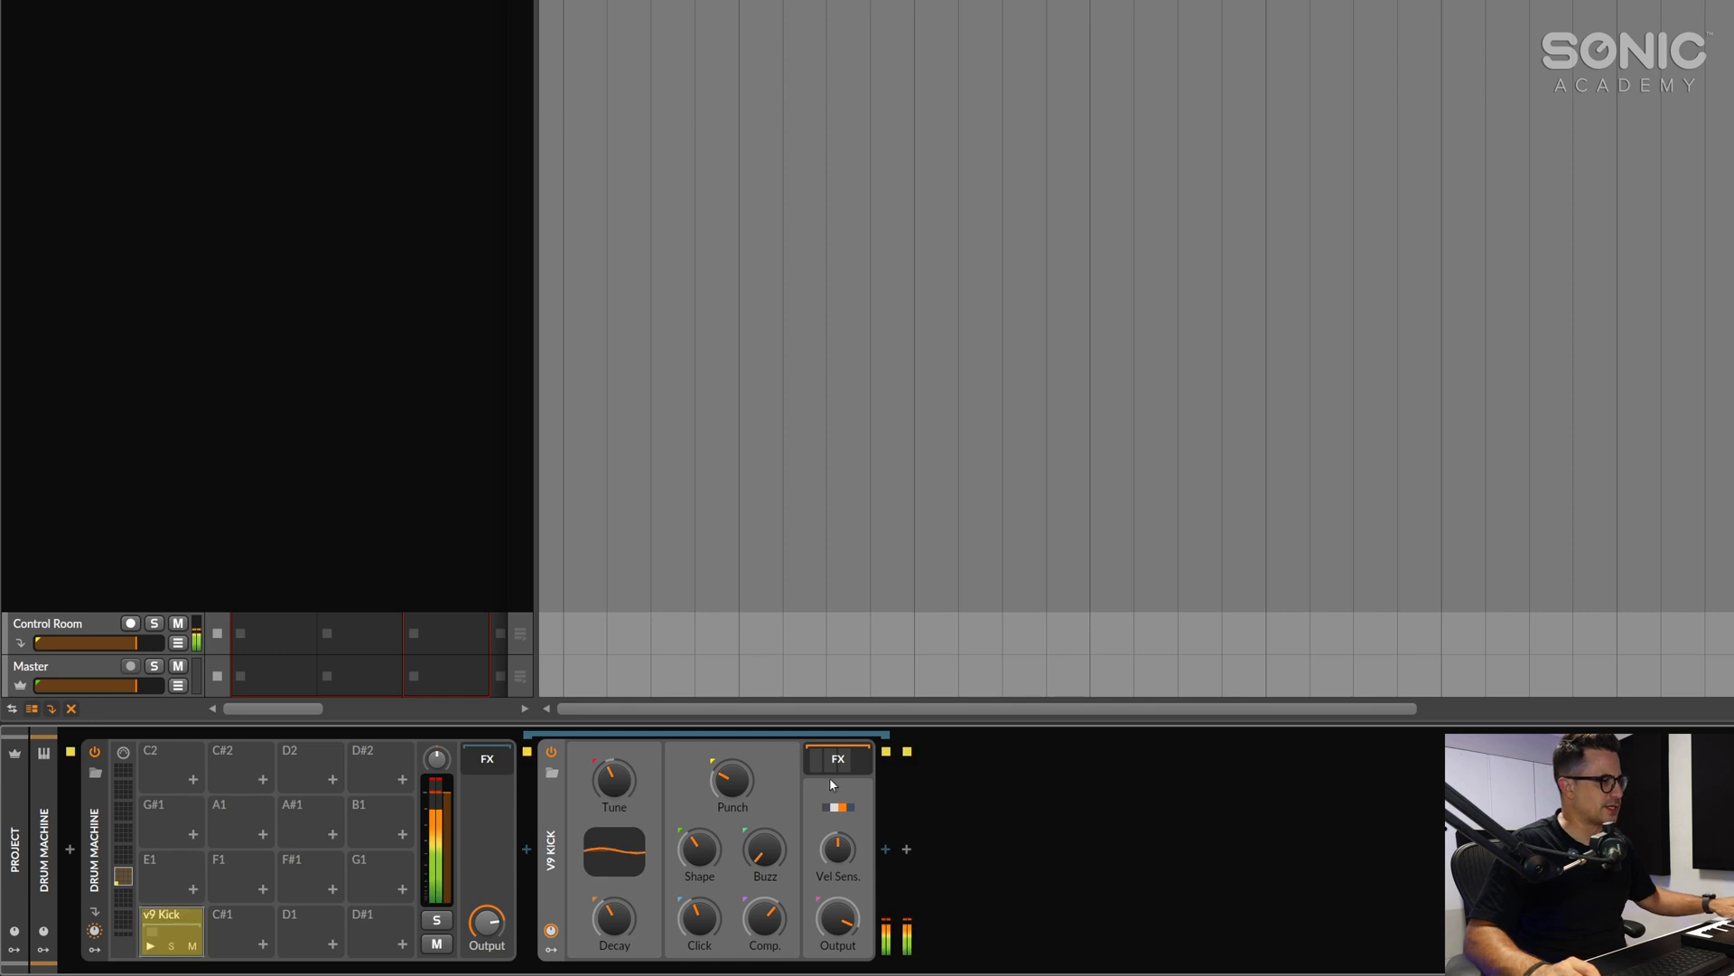
pyautogui.click(837, 758)
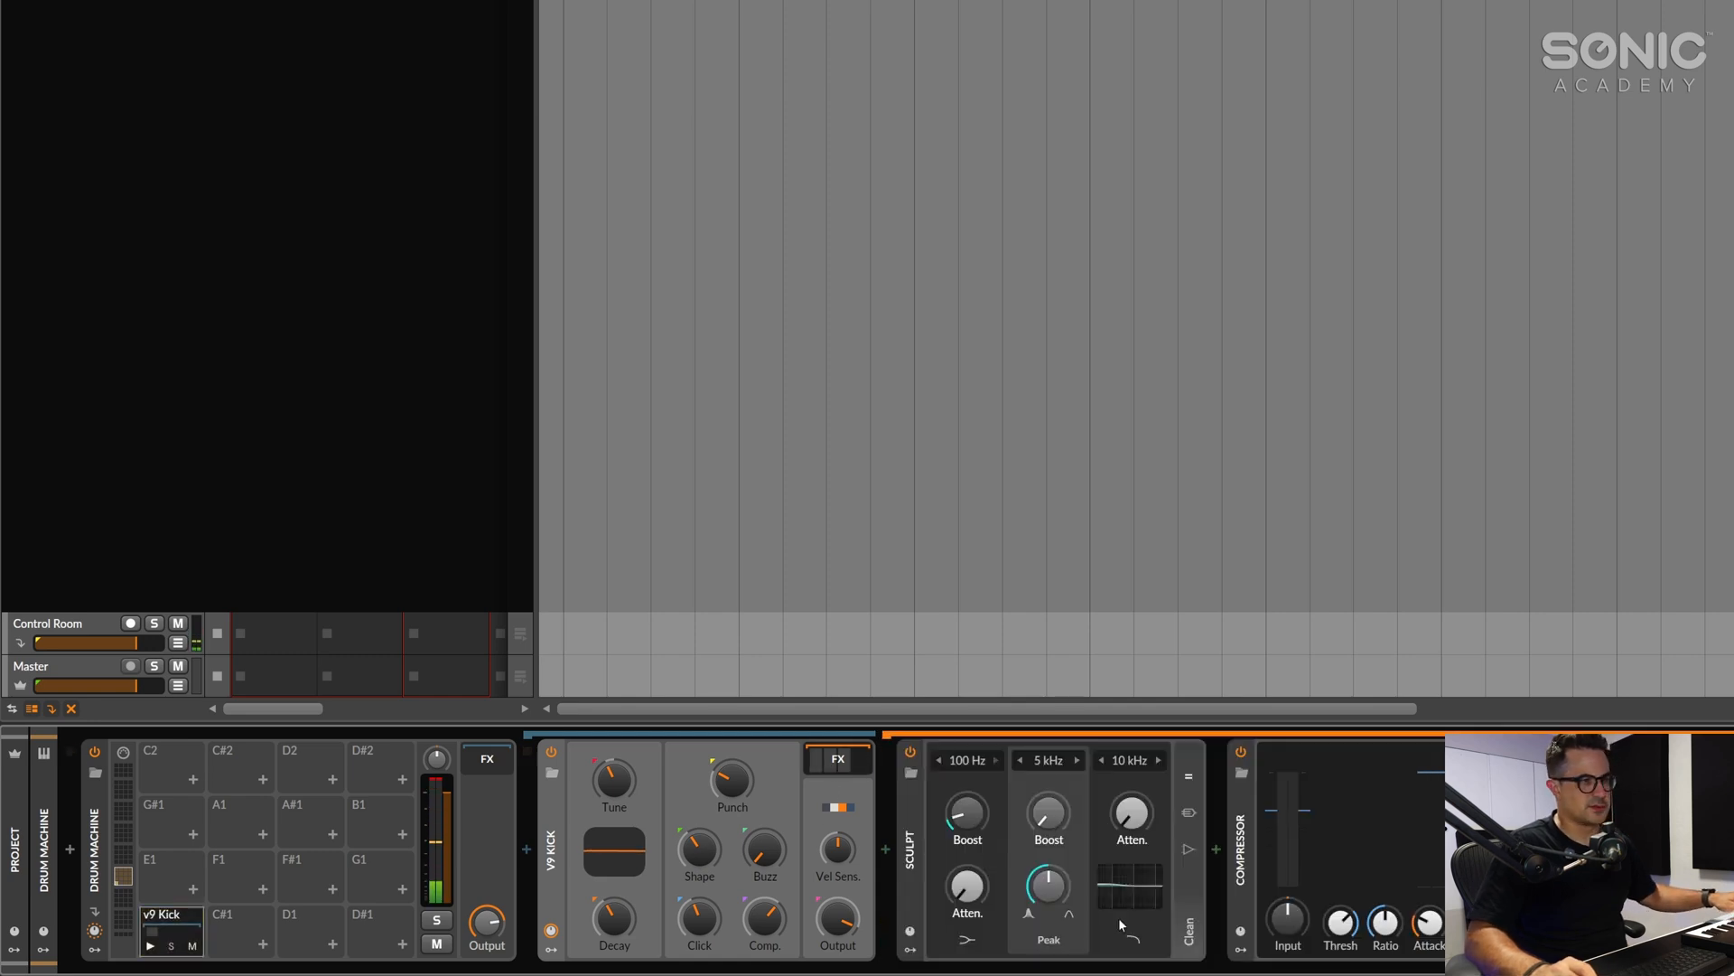
pyautogui.click(150, 945)
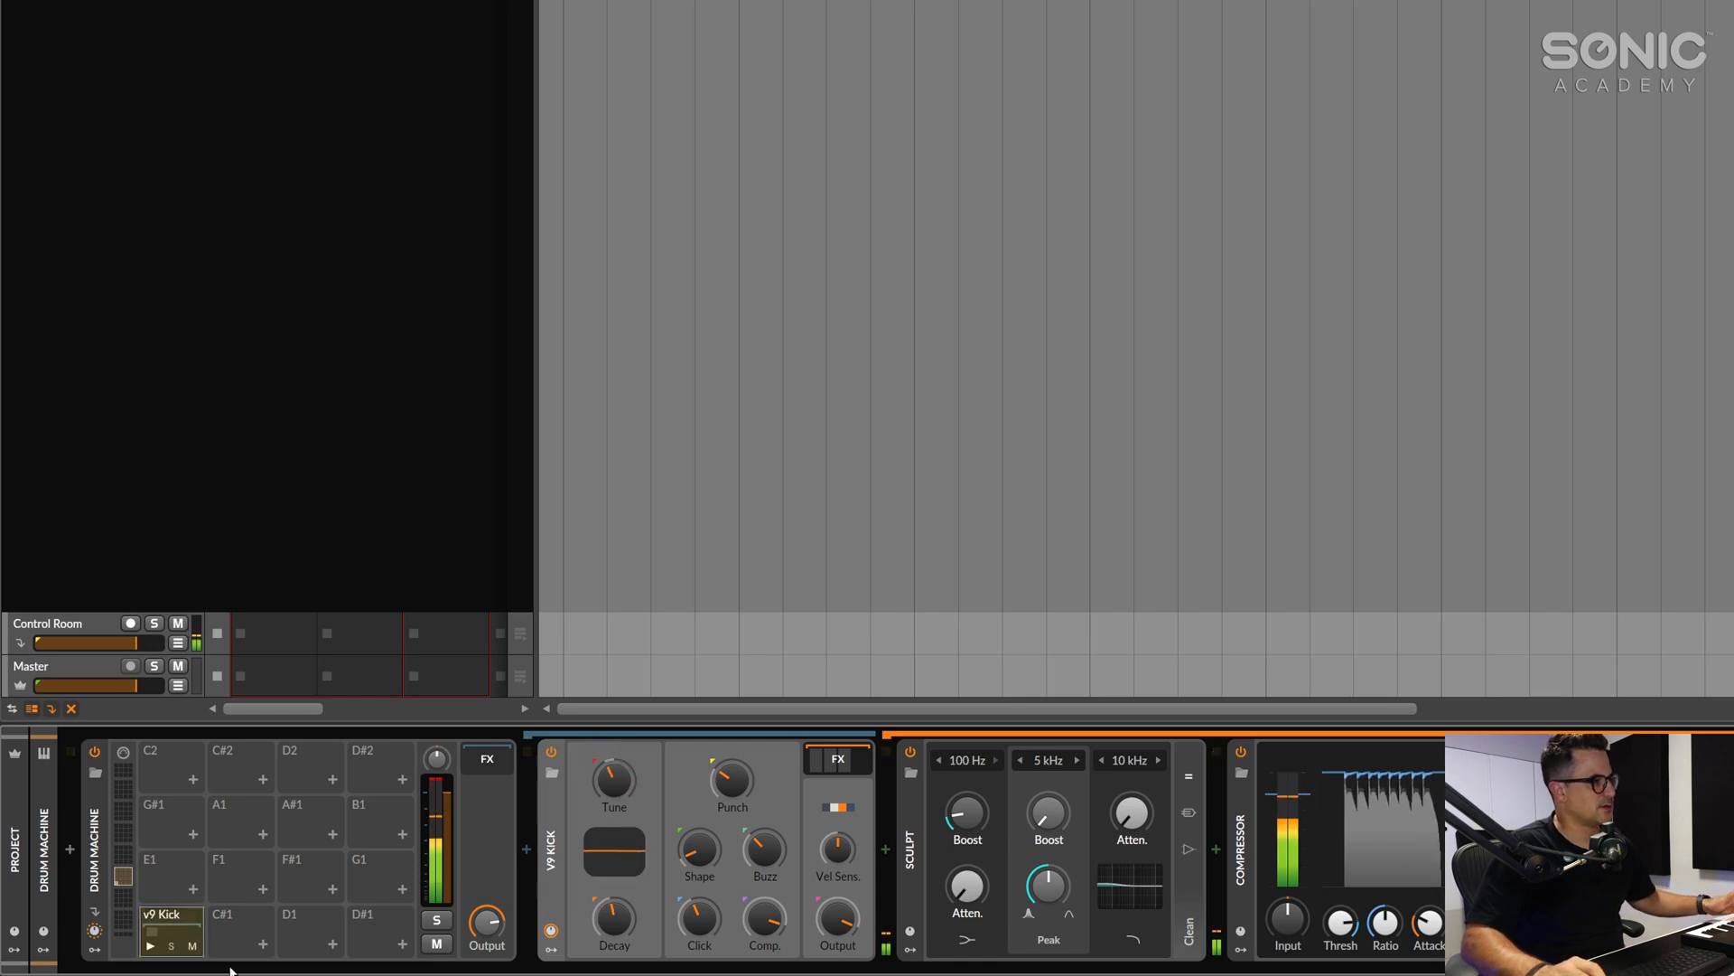
# Load v8 Clap on pad C#1 and v8 Hat on pad D1 after previewing v1 Hat
pyautogui.click(240, 918)
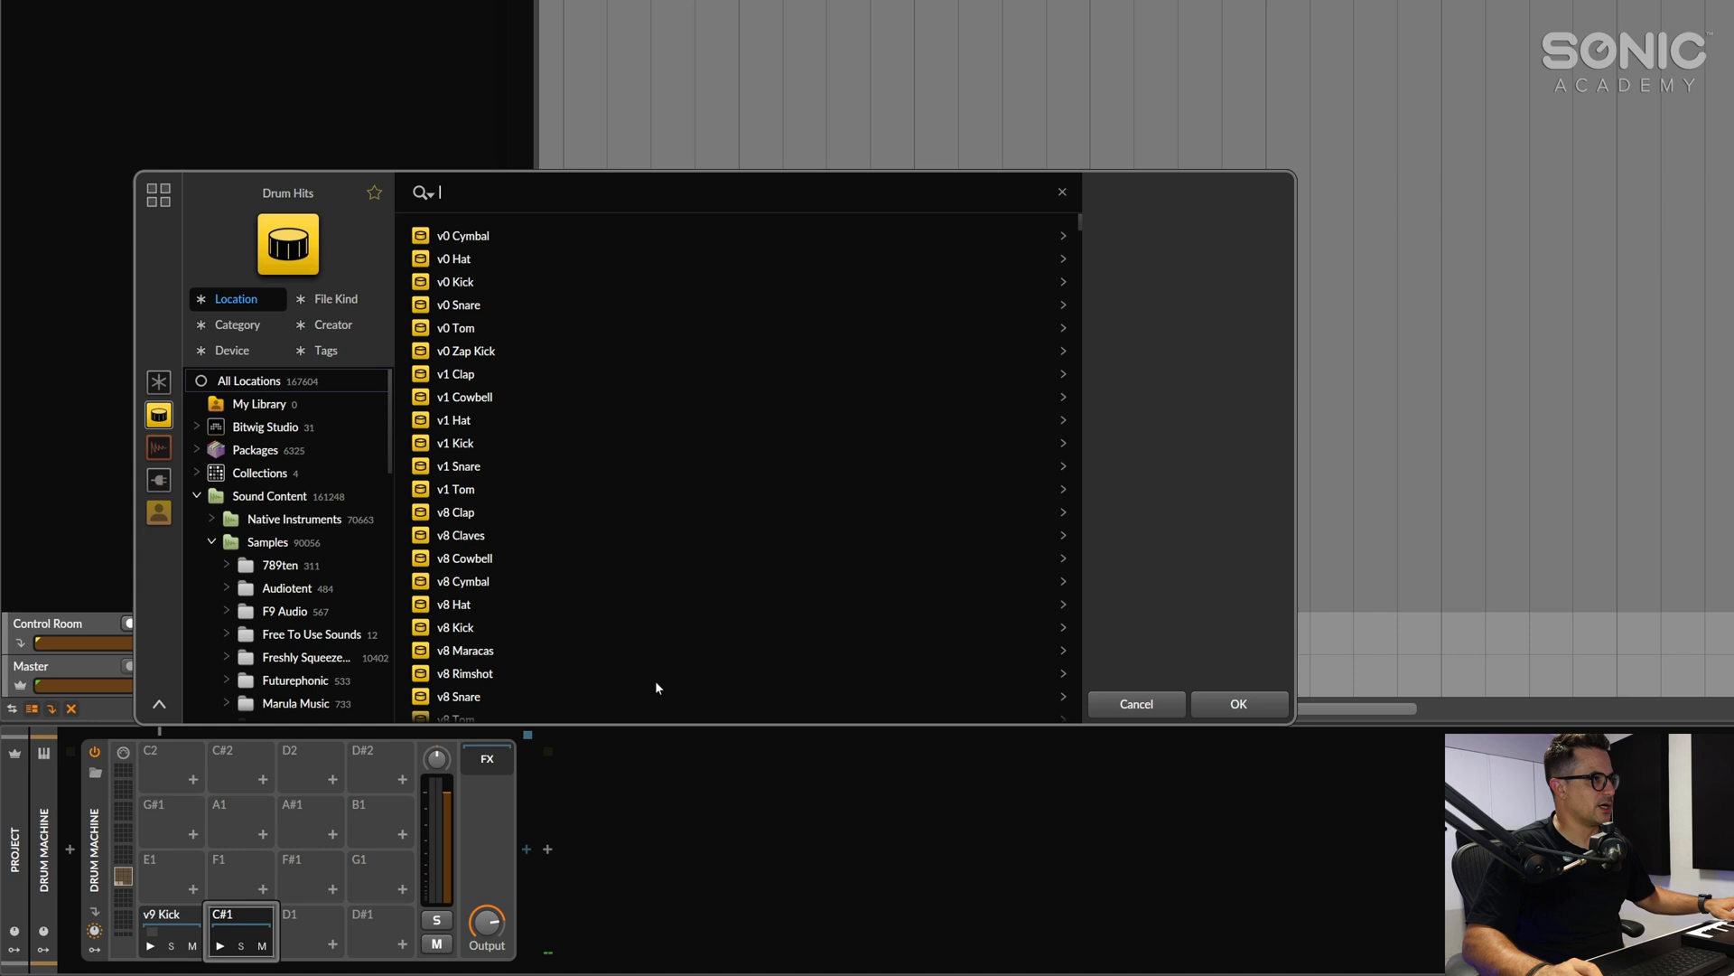
pyautogui.scroll(-3)
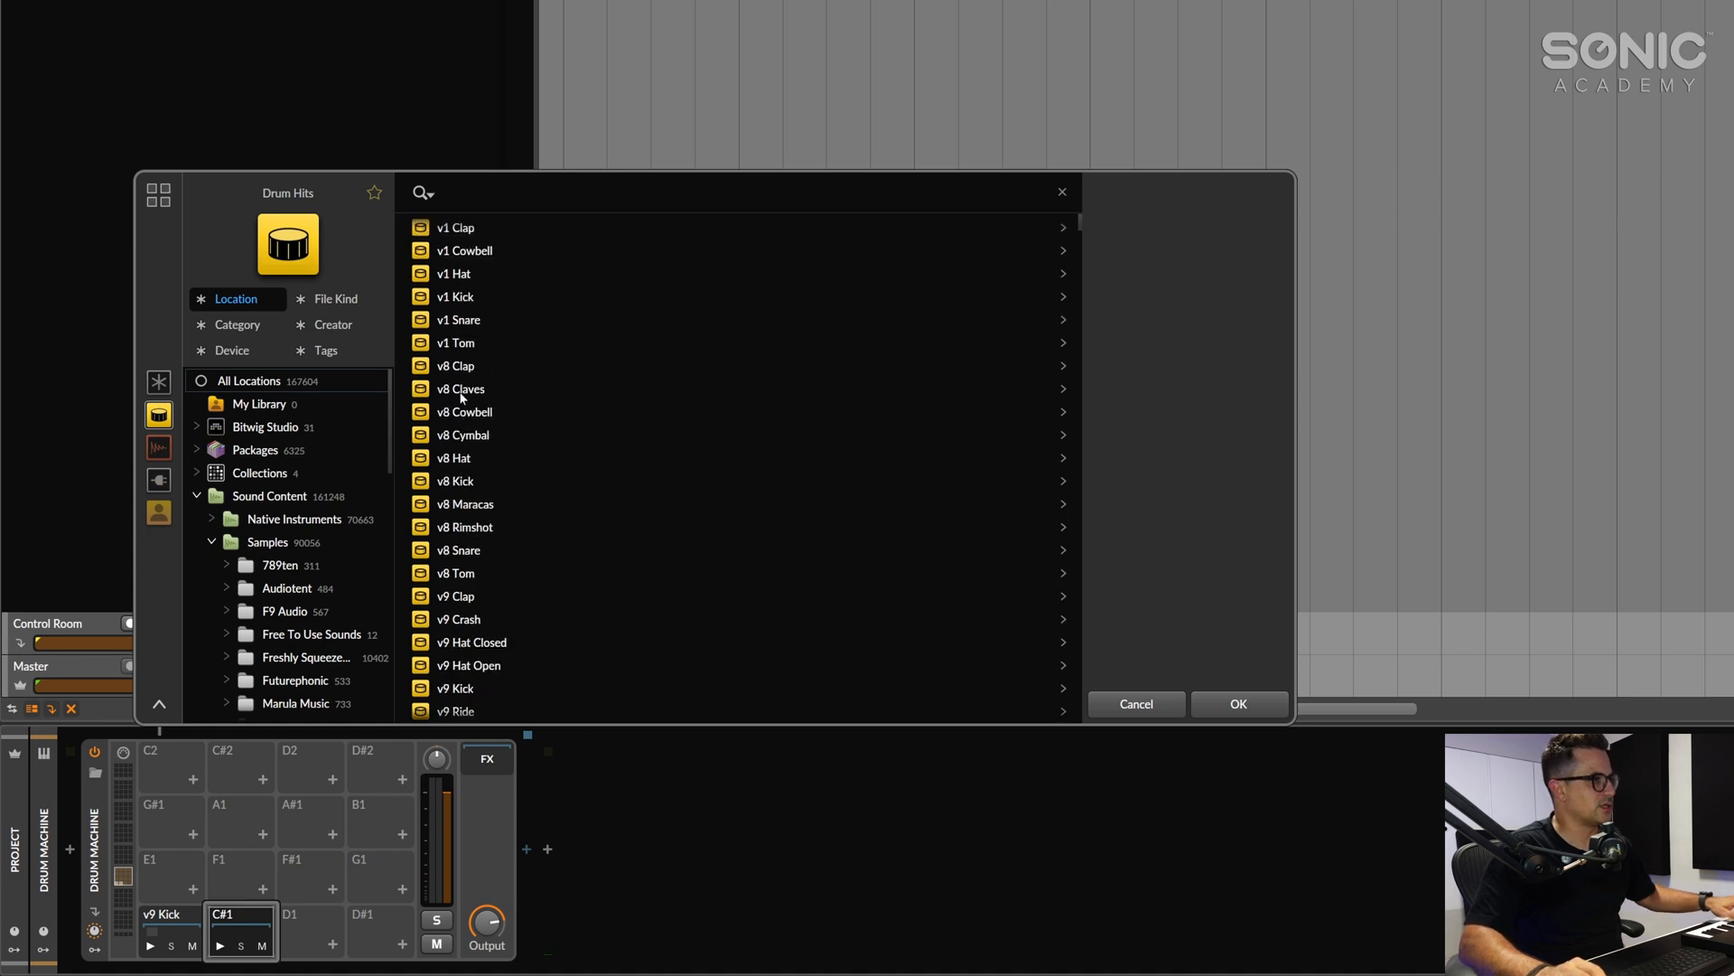
pyautogui.click(1235, 702)
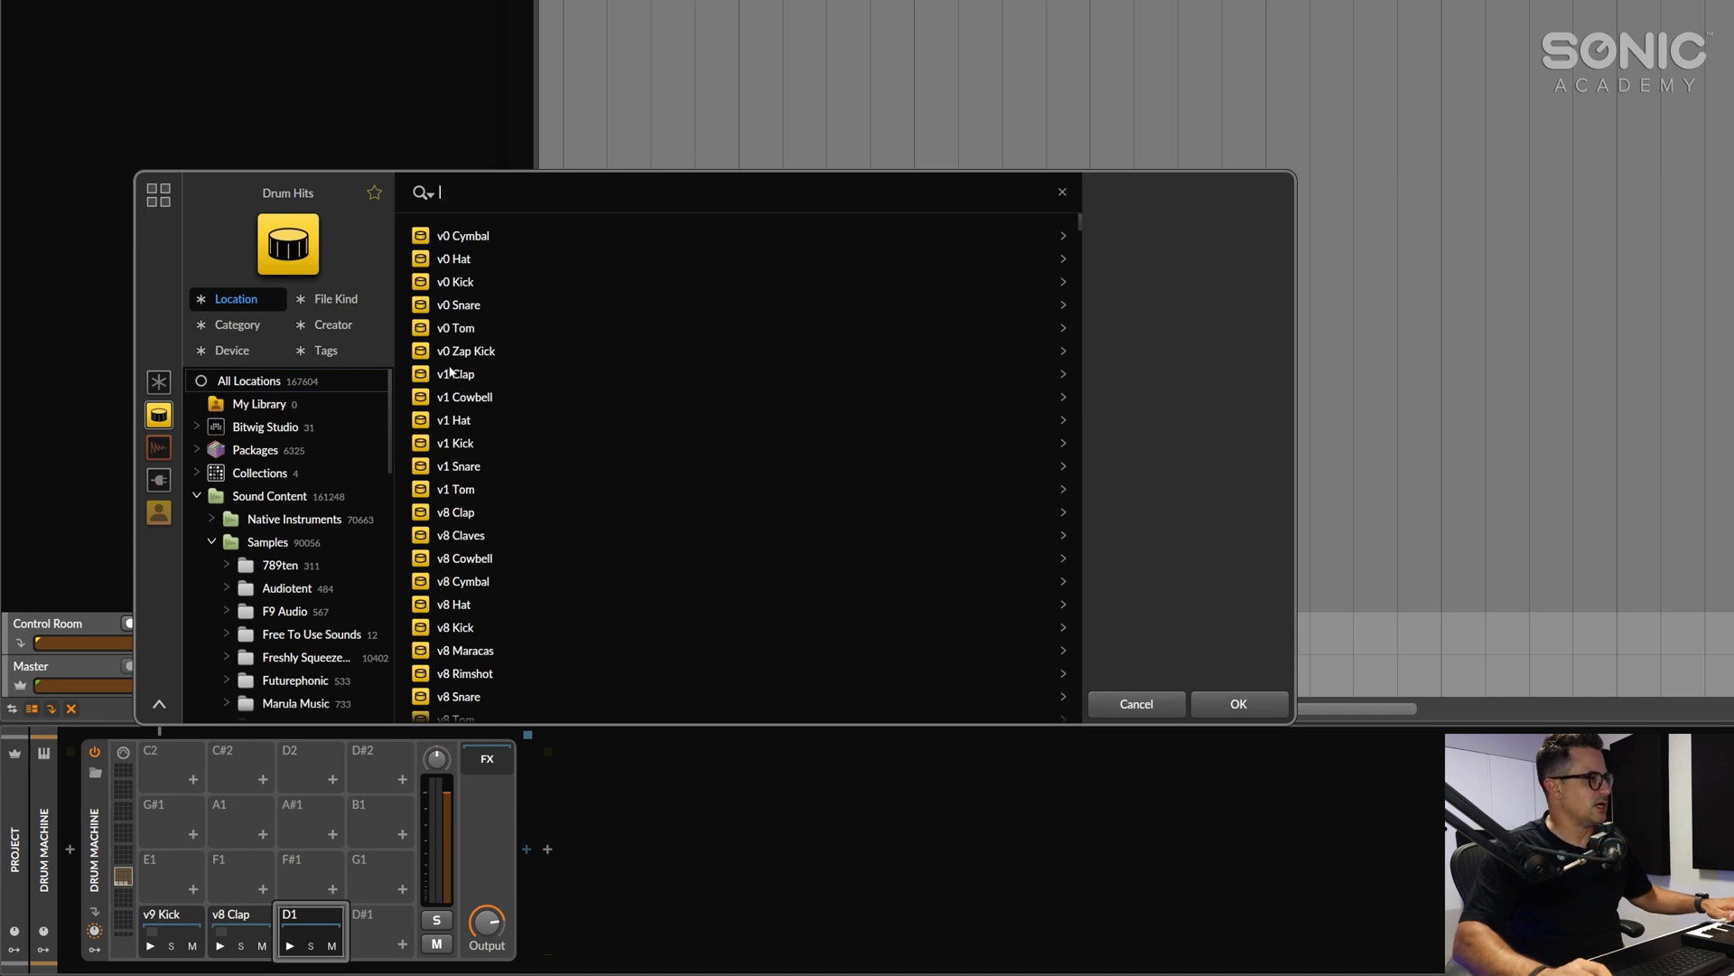
pyautogui.click(454, 420)
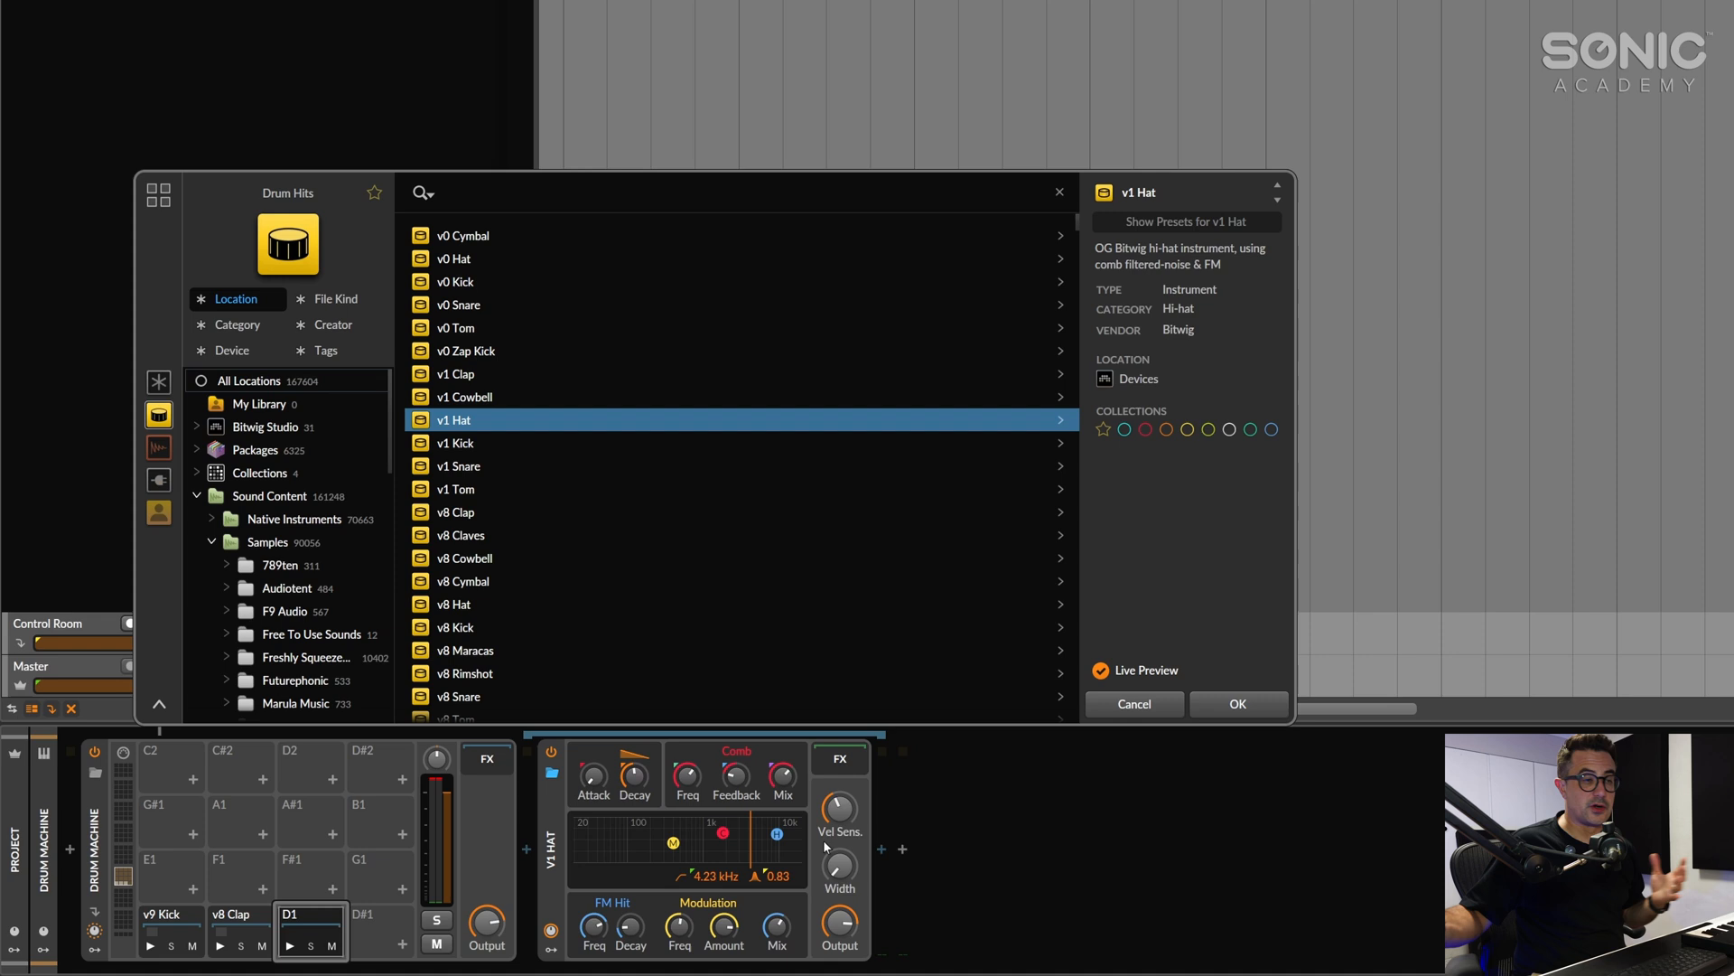
pyautogui.click(310, 929)
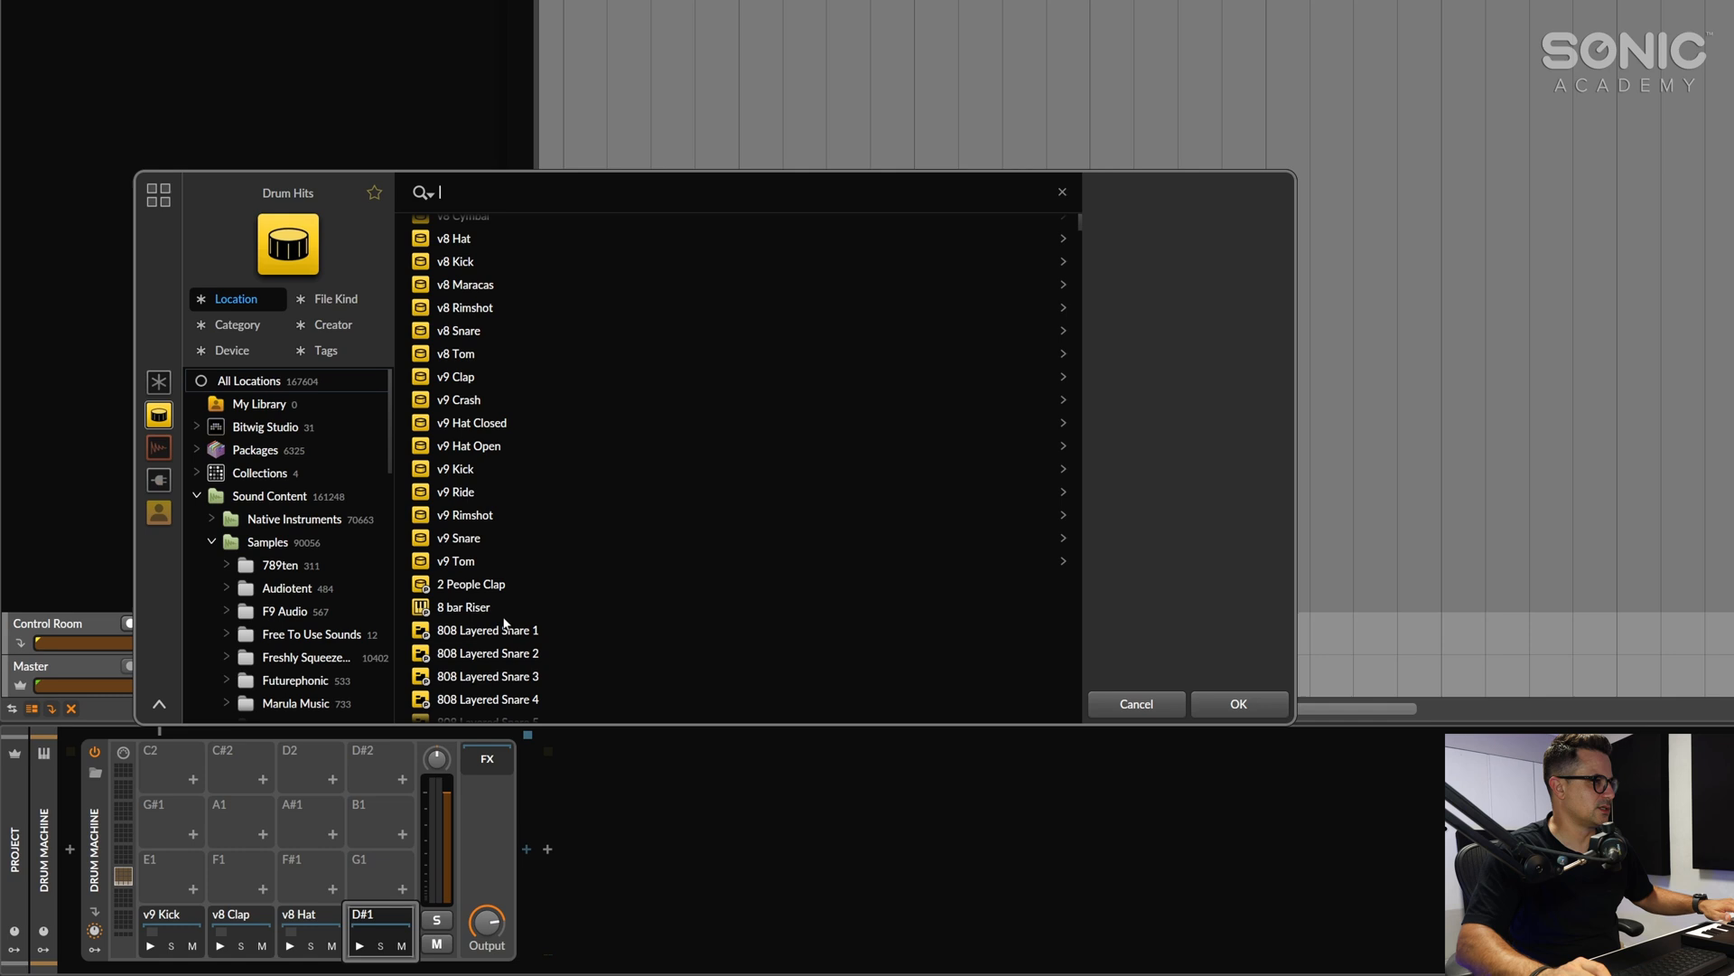
# Preview and load v9 Hat Open onto pad D#1
pyautogui.click(468, 444)
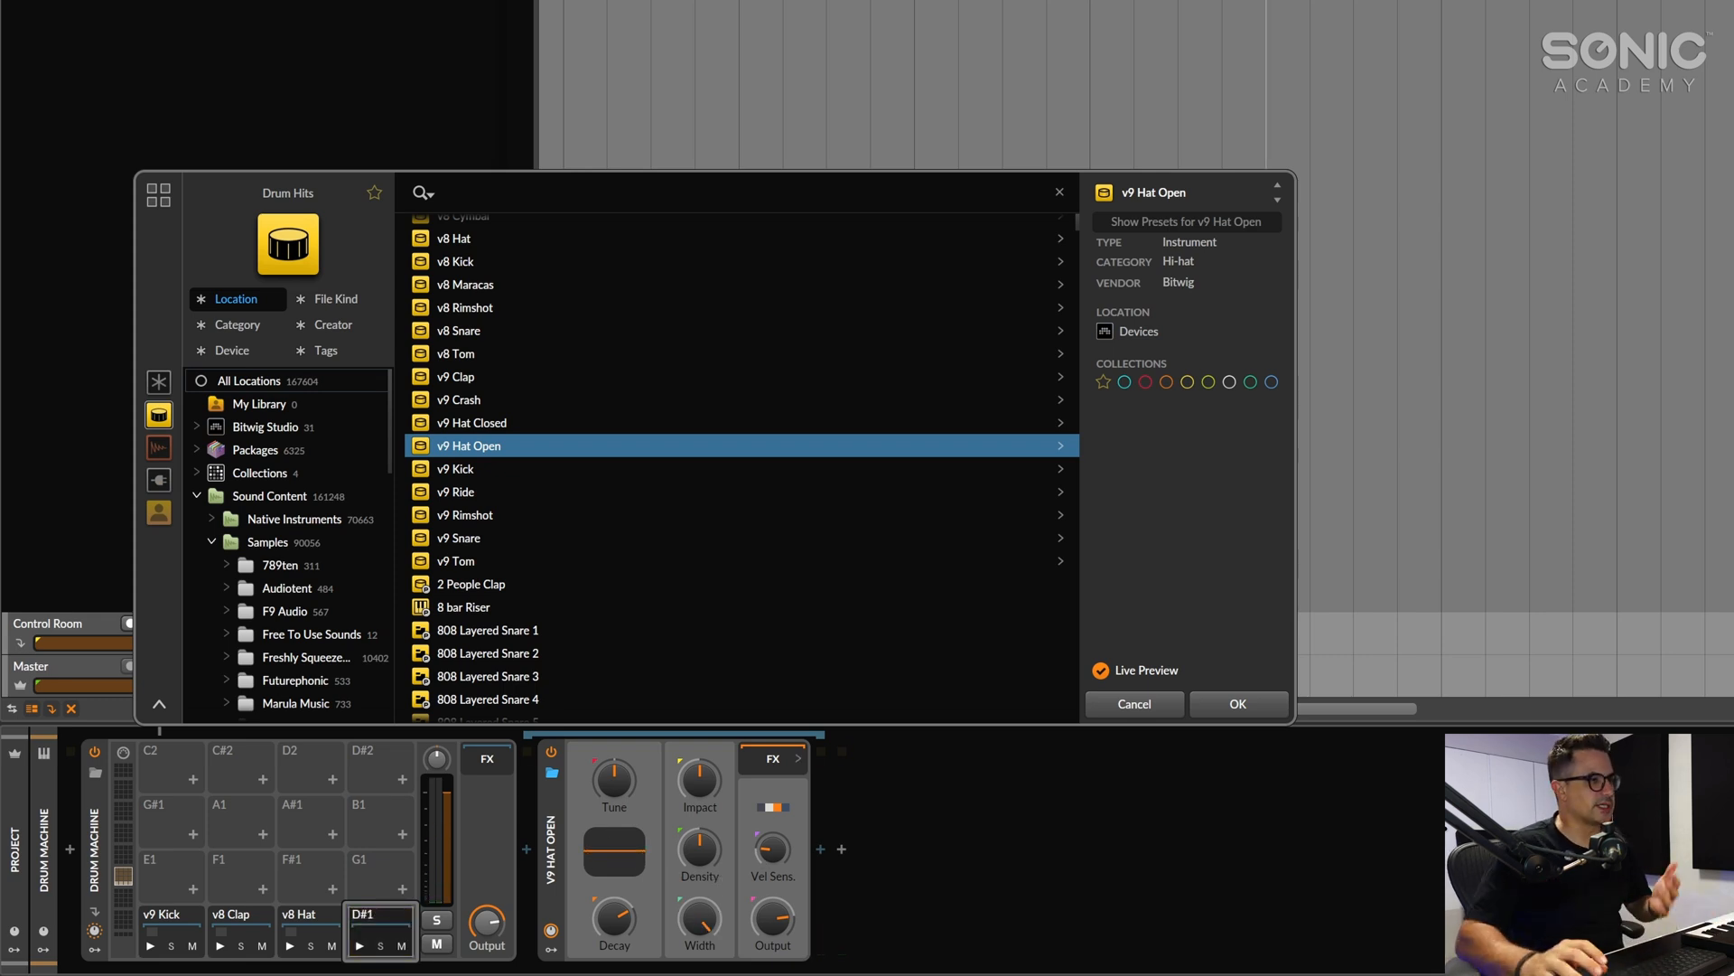
pyautogui.moveTo(1238, 703)
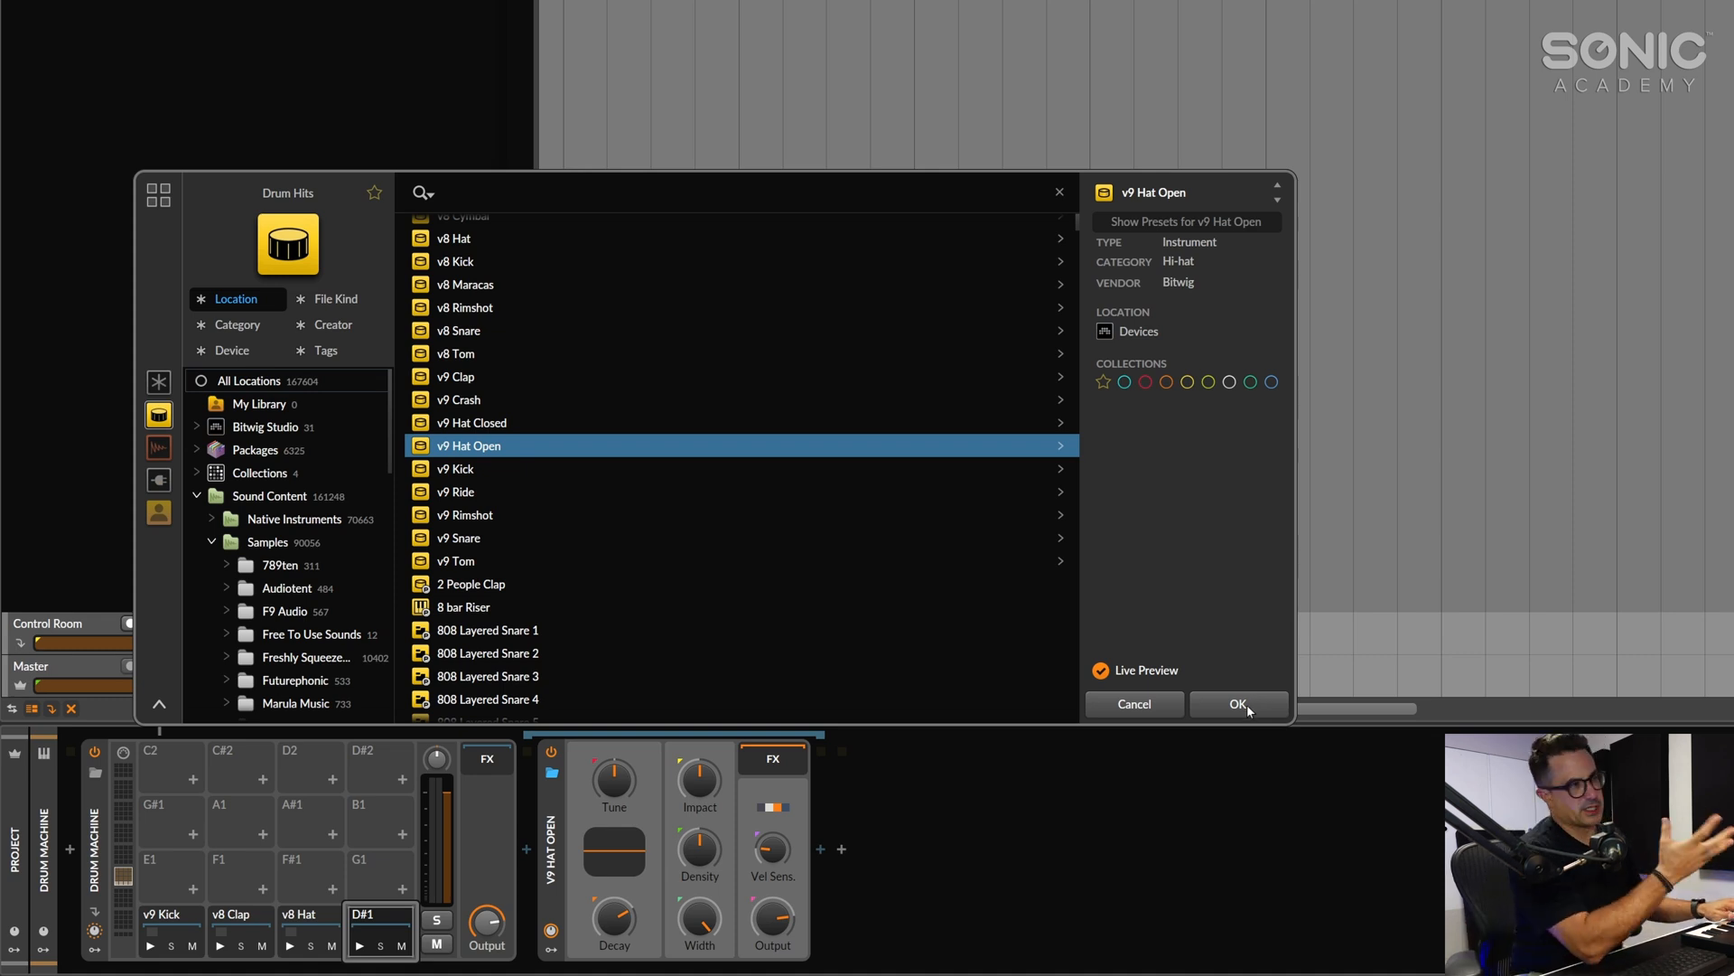
pyautogui.click(1237, 703)
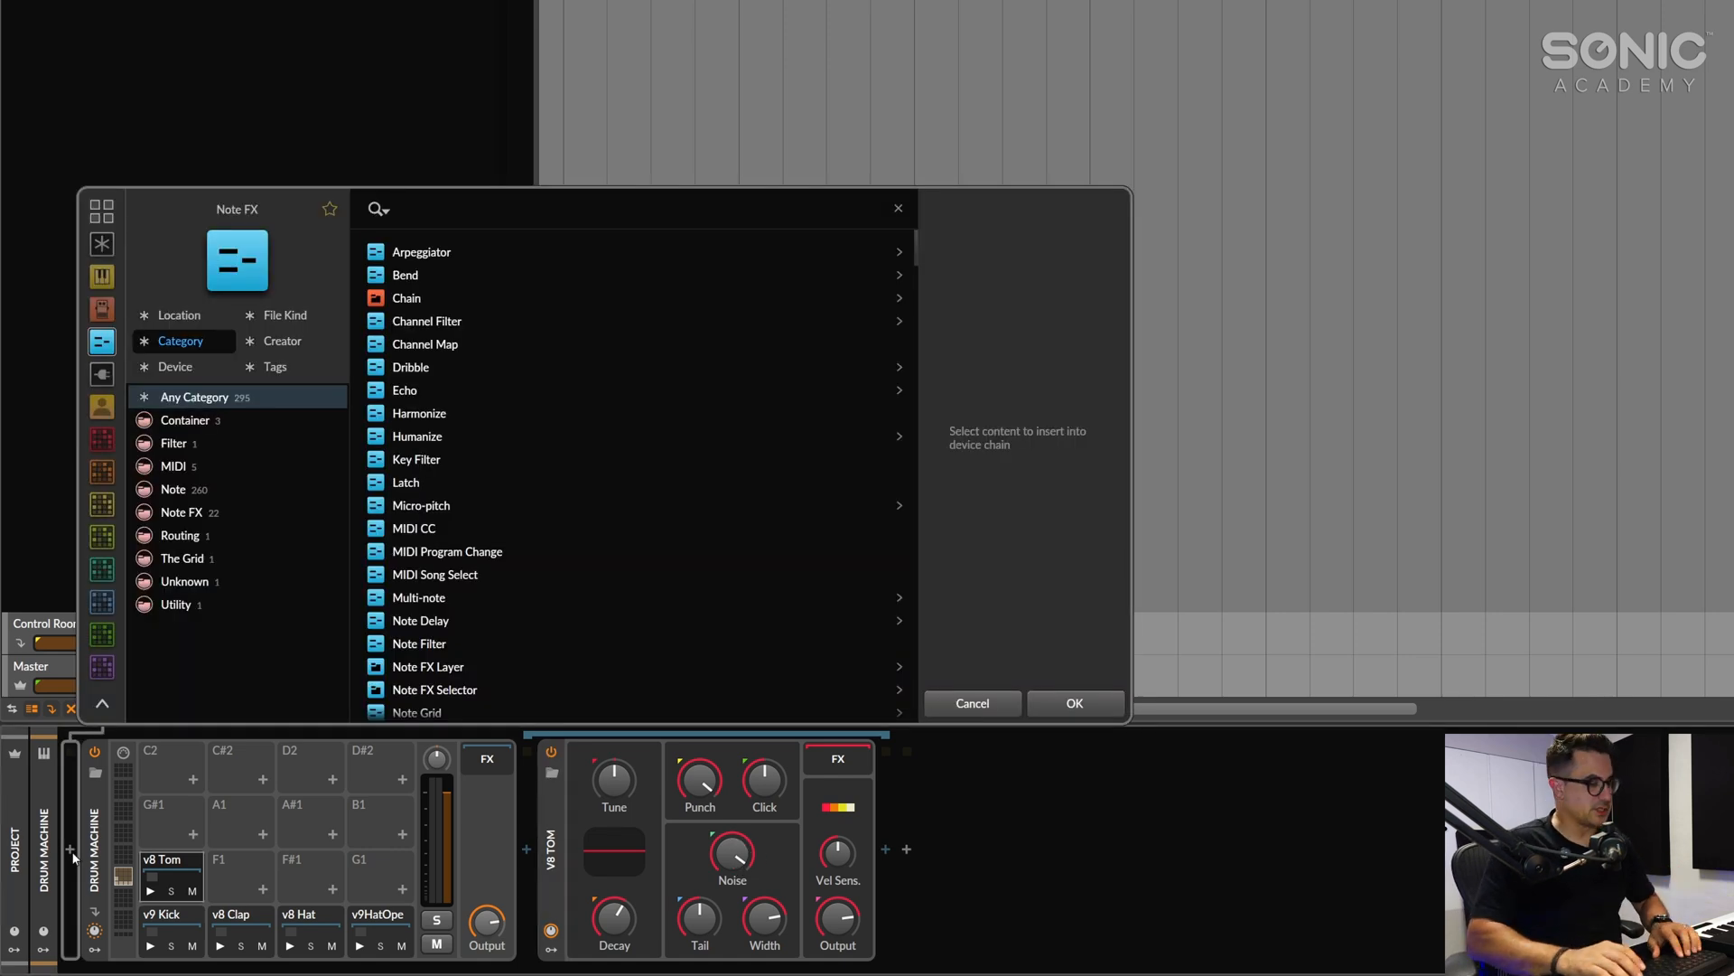
# Search 'stepw' in the Note FX browser to find the Stepwise sequencer
pyautogui.write('stepw')
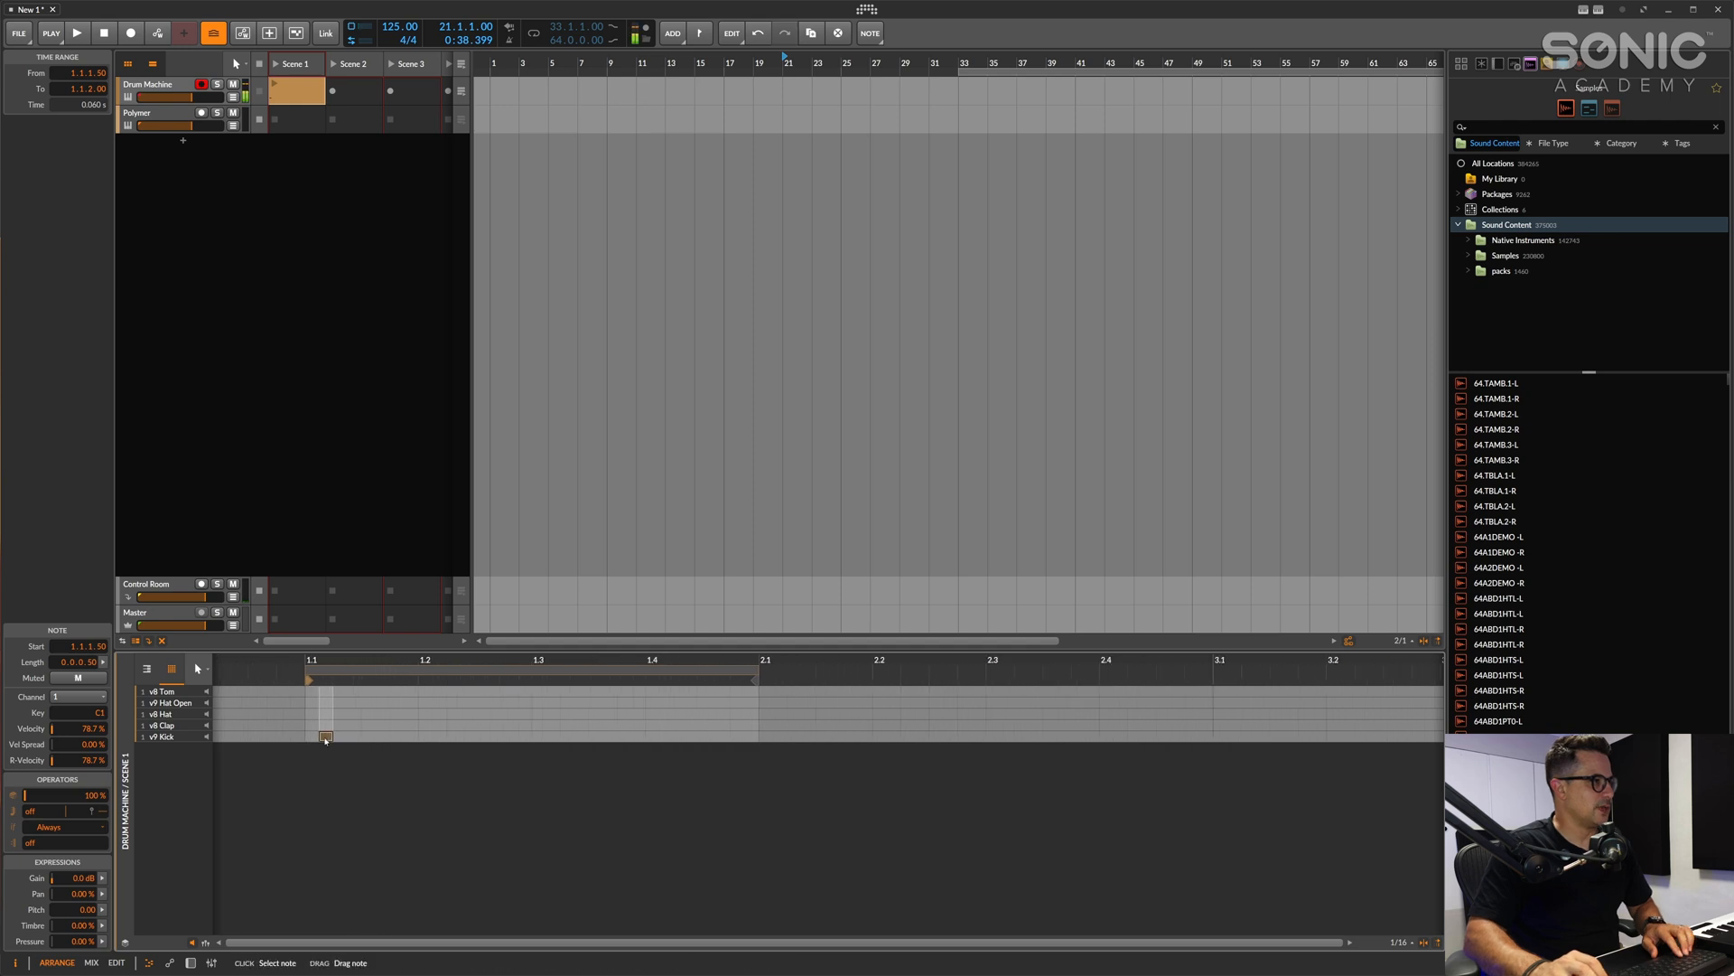
# Add v9 Kick notes on later beats and a v8 Tom hit in the clip editor
pyautogui.click(432, 737)
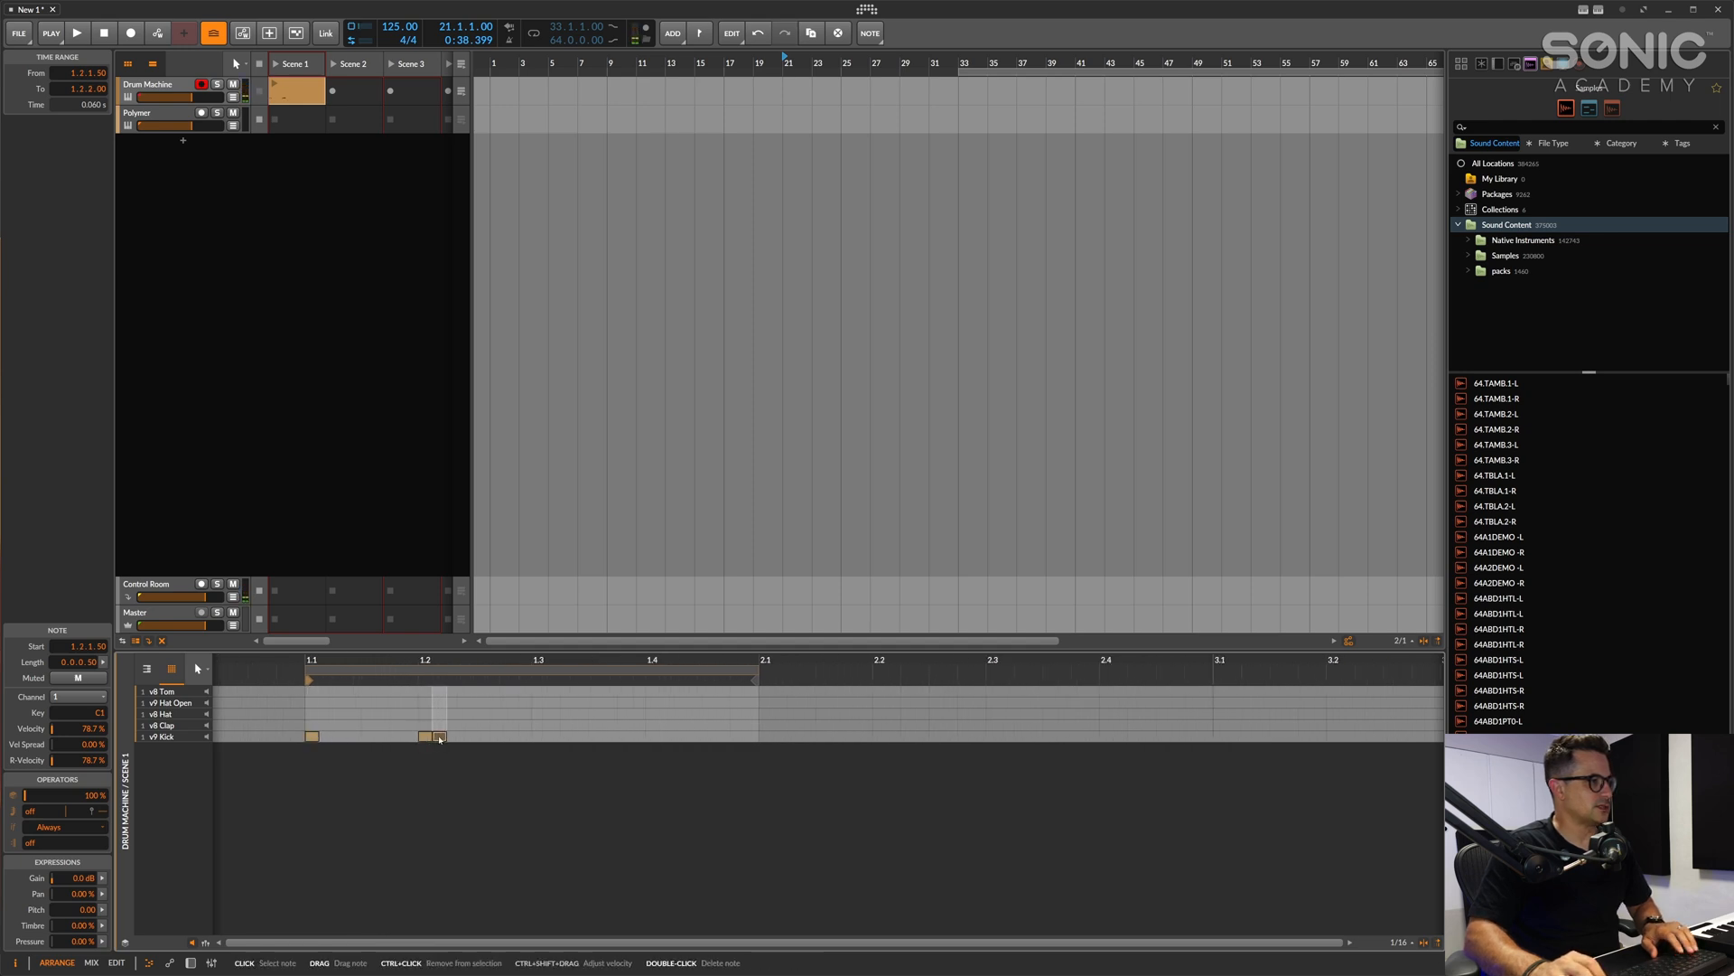
pyautogui.click(652, 735)
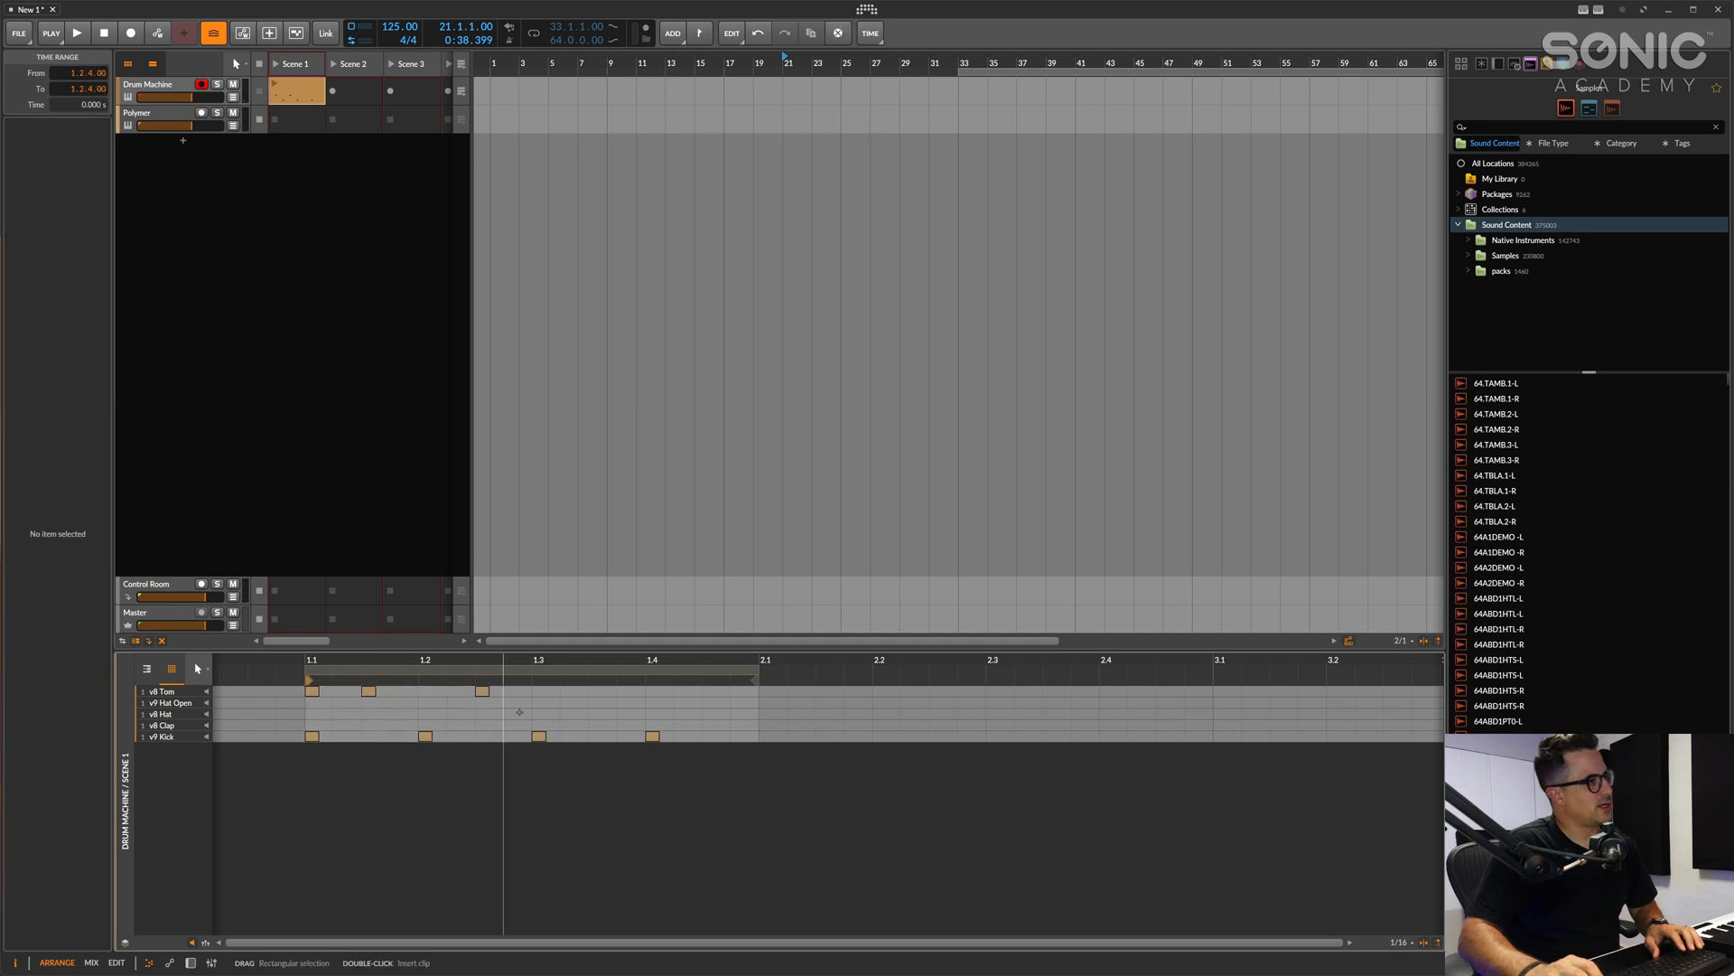
pyautogui.click(313, 690)
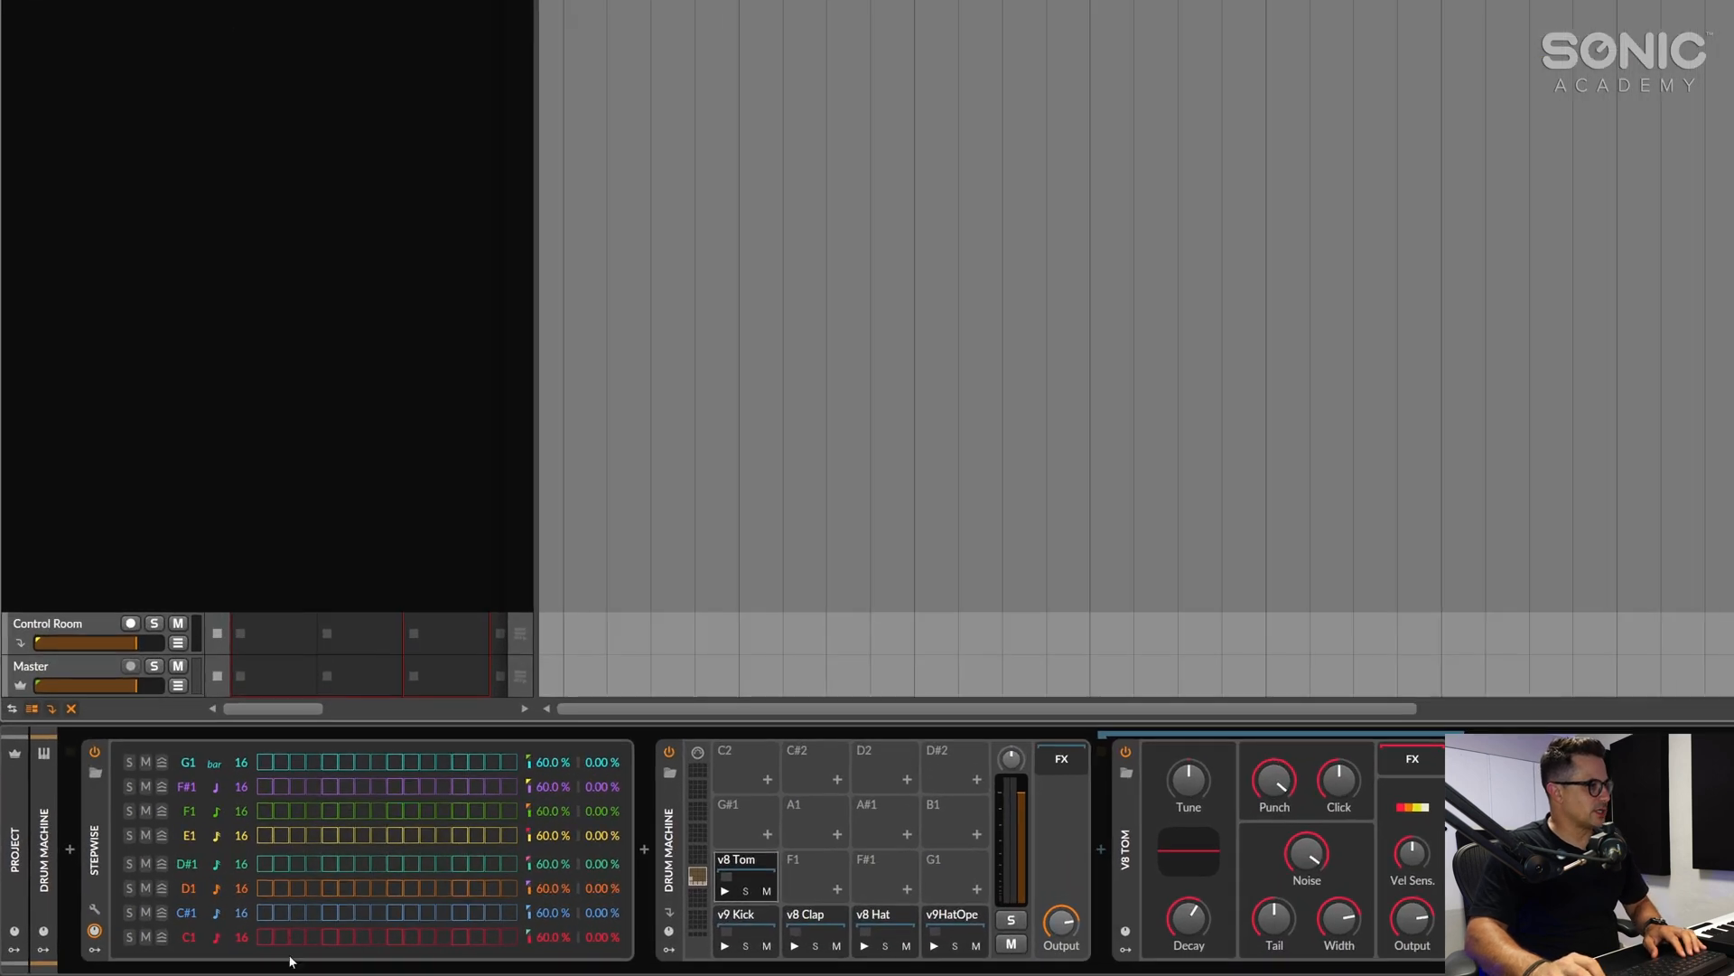
# Turn on steps in the Stepwise C1 and E1 drum lanes
pyautogui.click(267, 938)
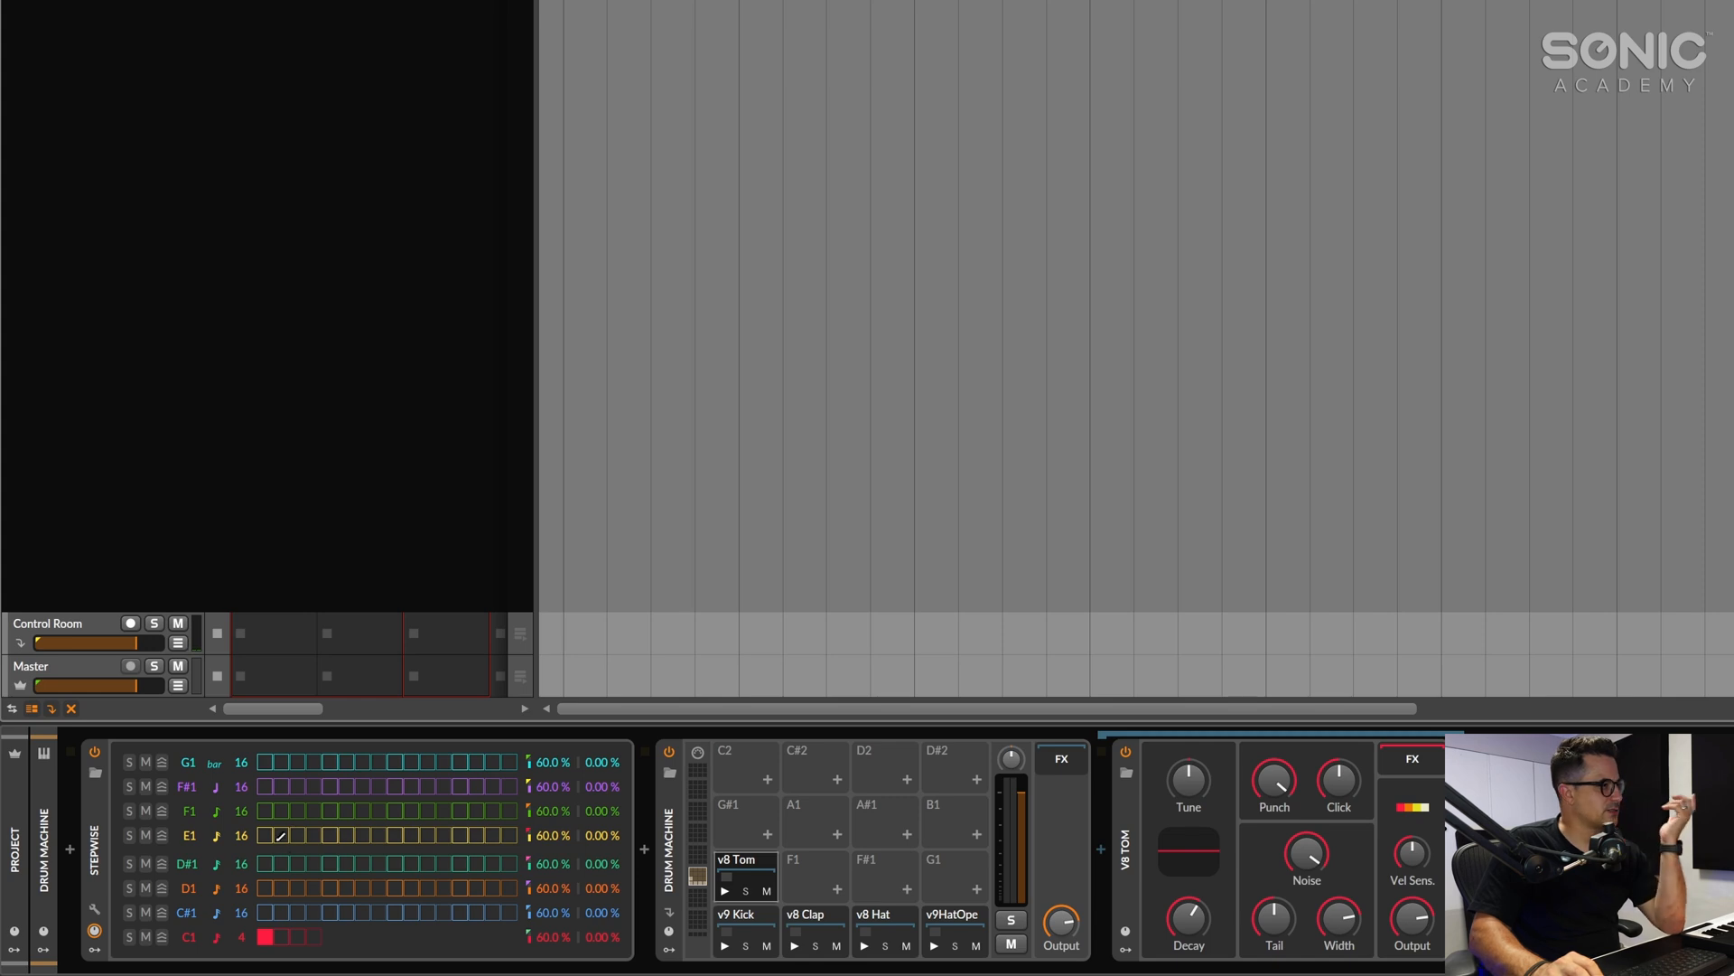
pyautogui.click(282, 835)
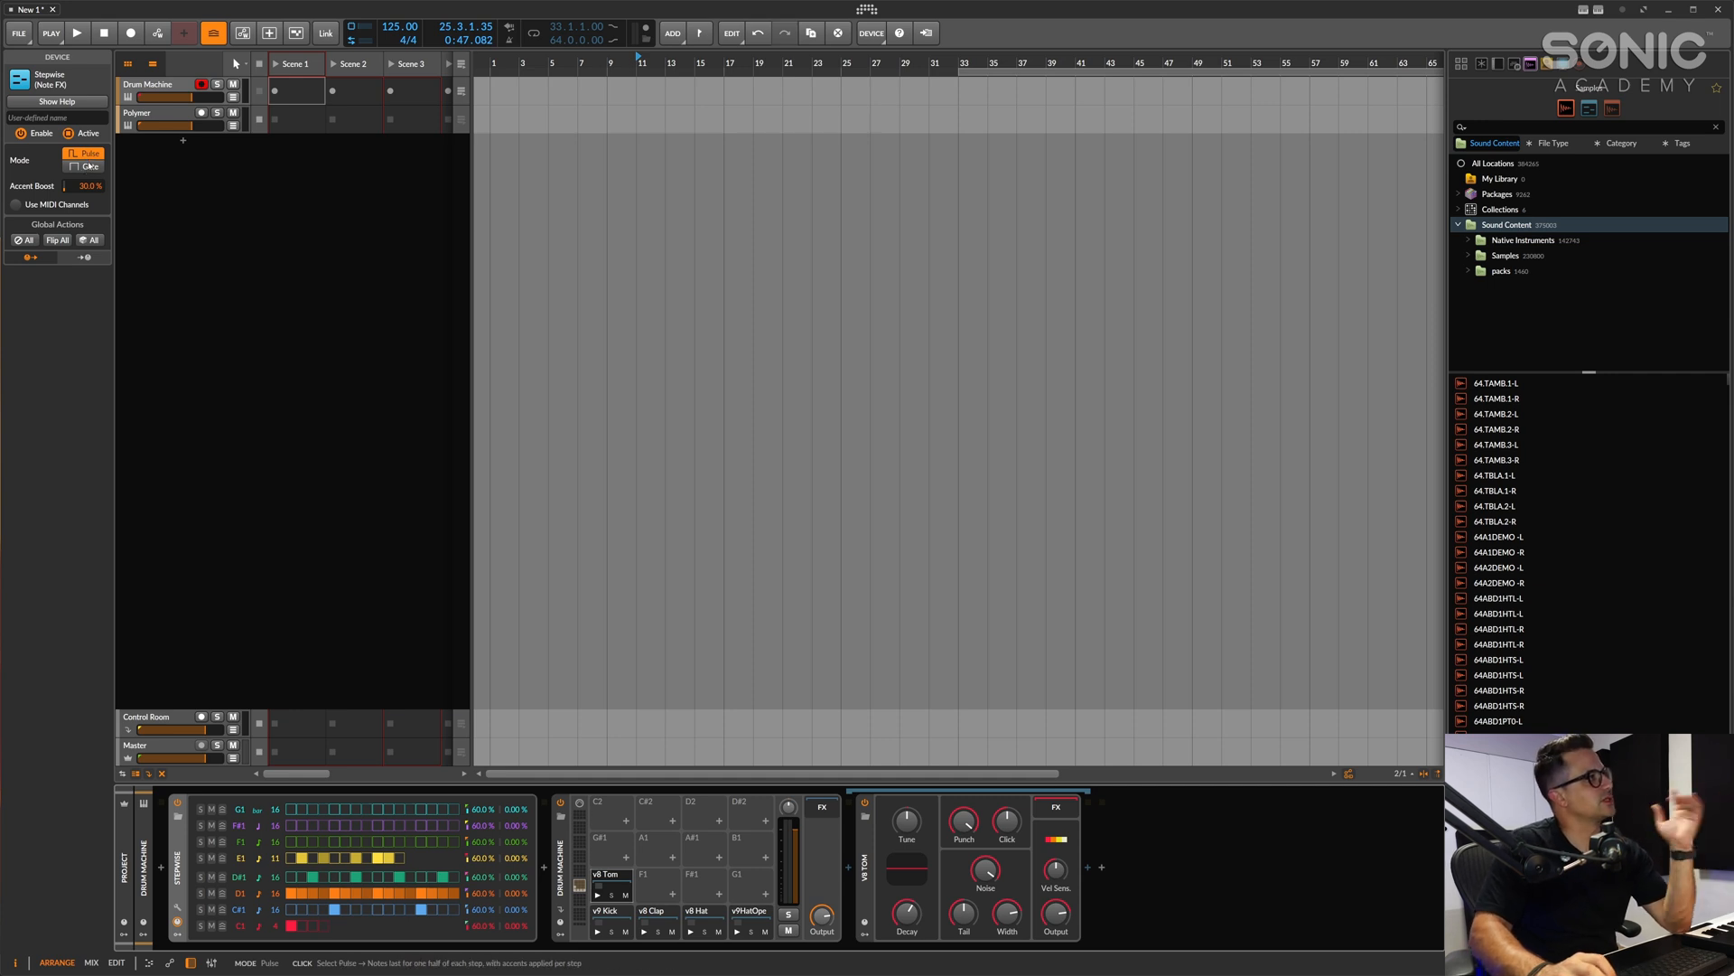
# Set Stepwise Mode to Gate, then clear every step with Global Actions
pyautogui.click(75, 167)
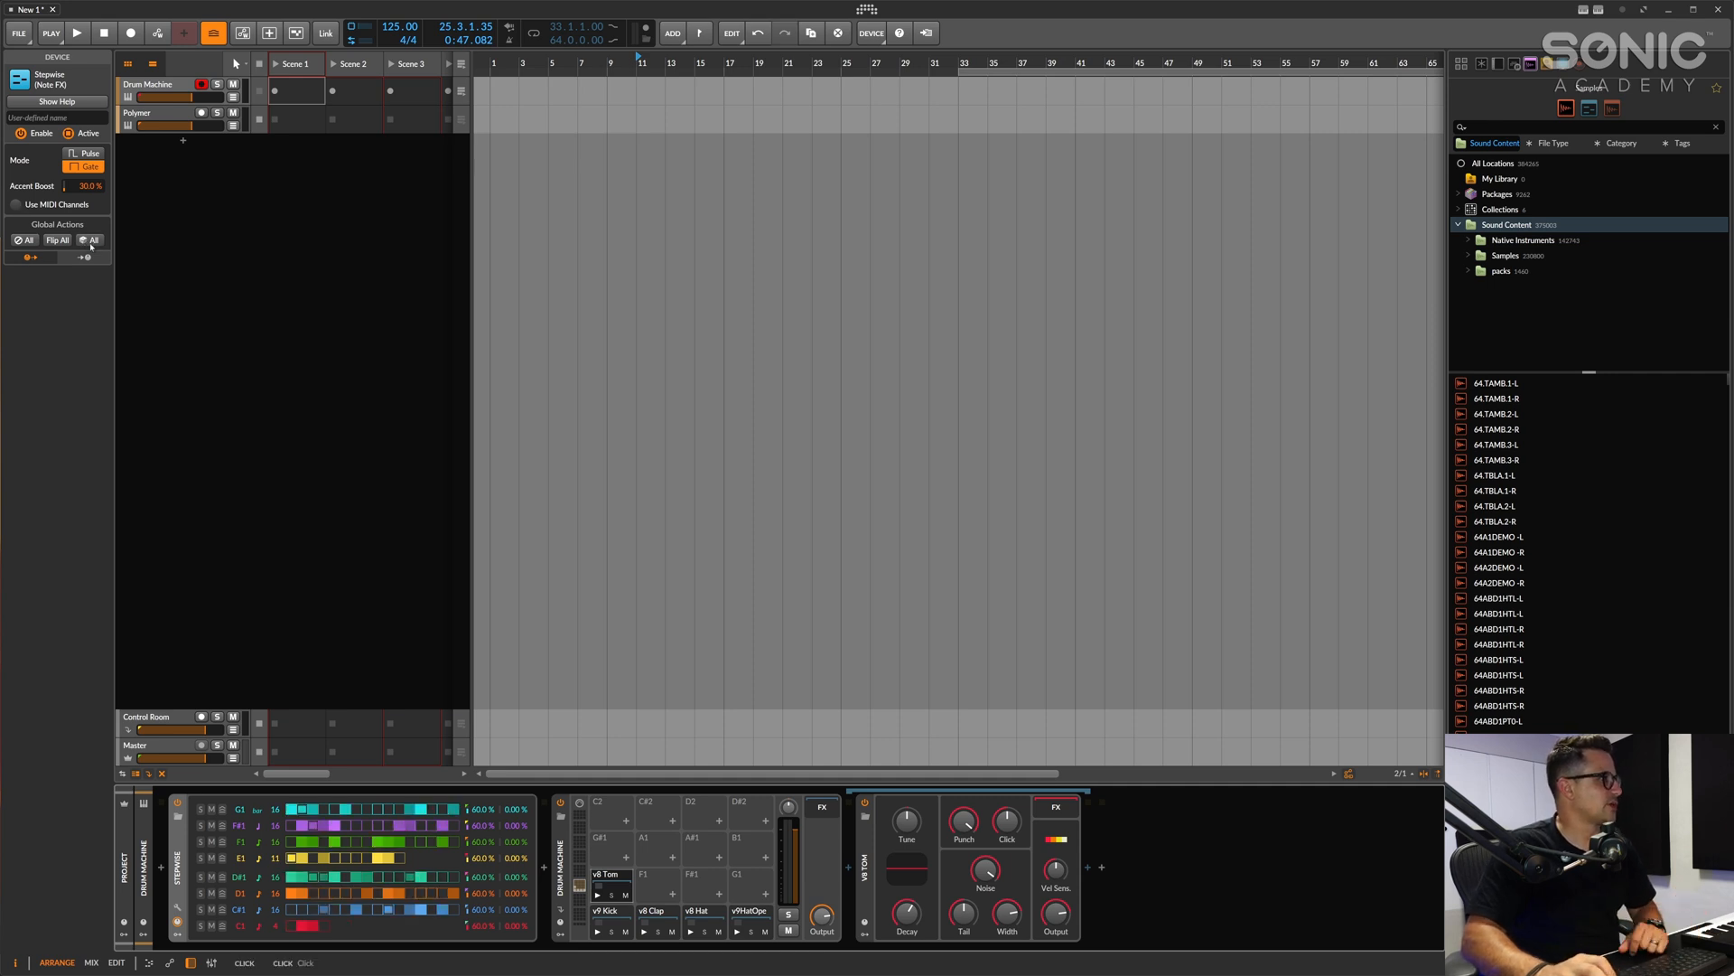
pyautogui.click(56, 241)
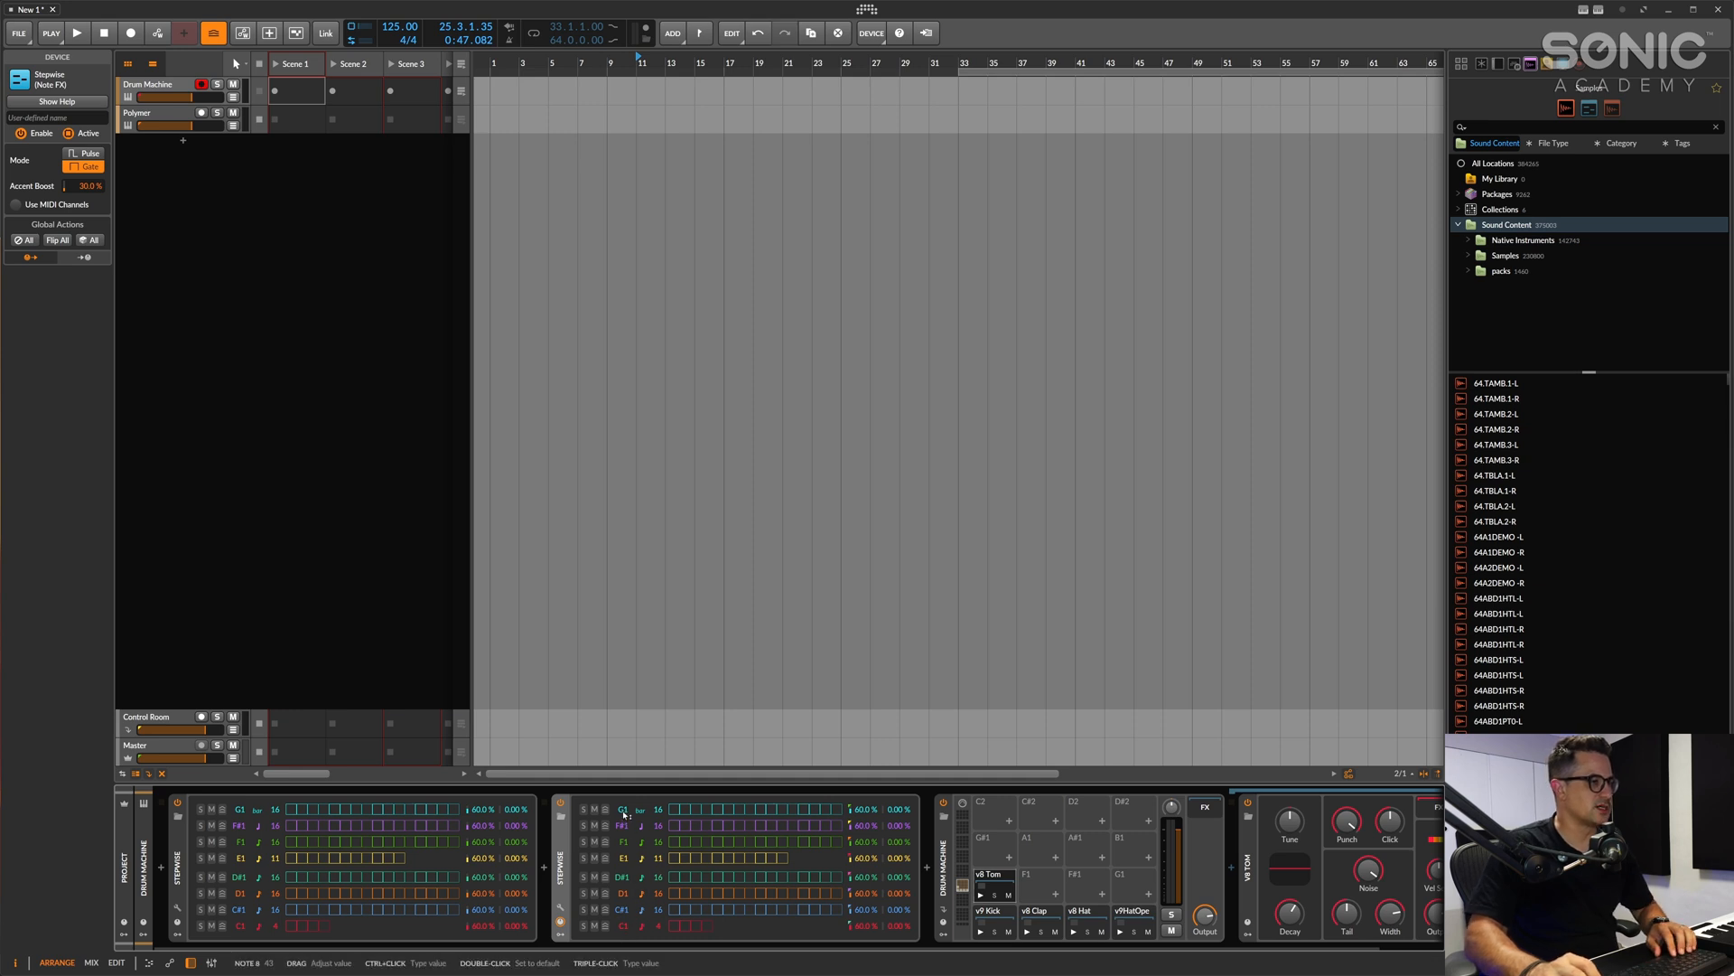
pyautogui.moveTo(1048, 851)
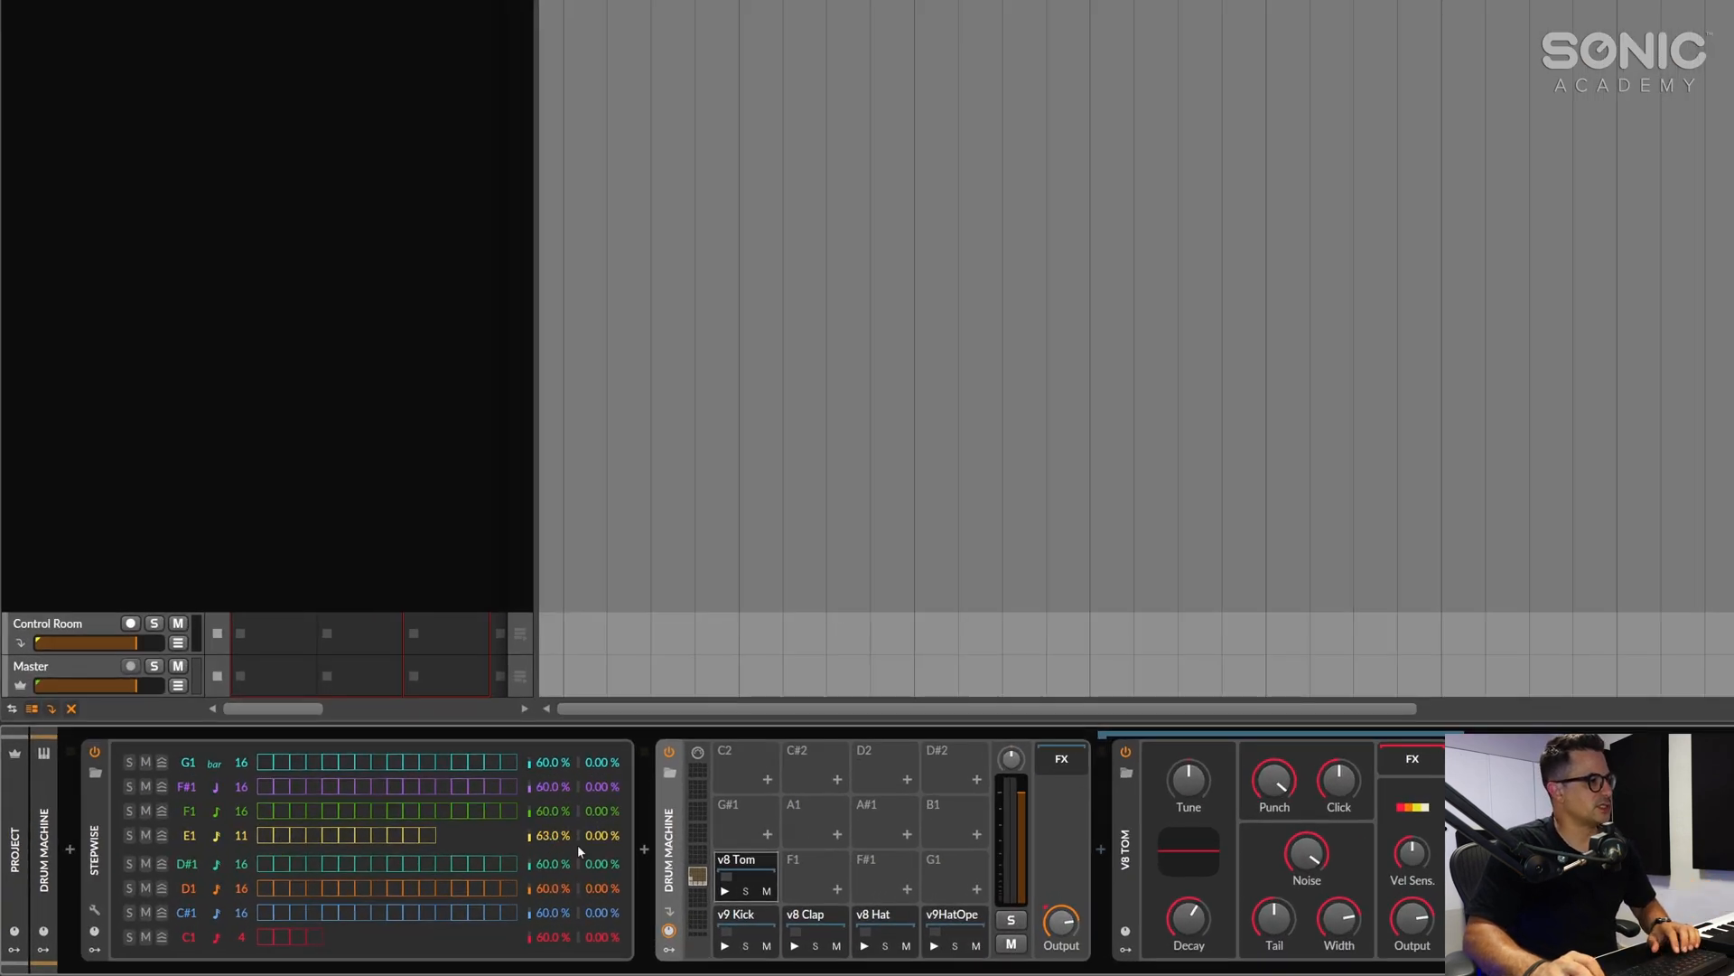
# Adjust the E1 lane's velocity and toggle a step in the C#1 lane
pyautogui.click(379, 911)
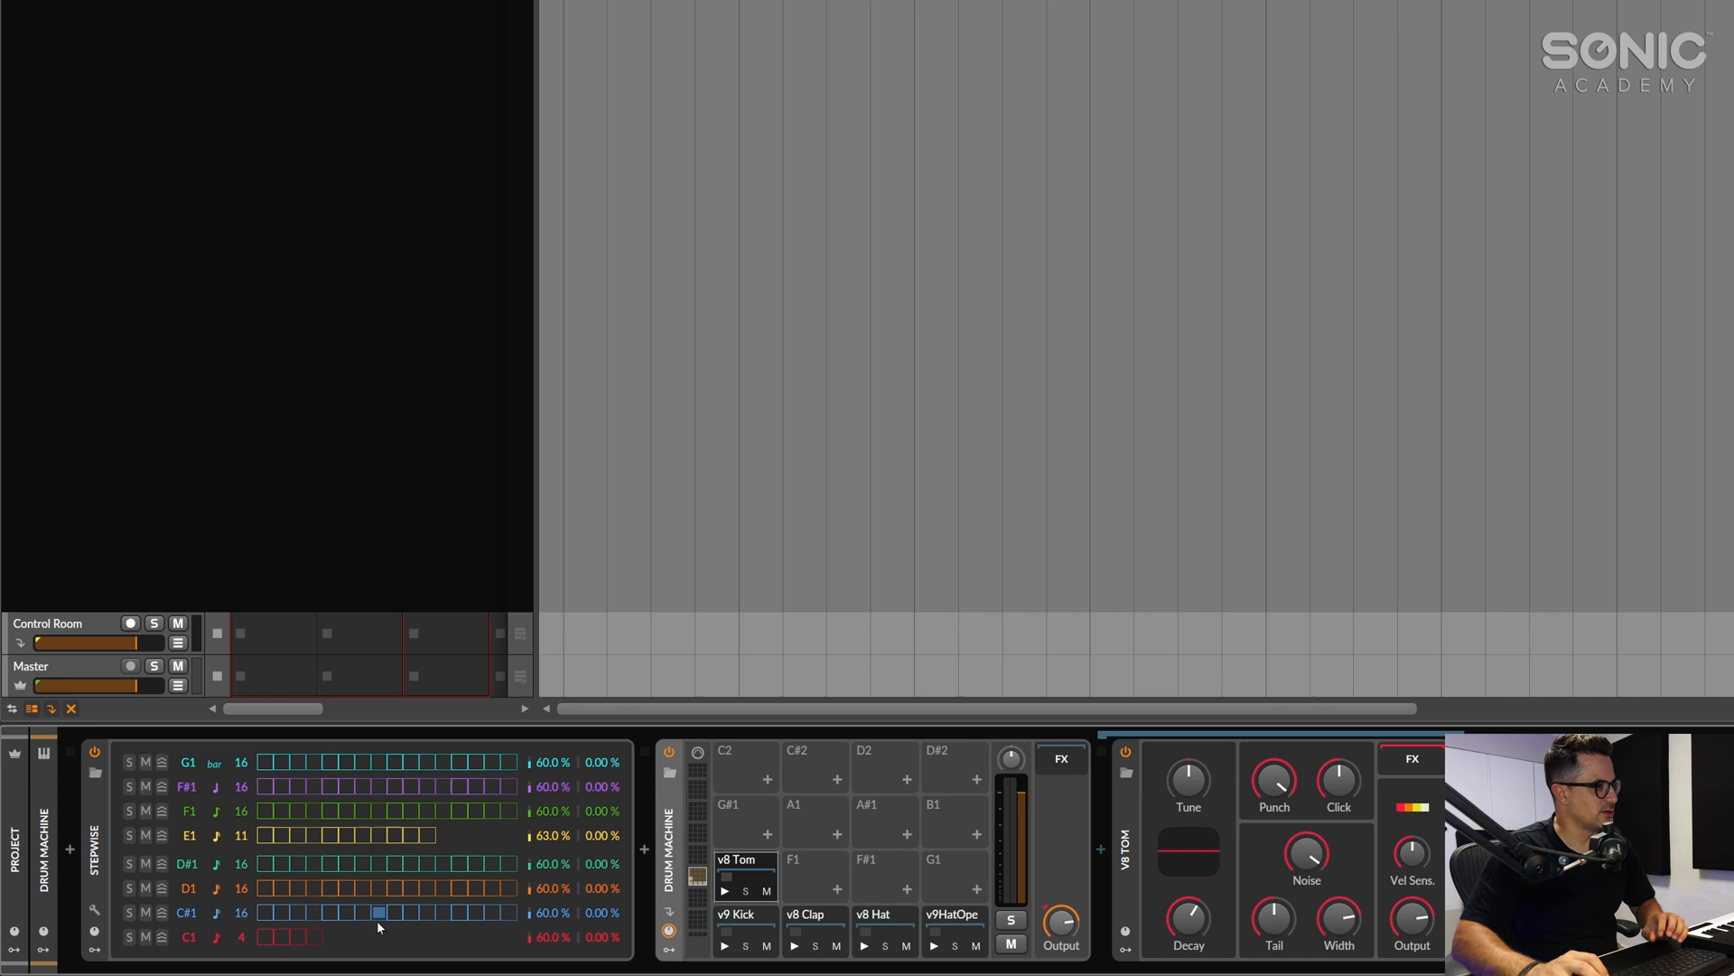
pyautogui.click(267, 910)
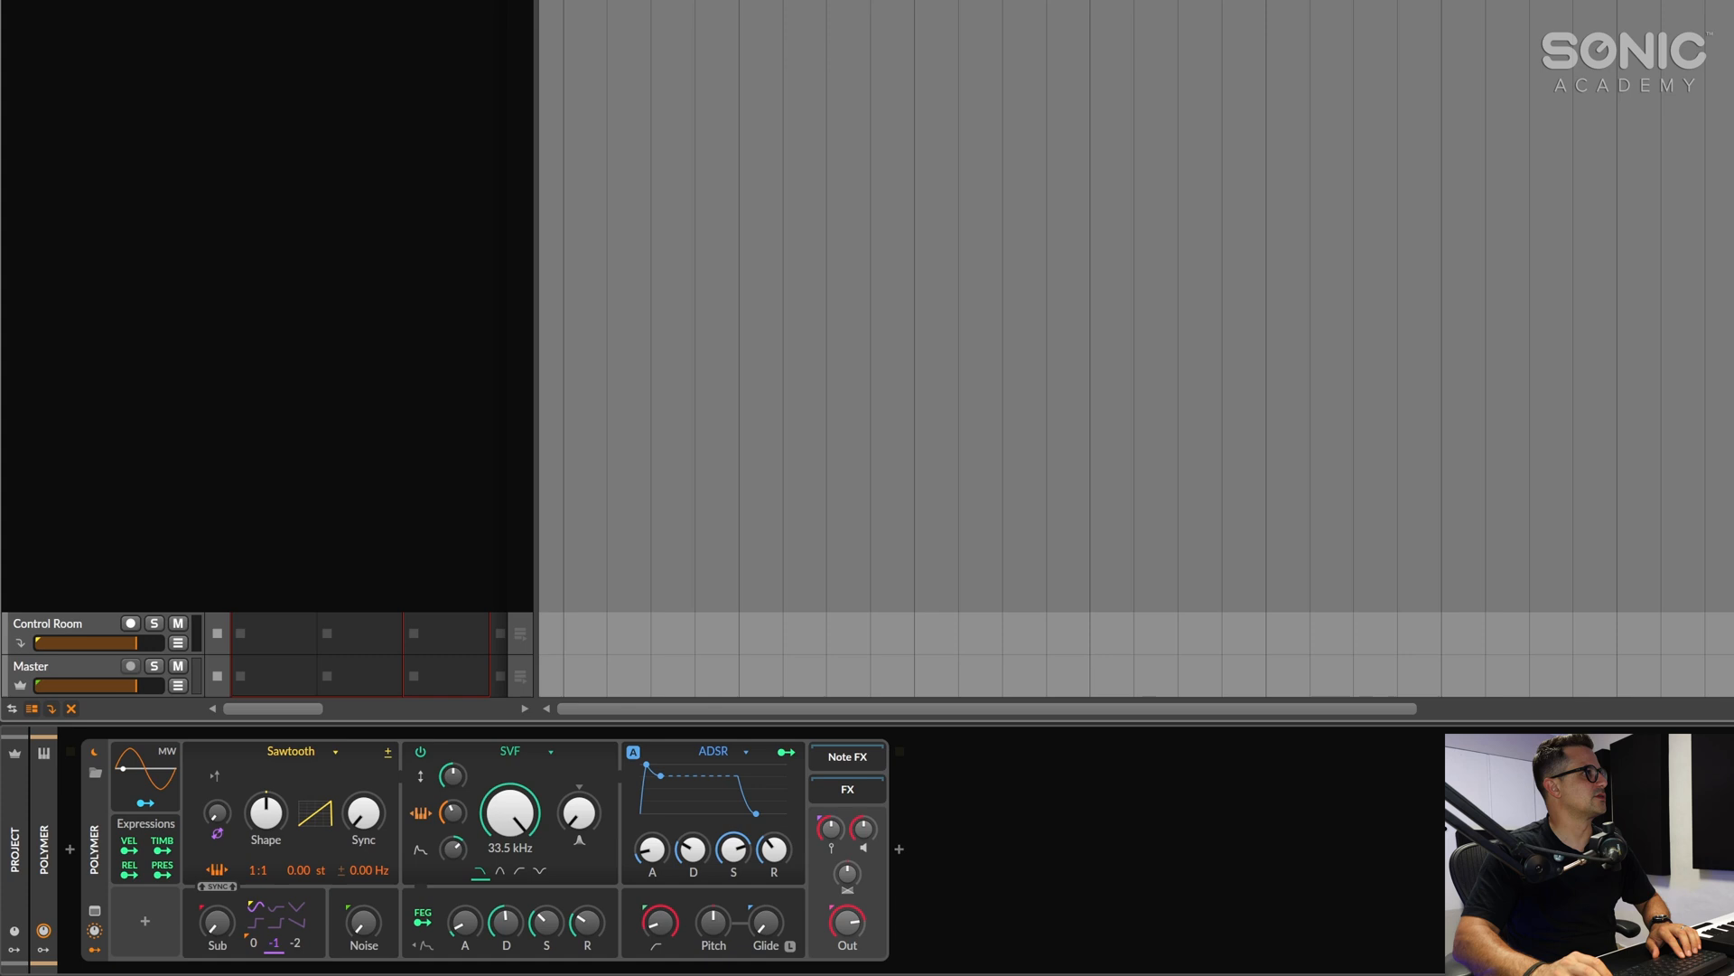
# Insert a Stepwise sequencer ahead of the Polymer synth
pyautogui.click(846, 755)
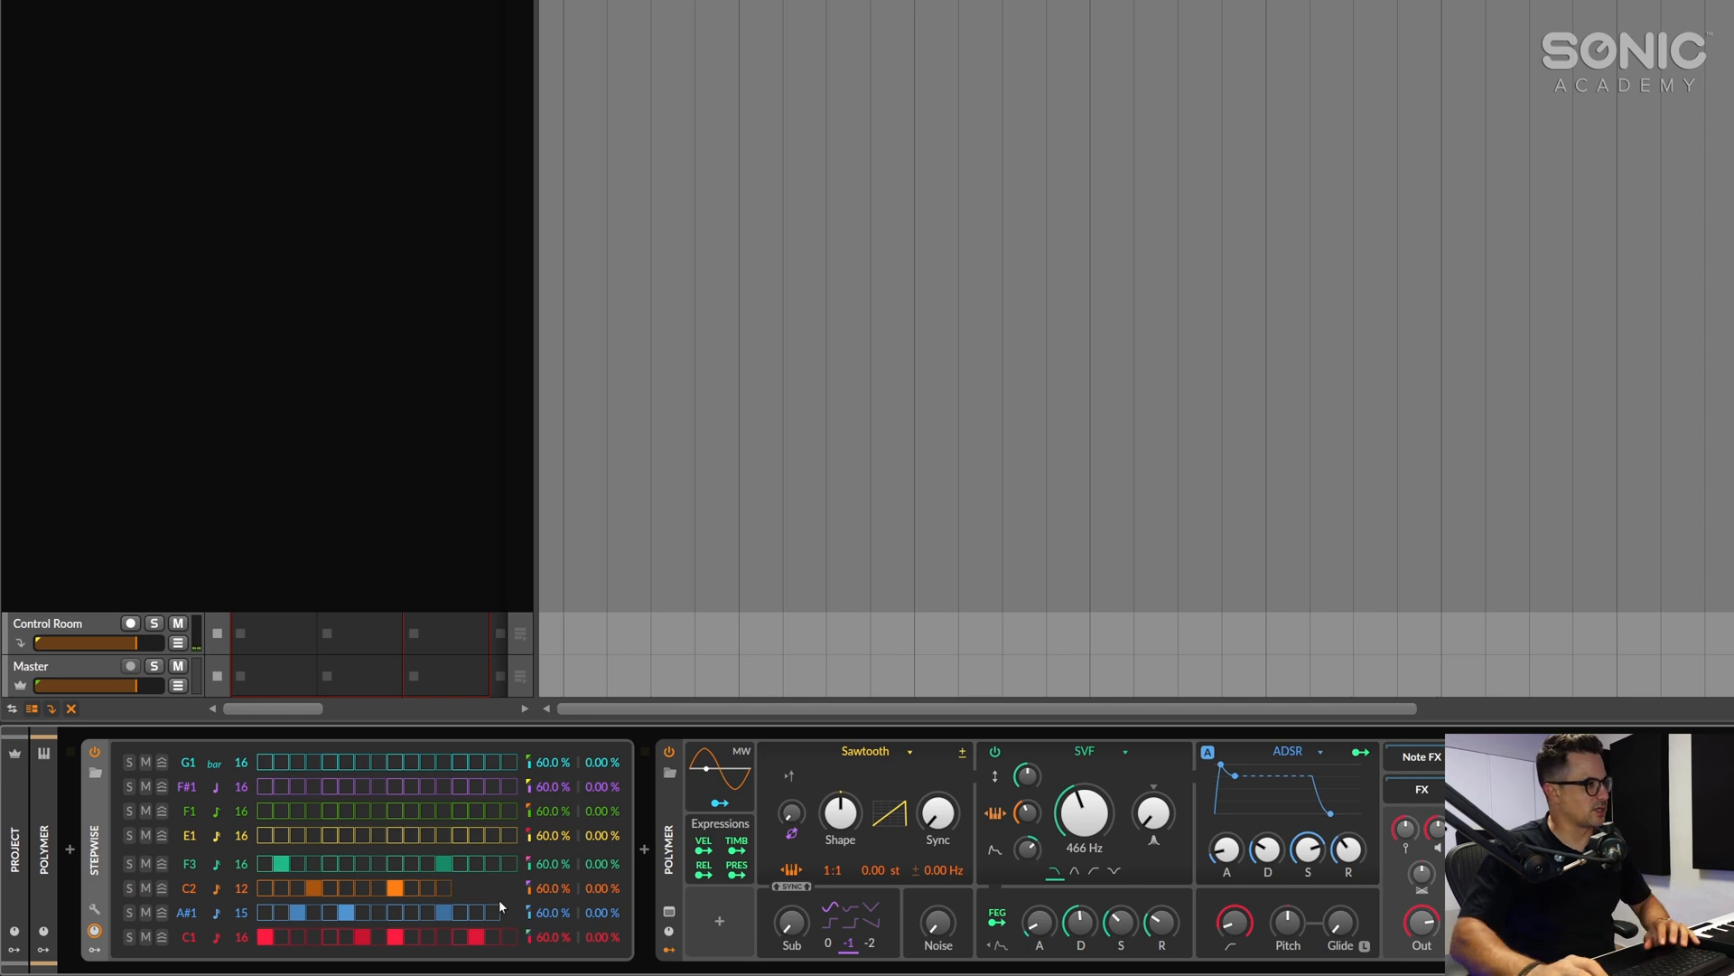
# Choose a new step rate for the C2 bassline lane from its rate list
pyautogui.click(213, 762)
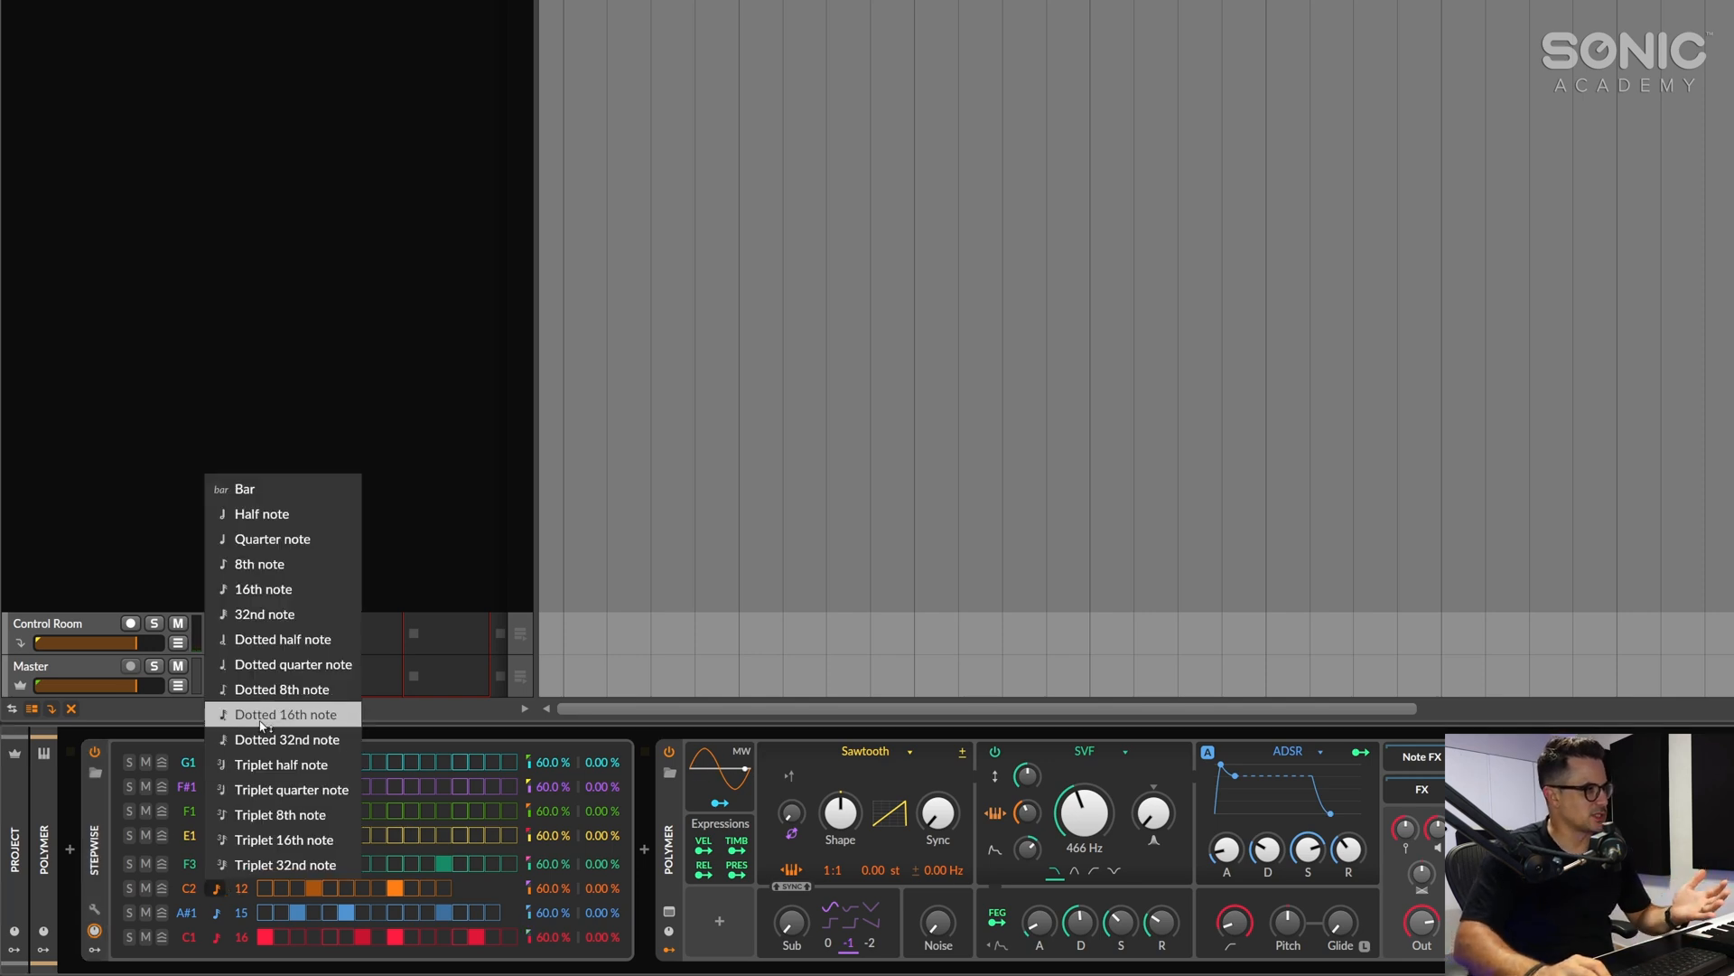
pyautogui.moveTo(261, 563)
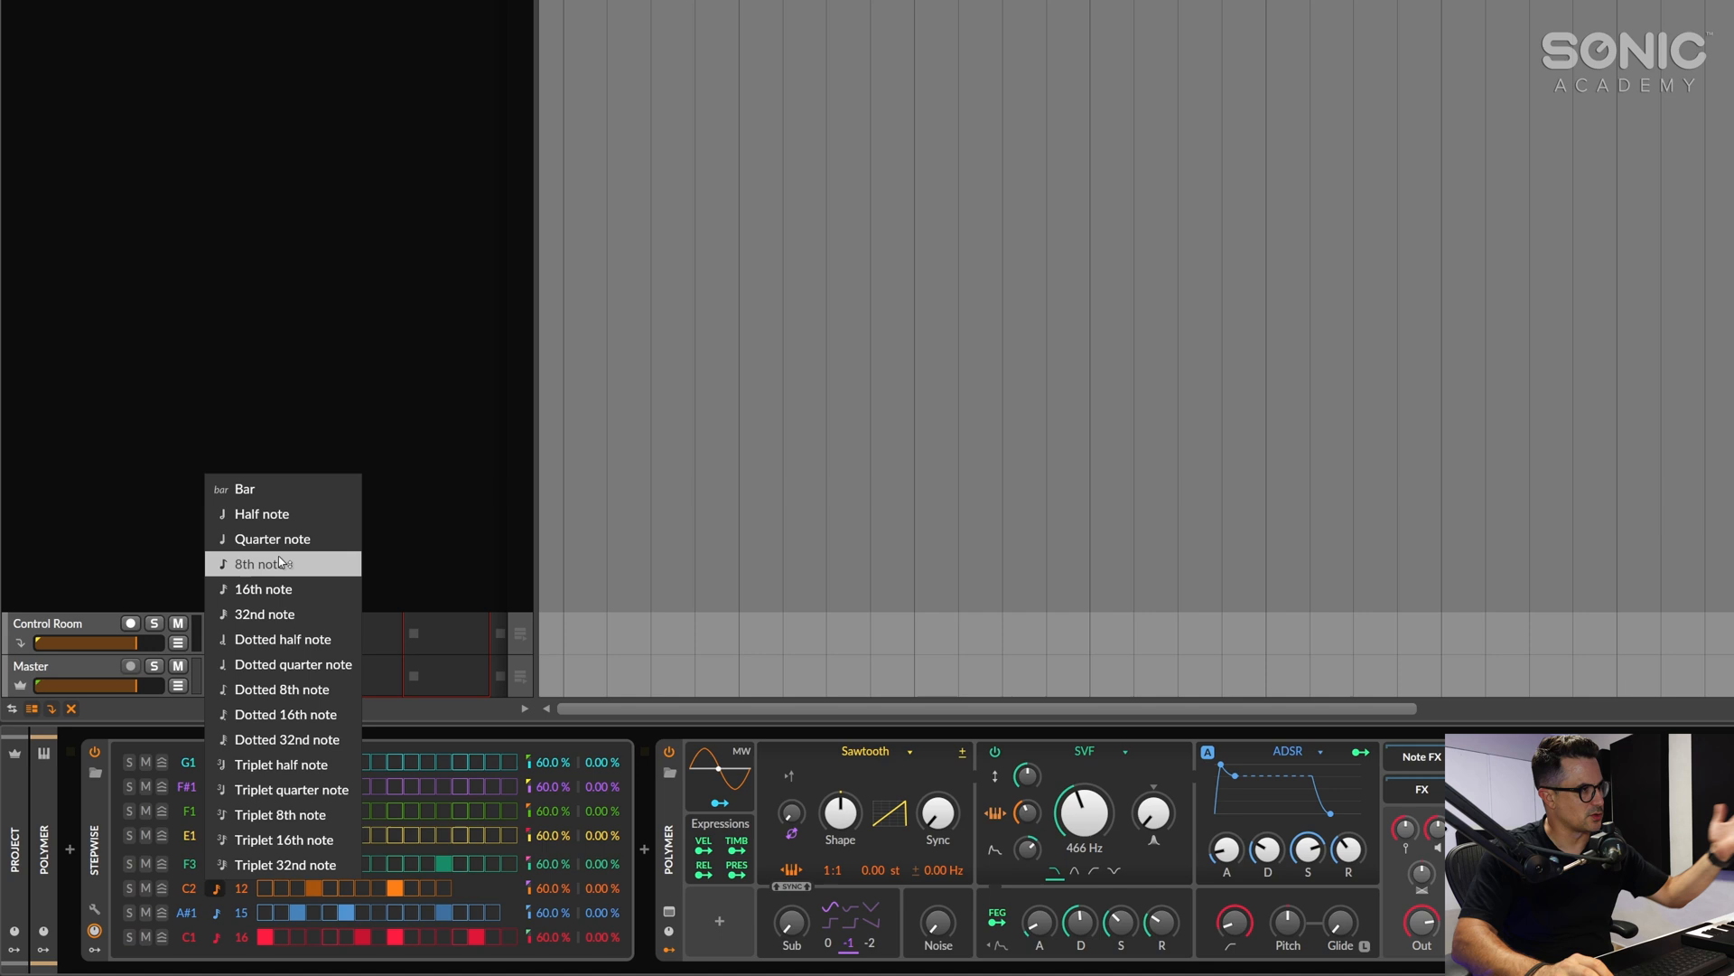
pyautogui.click(262, 563)
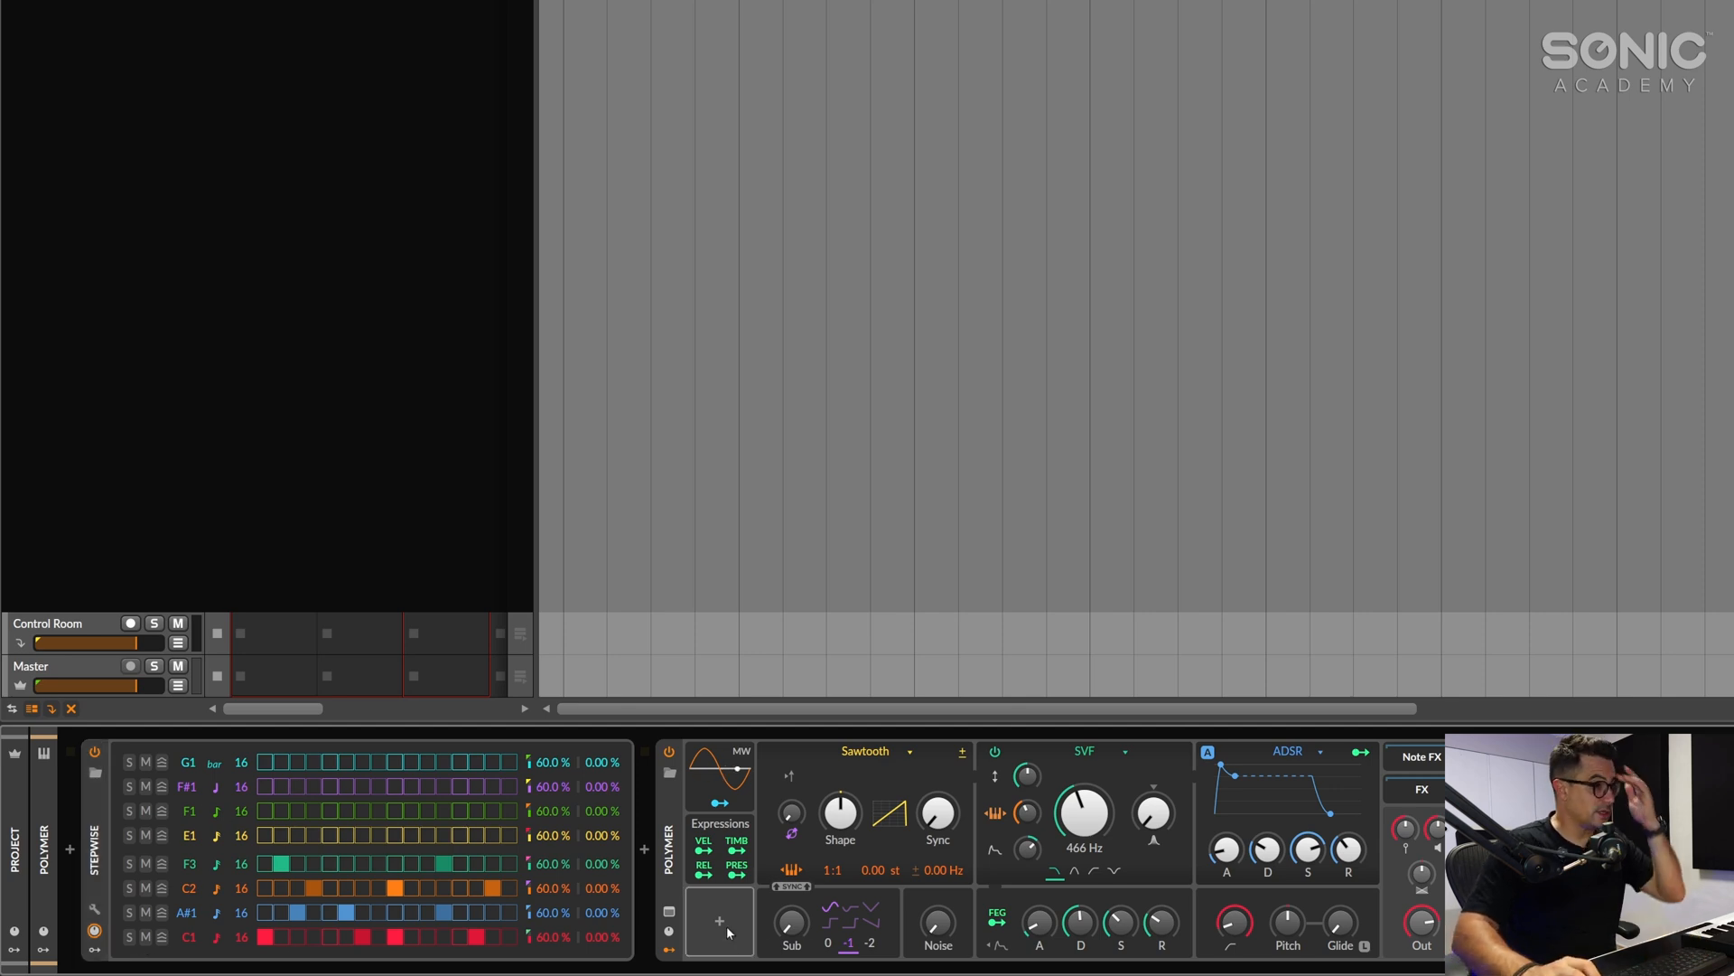
# Start adding a modulator in Polymer's modulator slot
pyautogui.click(717, 920)
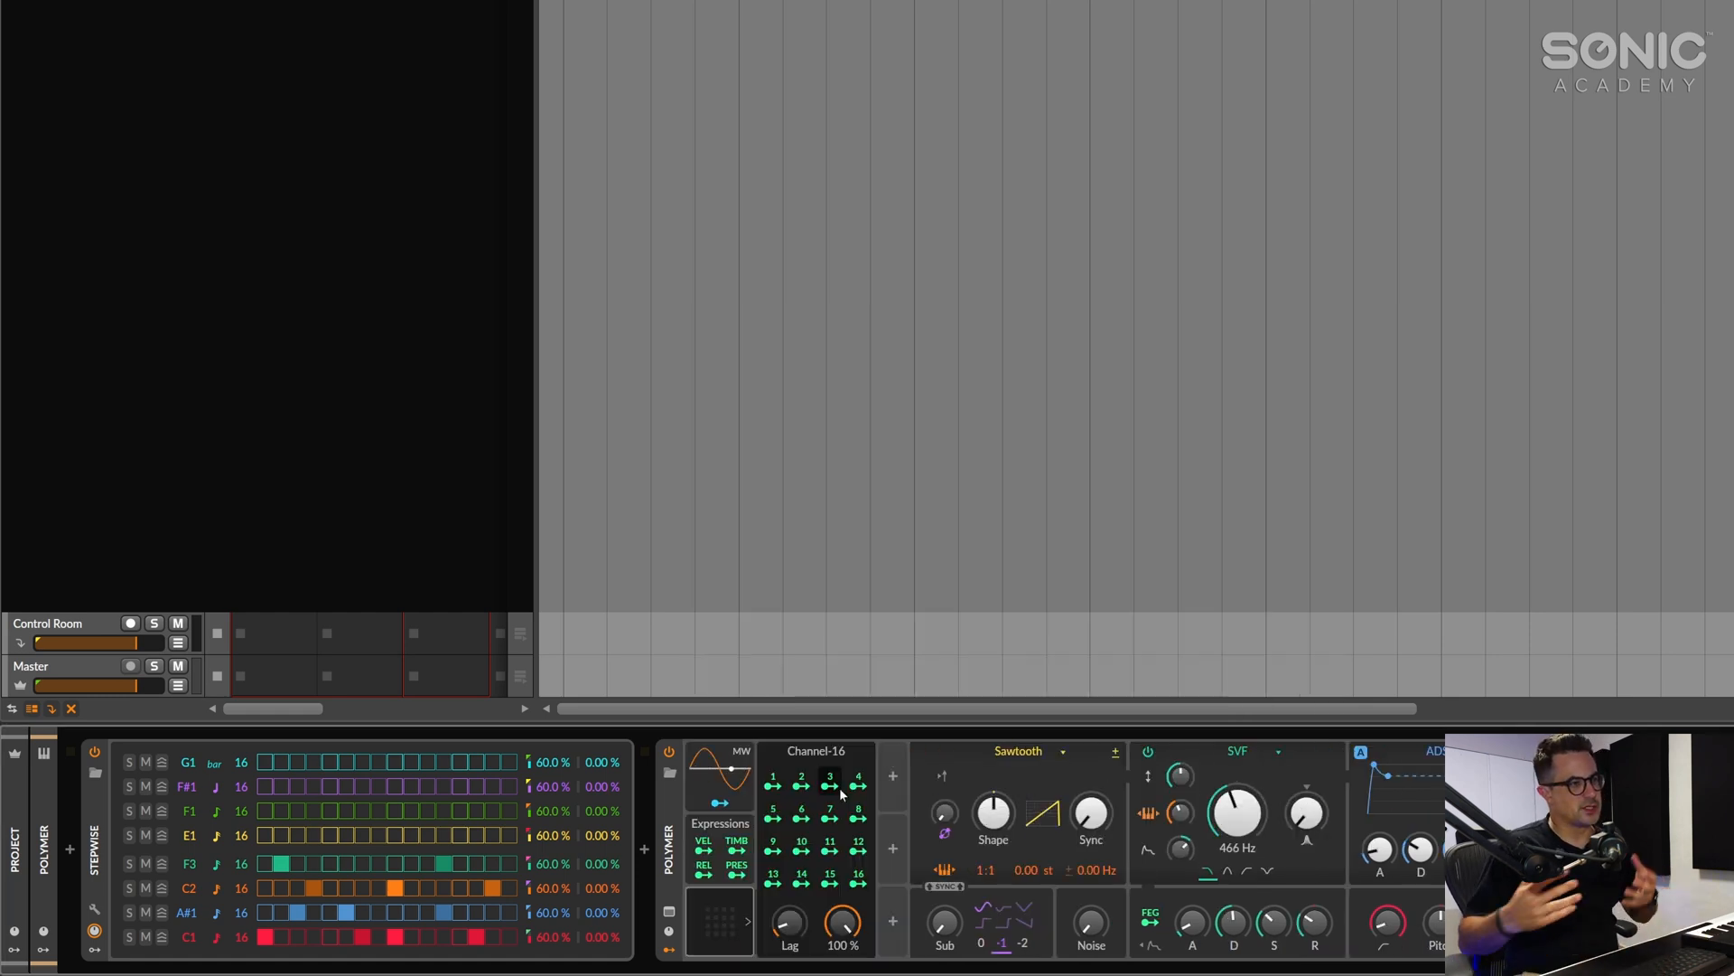
pyautogui.moveTo(224, 953)
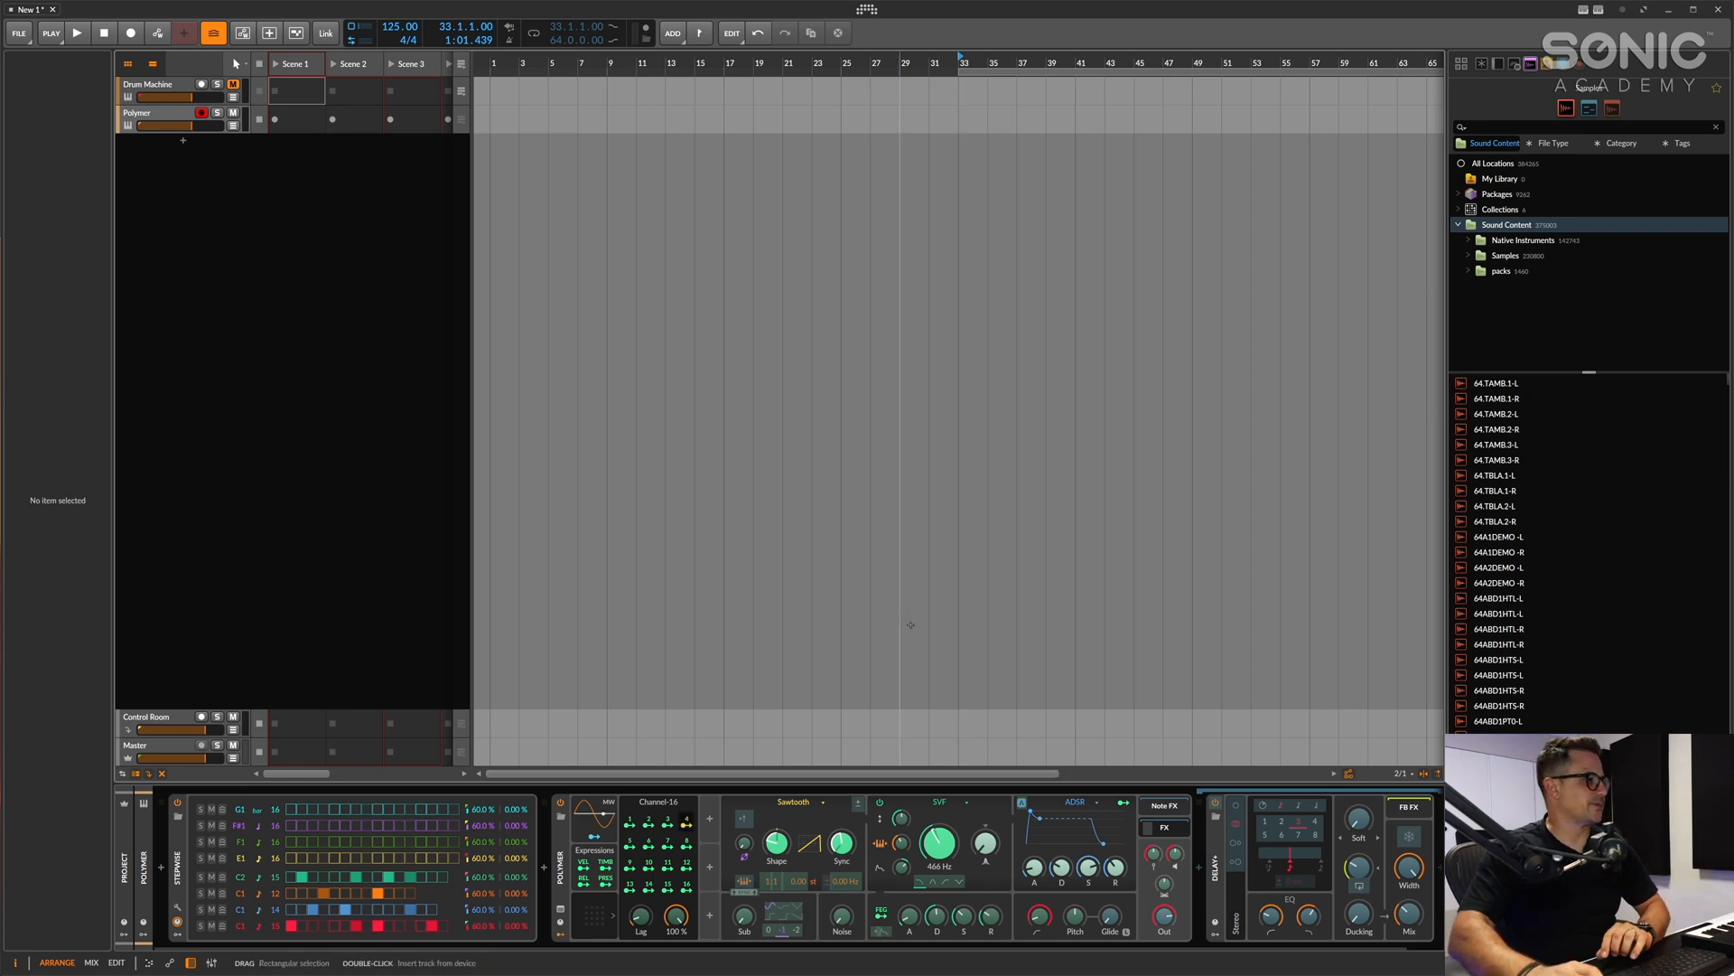
# Select the Polymer track, then move focus back to the Drum Machine track
pyautogui.click(150, 112)
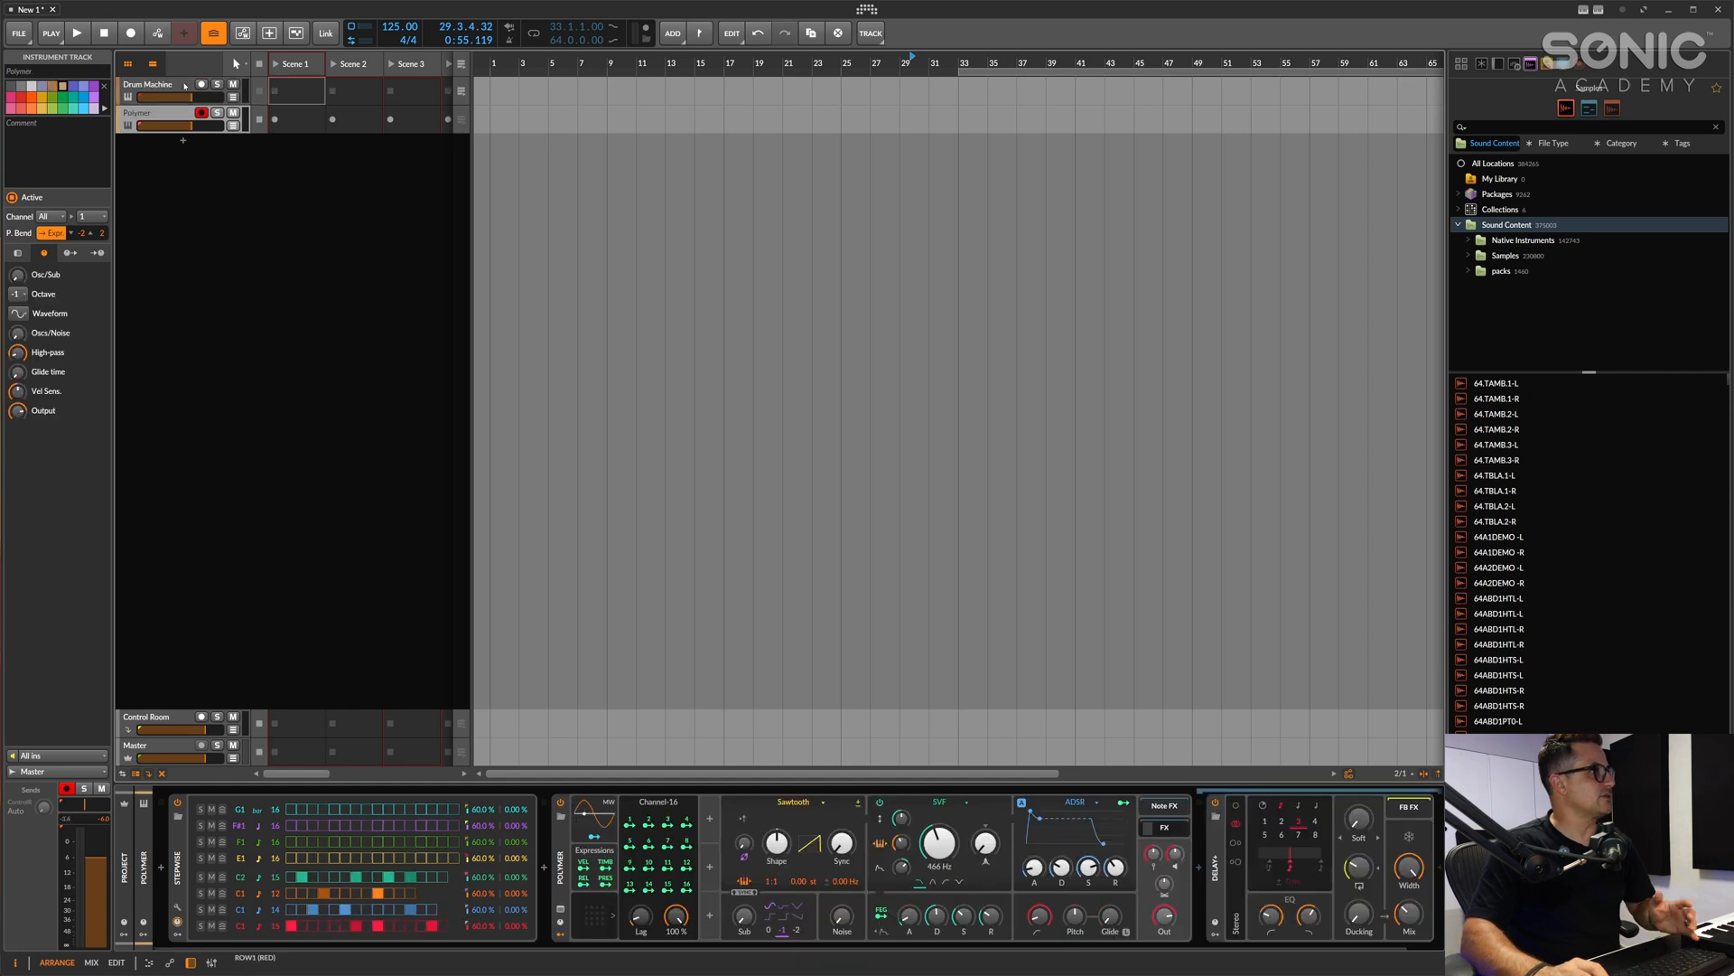
pyautogui.click(150, 85)
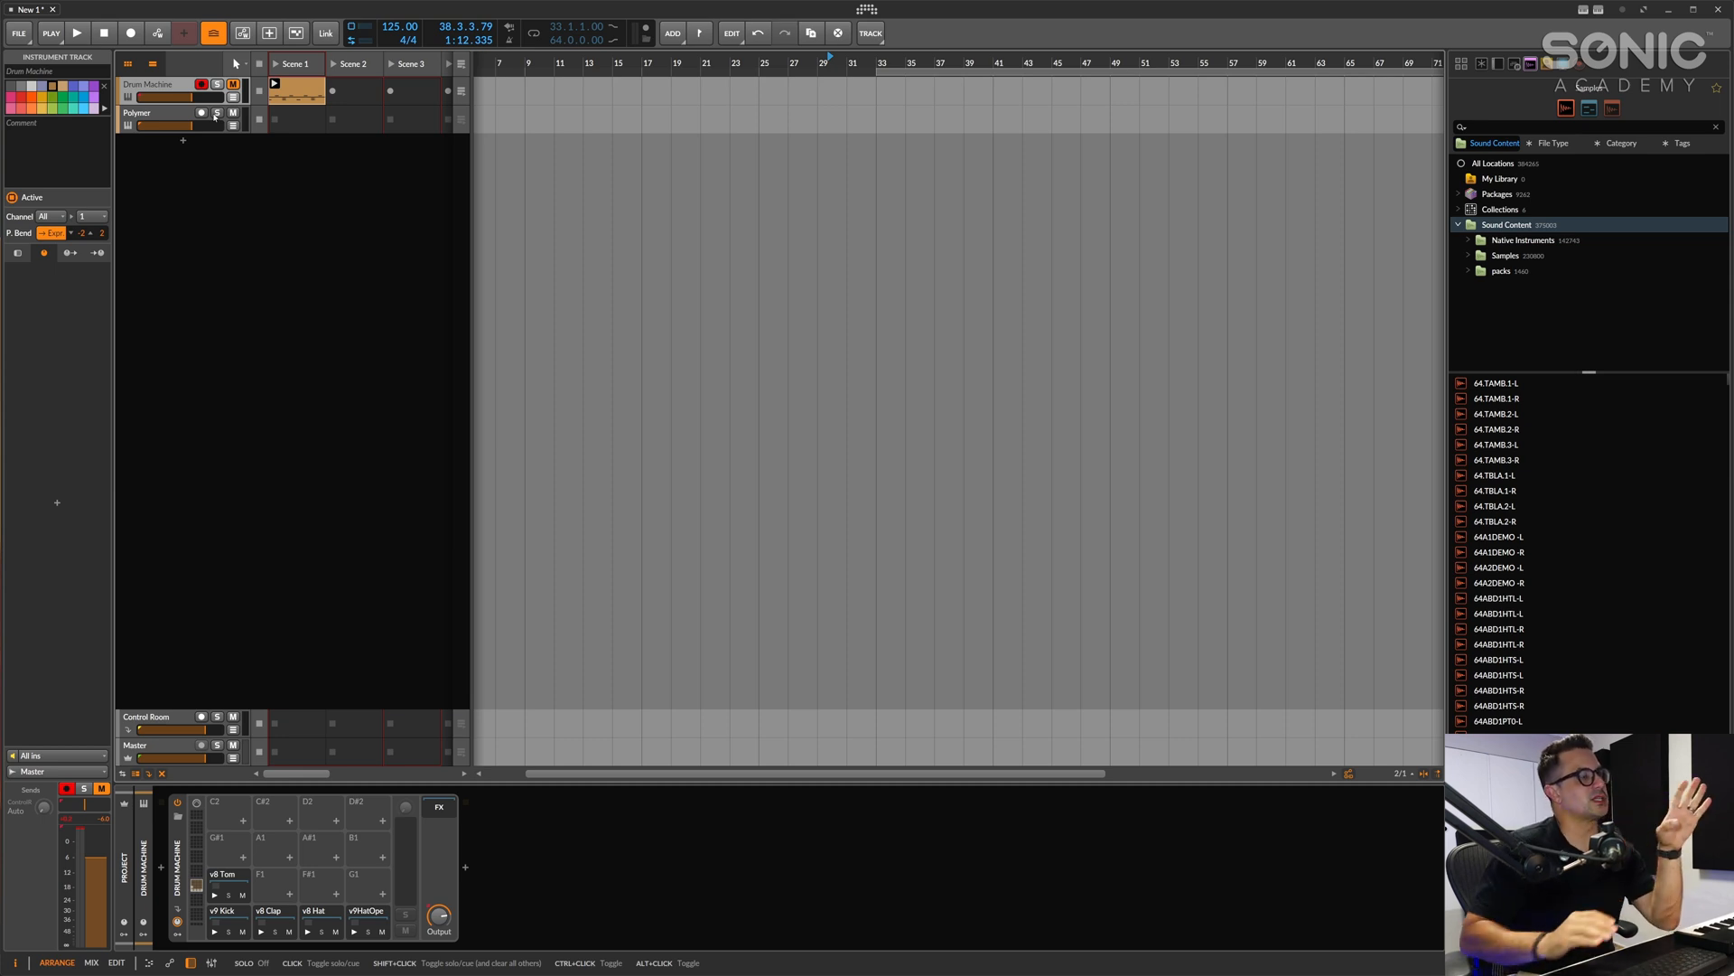
pyautogui.moveTo(378, 176)
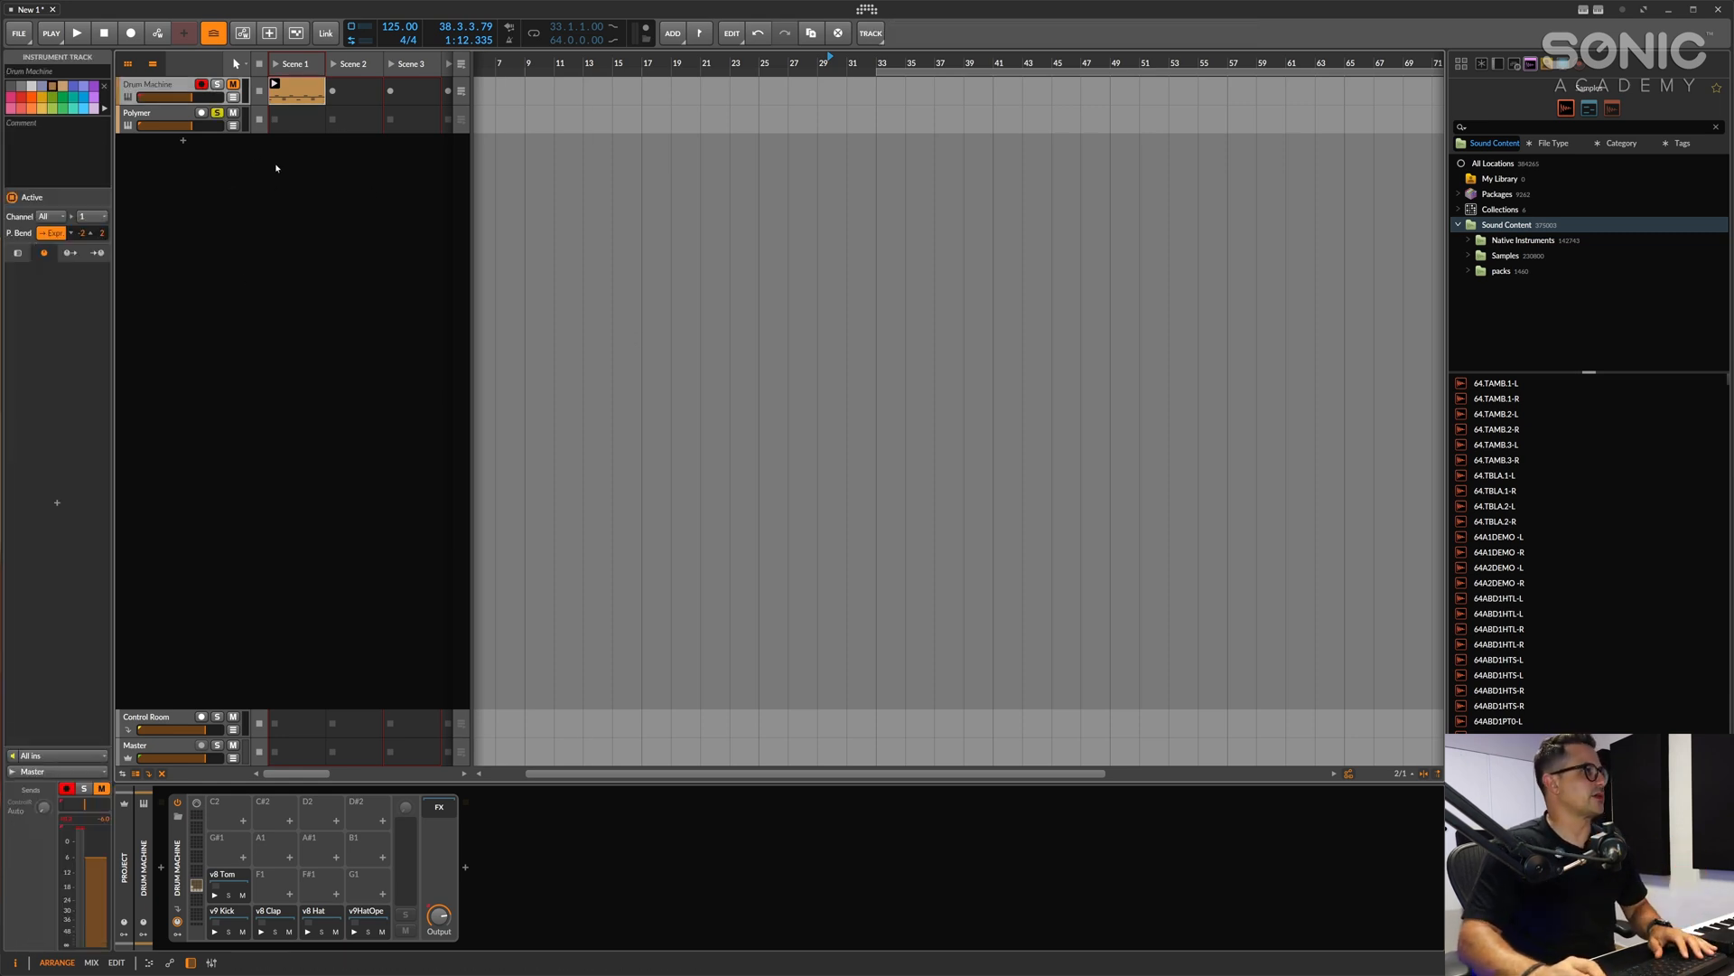
# Select a launcher clip to show its settings, then the recorded track's Sampler
pyautogui.click(76, 33)
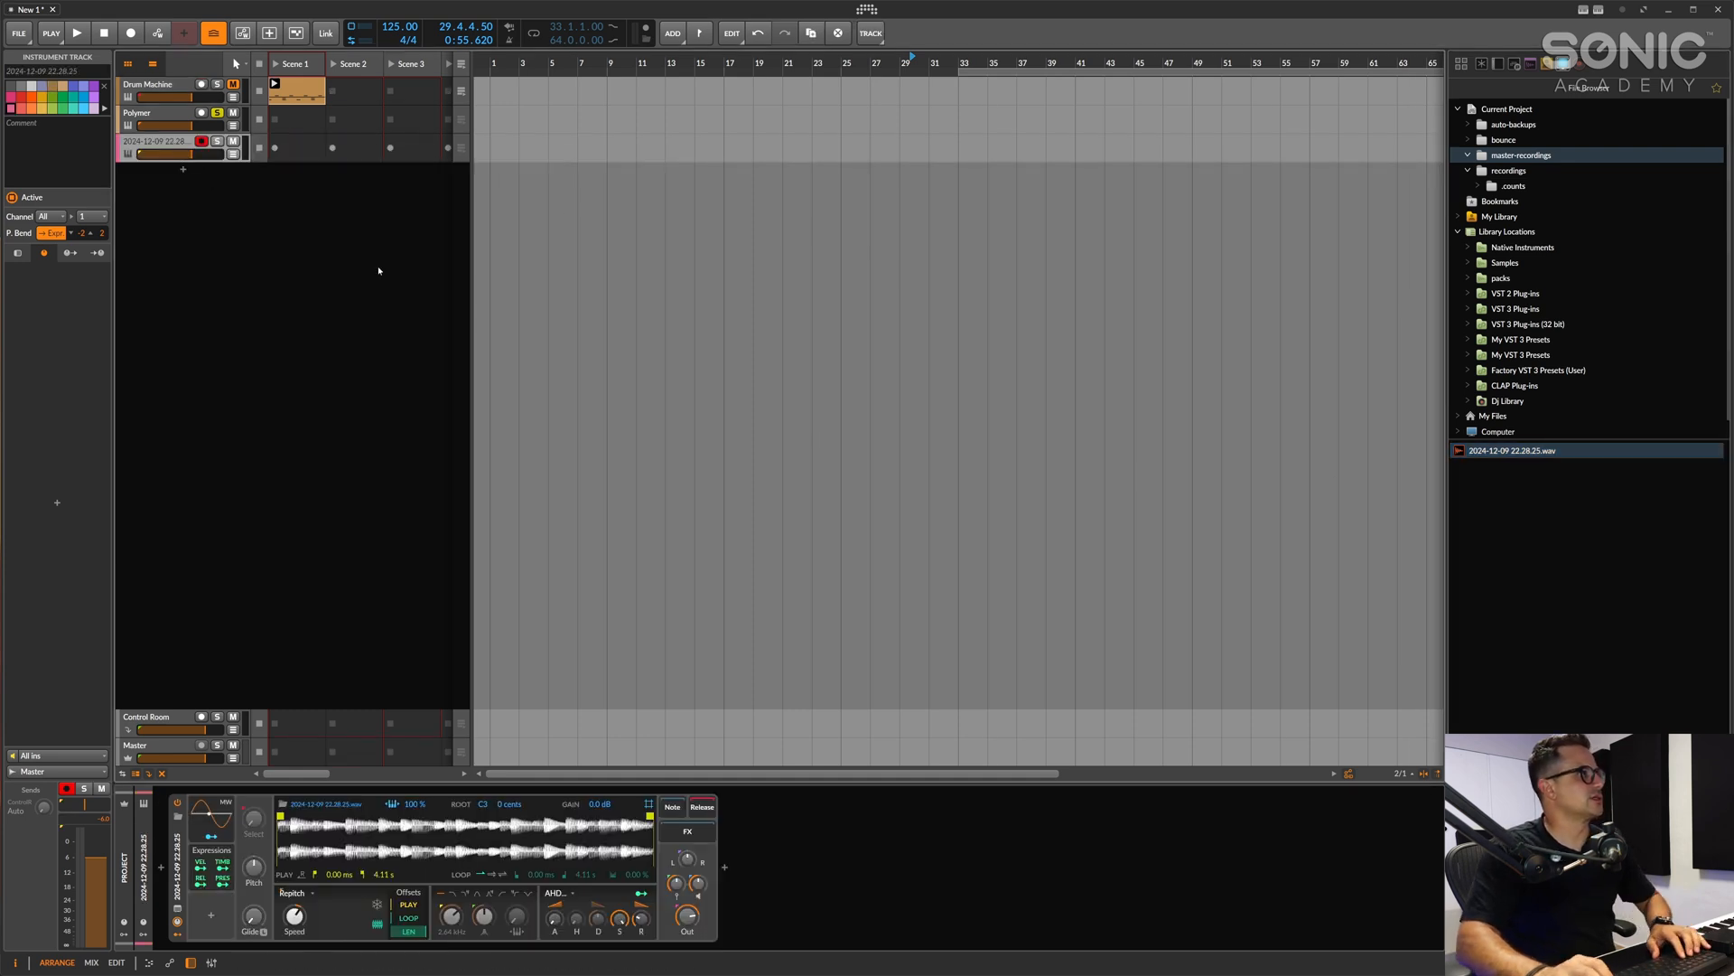
pyautogui.click(295, 90)
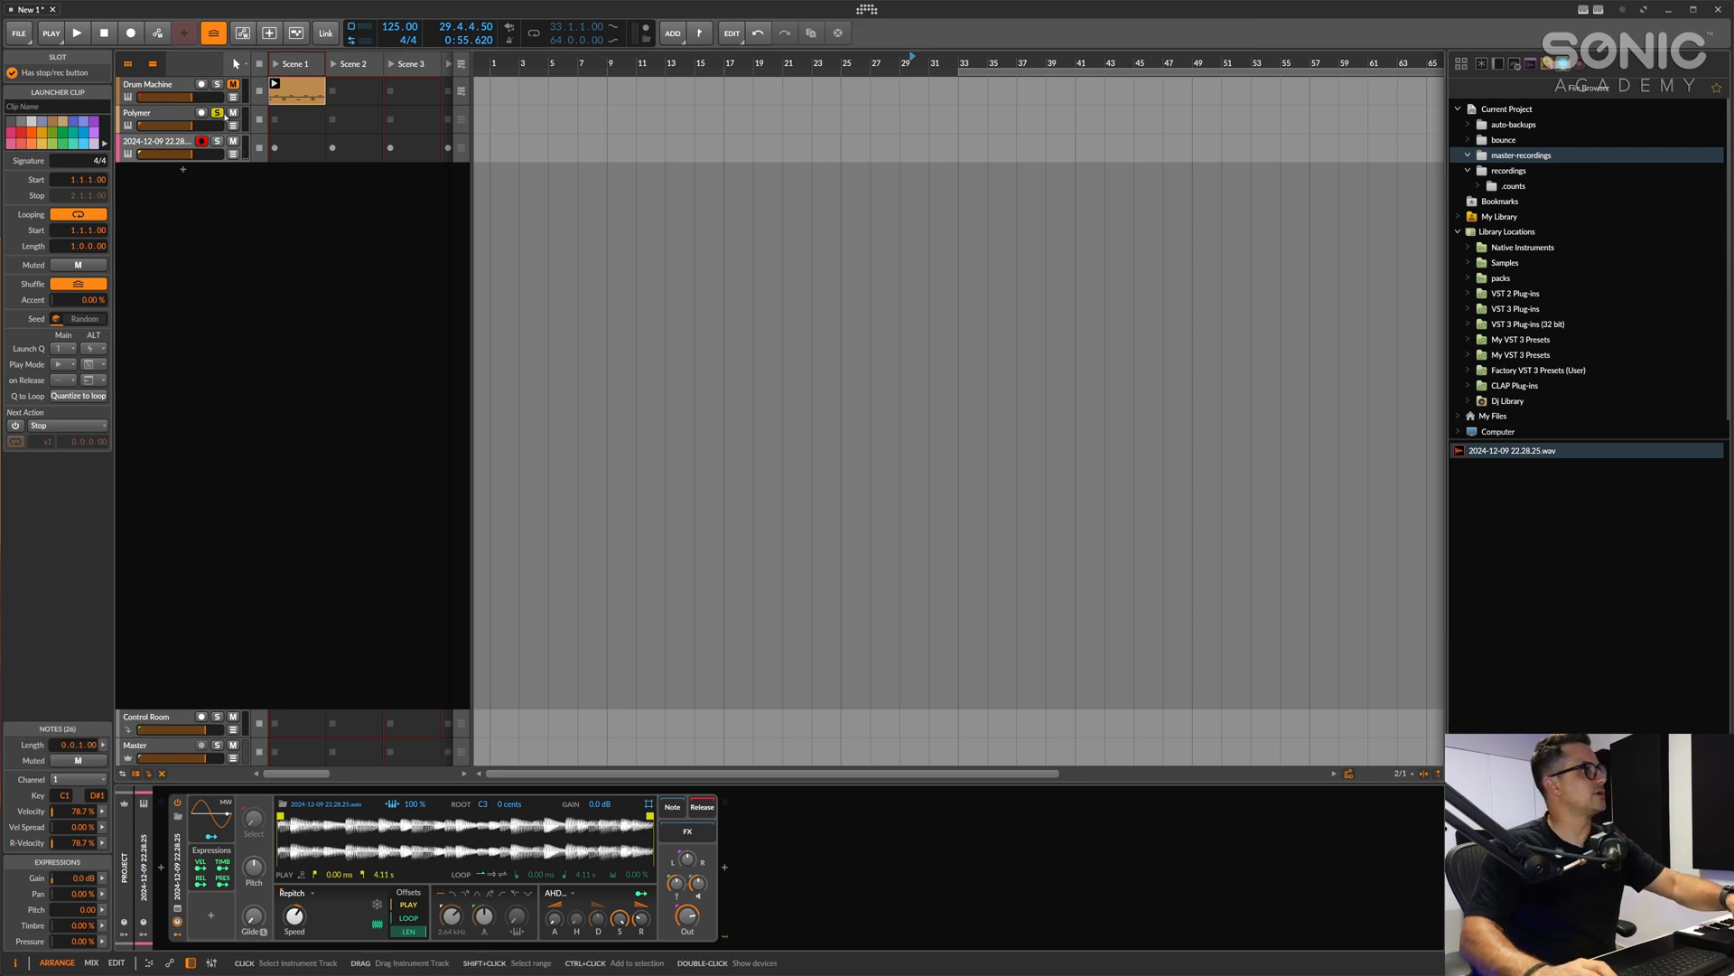
pyautogui.click(155, 141)
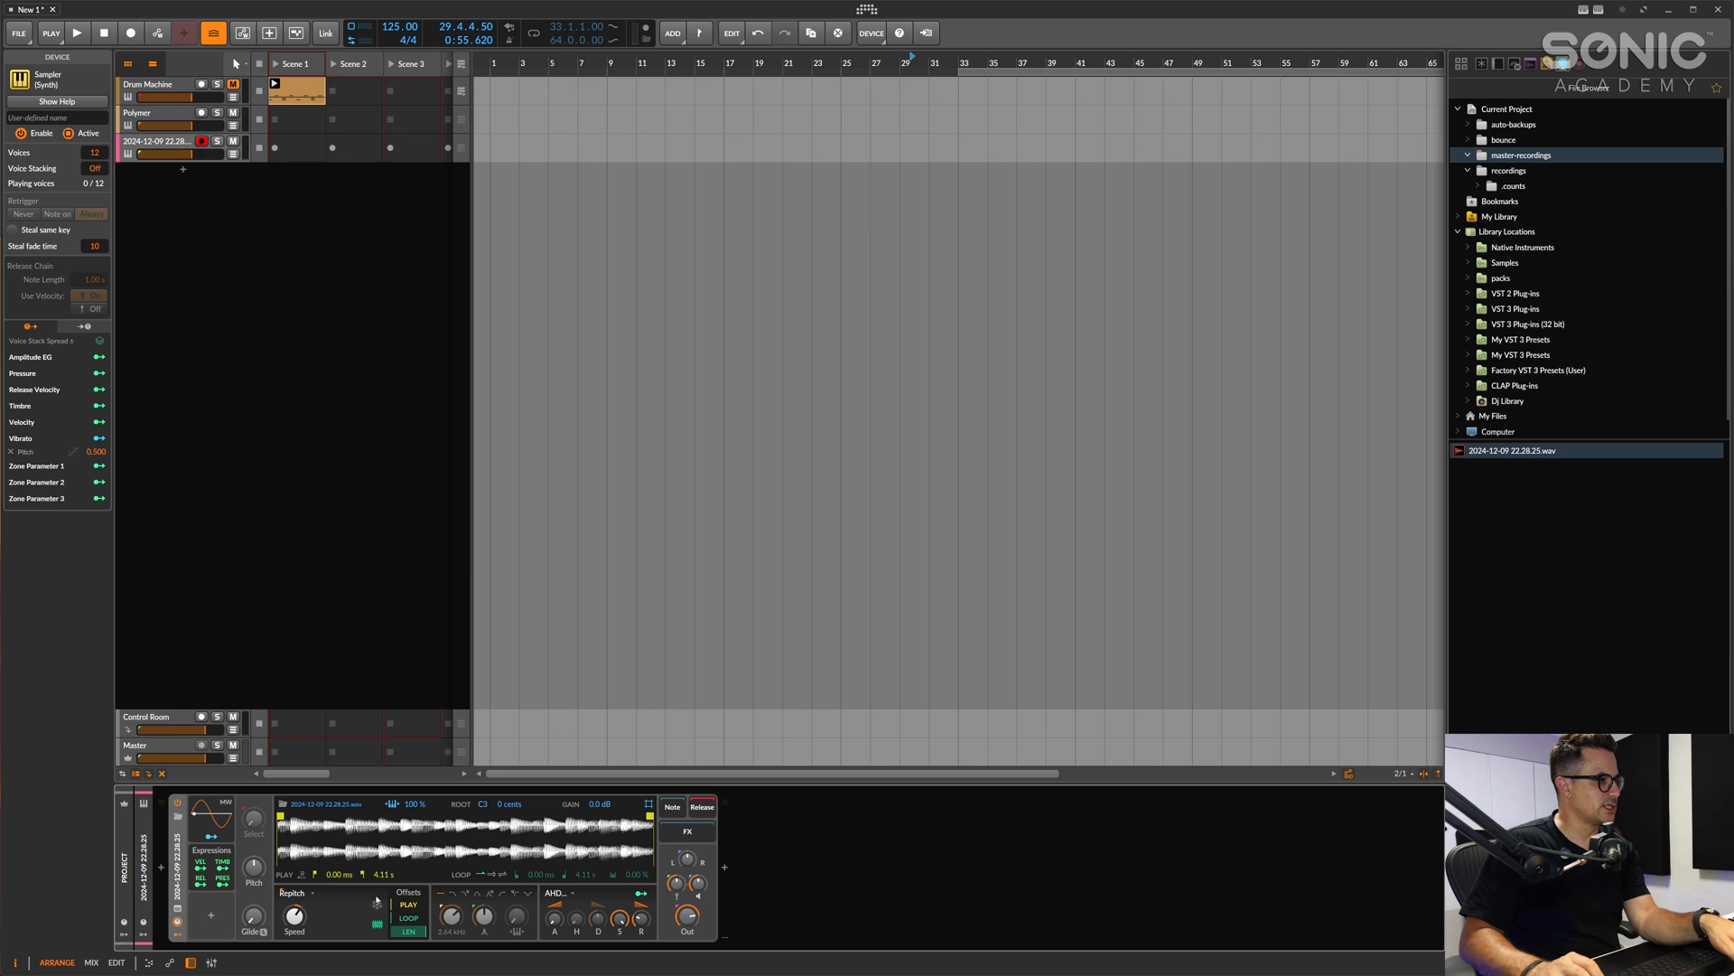
# Set the Sampler to Textures mode with its sample start at 5.43 s
pyautogui.click(295, 892)
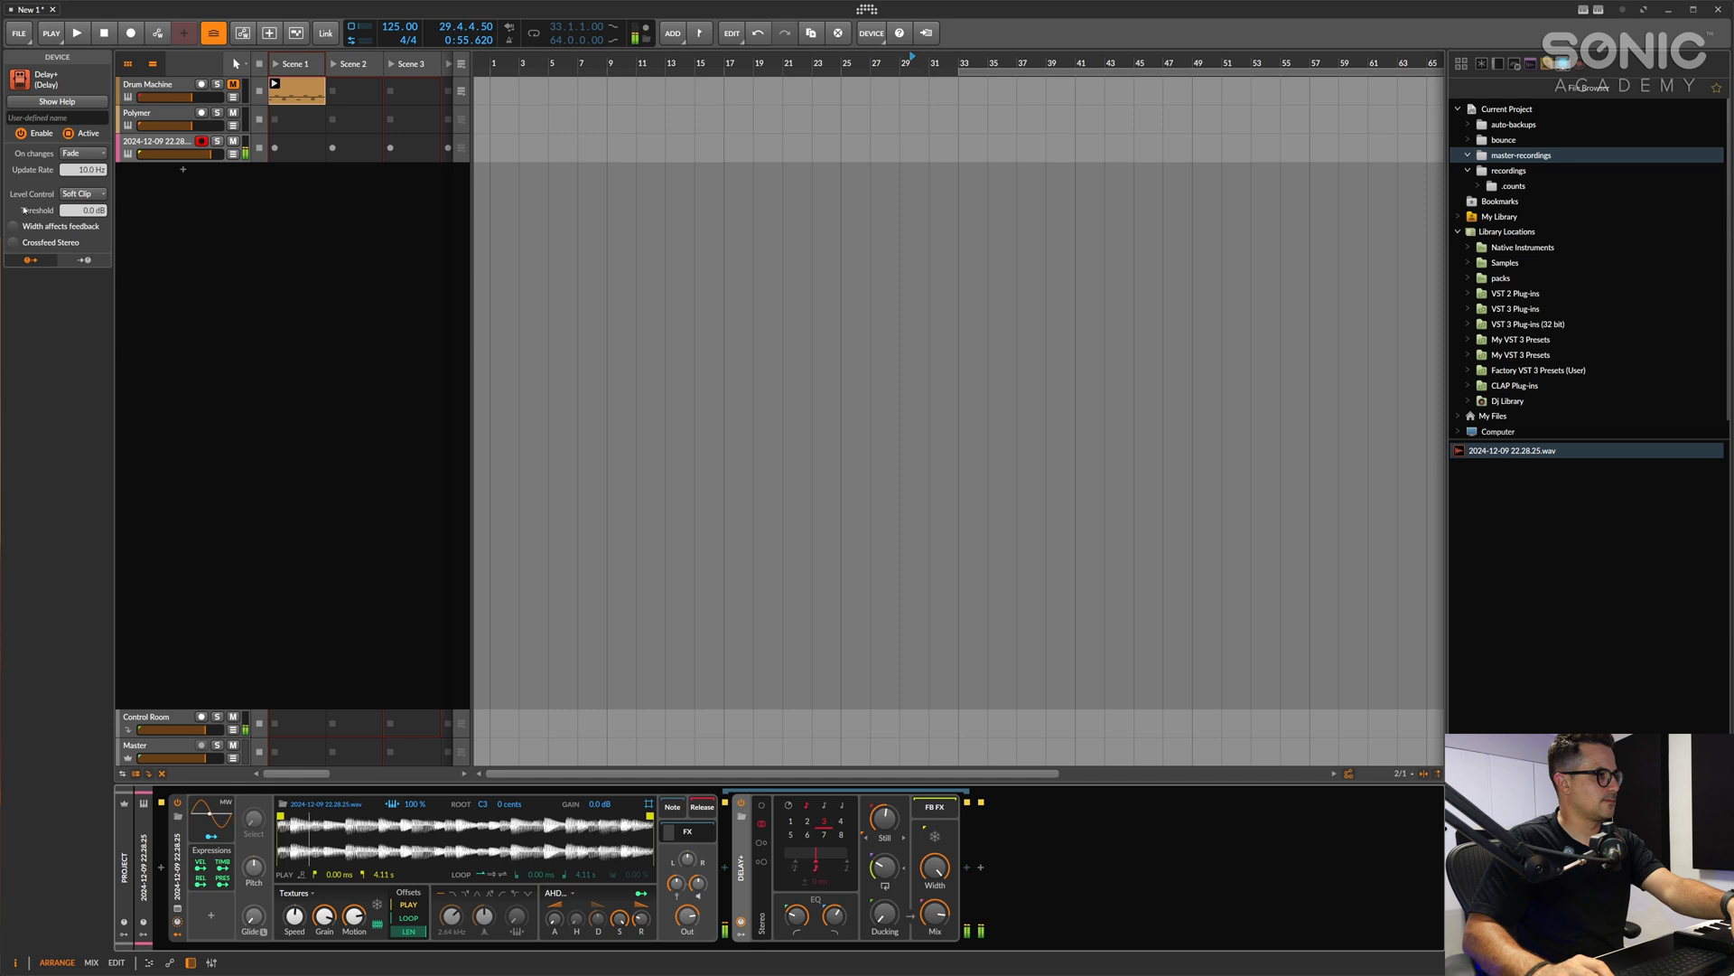
pyautogui.moveTo(282, 823); pyautogui.dragTo(321, 823)
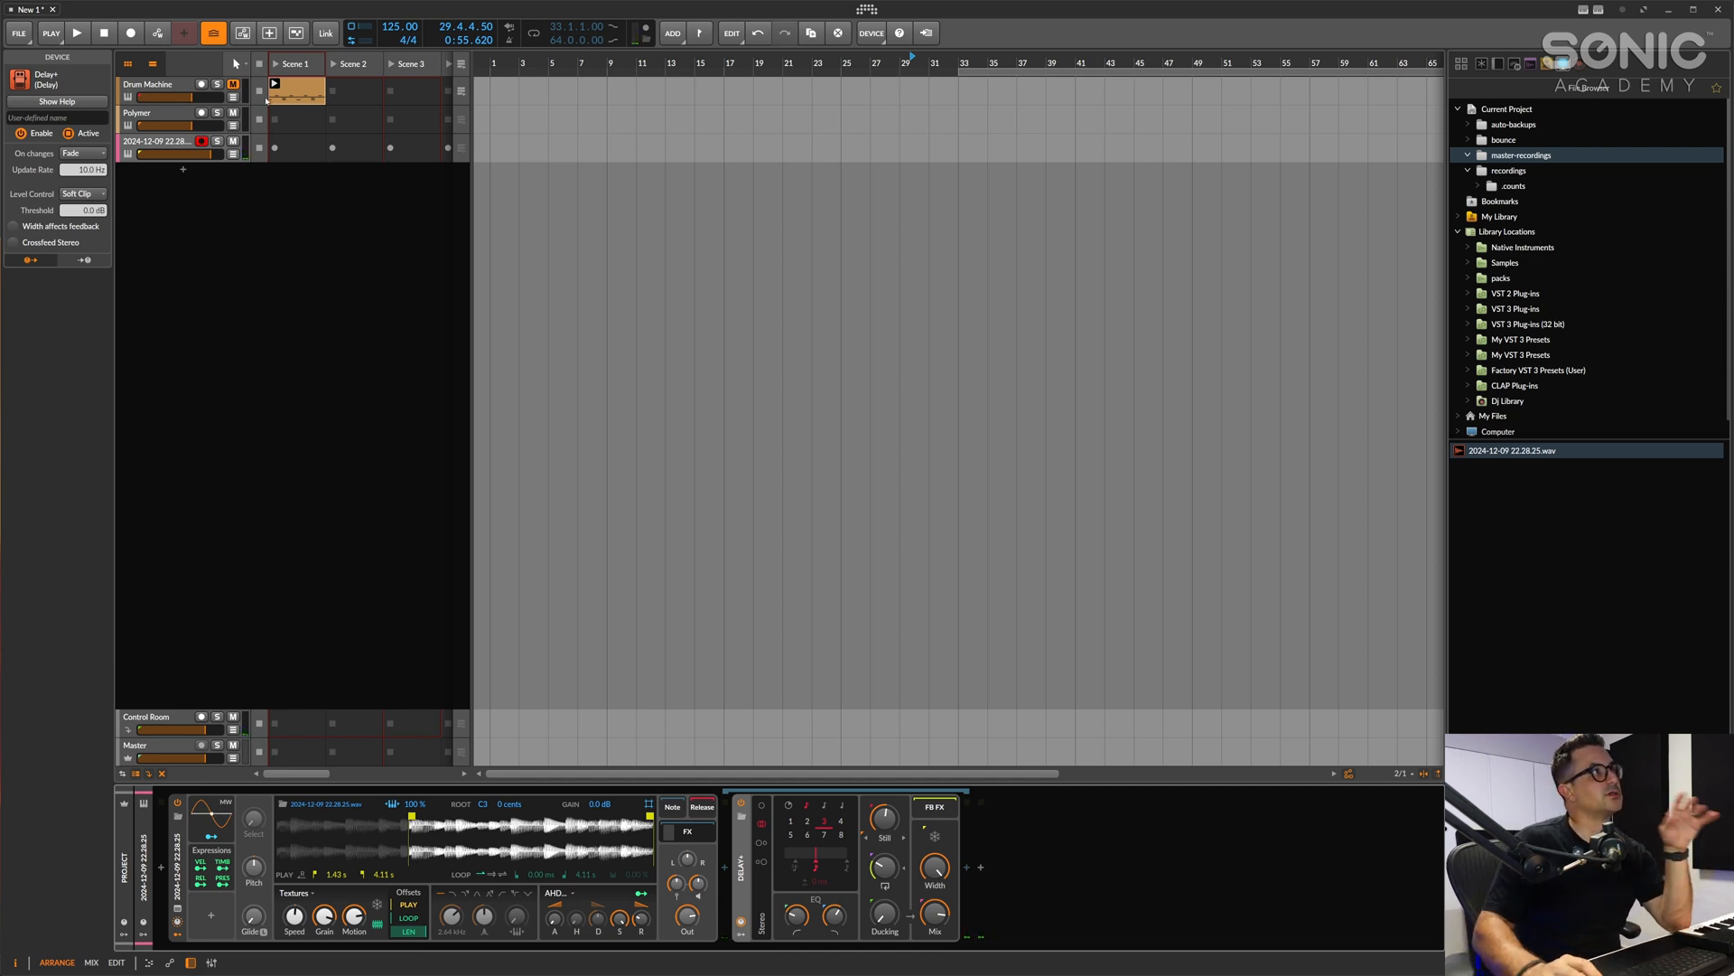
pyautogui.moveTo(647, 64)
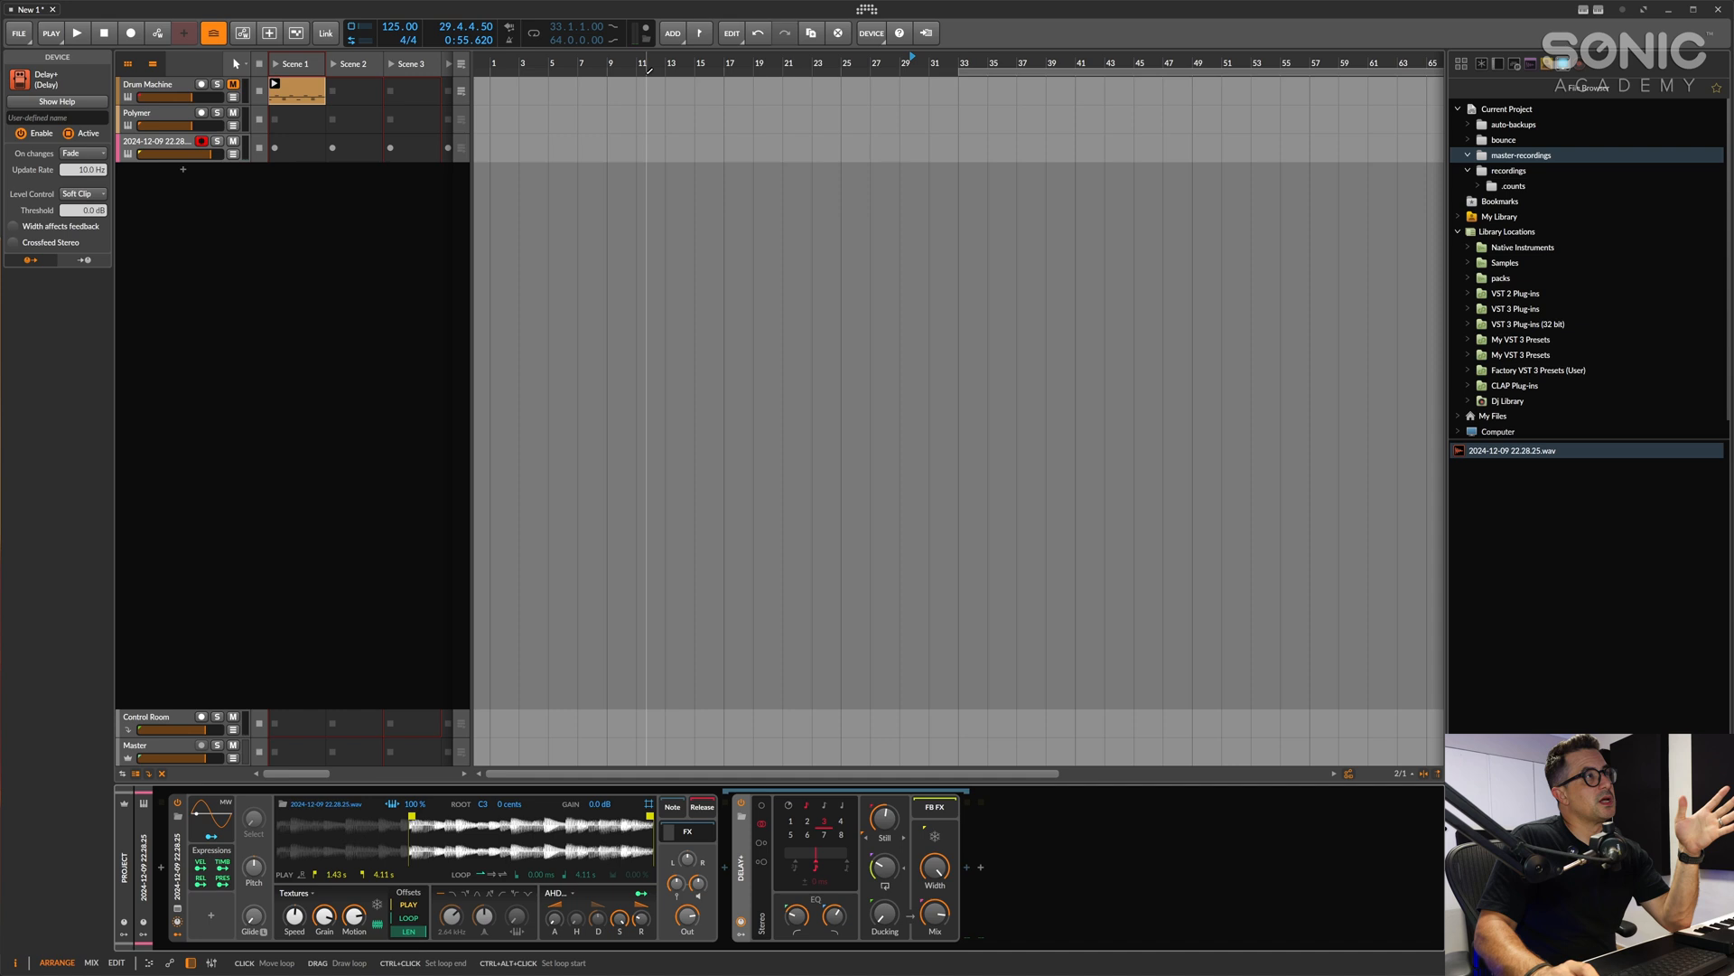
pyautogui.moveTo(650, 33)
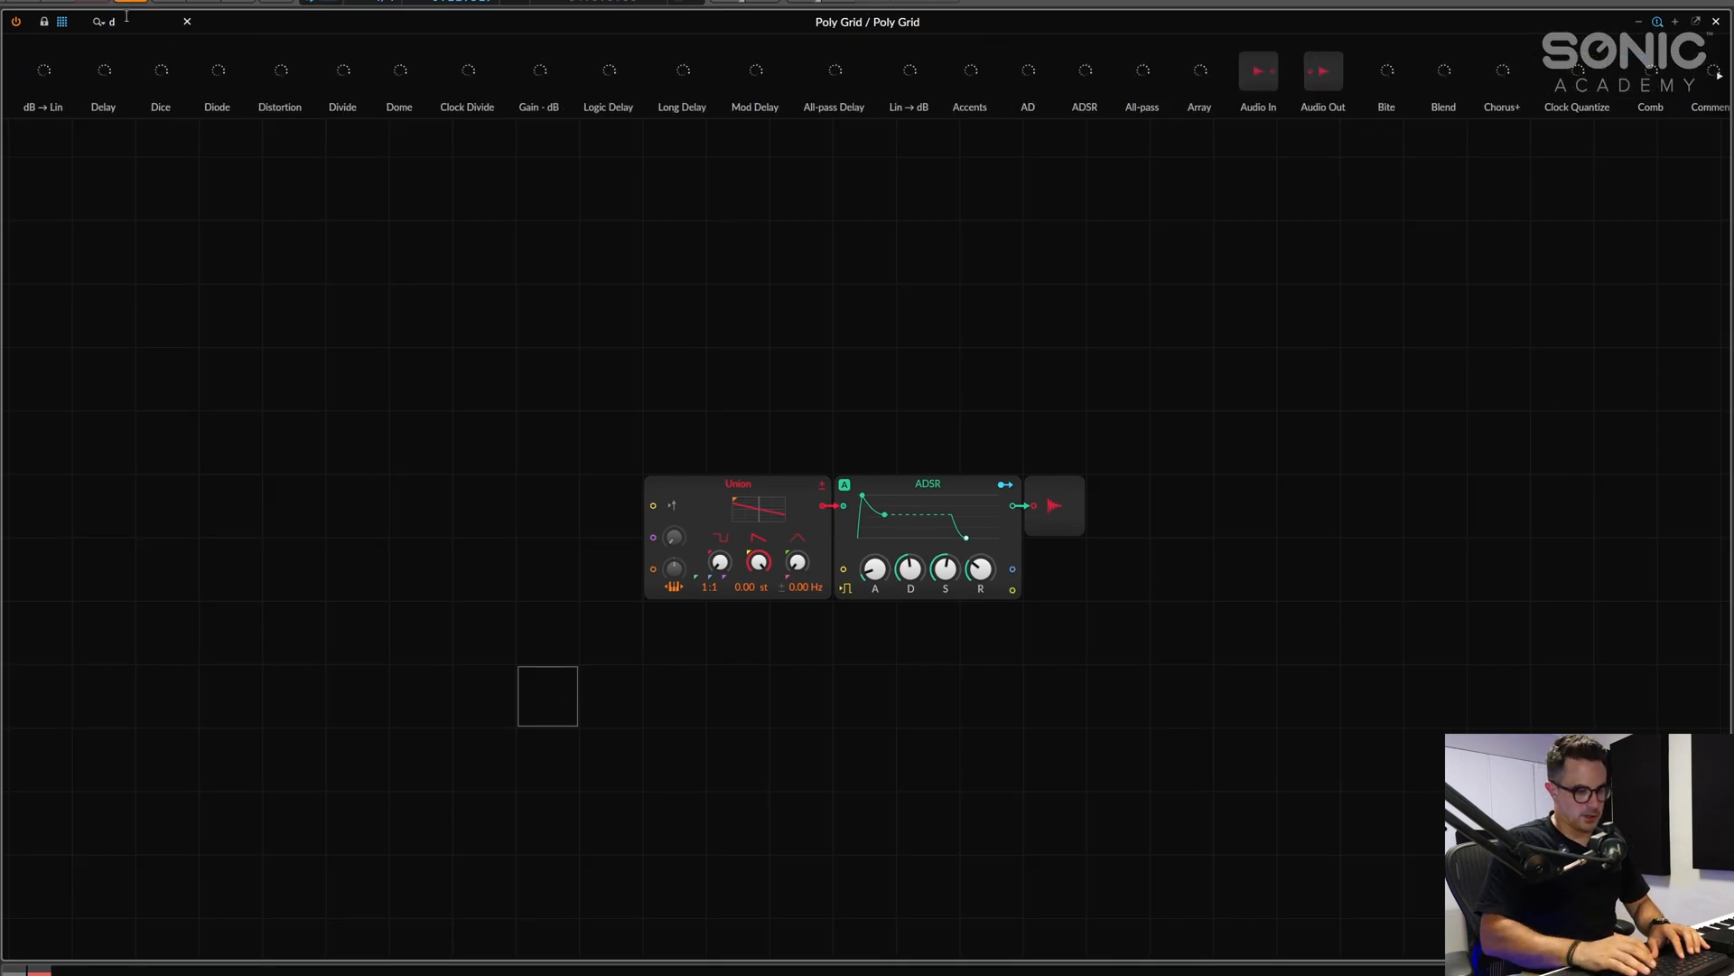
# Search the module browser for 'dome' to find the Dome module
pyautogui.write('ome')
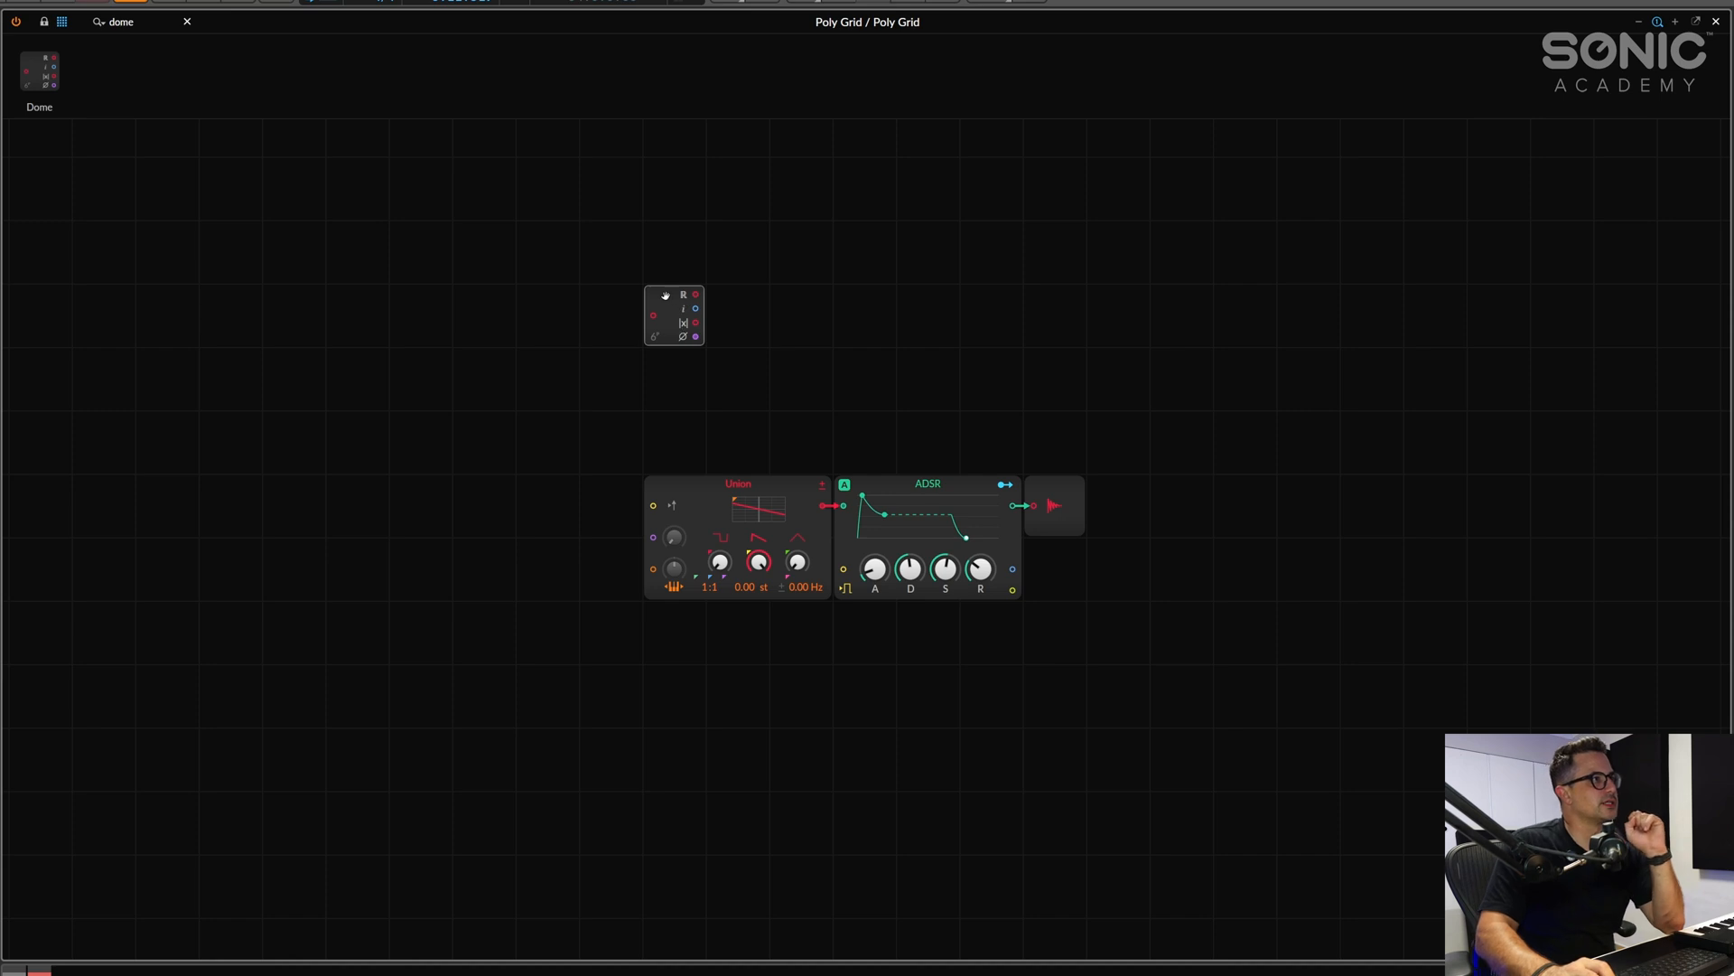
pyautogui.moveTo(618, 526)
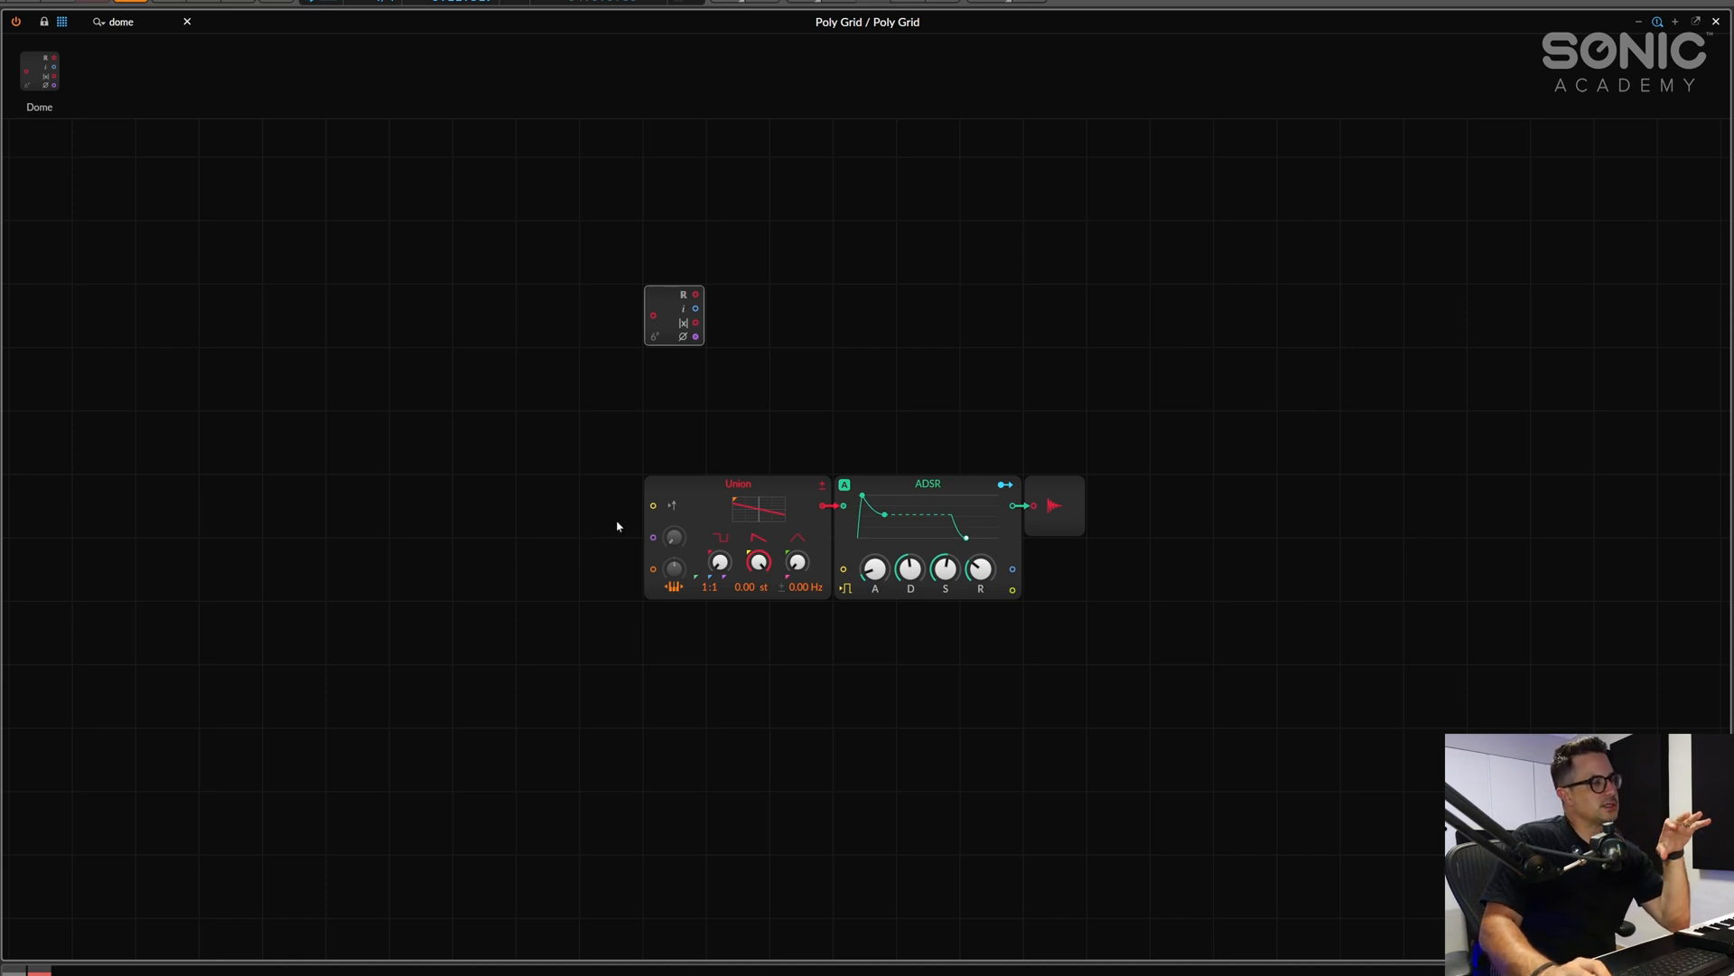
pyautogui.moveTo(627, 497)
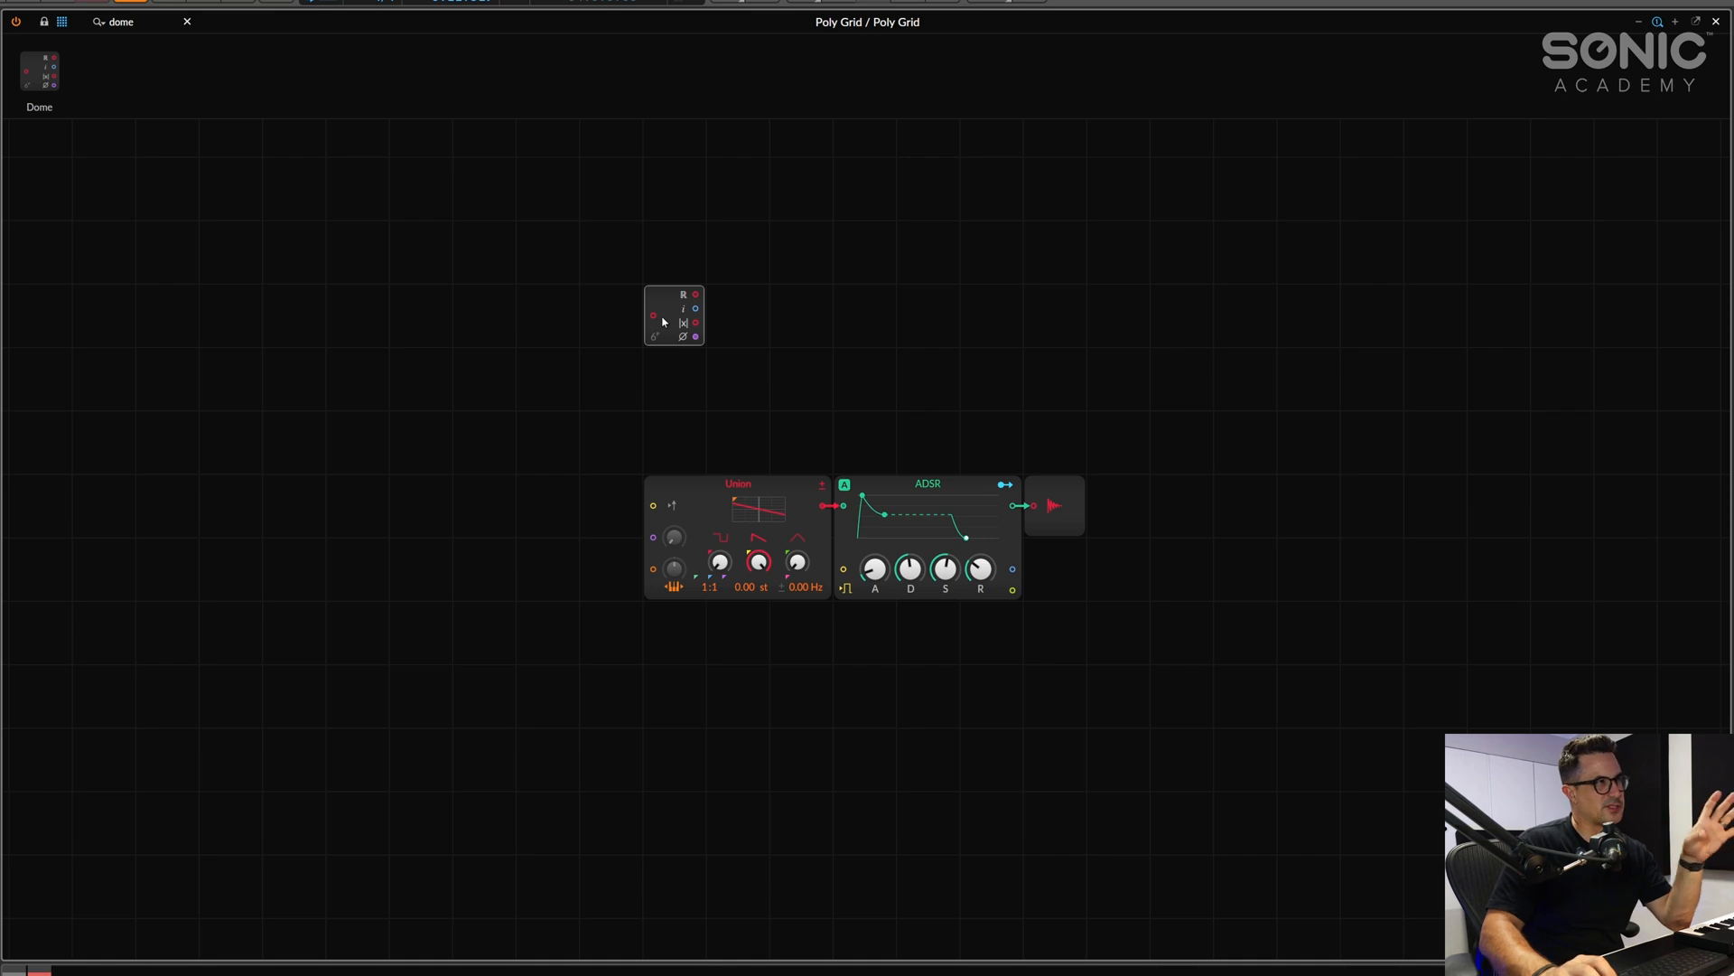
pyautogui.moveTo(837, 343)
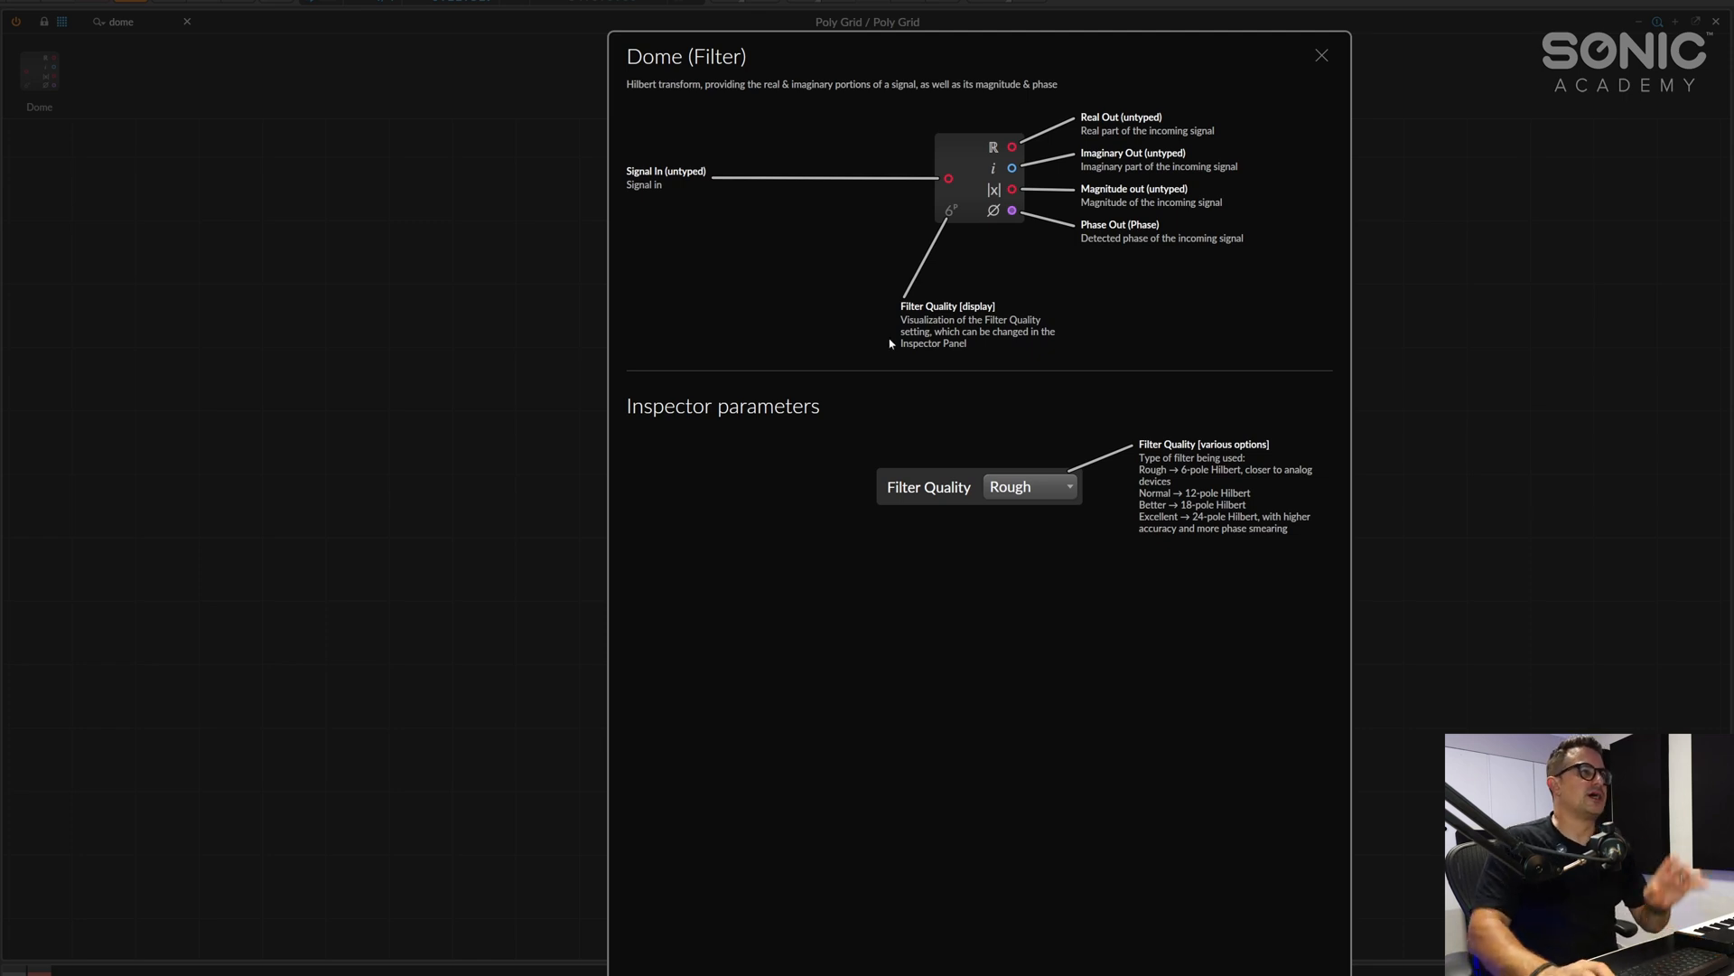
pyautogui.moveTo(1026, 290)
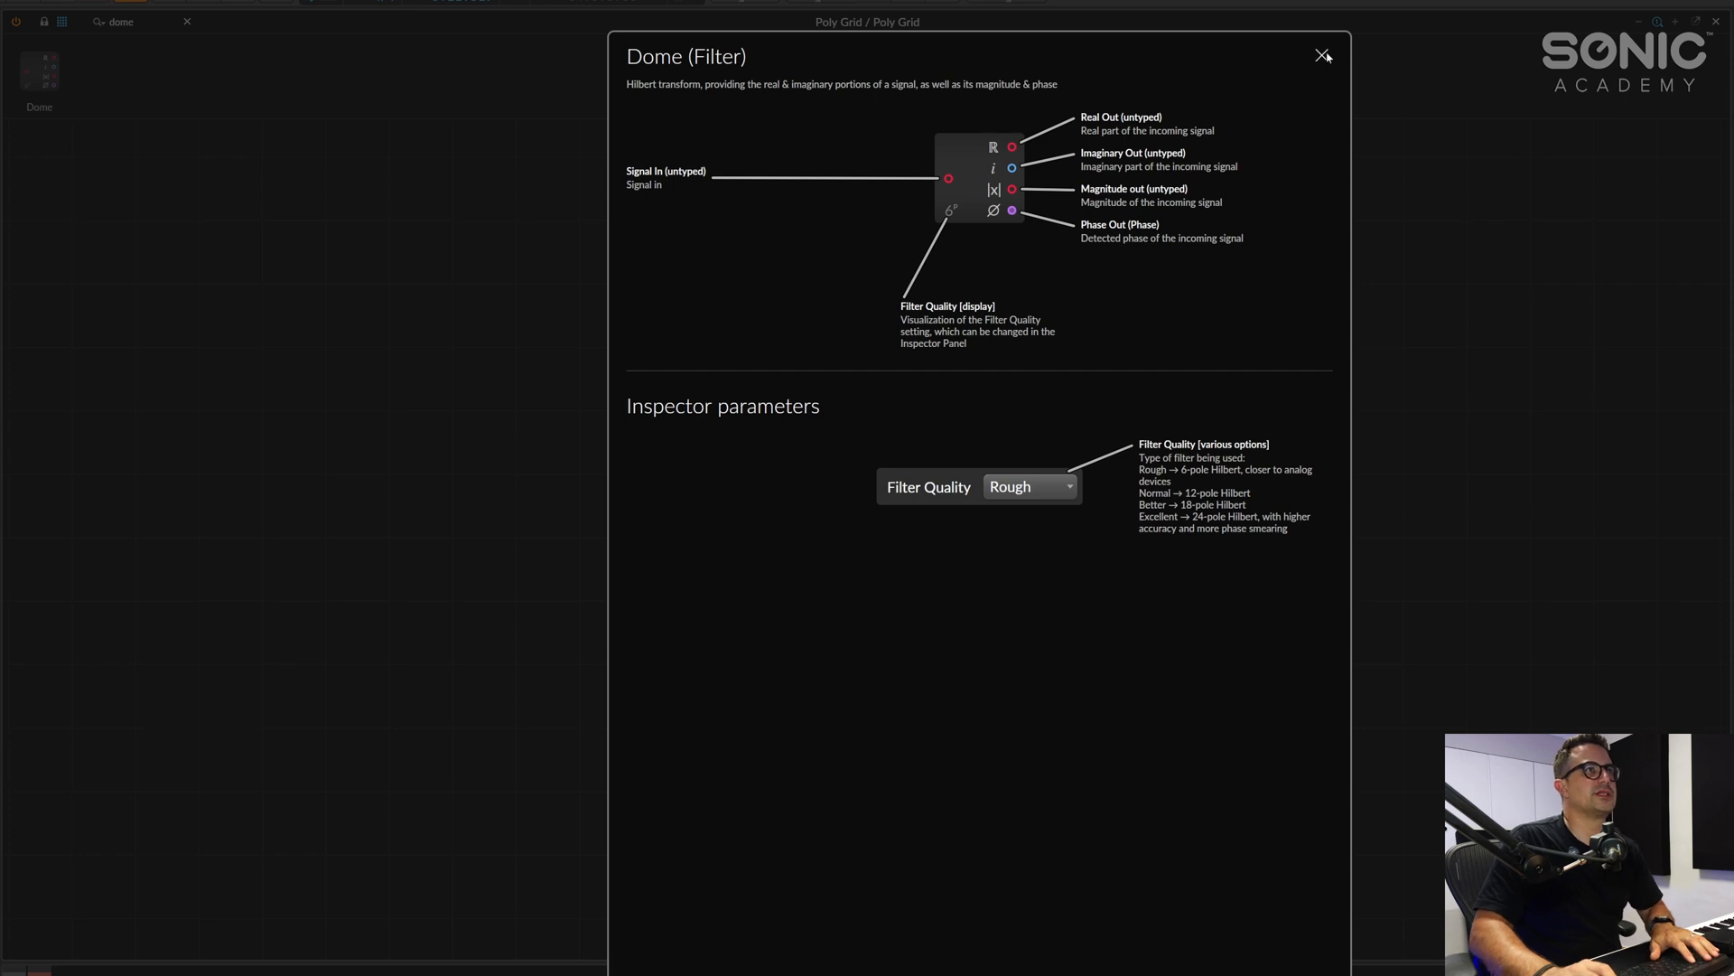
# Close Dome's help page and drag the Union module away from the ADSR
pyautogui.click(1322, 56)
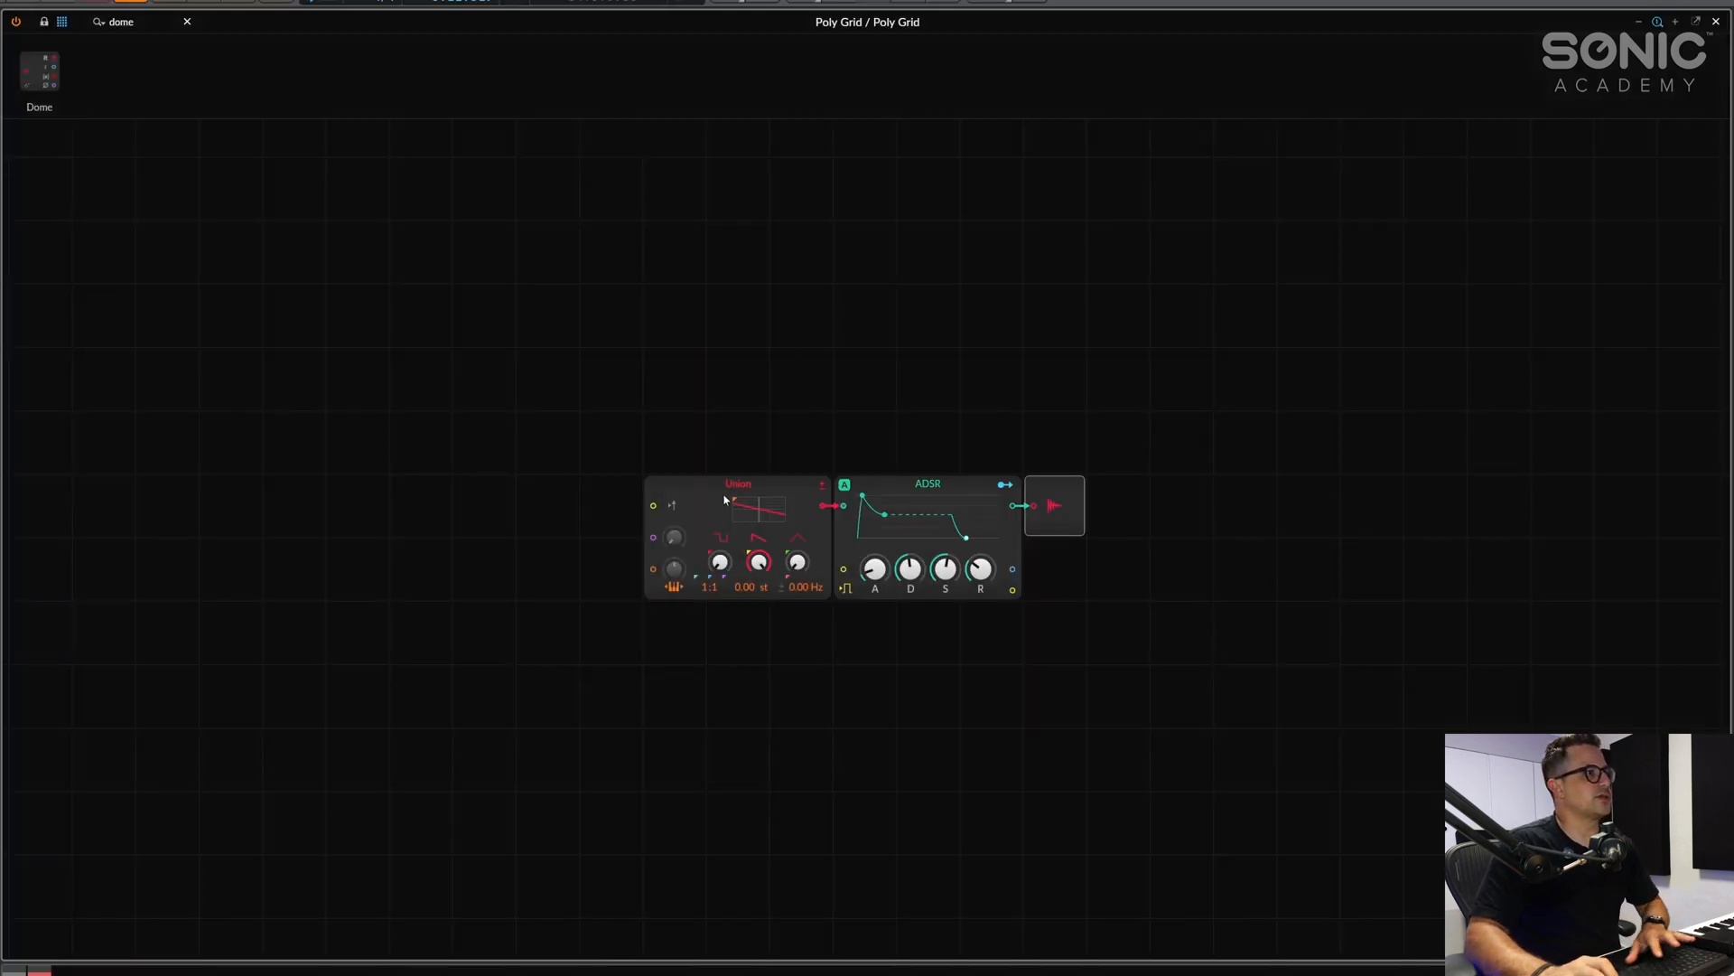
pyautogui.moveTo(737, 484); pyautogui.dragTo(547, 485)
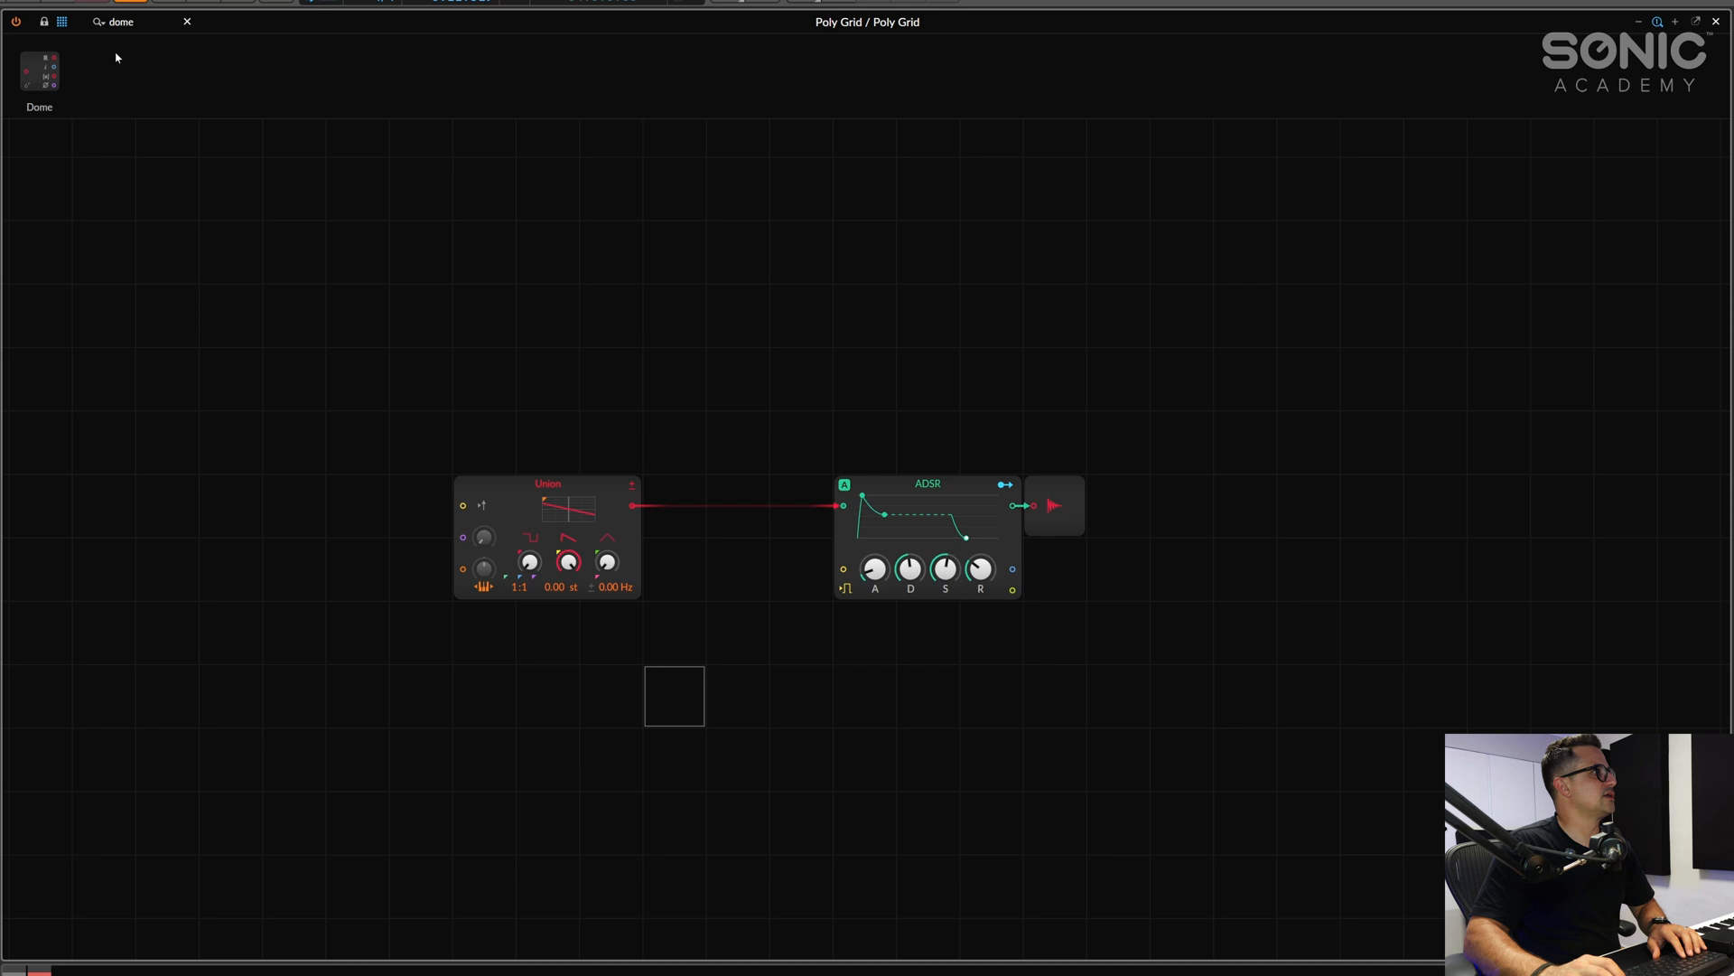
# Search 'pitch' and set the inserted Pitch Shift to -12.00 semitones
pyautogui.write('pitch')
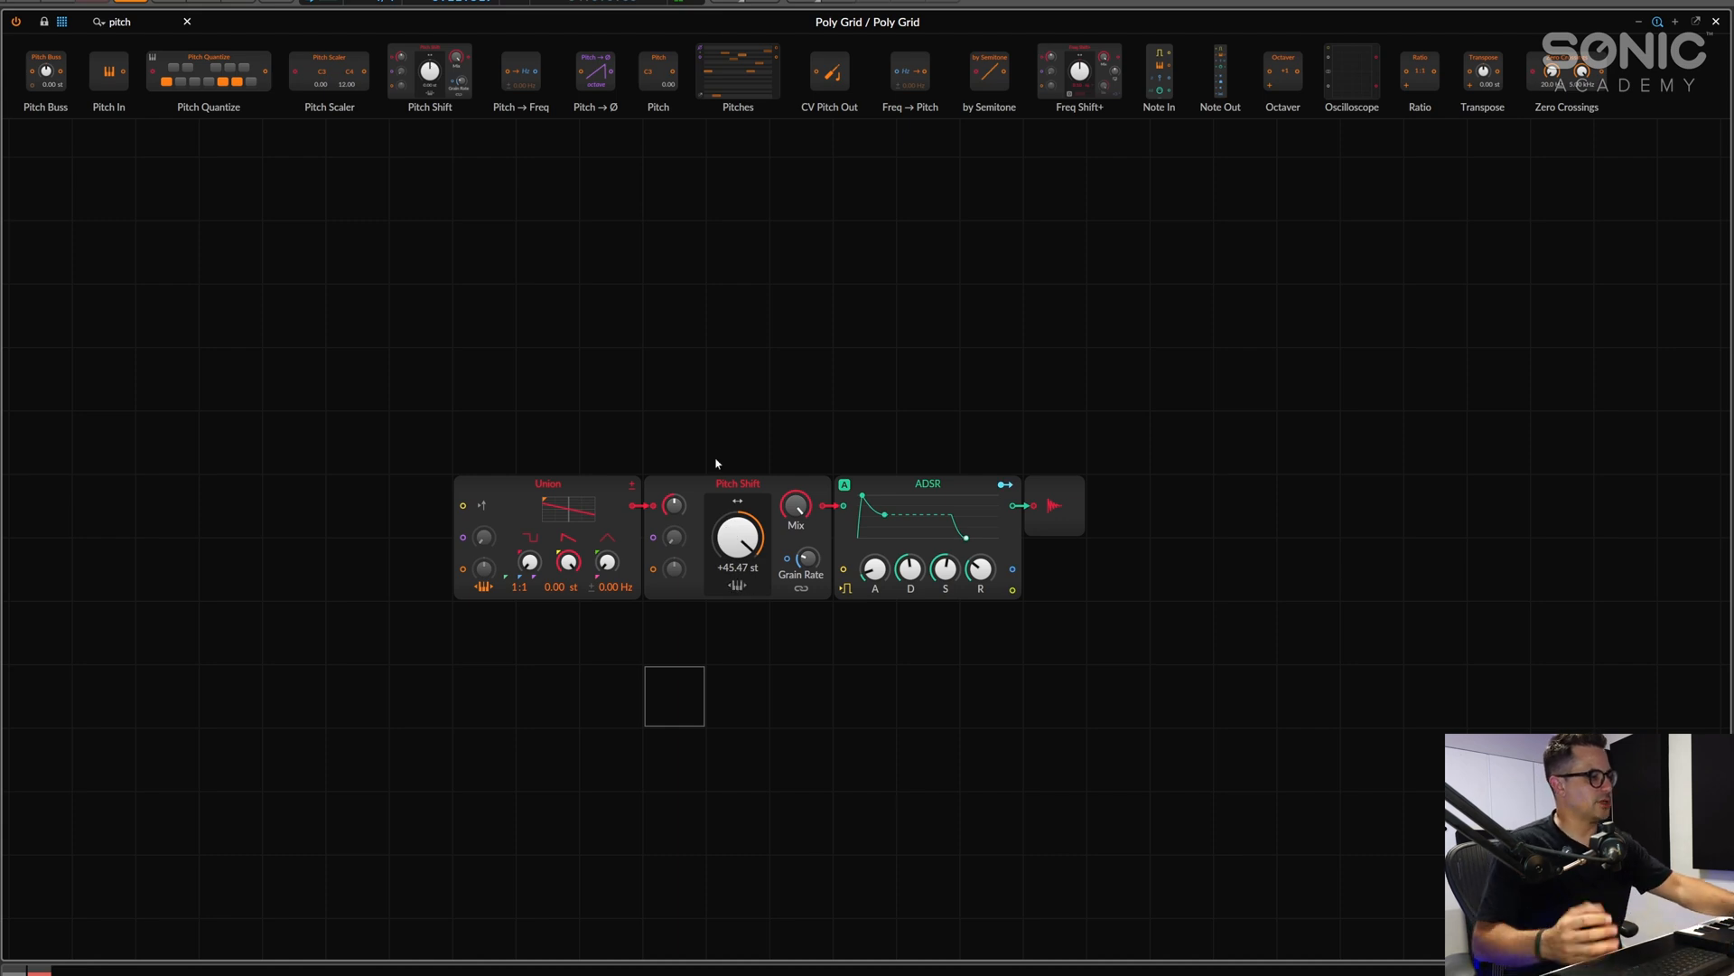
pyautogui.doubleClick(736, 542)
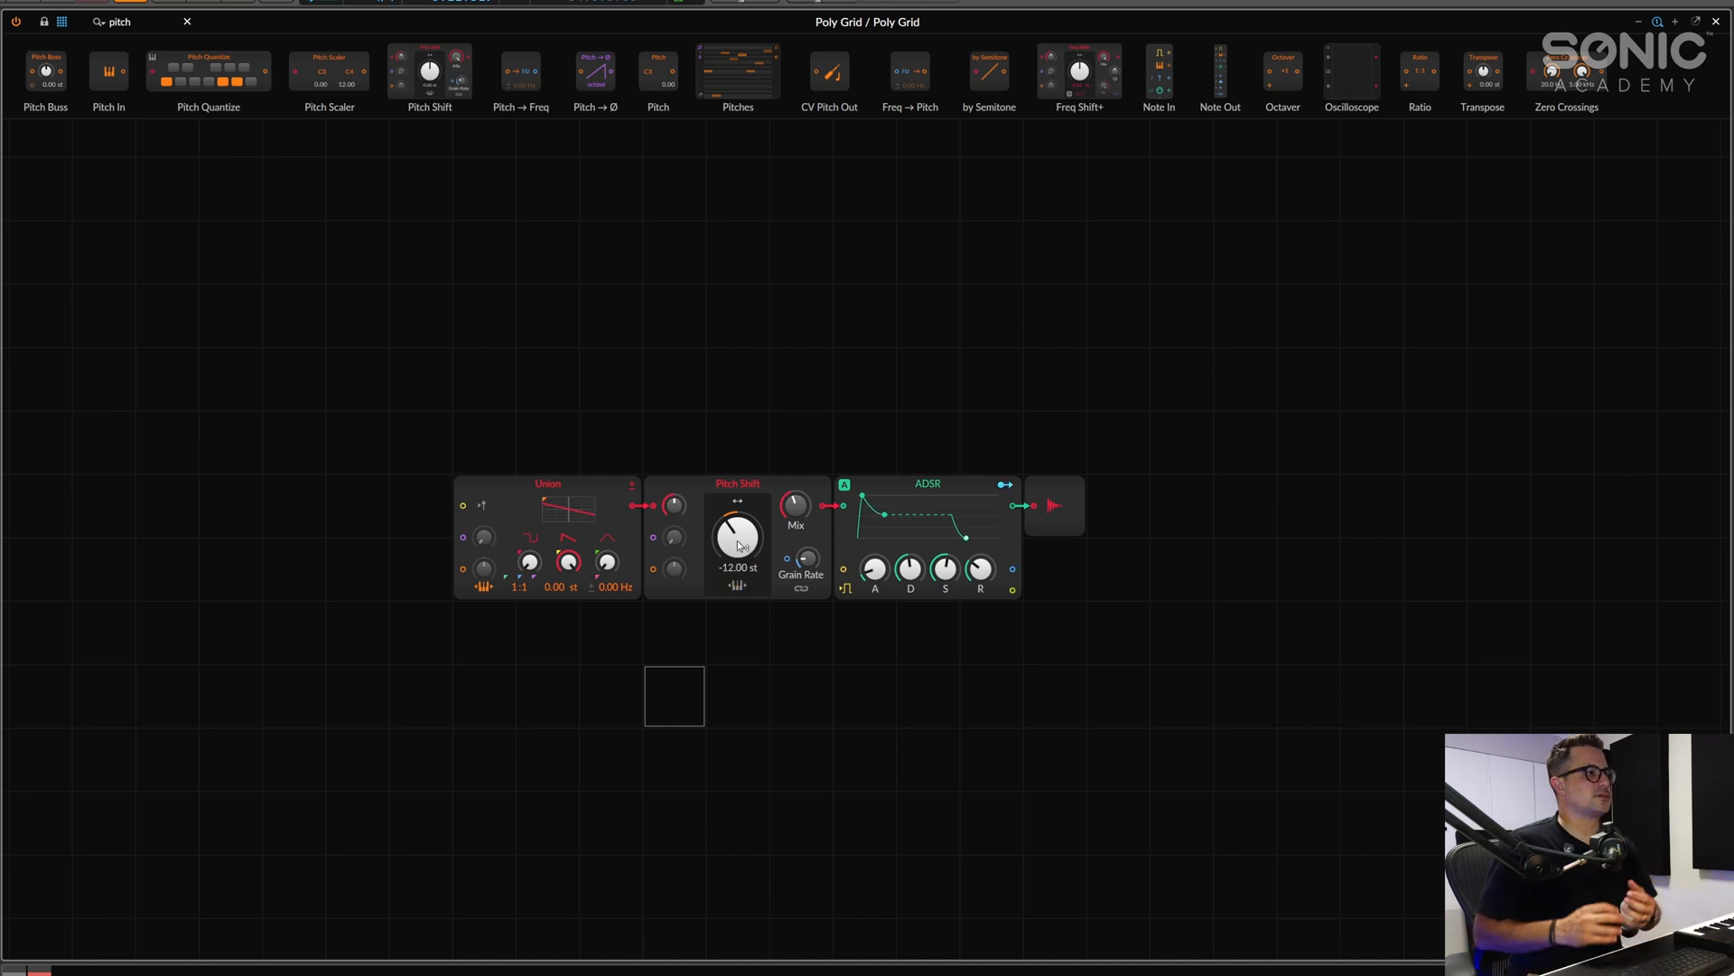
pyautogui.moveTo(925, 714)
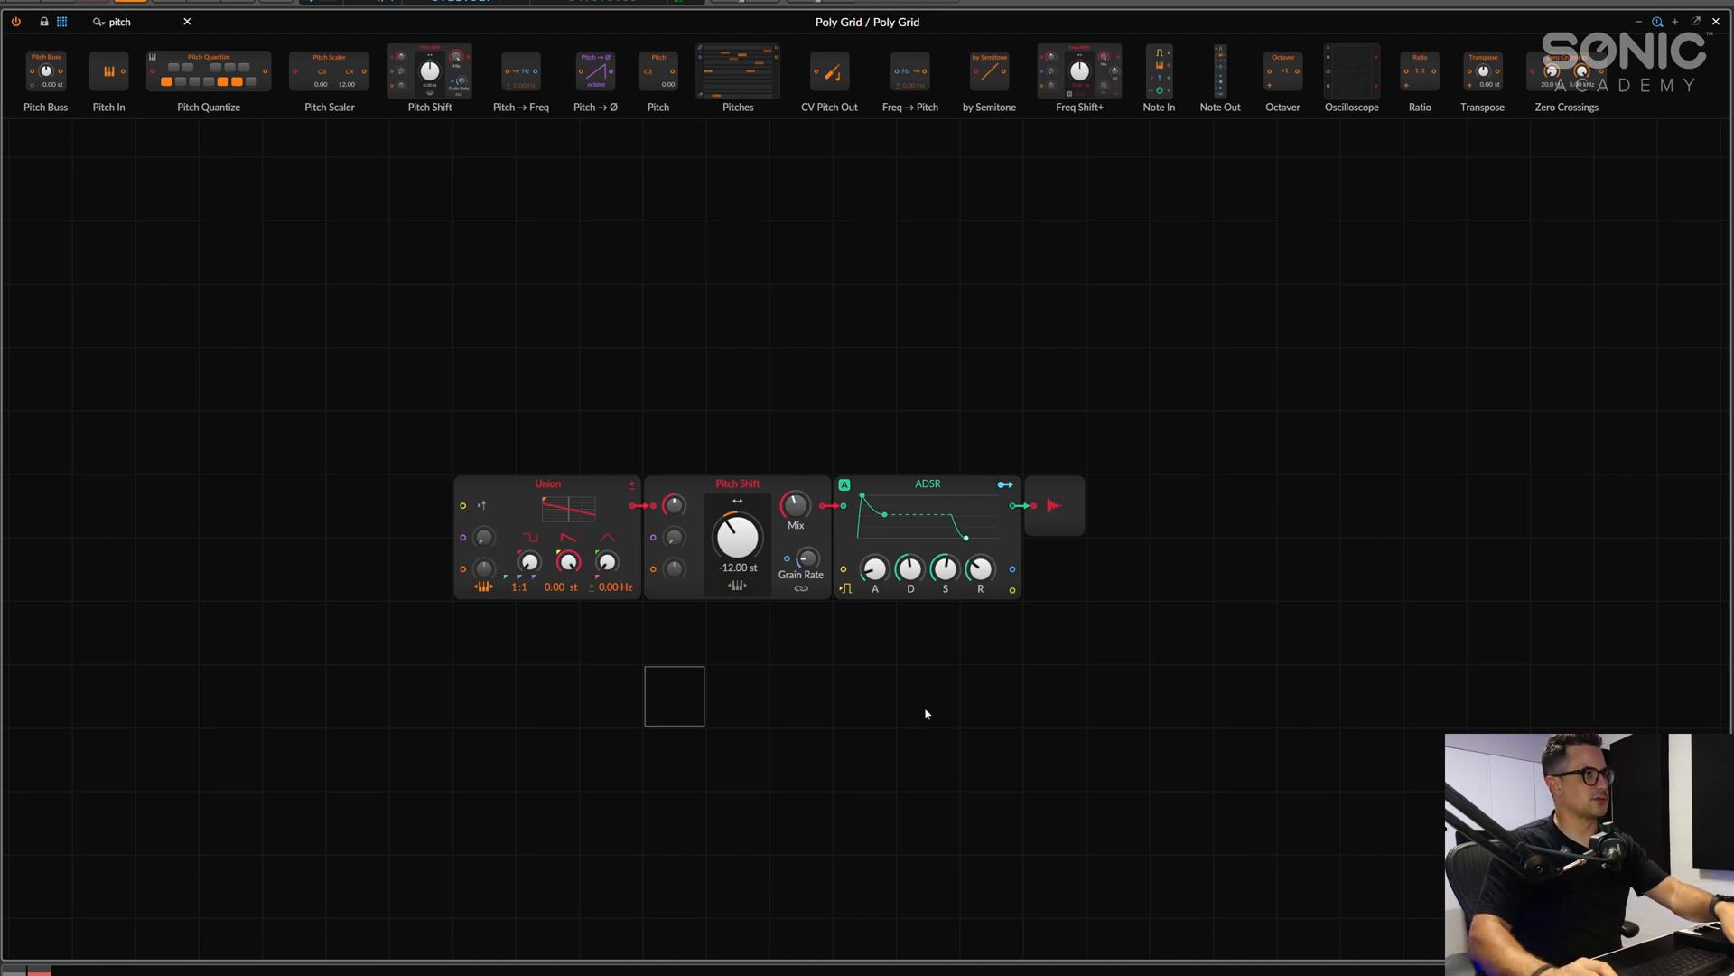
pyautogui.moveTo(87, 69)
pyautogui.write('LFO')
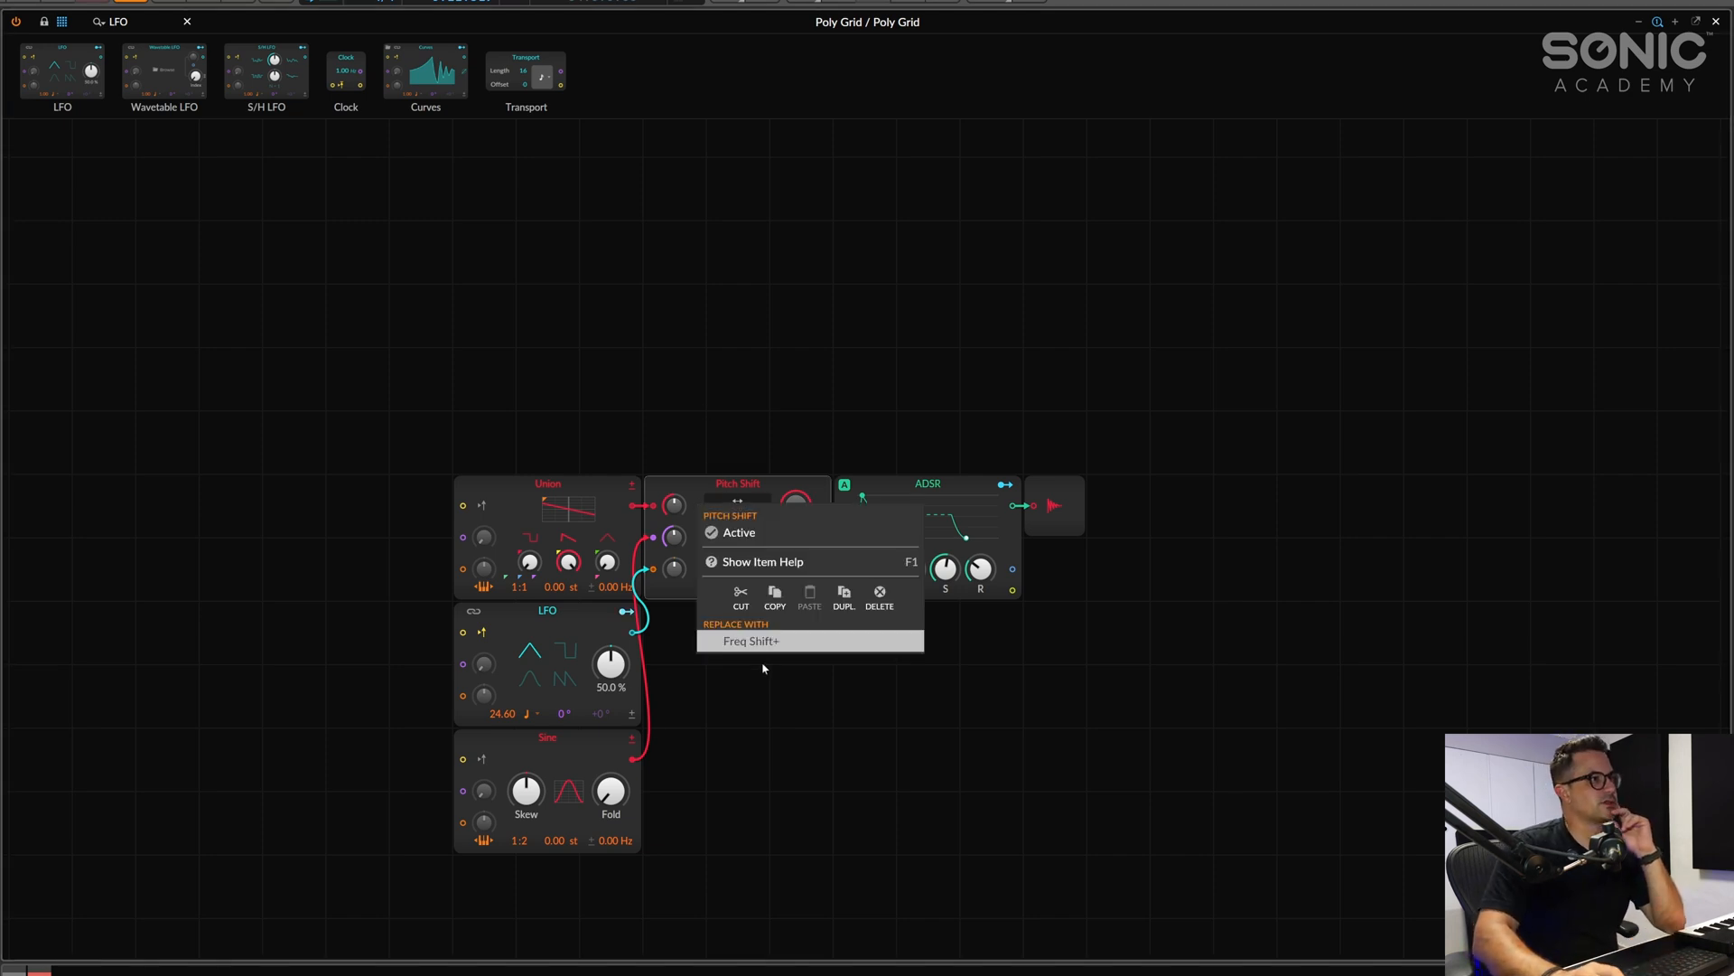
# Replace Pitch Shift with Freq Shift+, show its amount in kilohertz and raise the knob
pyautogui.click(752, 639)
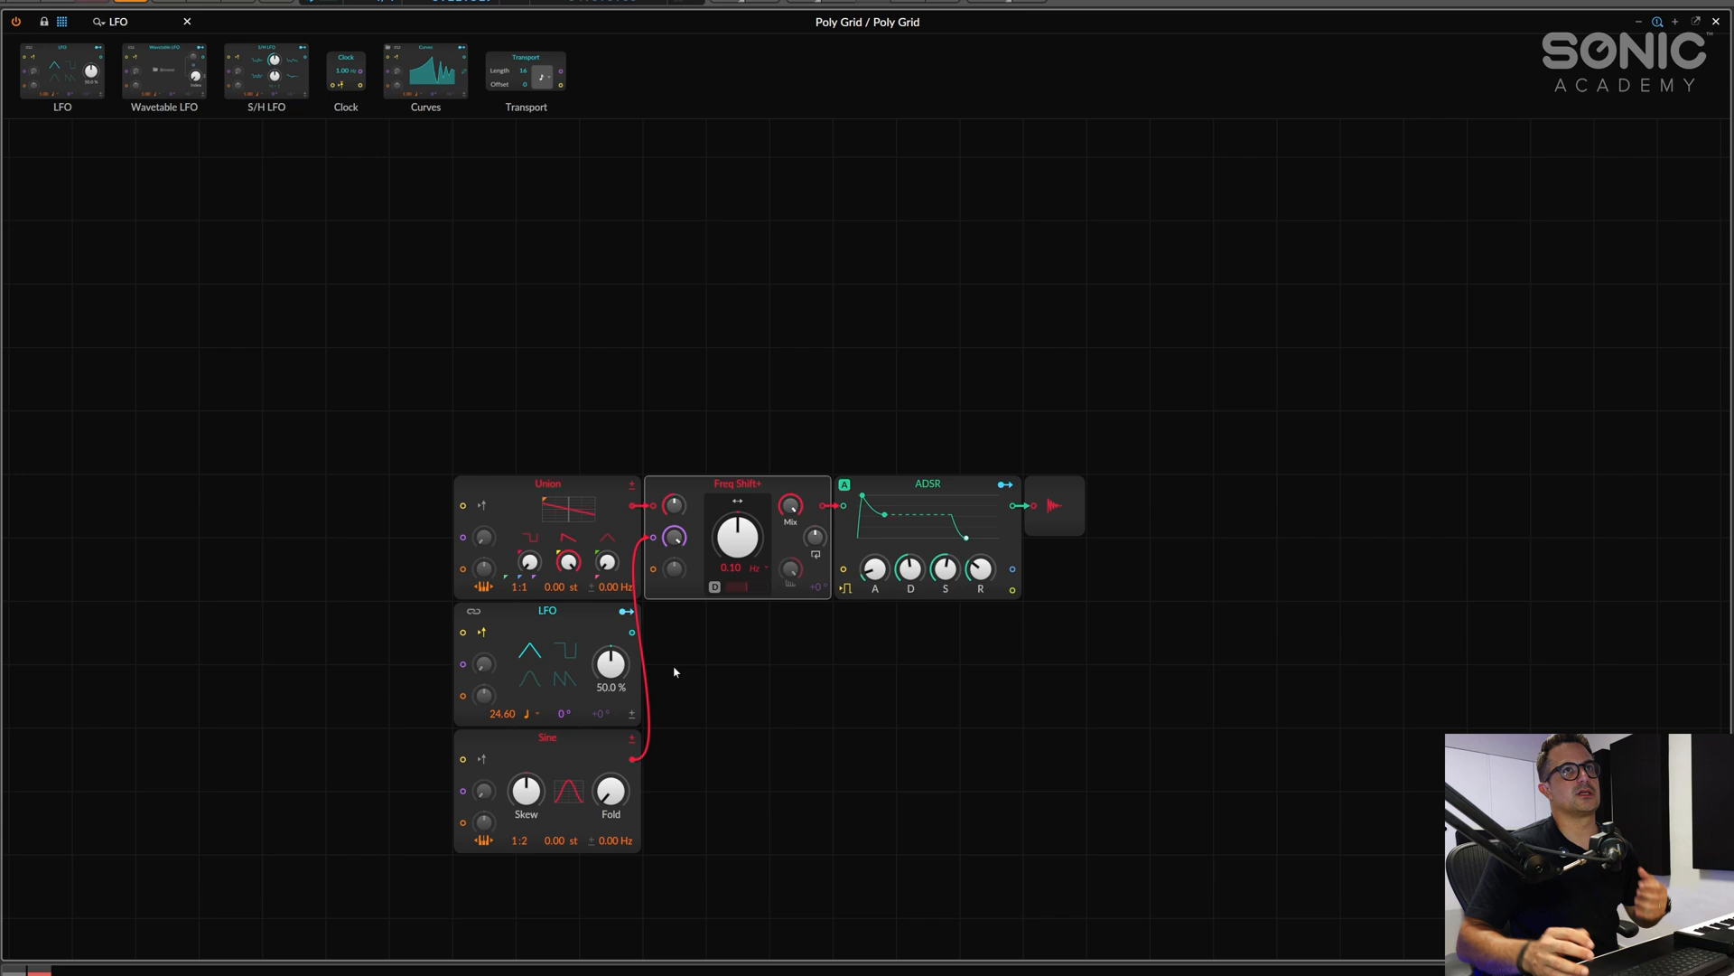
pyautogui.moveTo(676, 652)
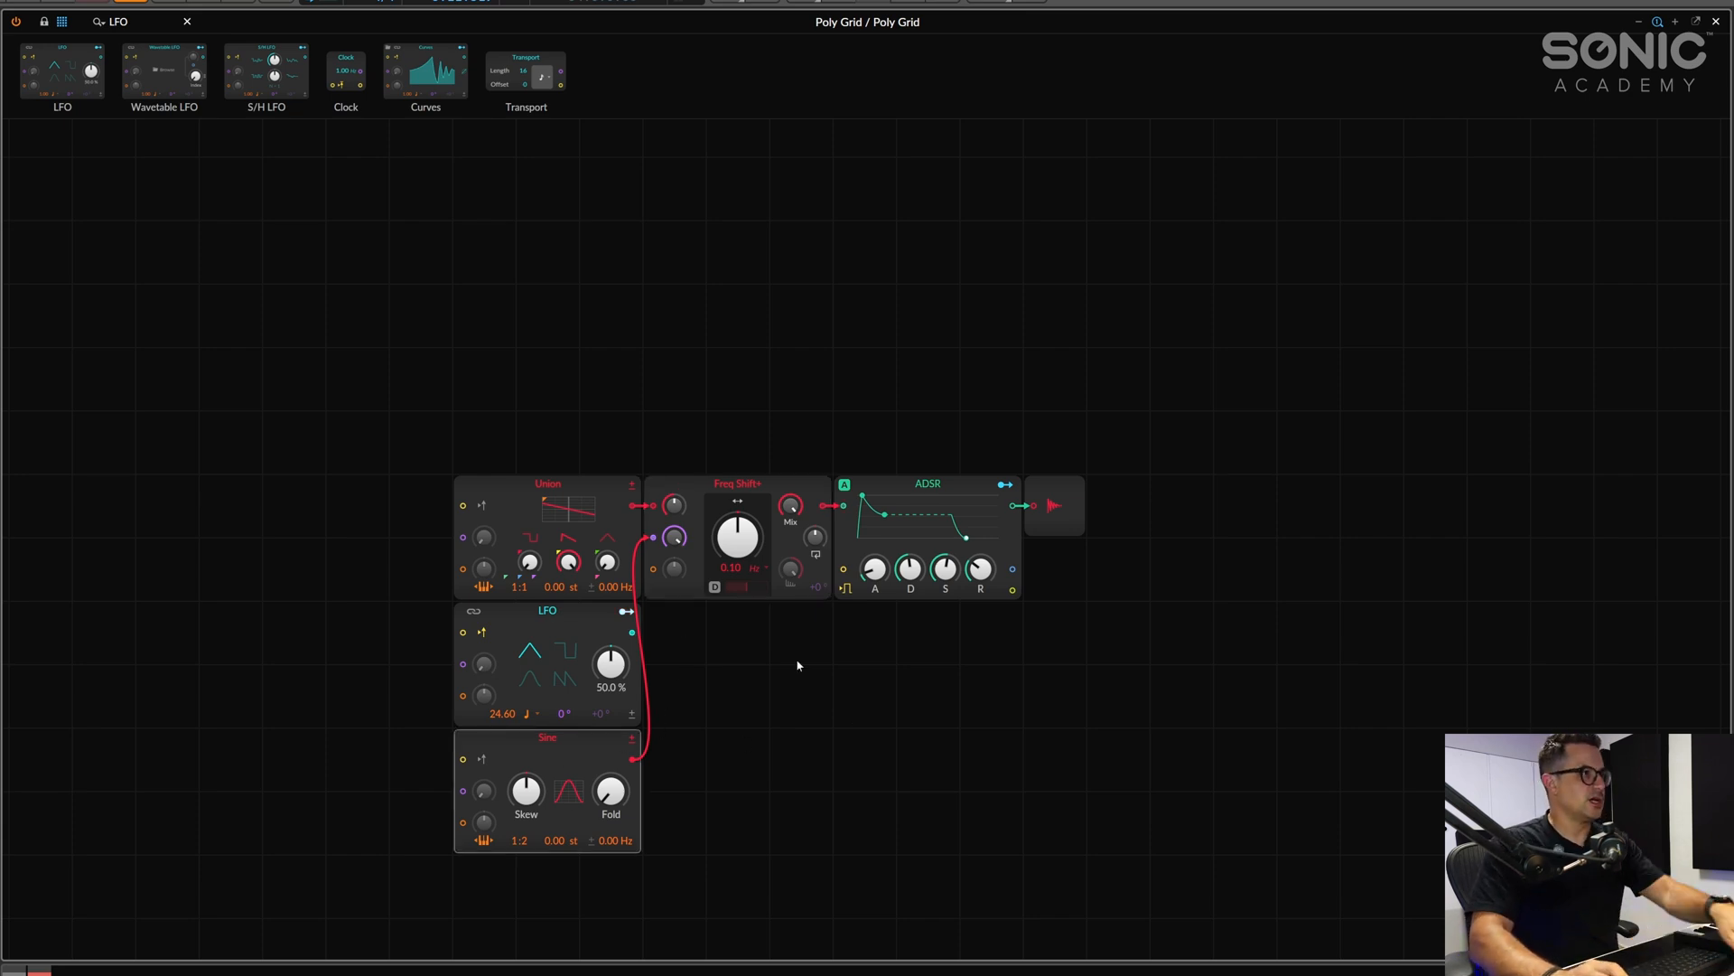
pyautogui.moveTo(751, 522)
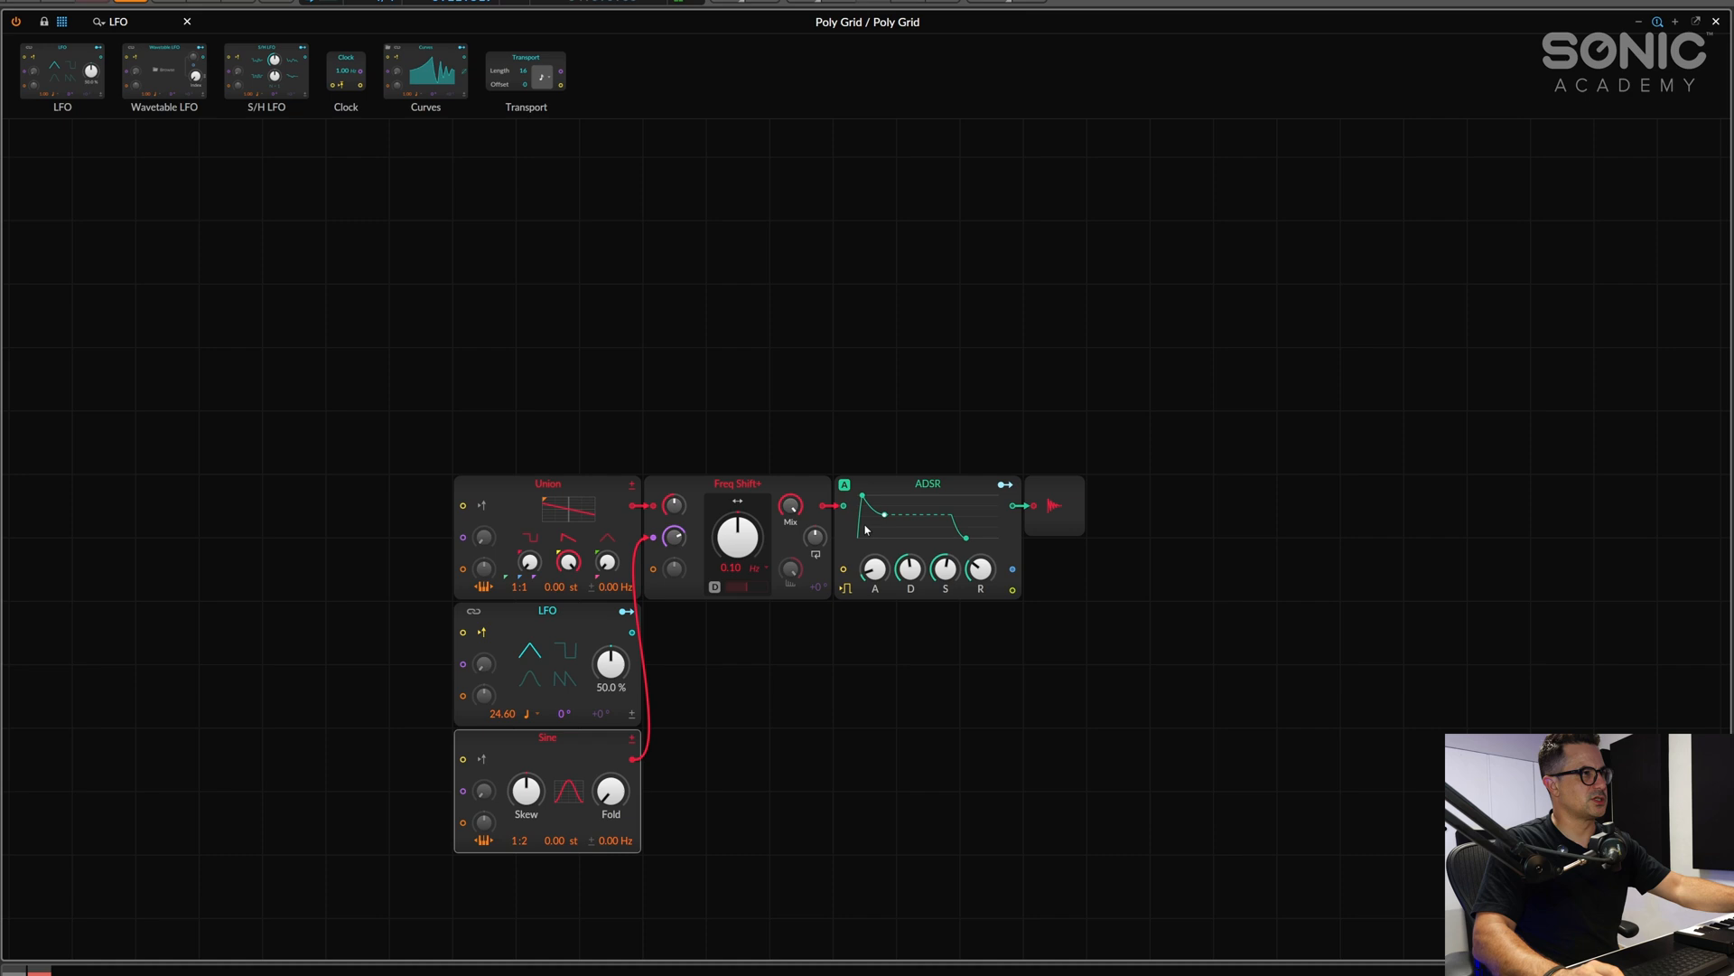
pyautogui.click(757, 586)
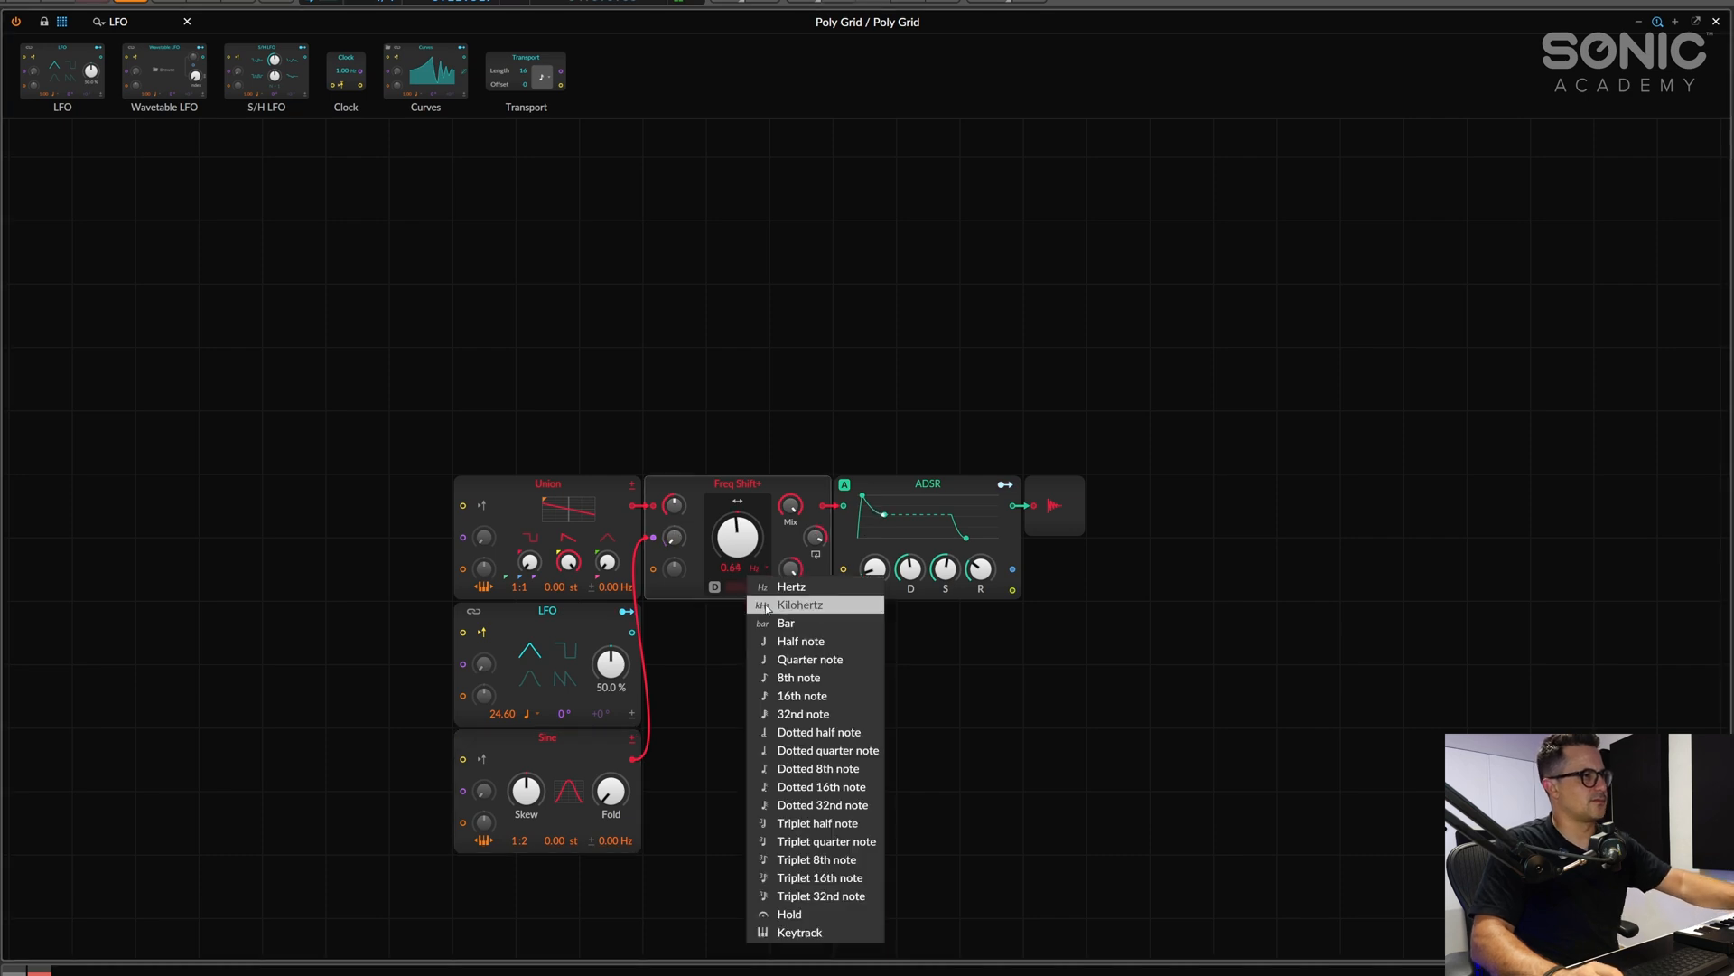
pyautogui.click(791, 585)
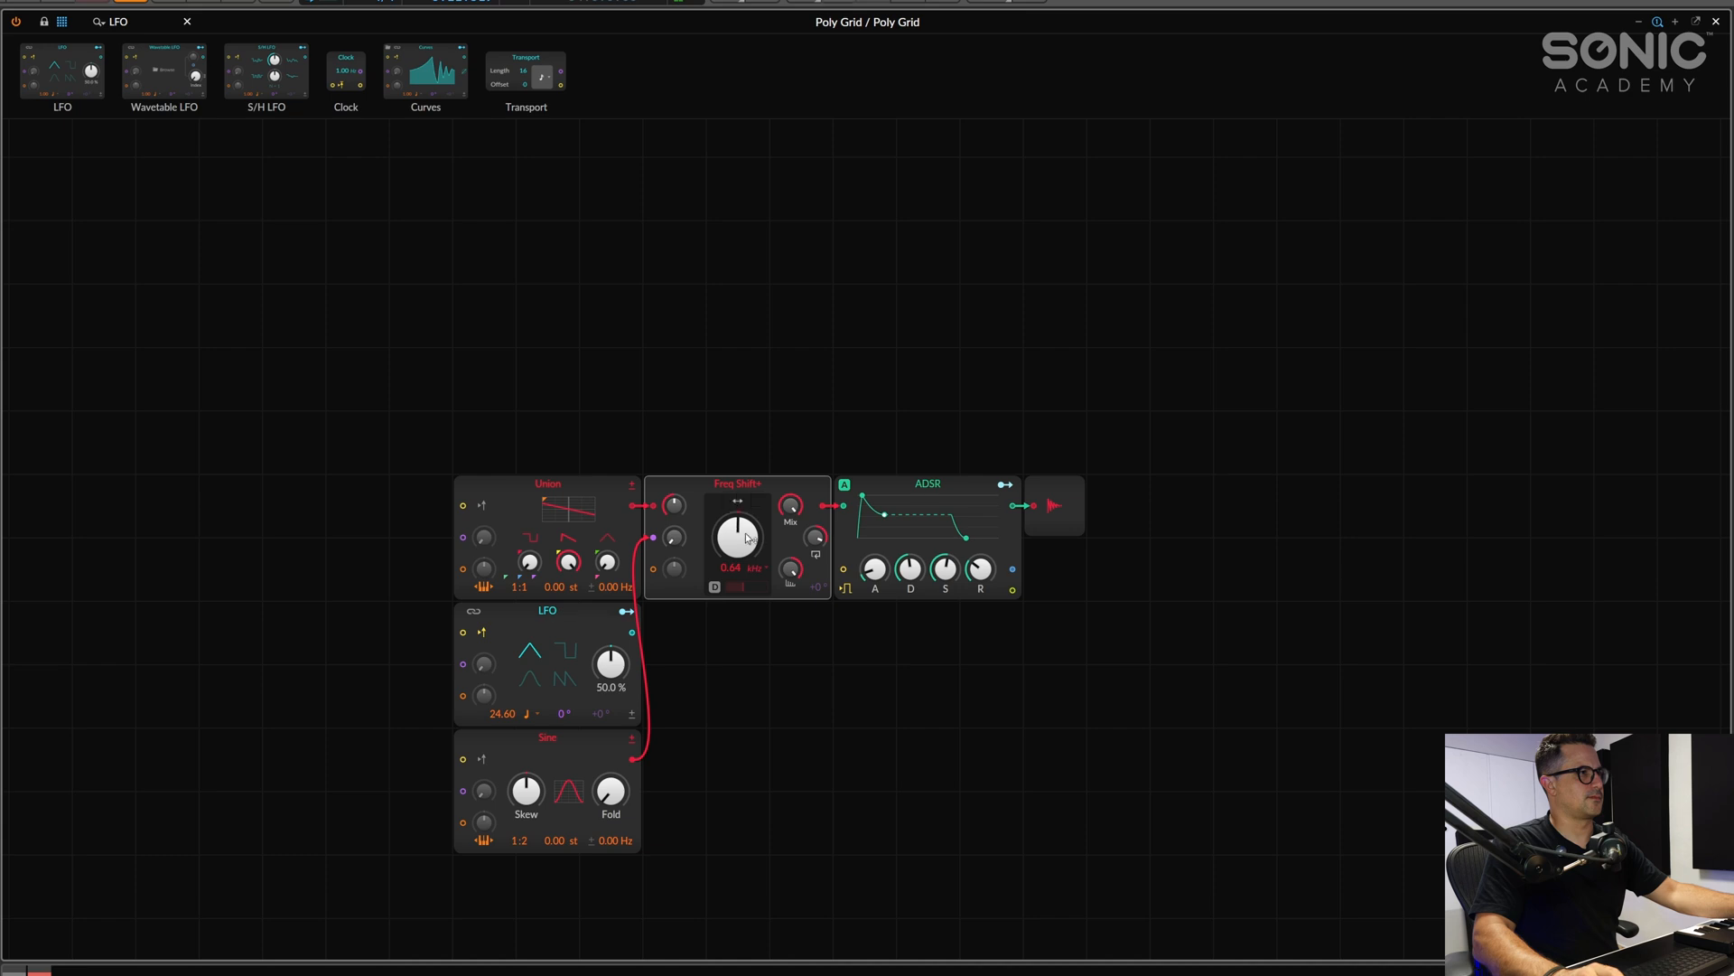
pyautogui.moveTo(818, 586)
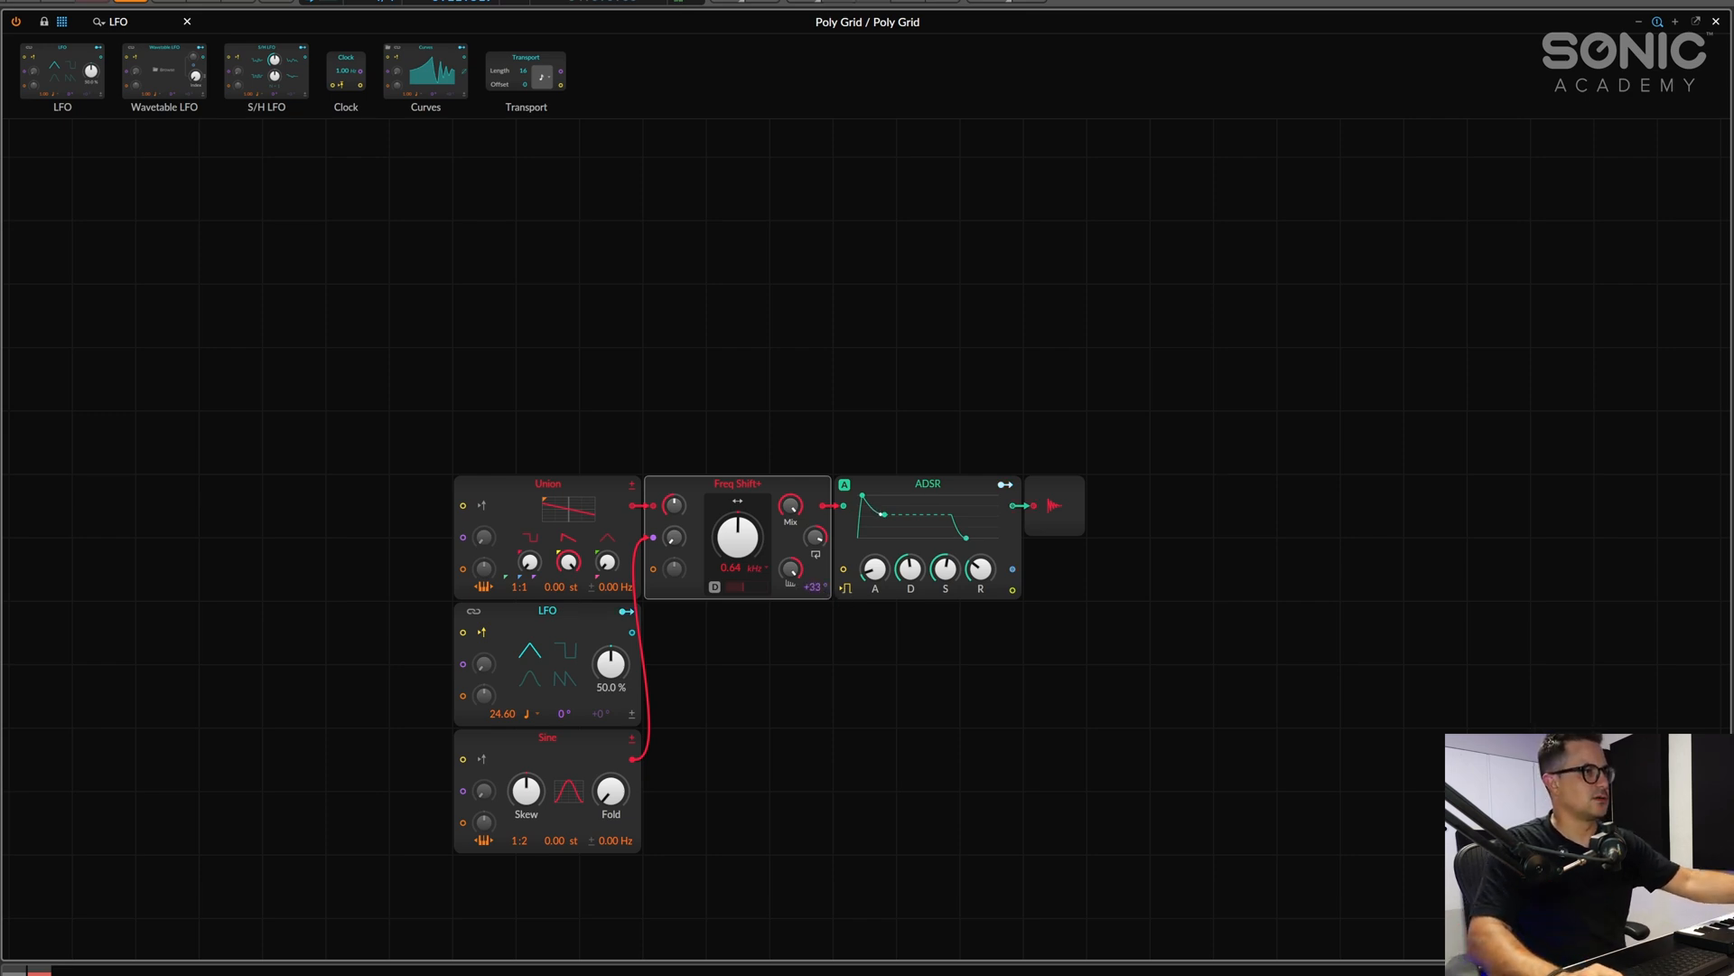
pyautogui.moveTo(791, 569); pyautogui.dragTo(791, 526)
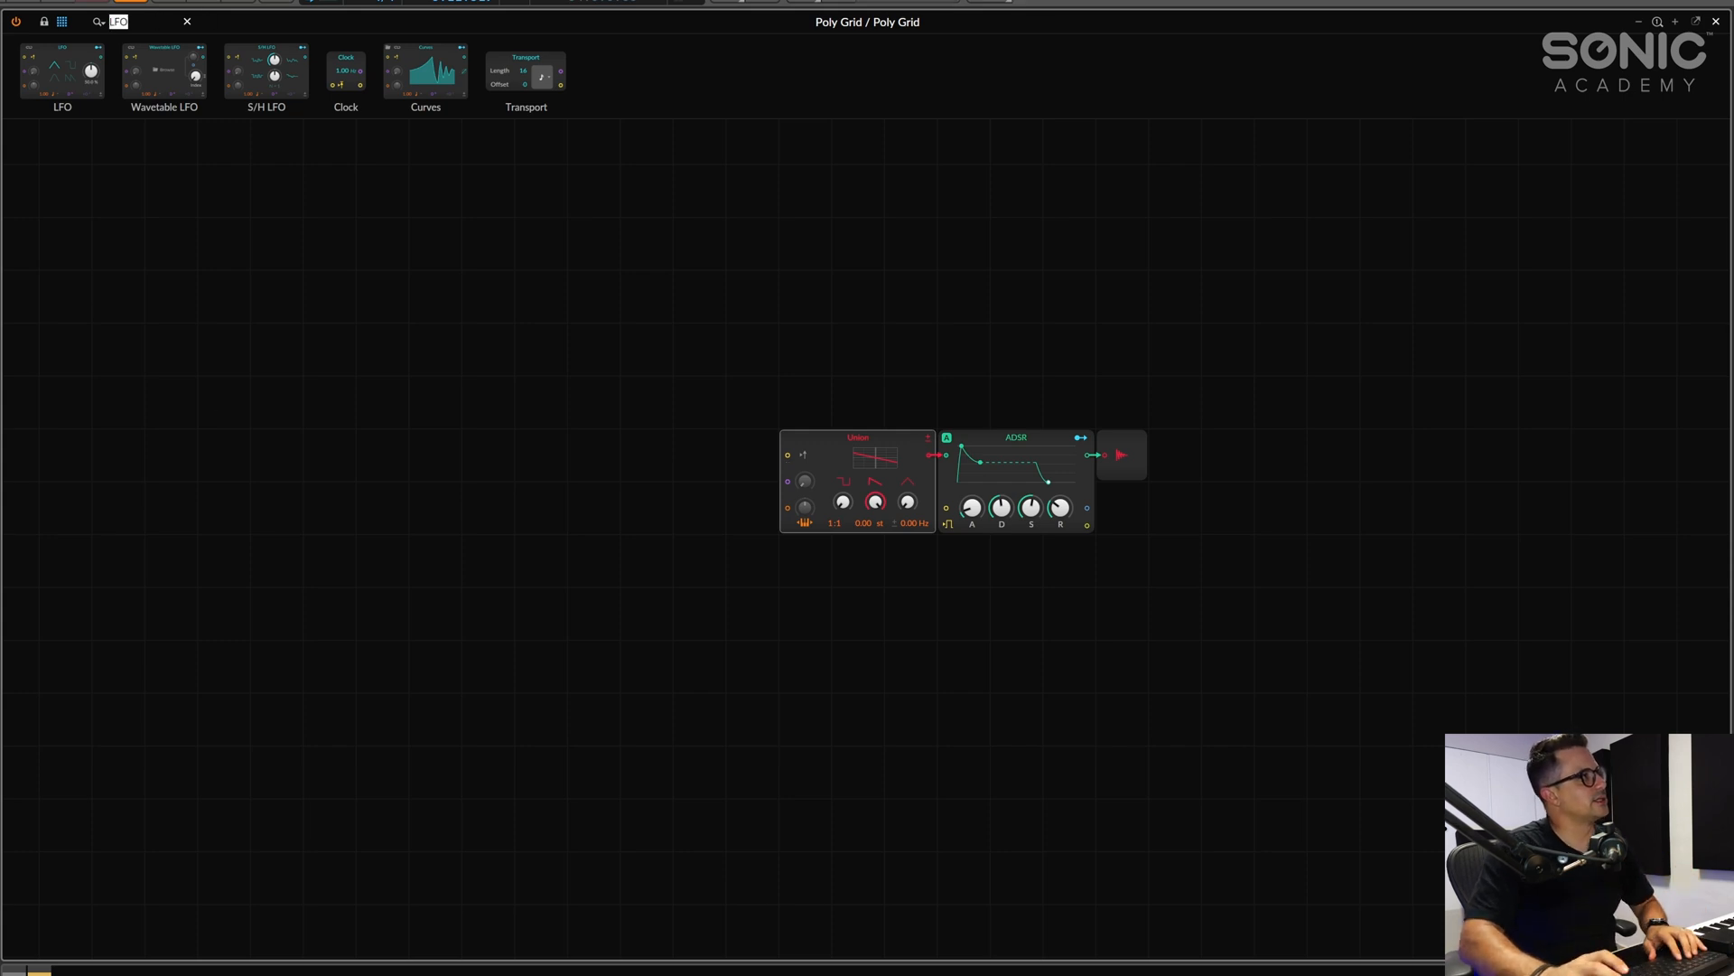
pyautogui.moveTo(450, 36)
pyautogui.write('step')
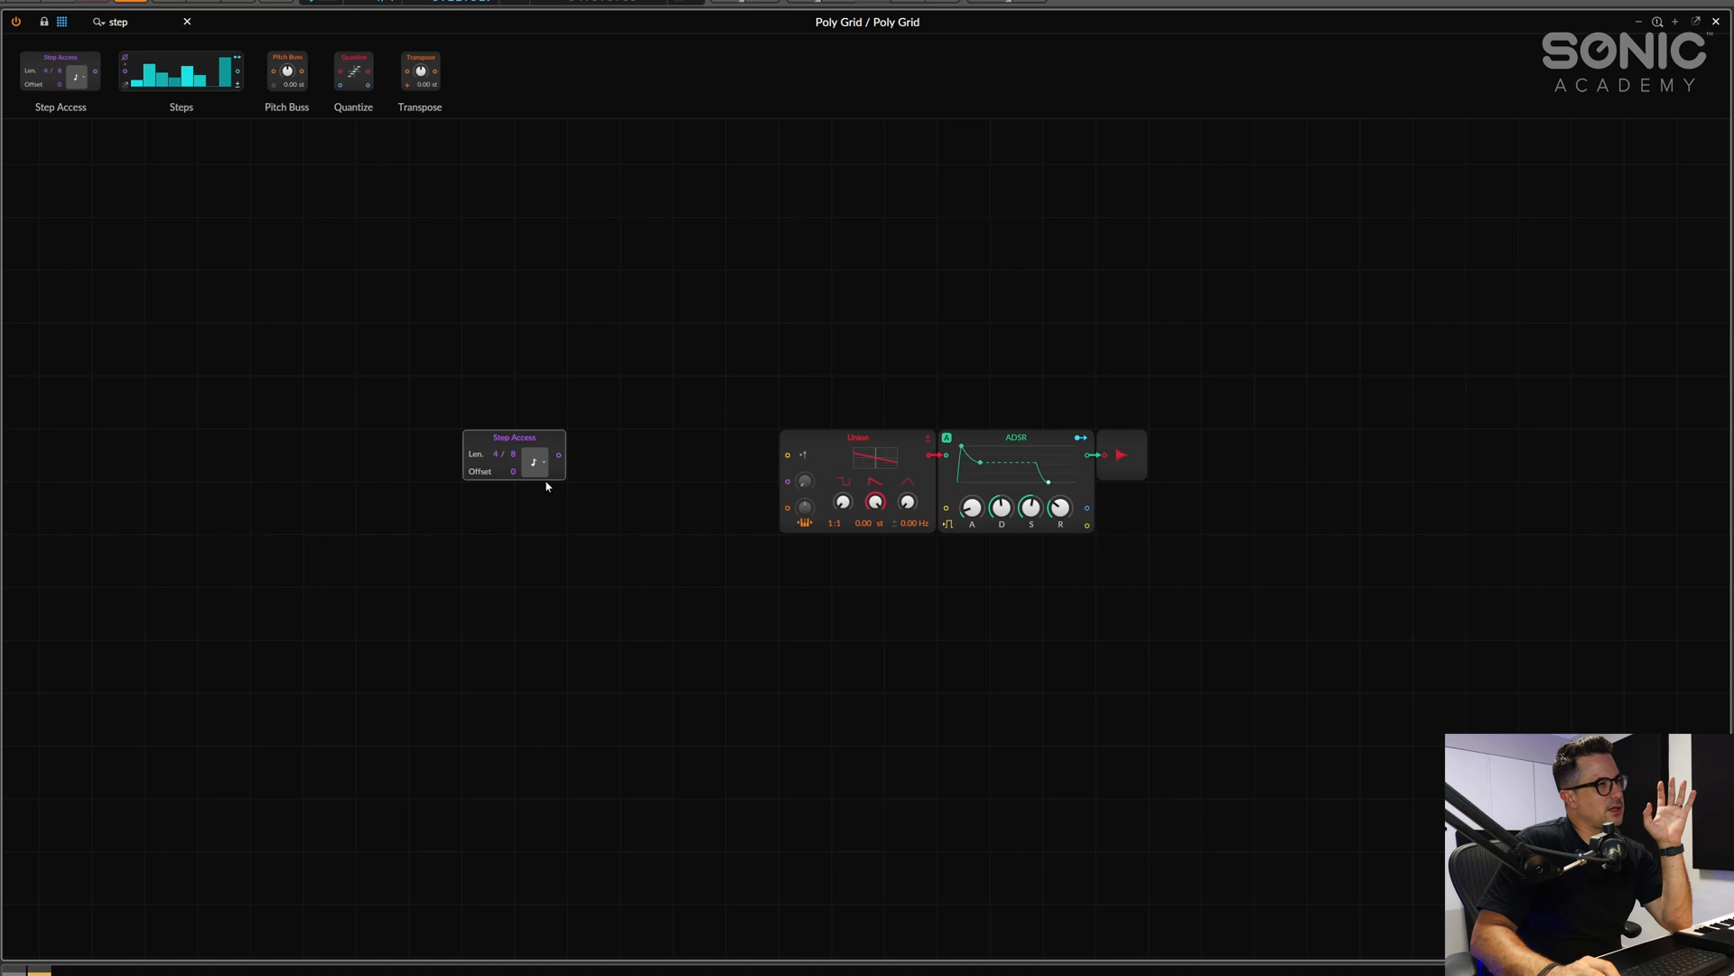
pyautogui.moveTo(542, 465)
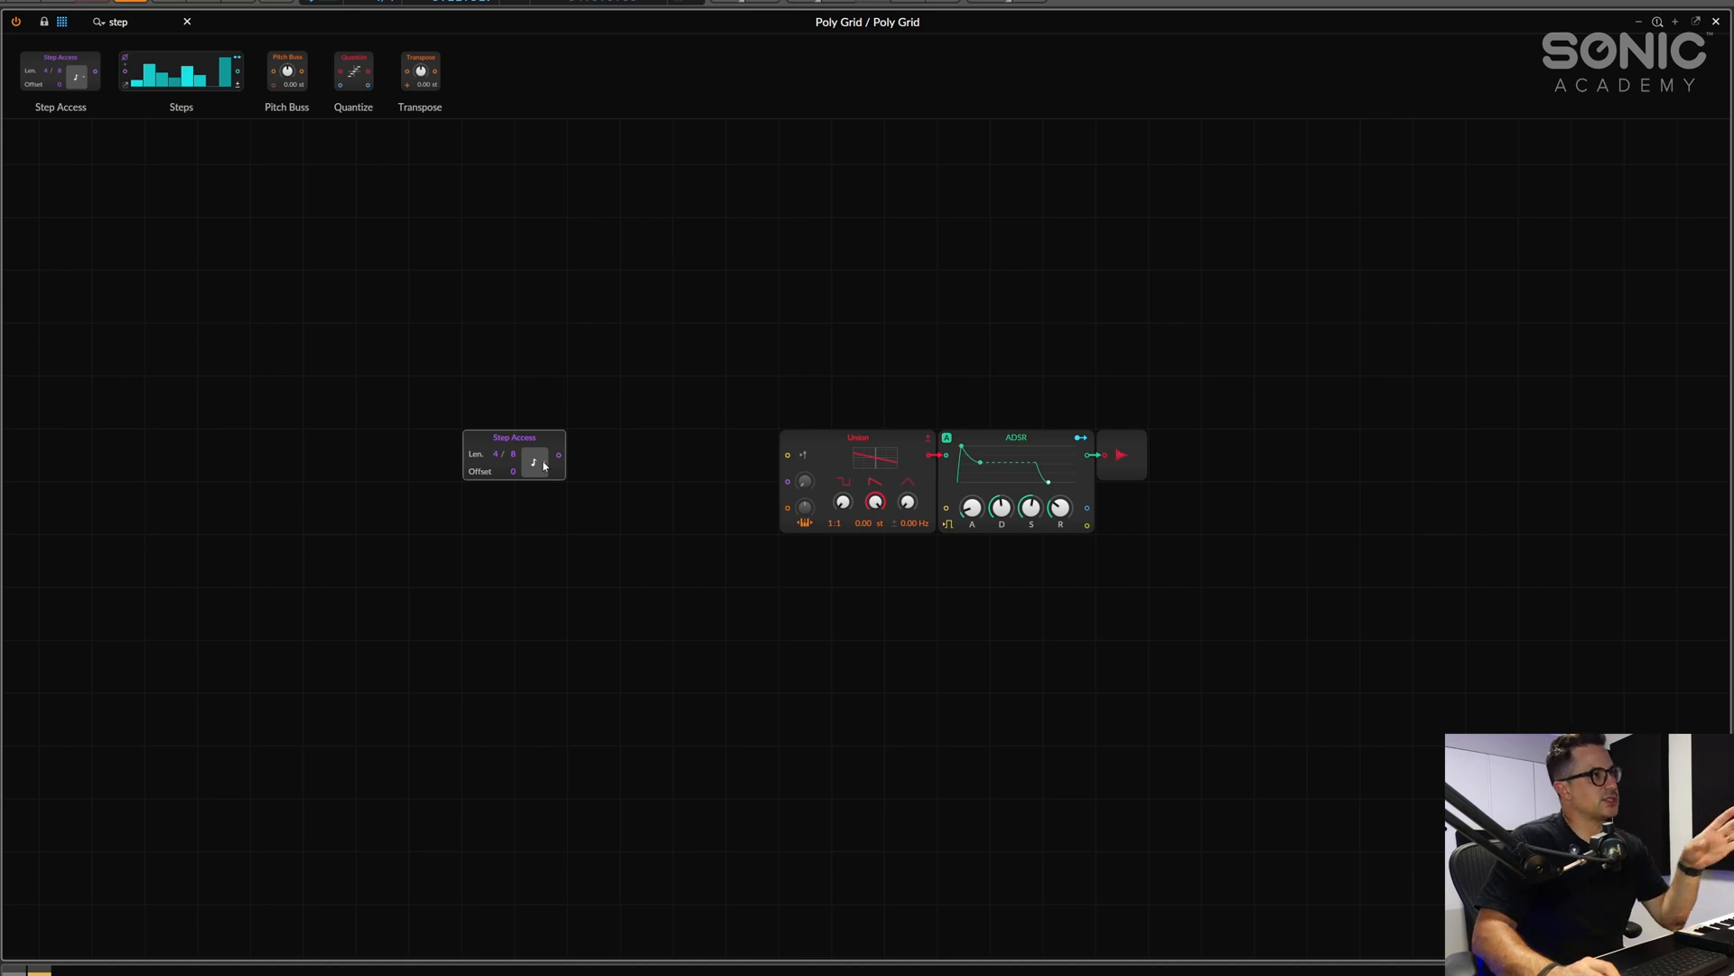
pyautogui.moveTo(559, 464)
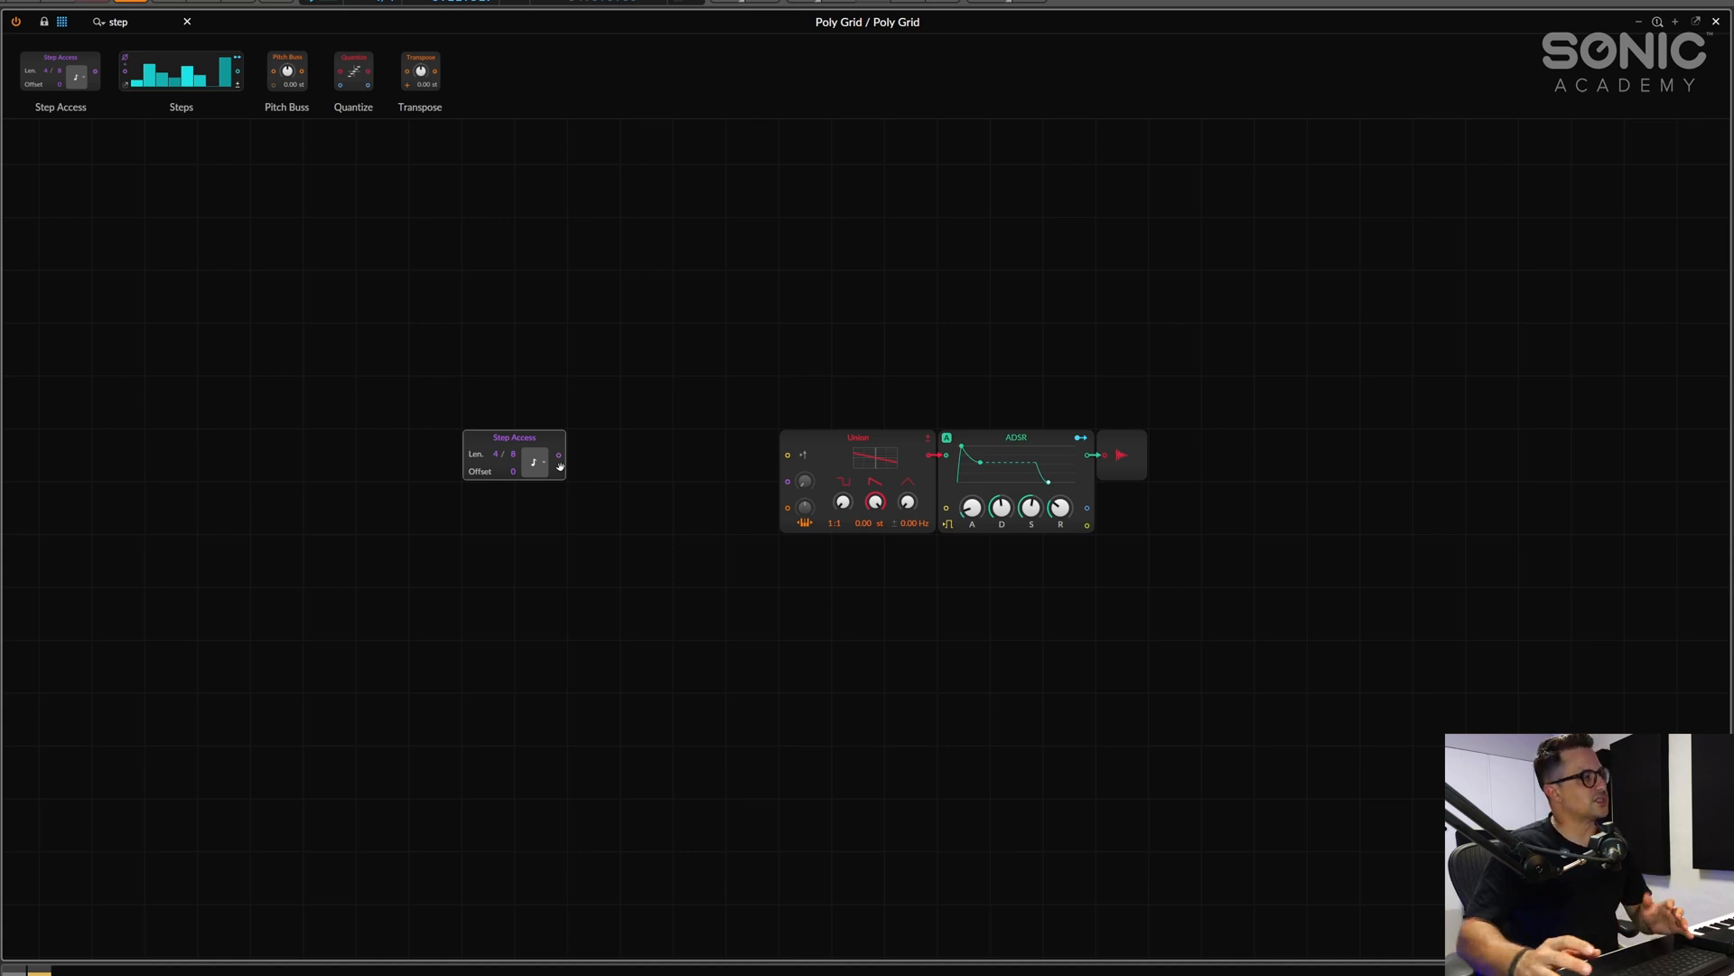
# Move the new Step Access module further left of the Union oscillator
pyautogui.moveTo(515, 437); pyautogui.dragTo(354, 438)
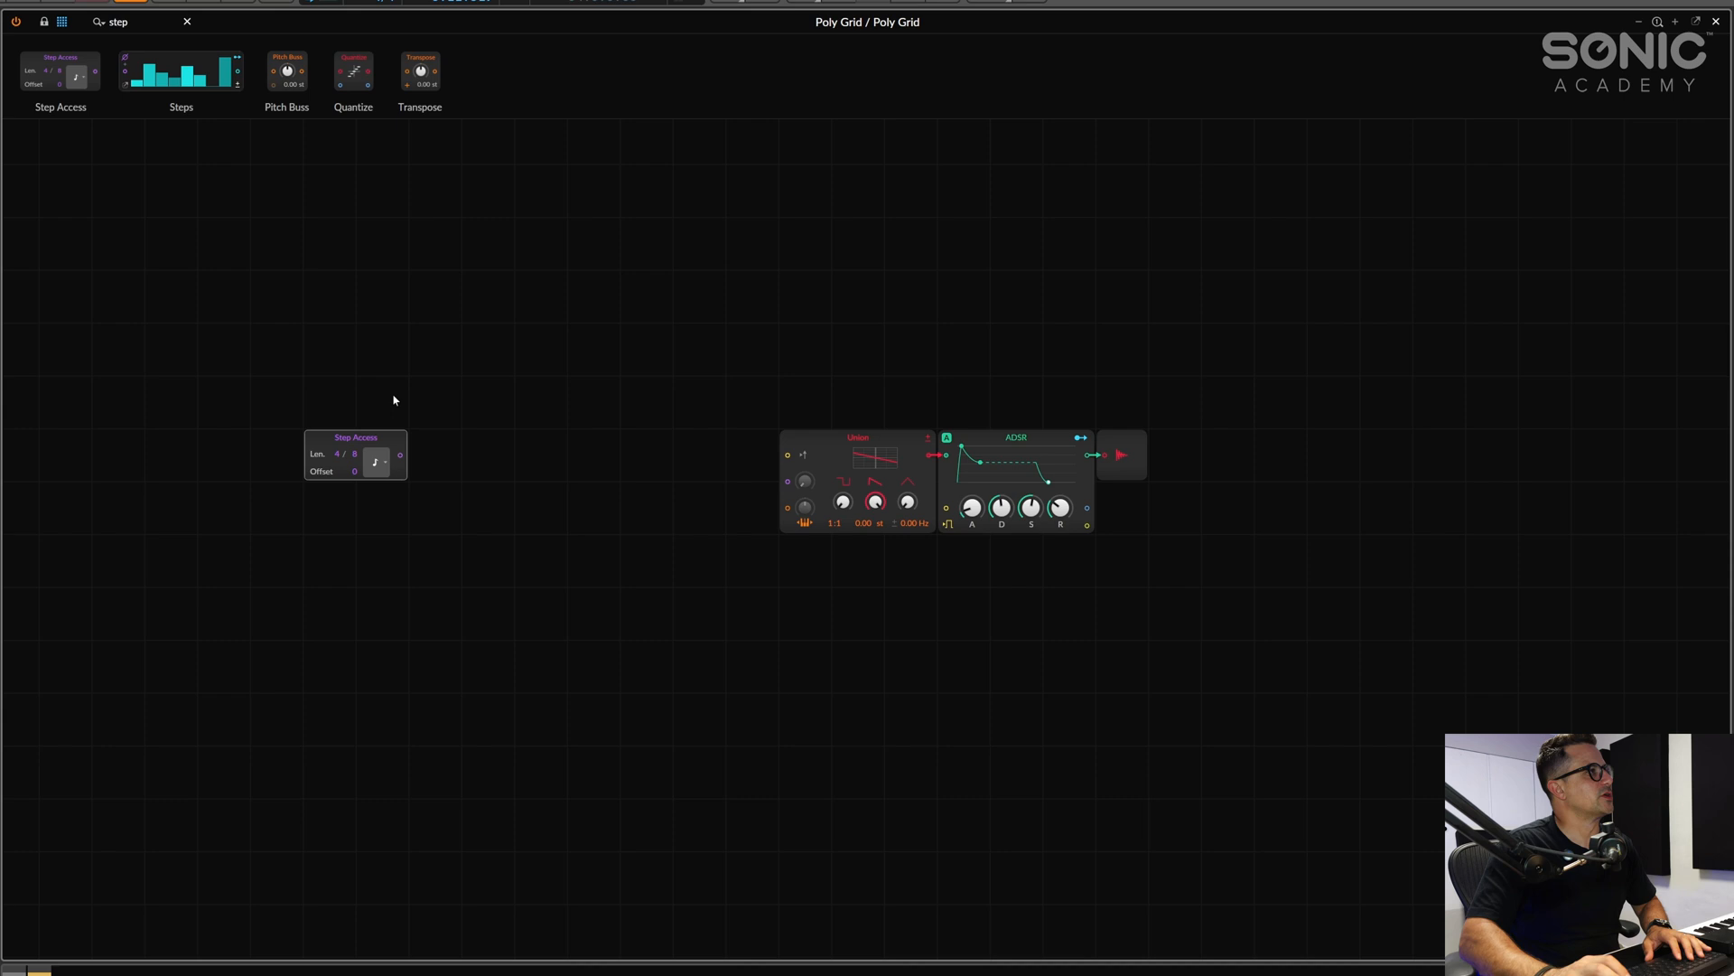
pyautogui.moveTo(152, 41)
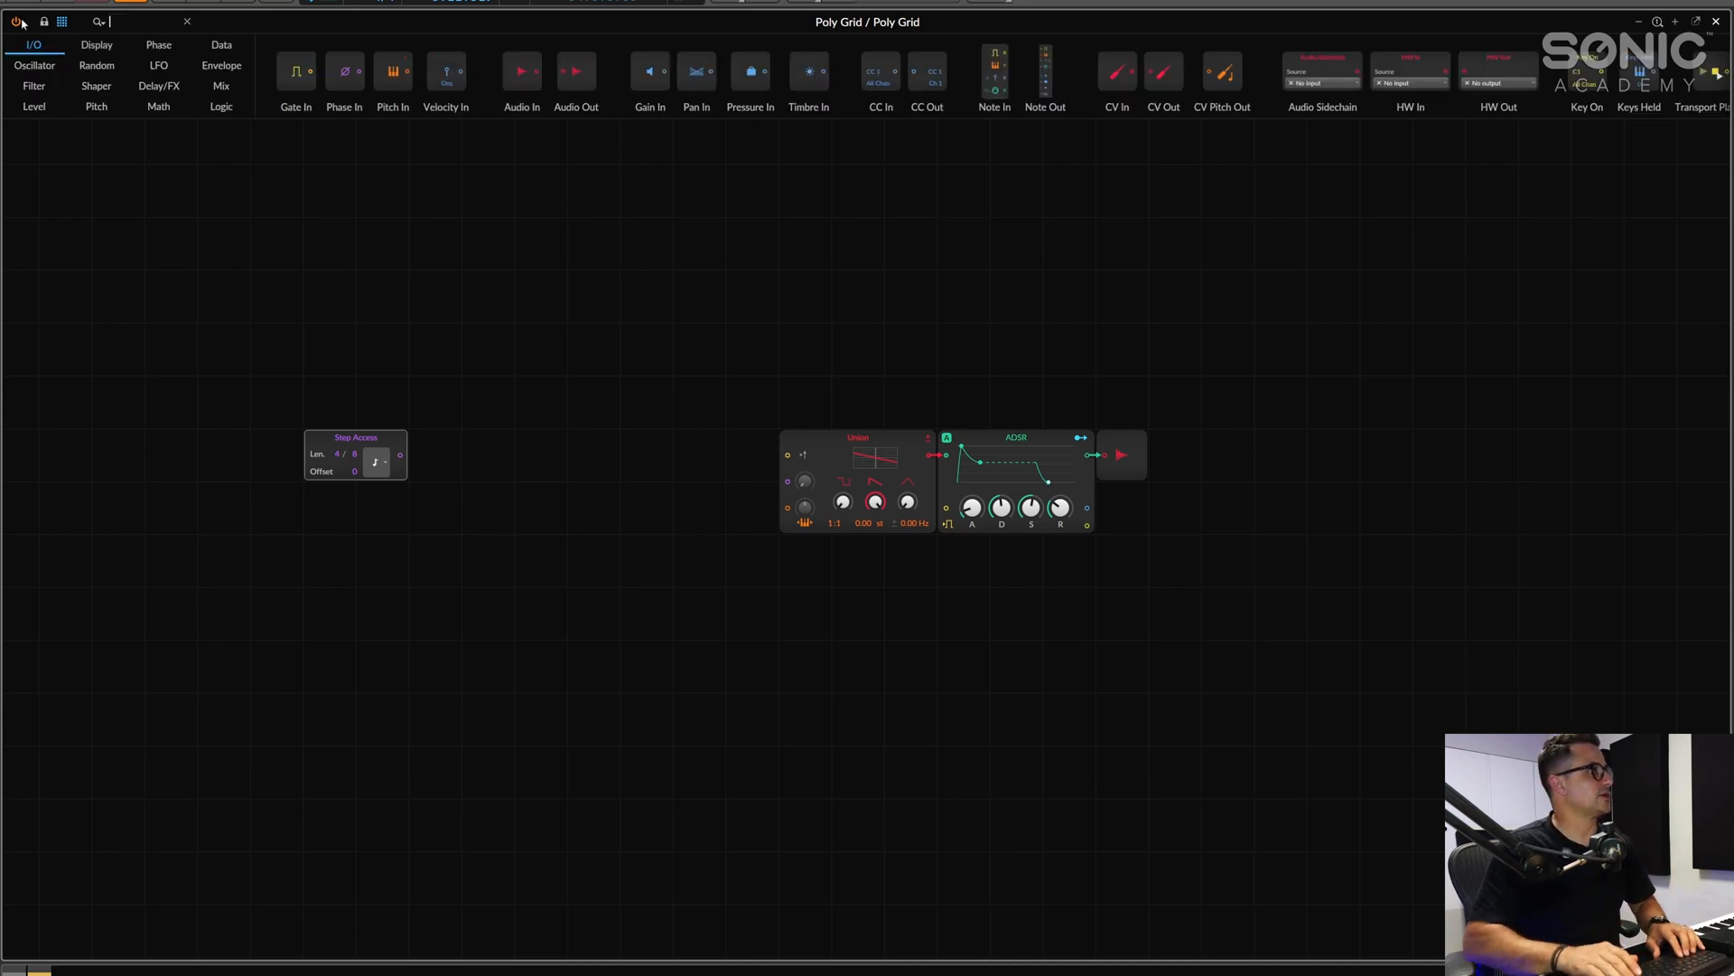
# Add a Gates module after Step Access, switch on two pattern steps and feed it into the ADSR gate
pyautogui.write('tri')
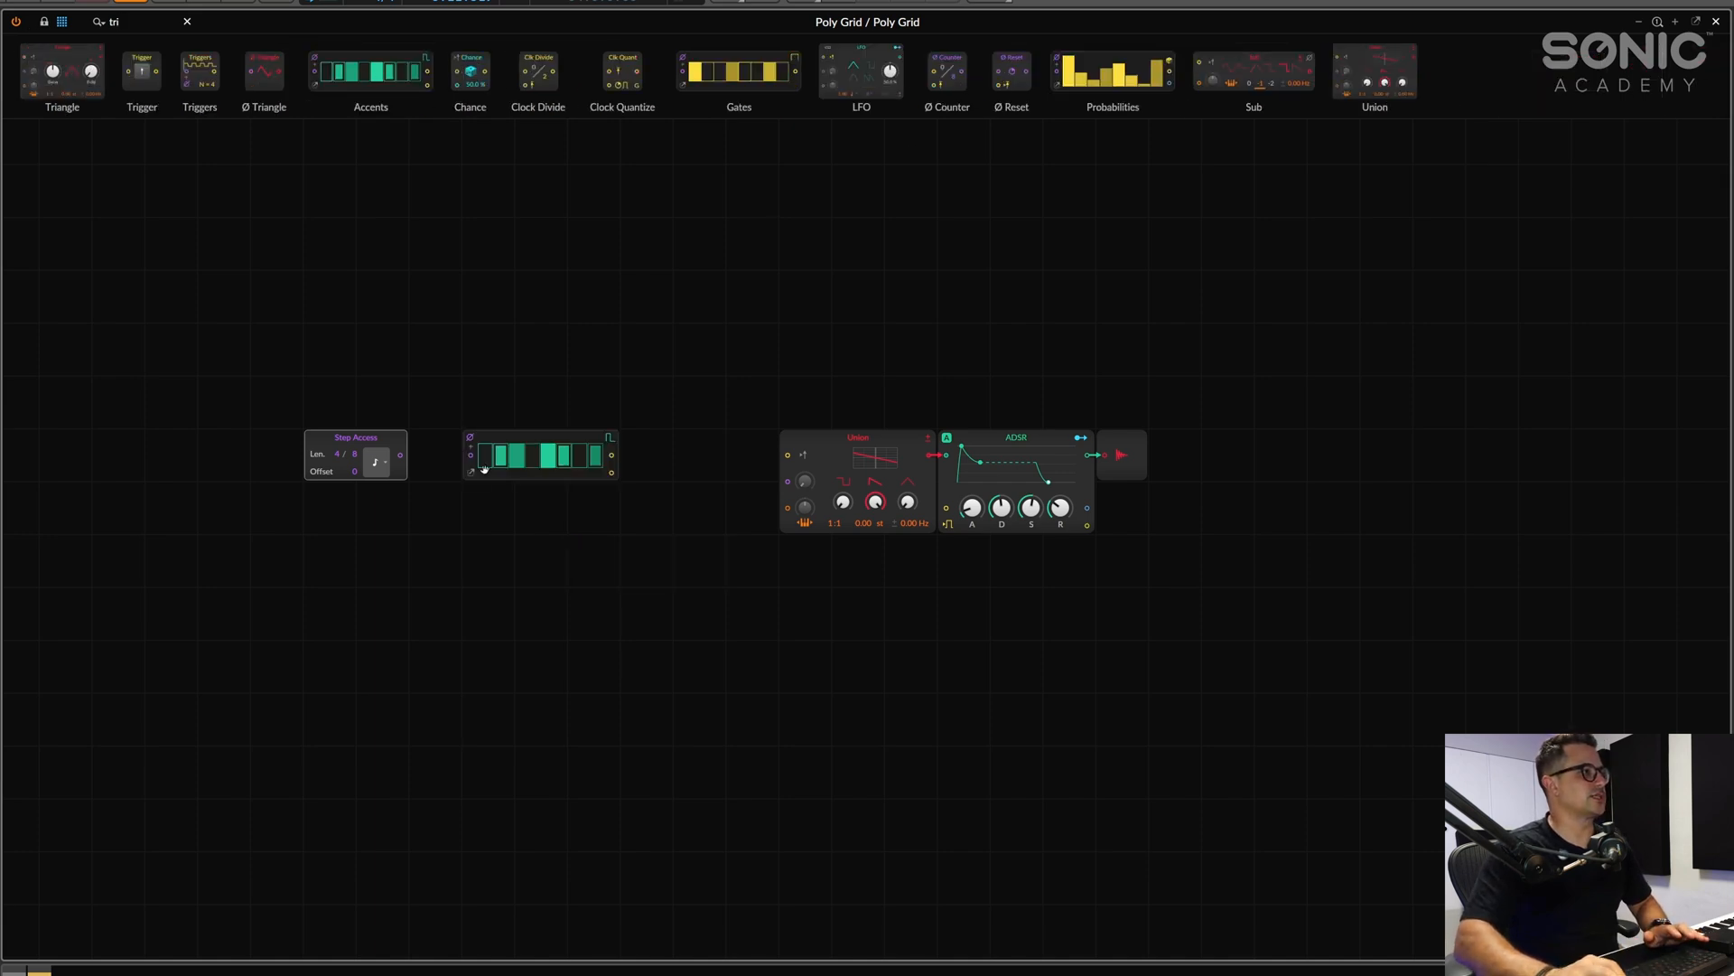
pyautogui.click(498, 455)
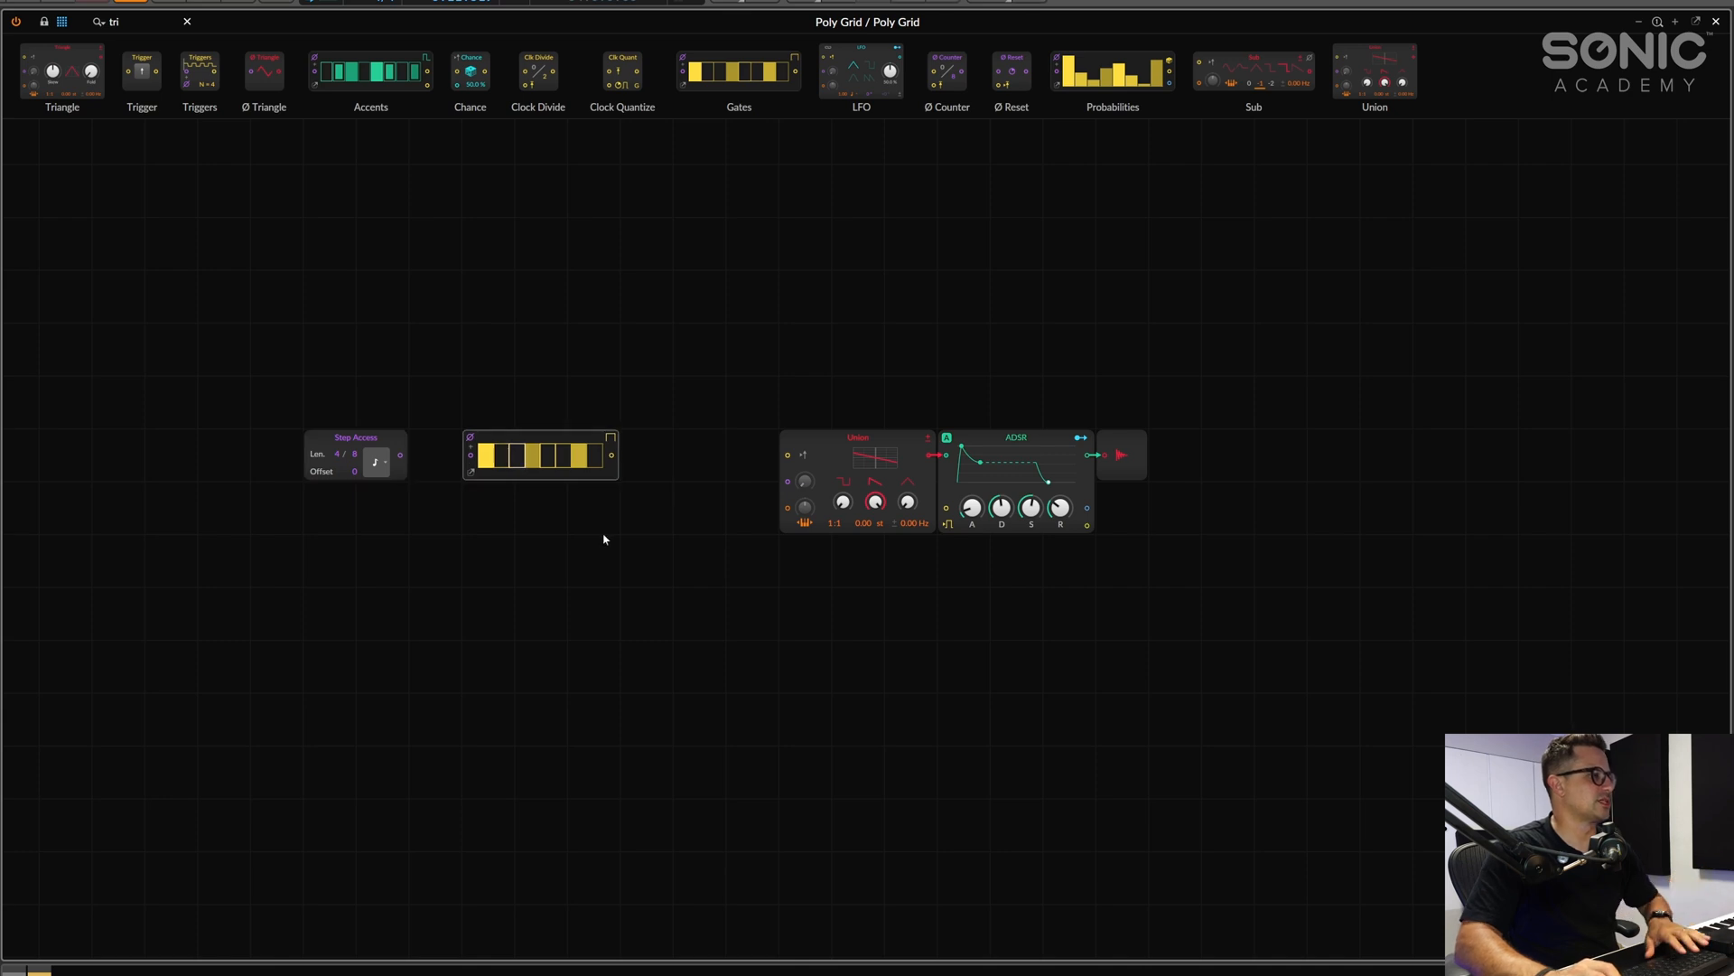
pyautogui.click(519, 454)
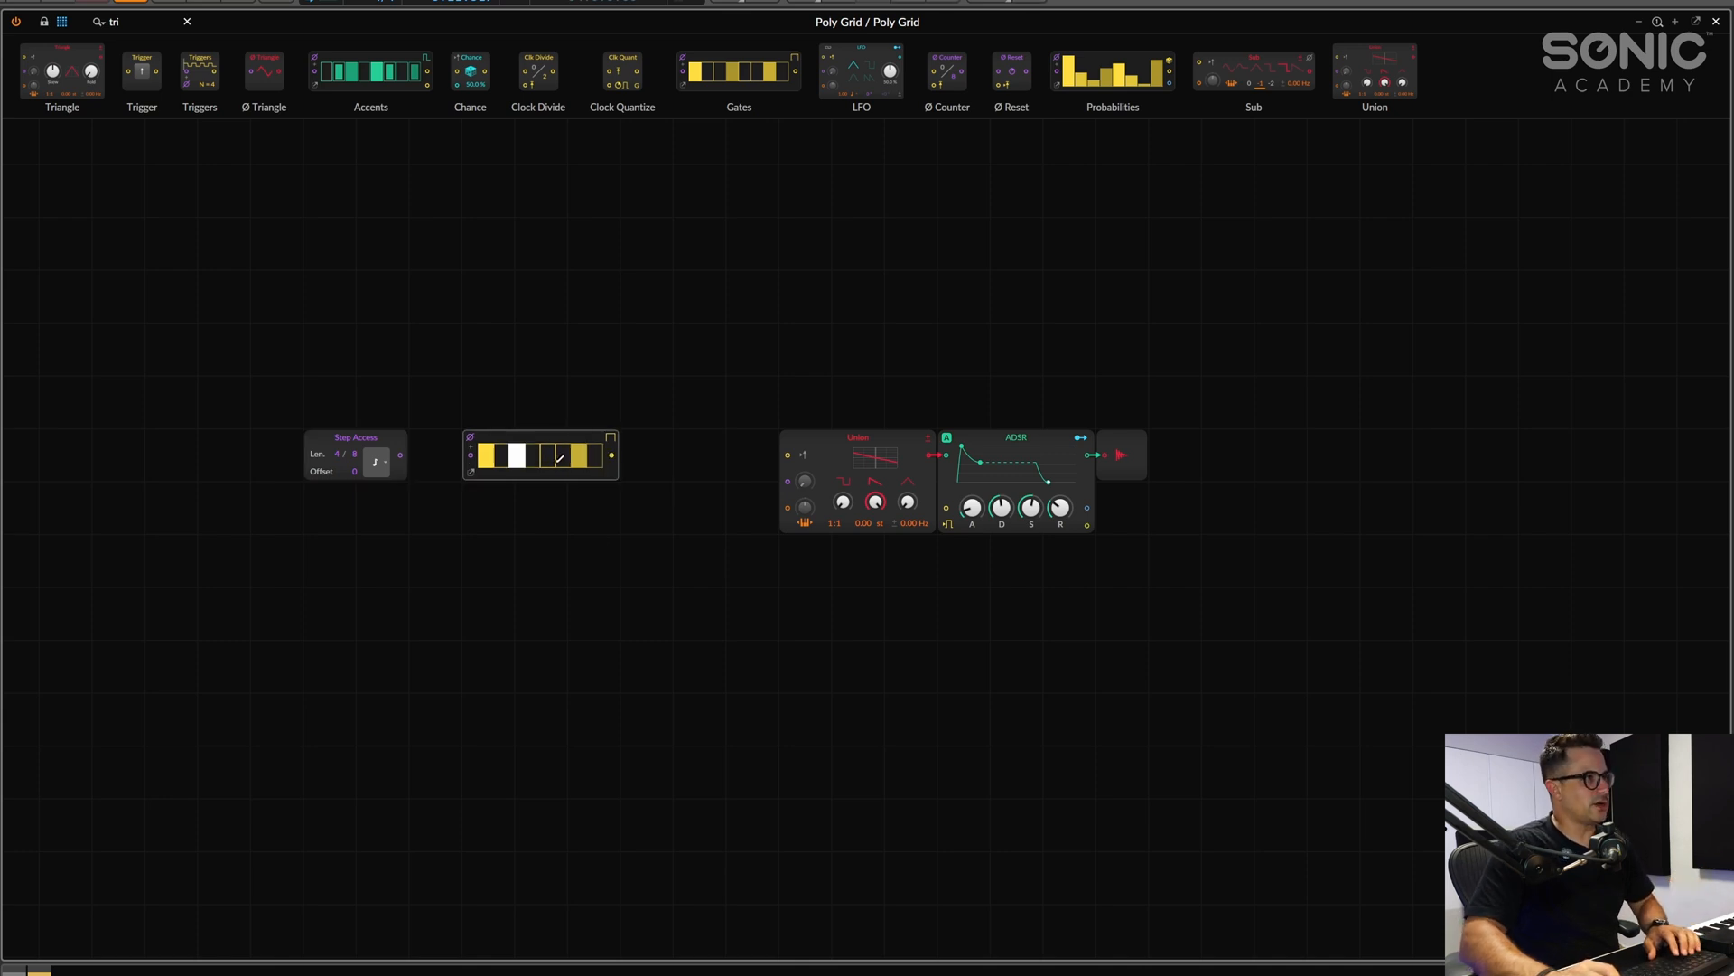
pyautogui.click(558, 456)
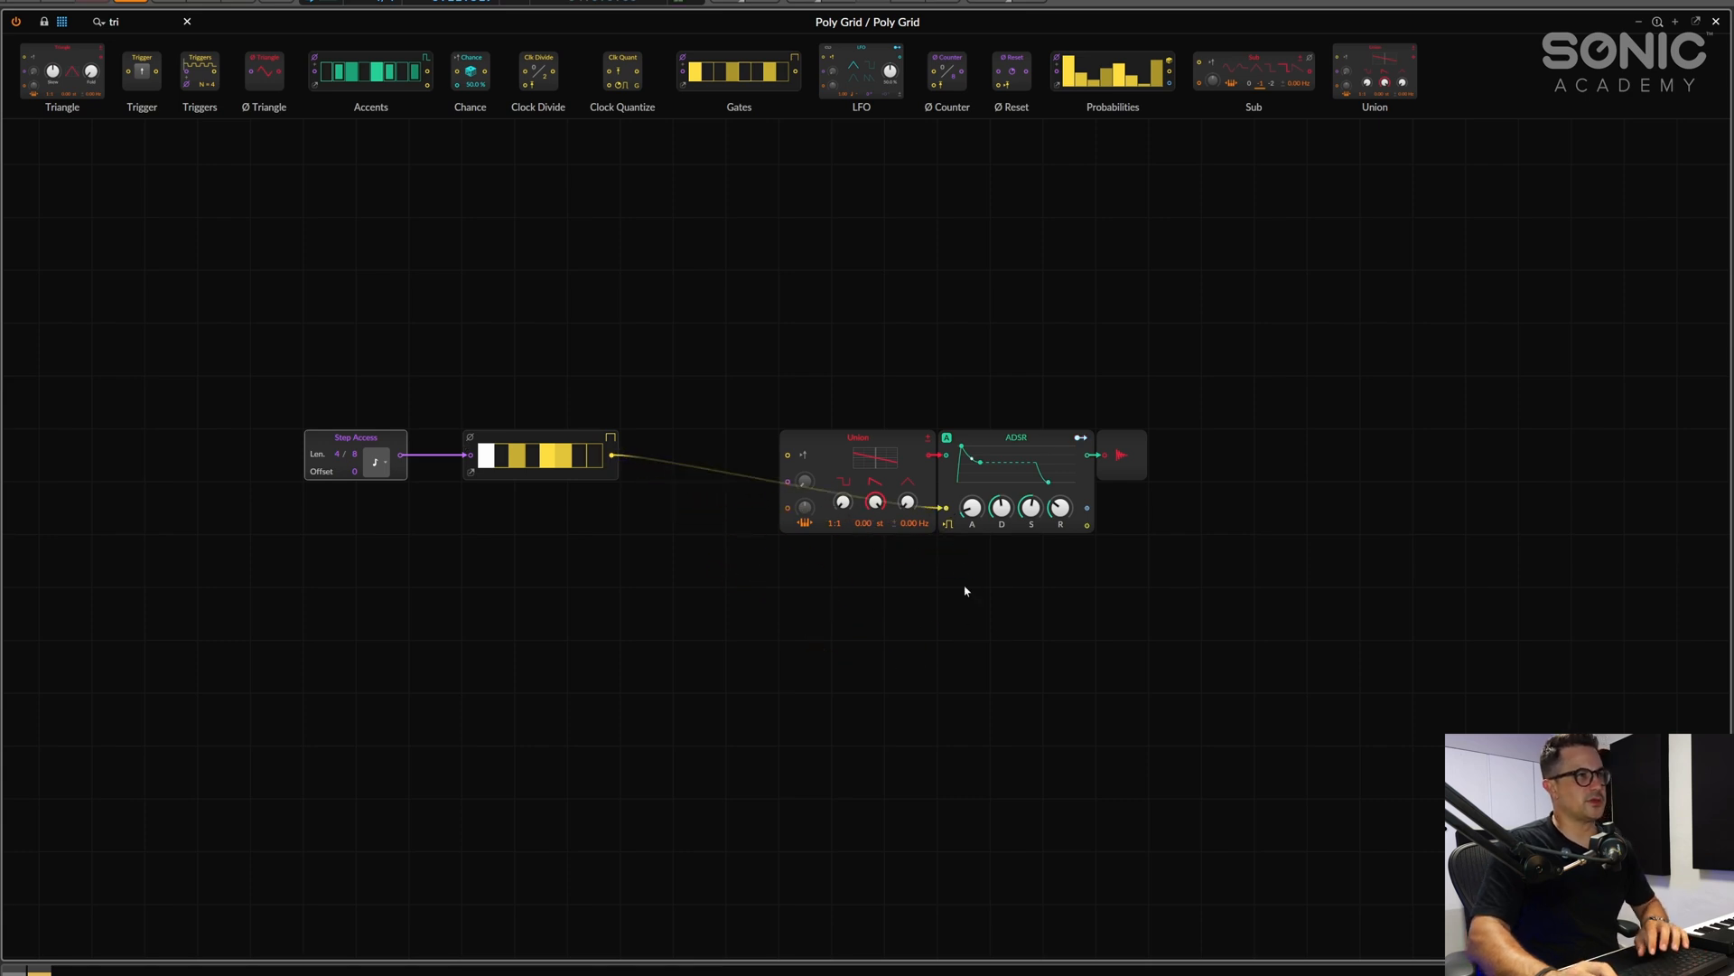
# Raise the Step Access length to 5 steps and toggle several Gates pattern steps
pyautogui.click(515, 457)
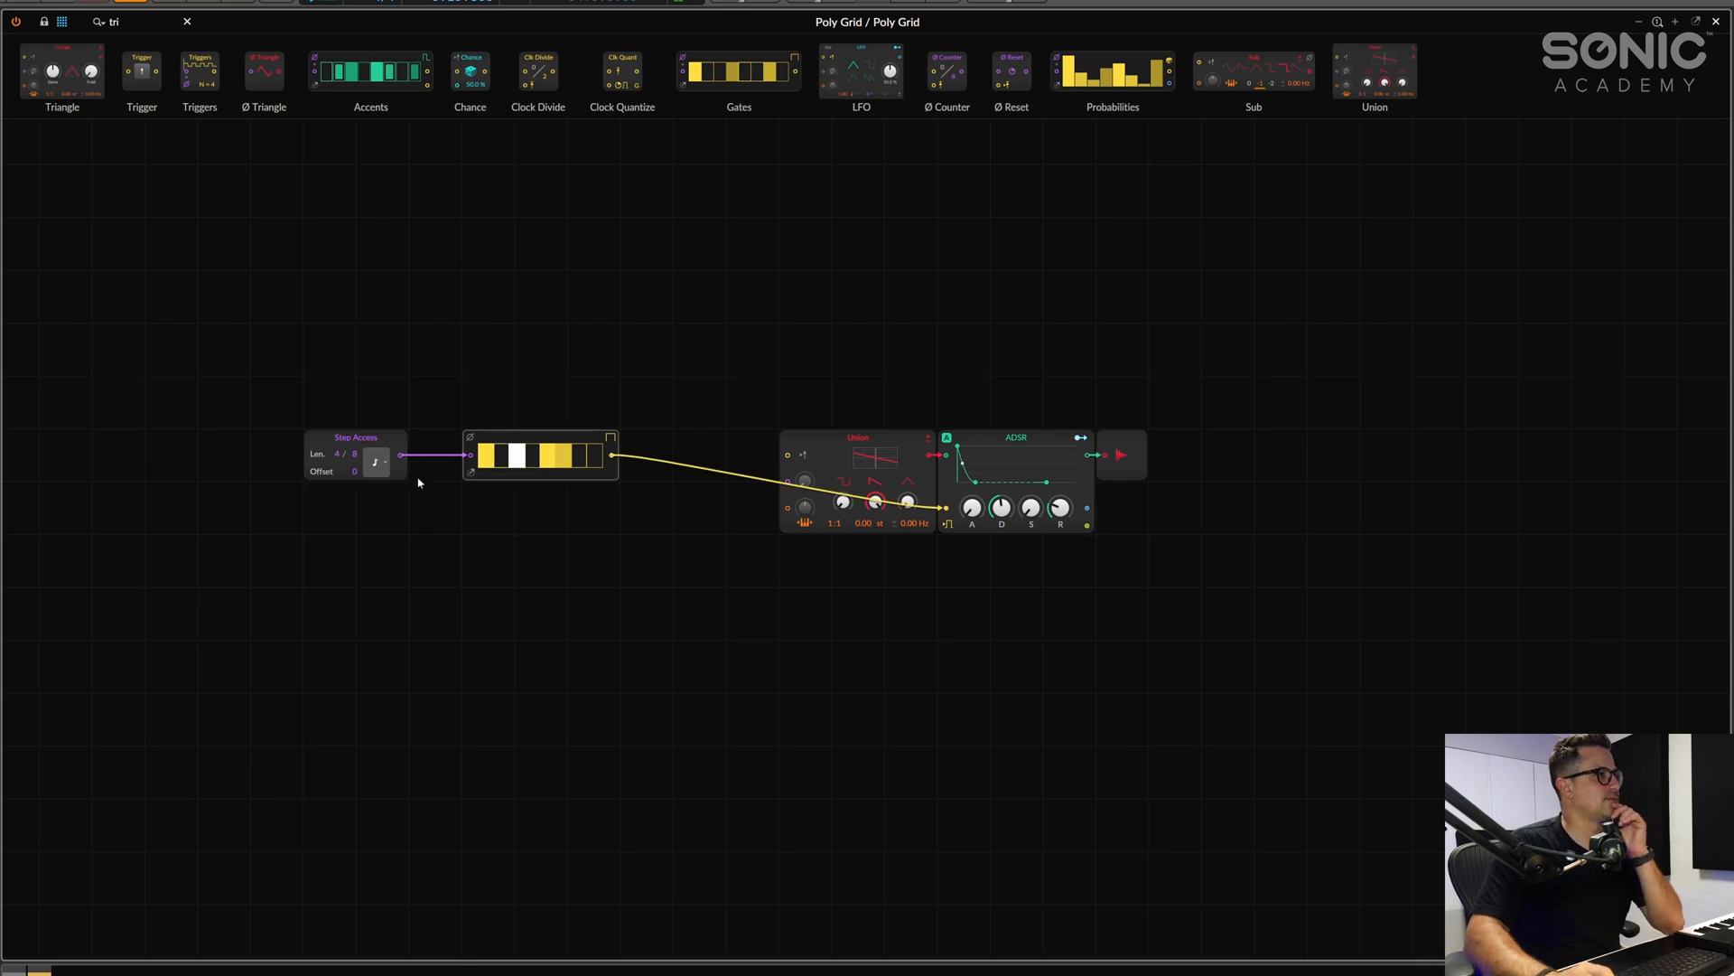
pyautogui.click(520, 456)
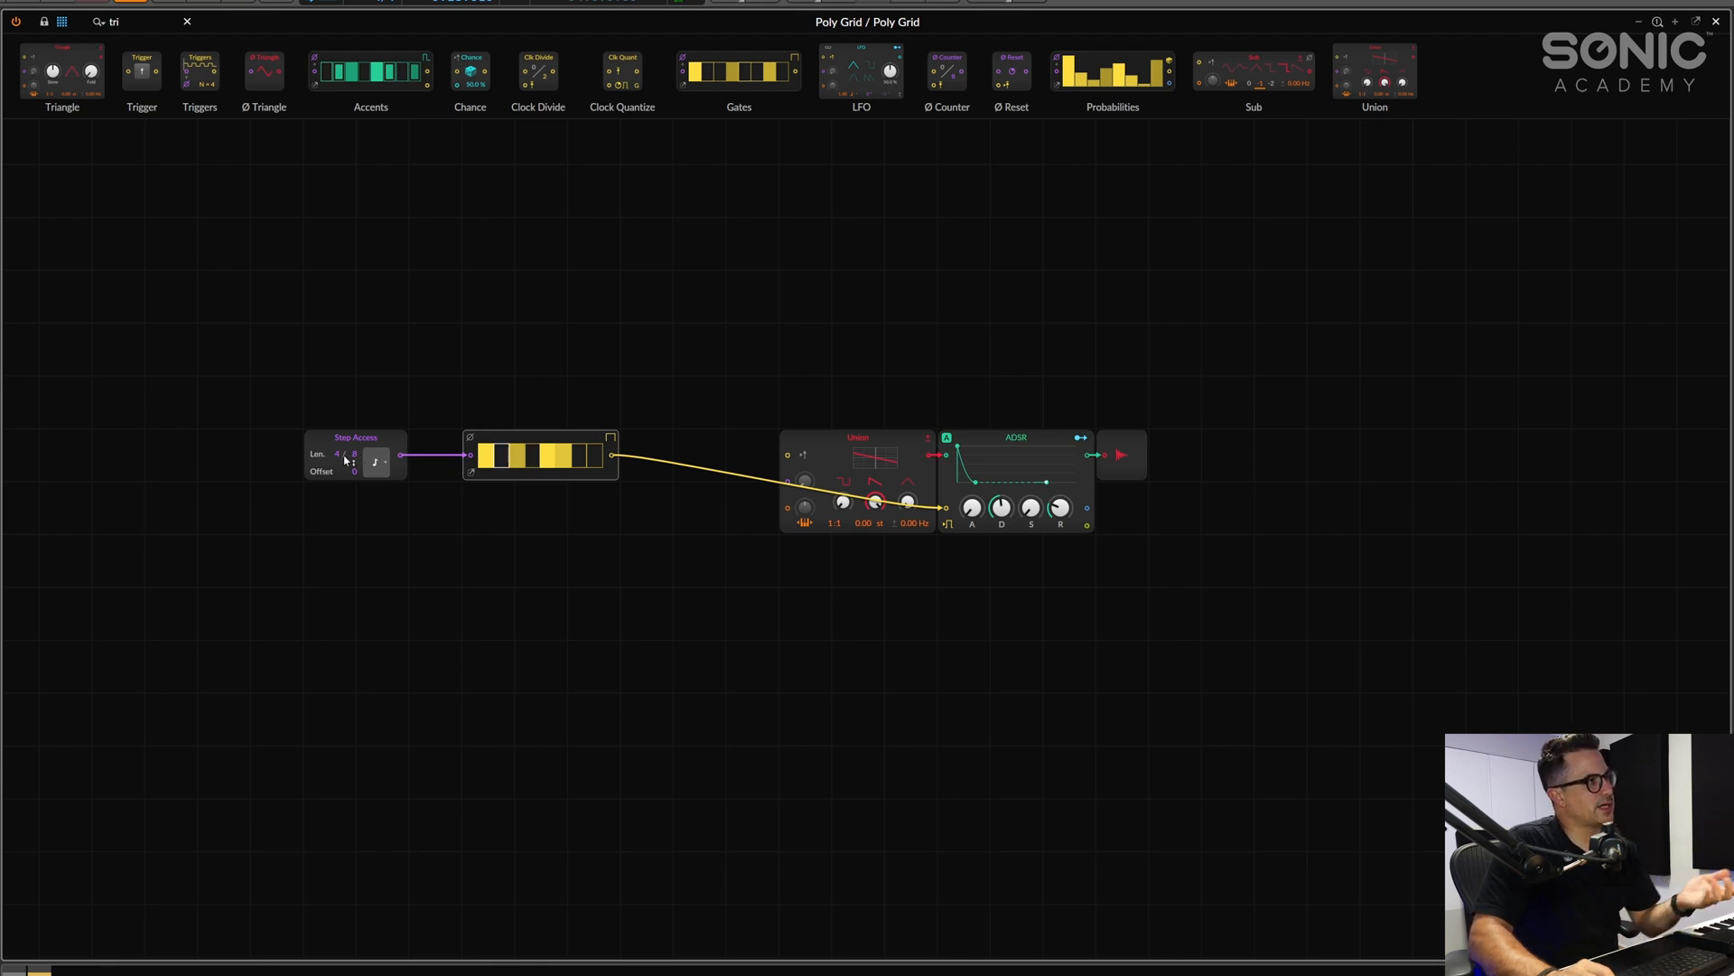
pyautogui.click(346, 454)
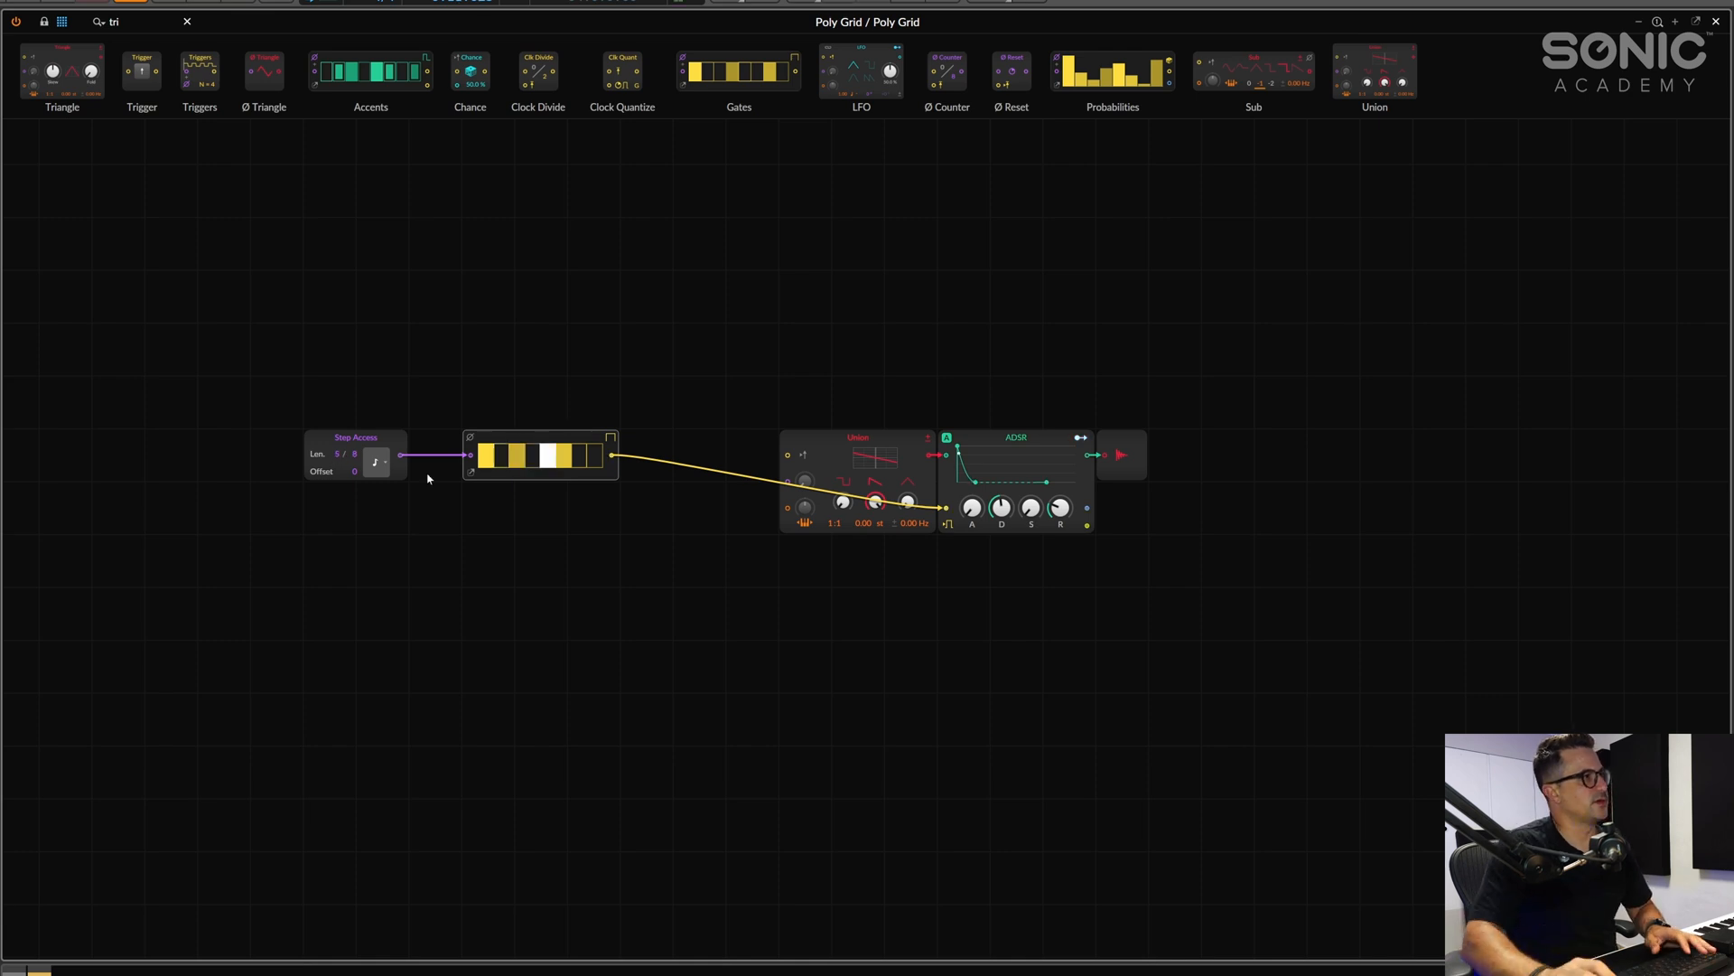
pyautogui.click(515, 453)
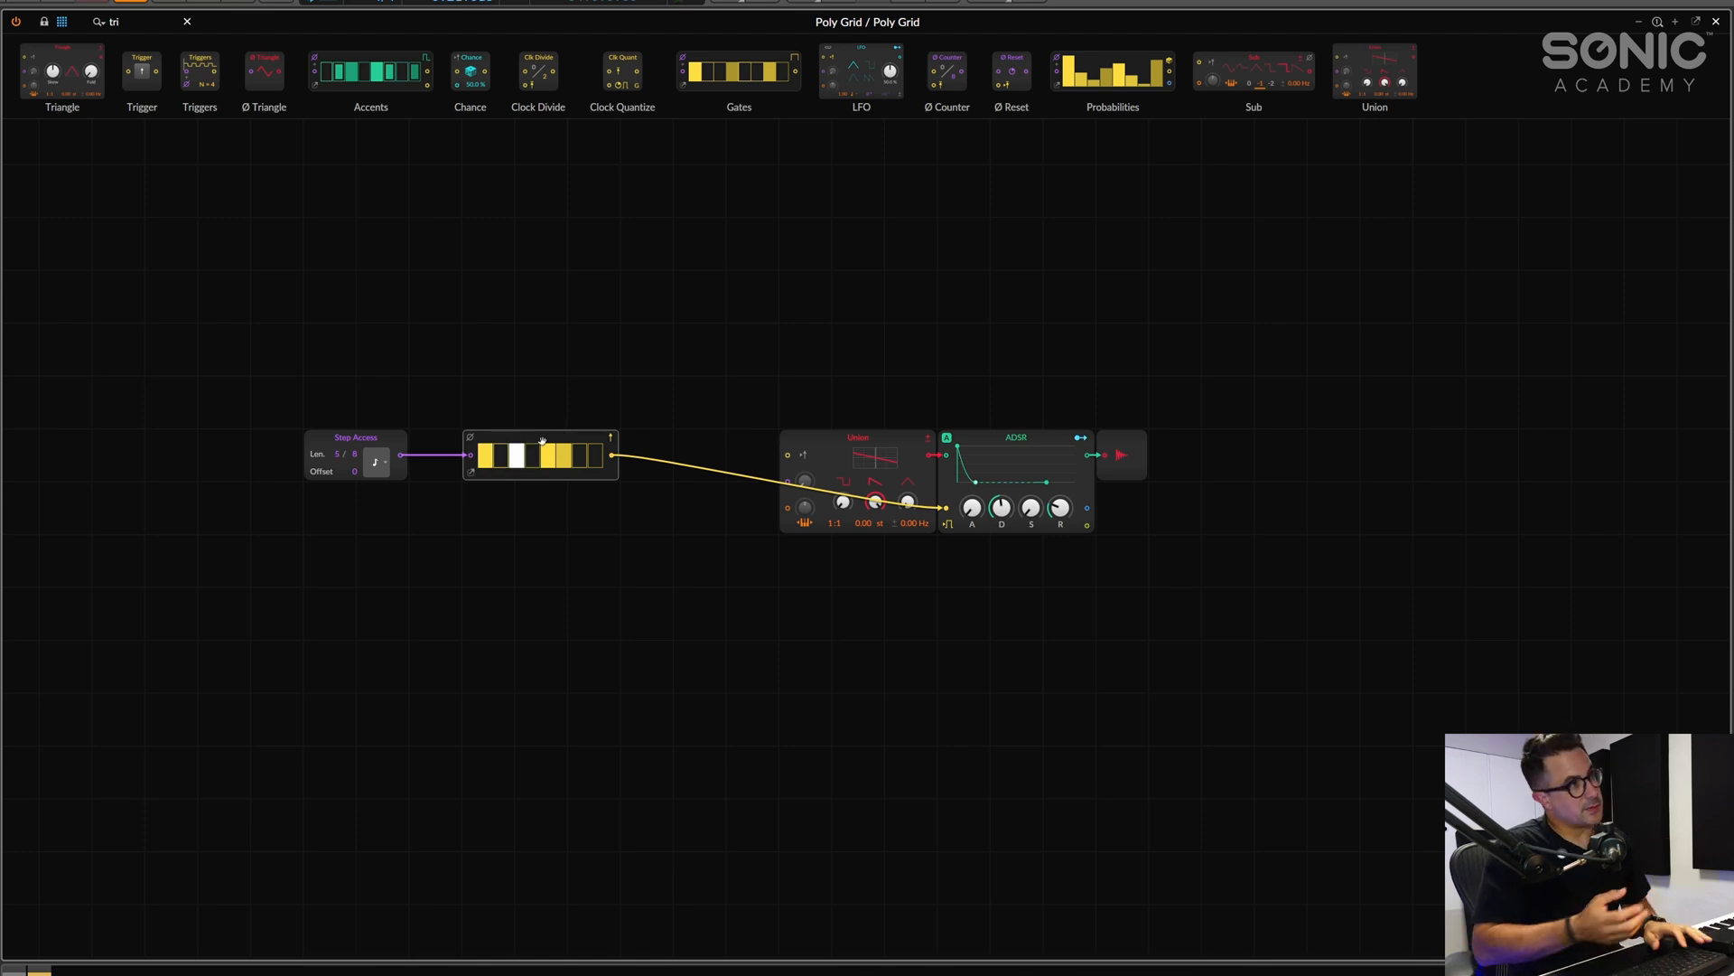
pyautogui.click(520, 456)
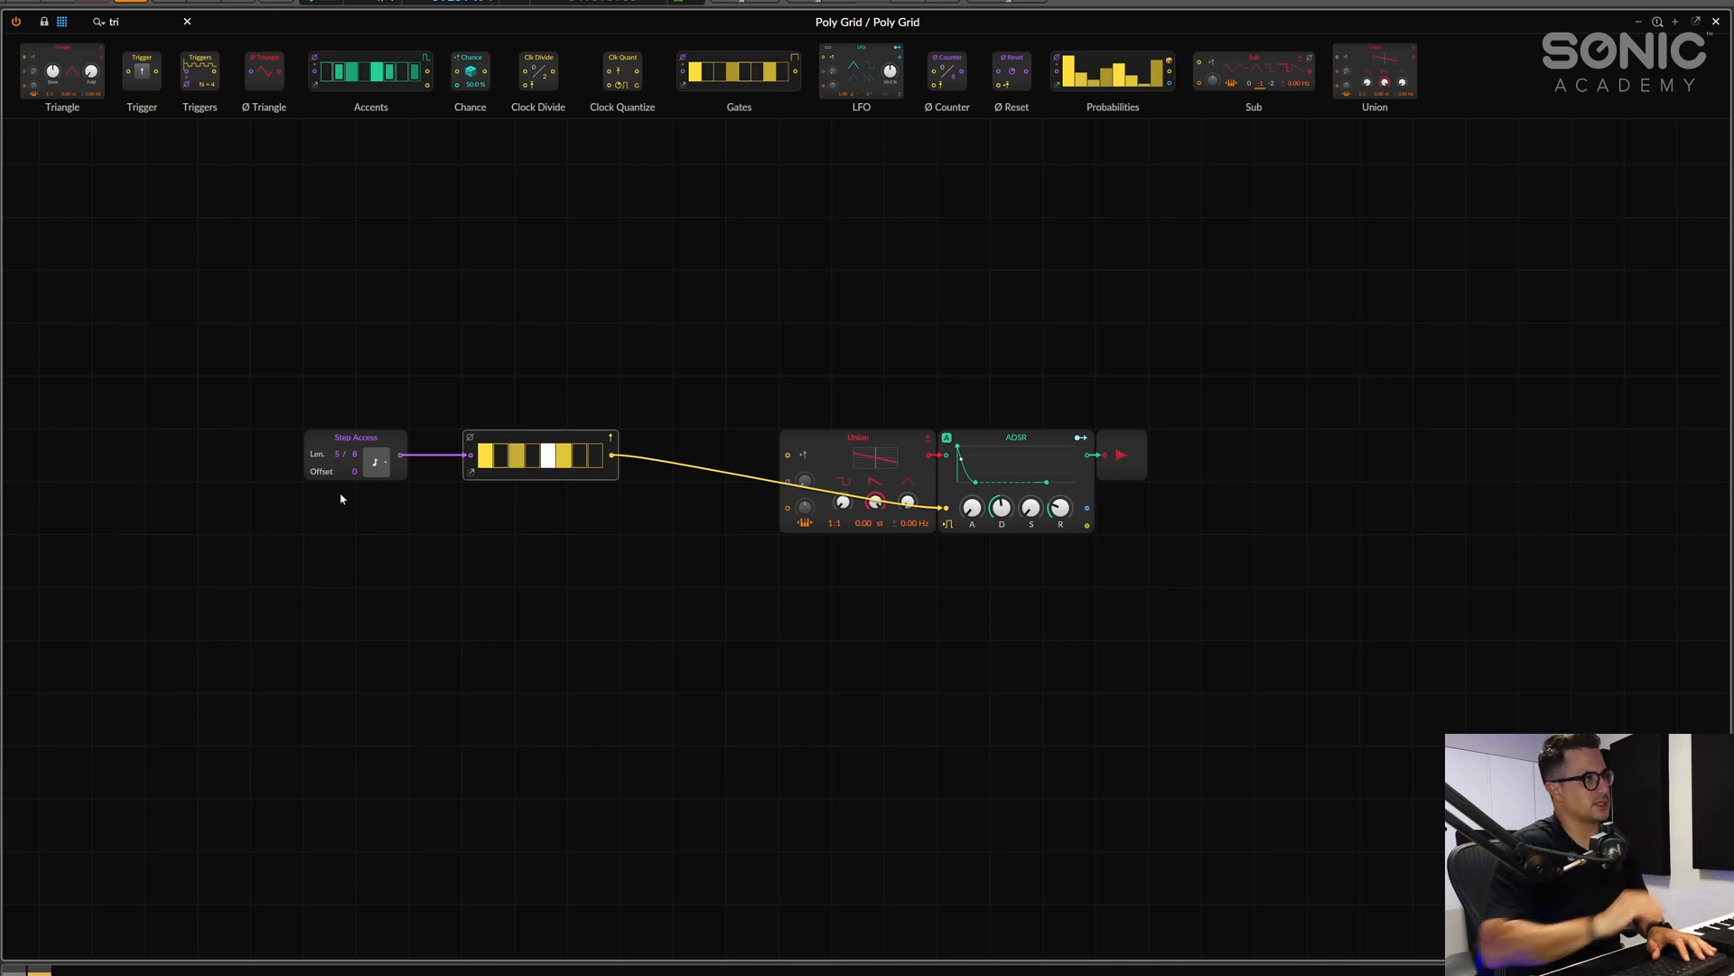
# Choose a new Step Access step rate, adjust Gates steps and place a Noise module above Gates
pyautogui.click(376, 461)
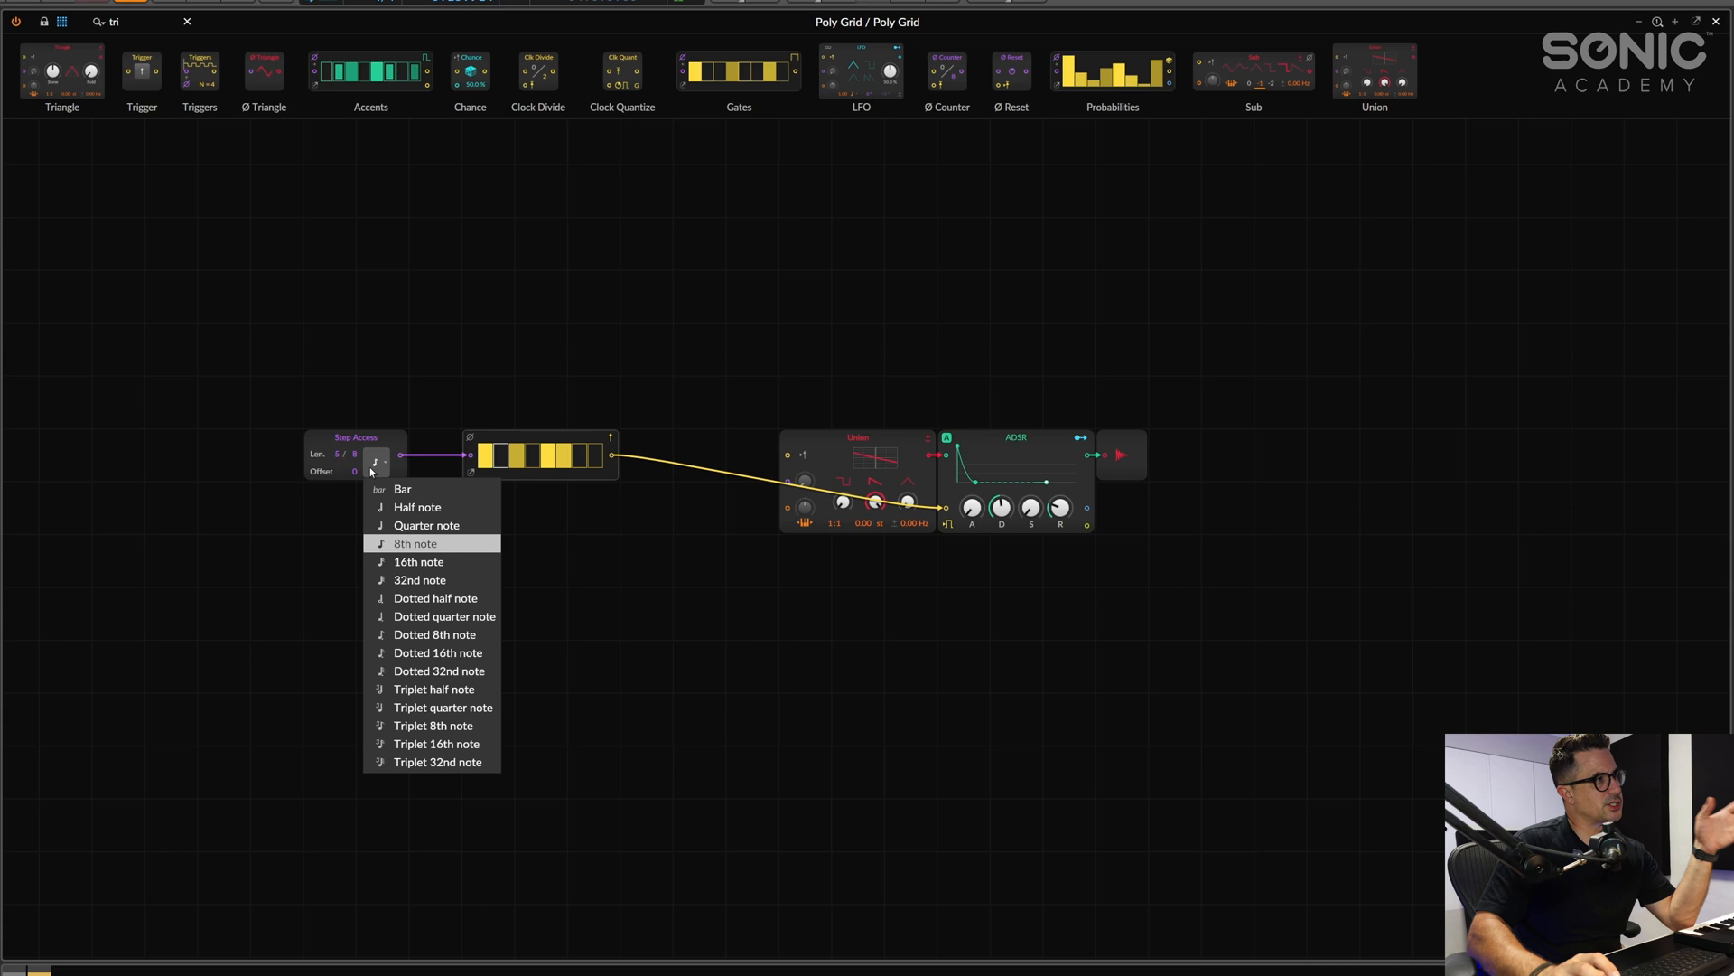
pyautogui.moveTo(421, 580)
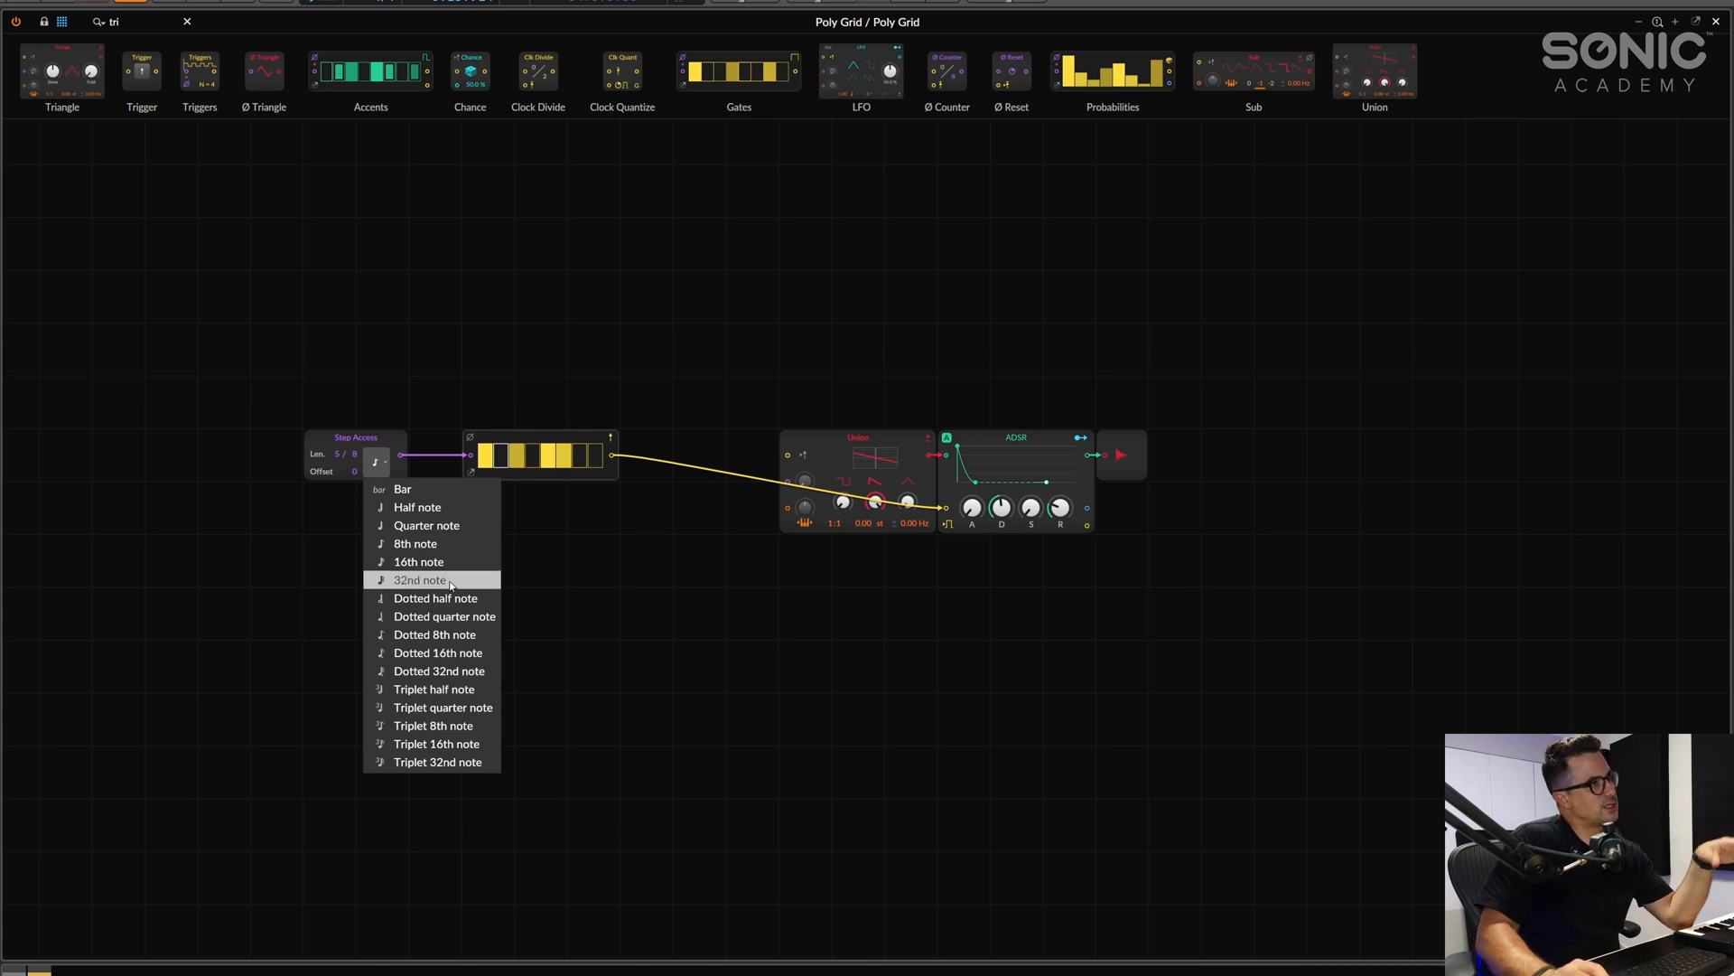
pyautogui.moveTo(417, 560)
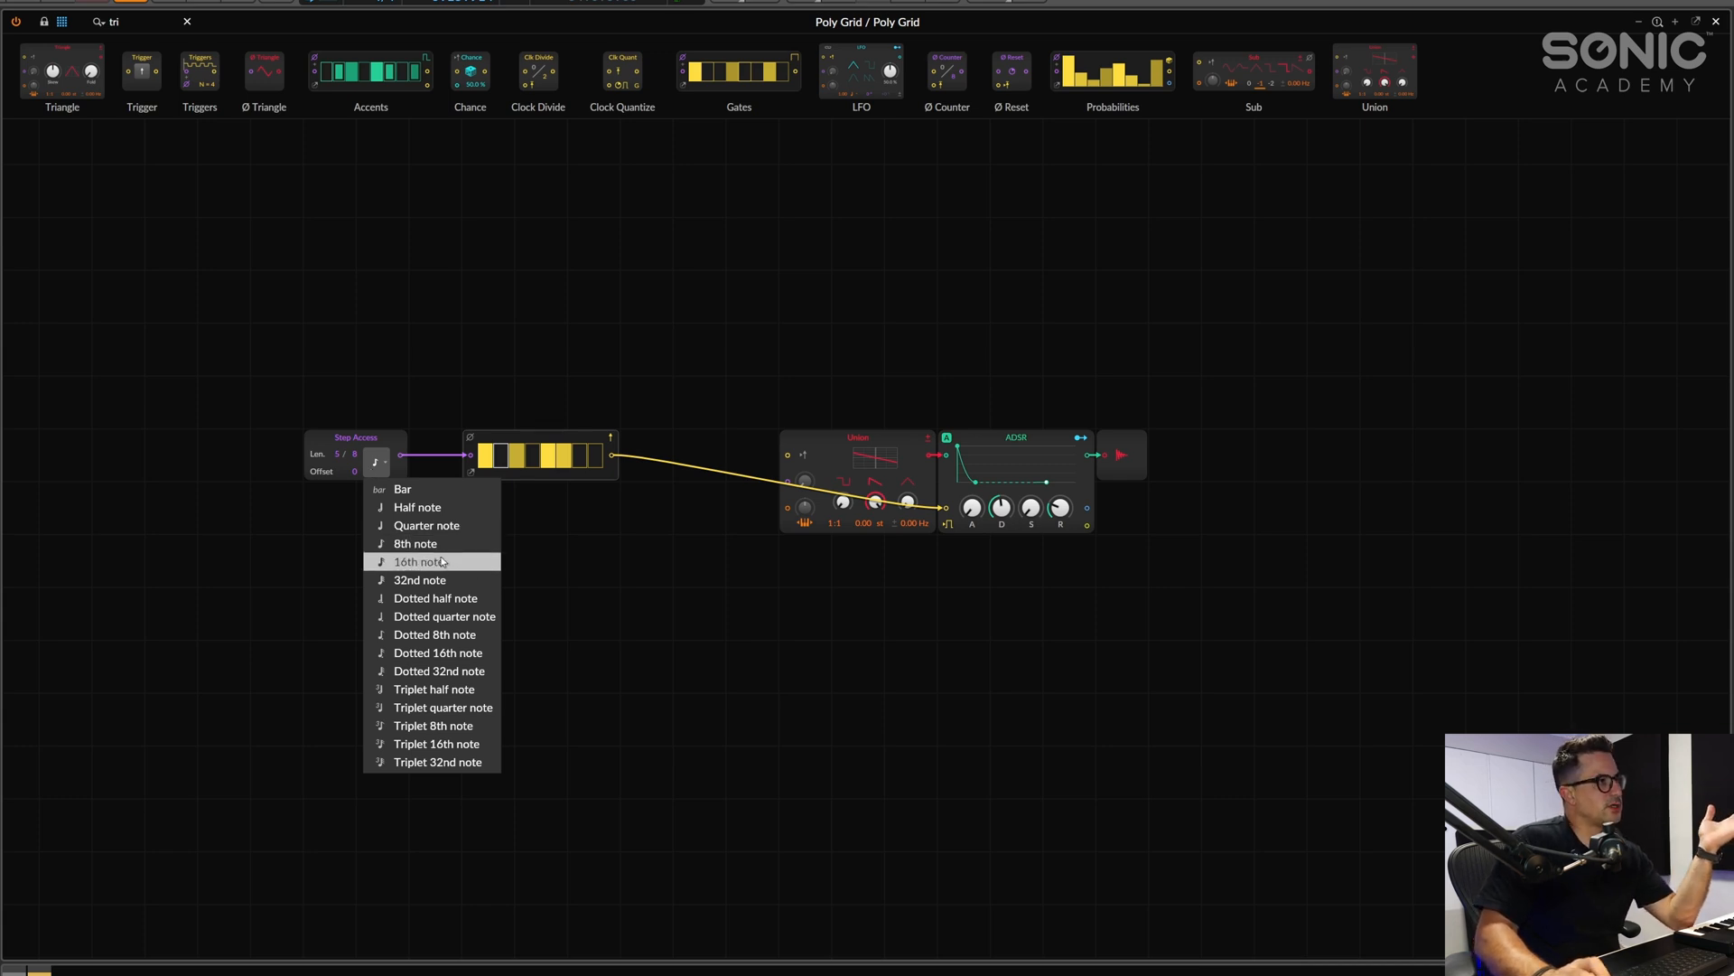
pyautogui.click(416, 560)
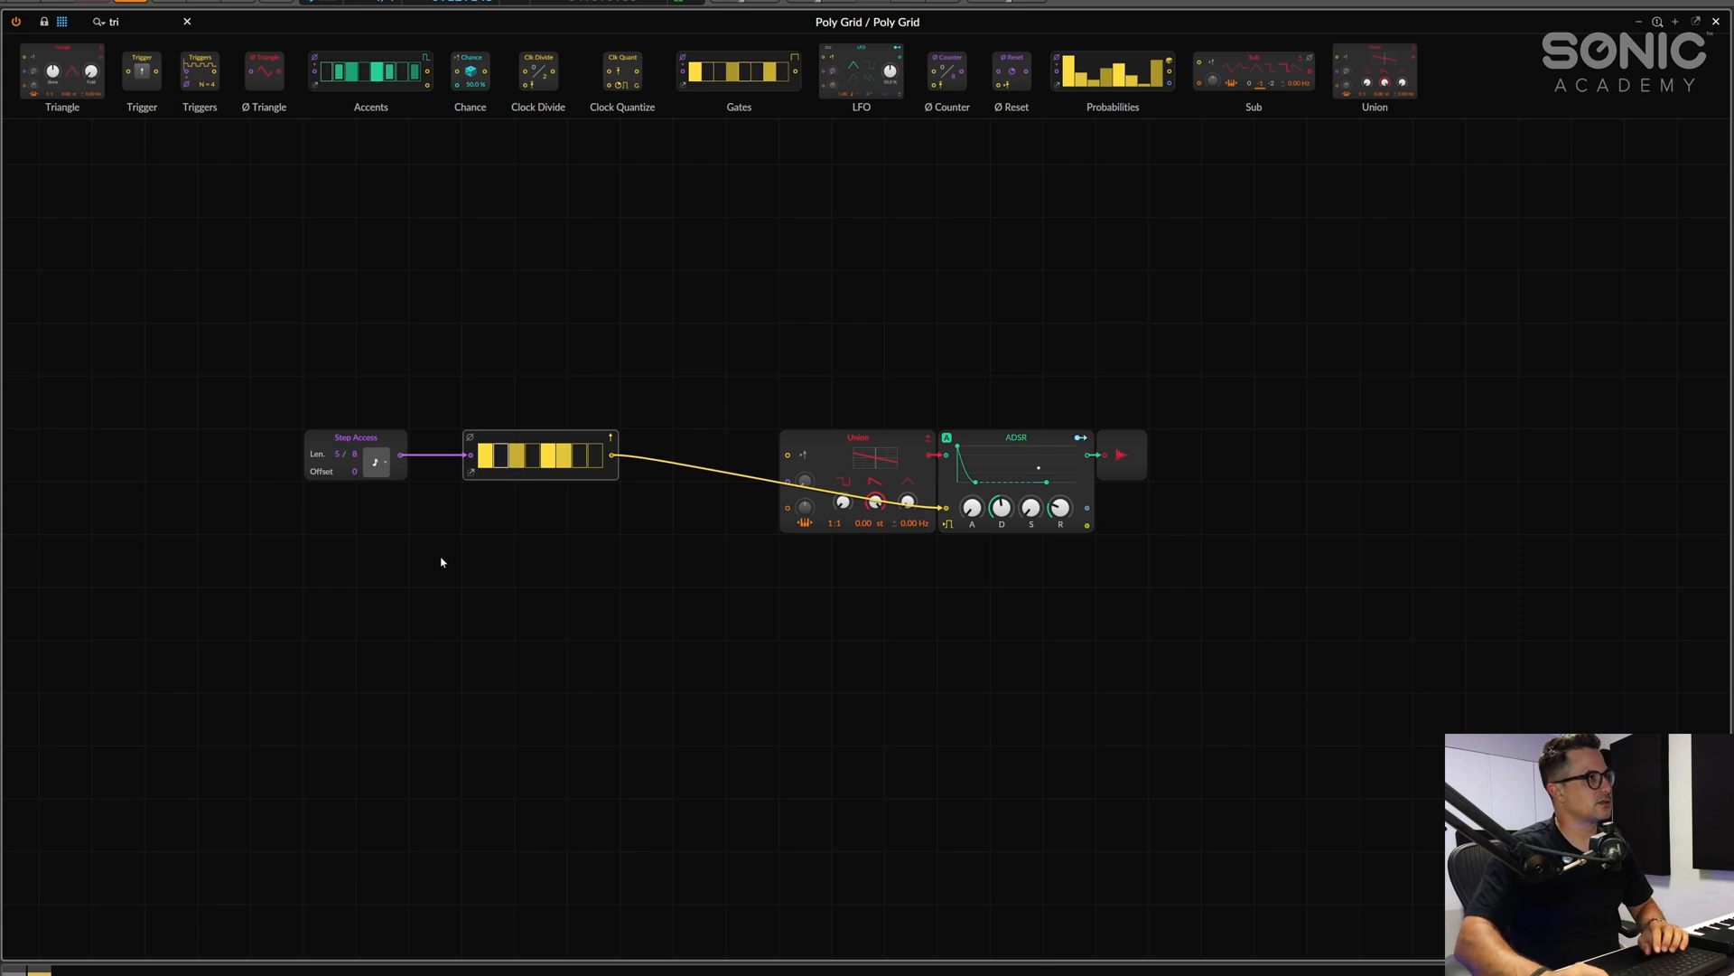
pyautogui.click(515, 455)
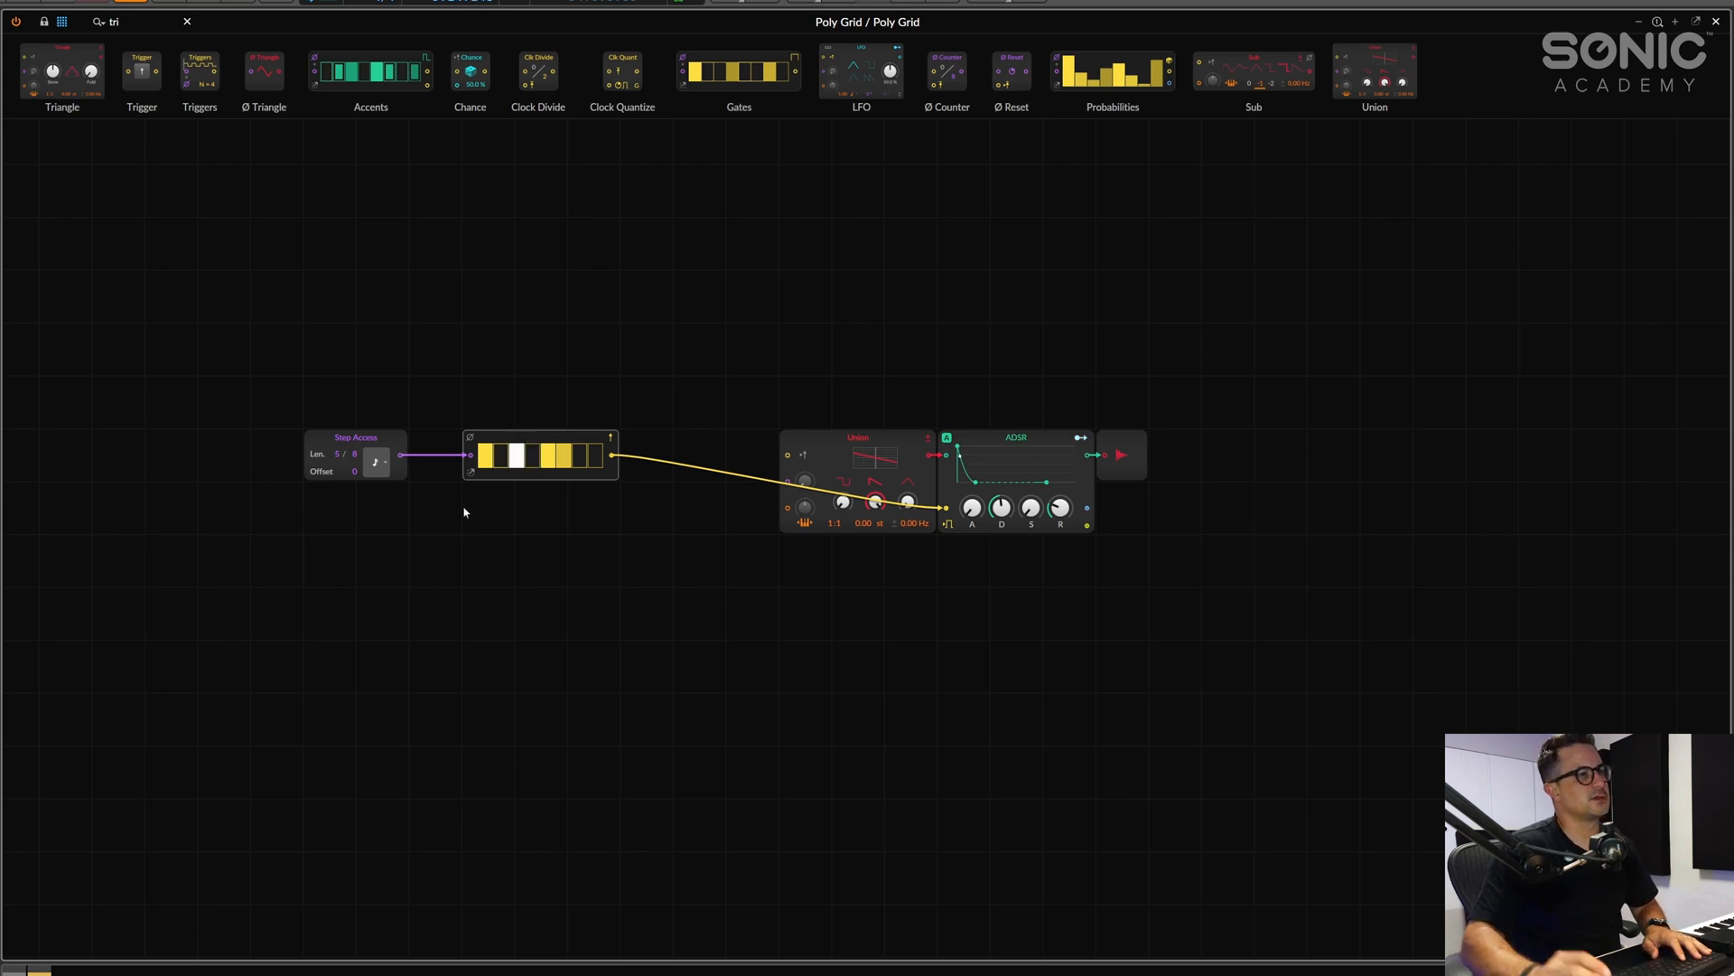
pyautogui.click(549, 458)
pyautogui.write('noise')
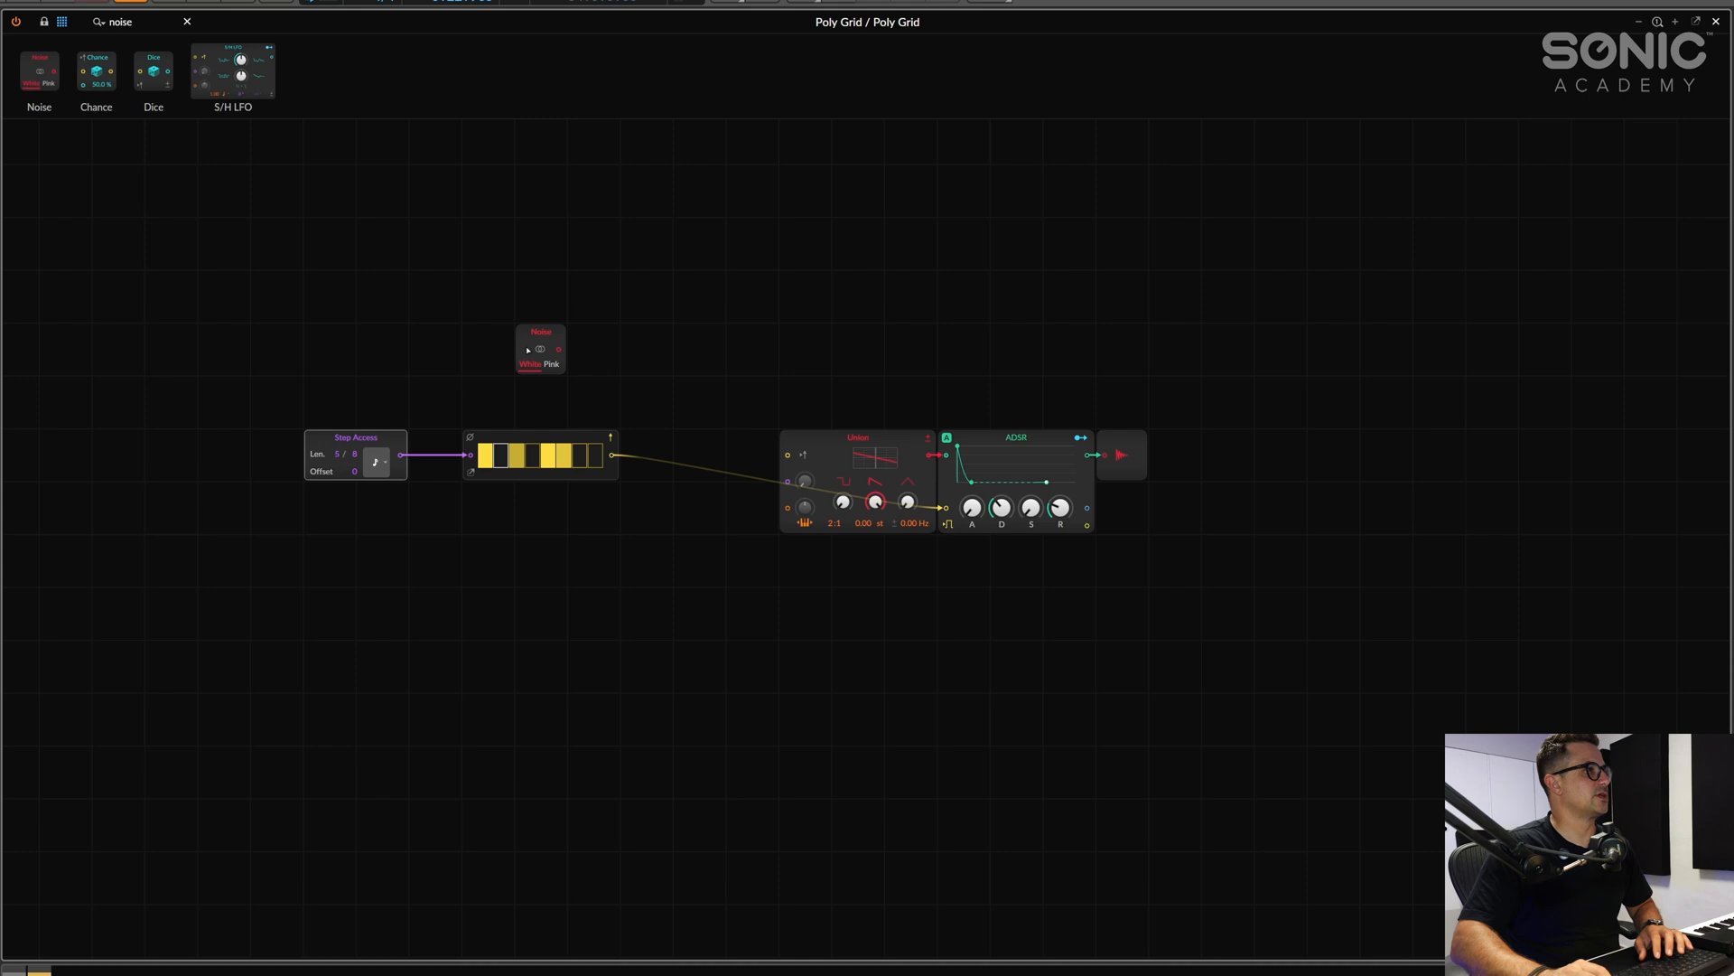
# Route Noise through S/H, Attenuate and Pitch Quantize into Union's pitch, with Attenuate near 20%
pyautogui.write('sample')
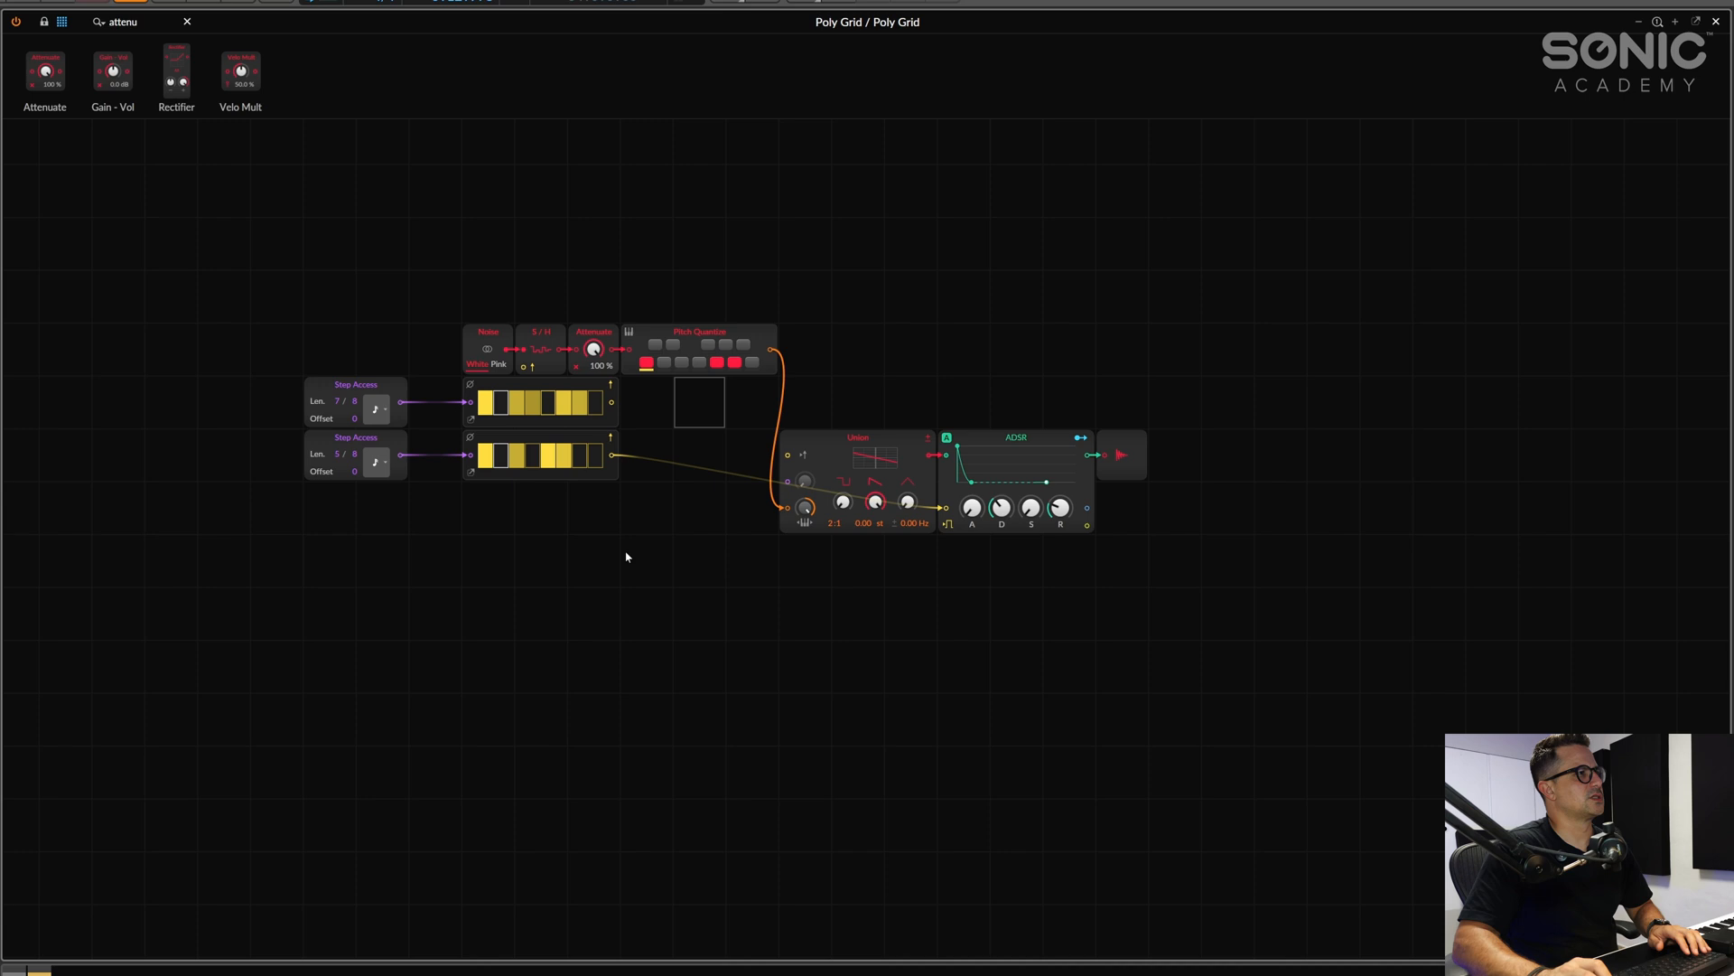
pyautogui.moveTo(624, 394)
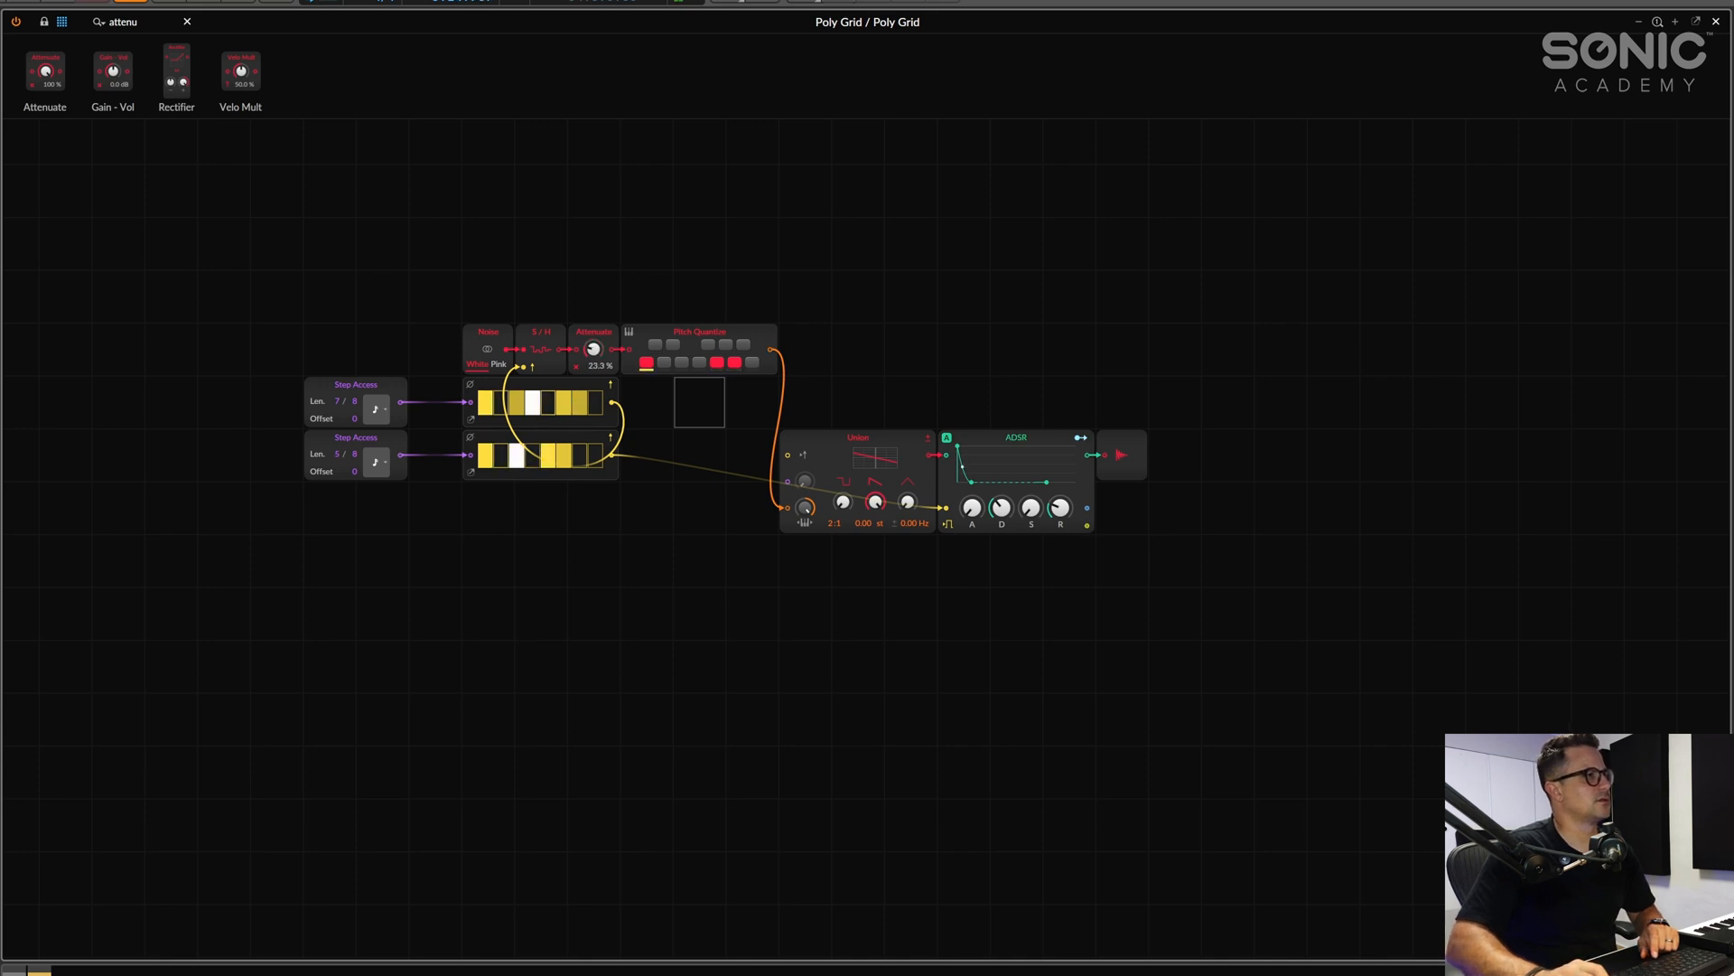
pyautogui.moveTo(592, 349); pyautogui.dragTo(592, 354)
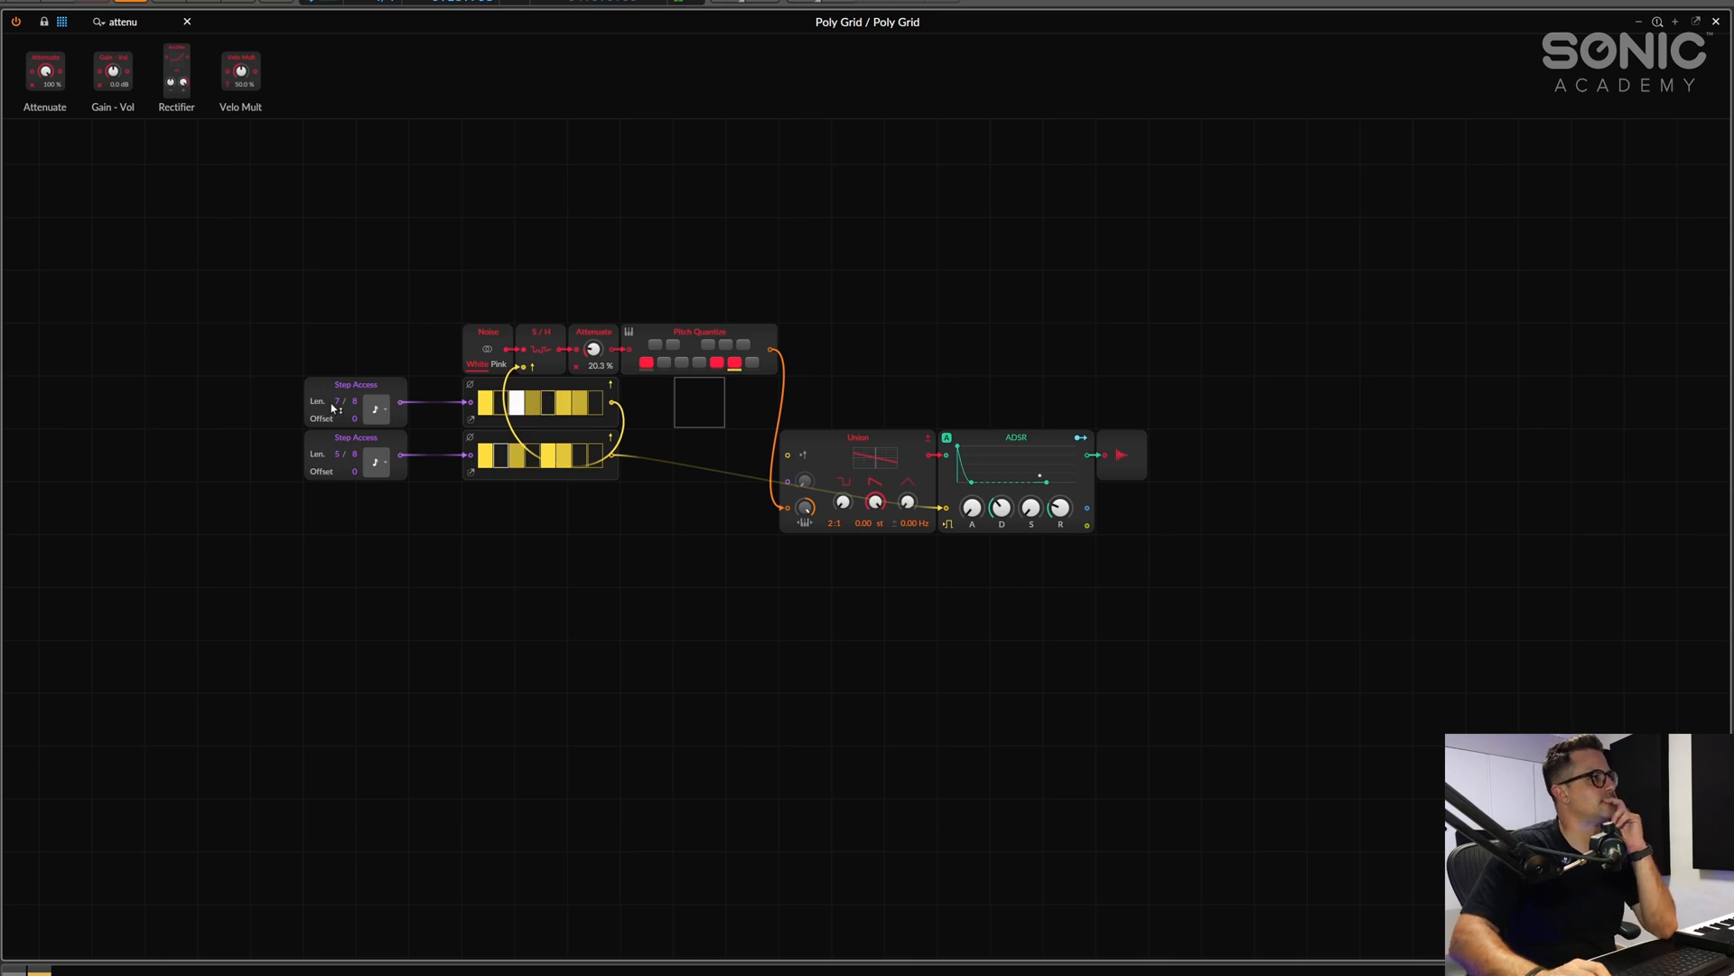
# Give the upper Step Access a new rate and run the lower one at triplet 8th notes
pyautogui.click(375, 403)
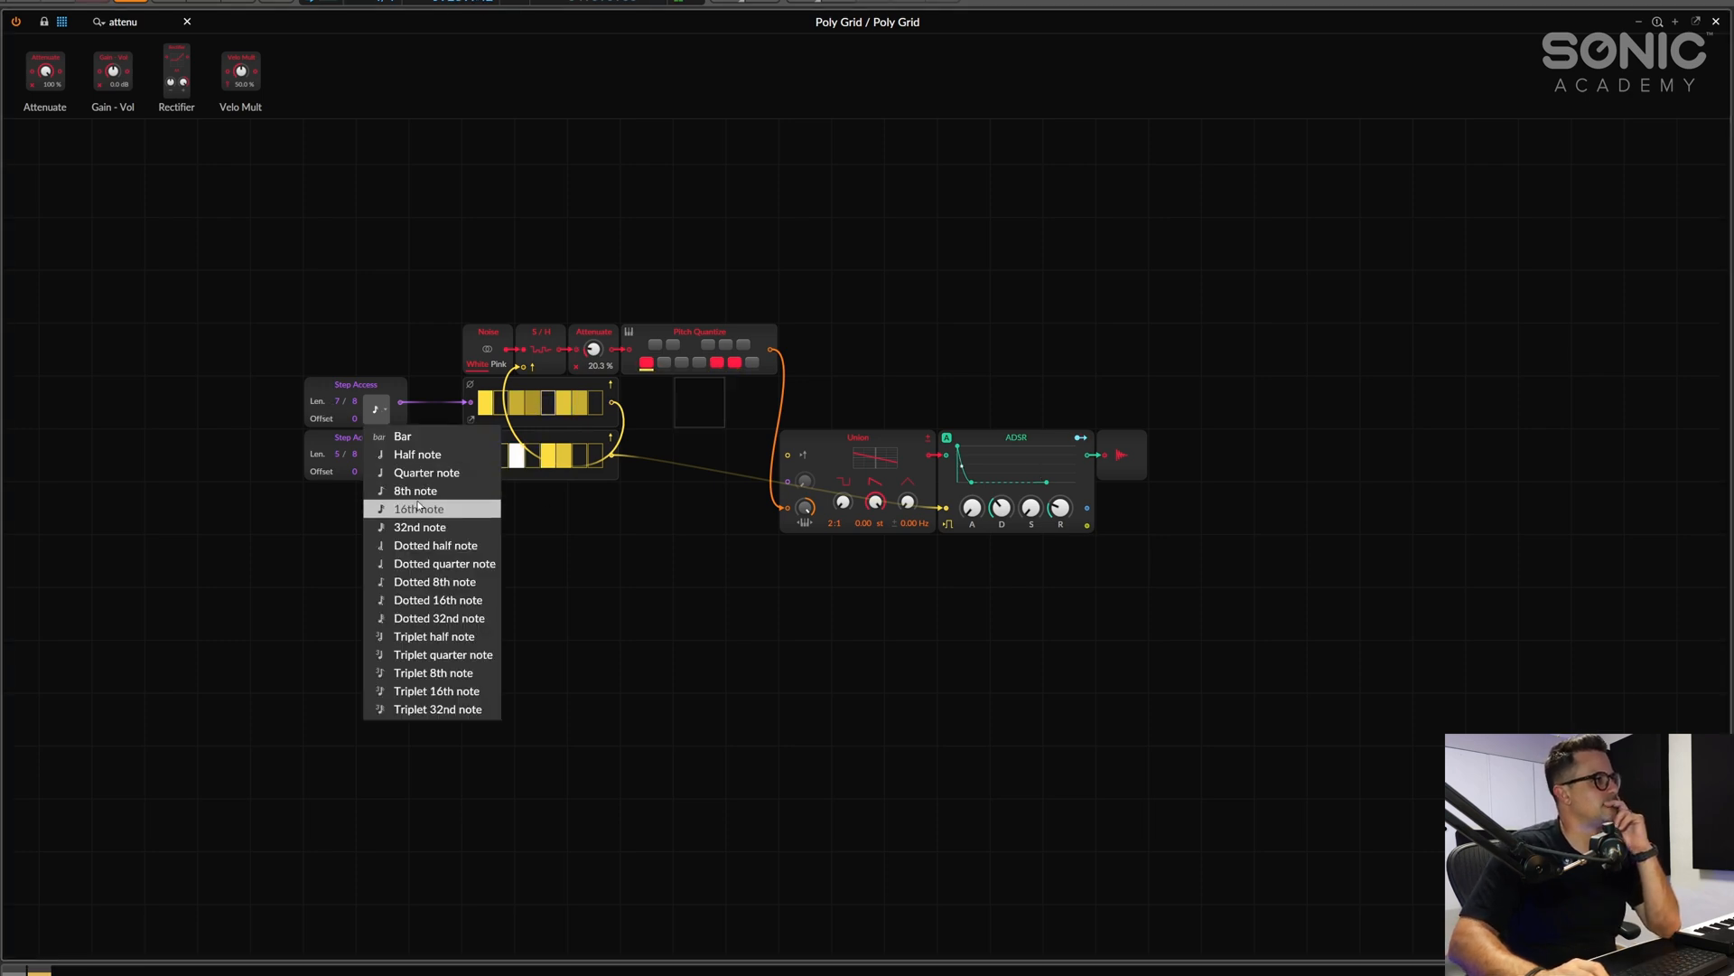
pyautogui.click(419, 508)
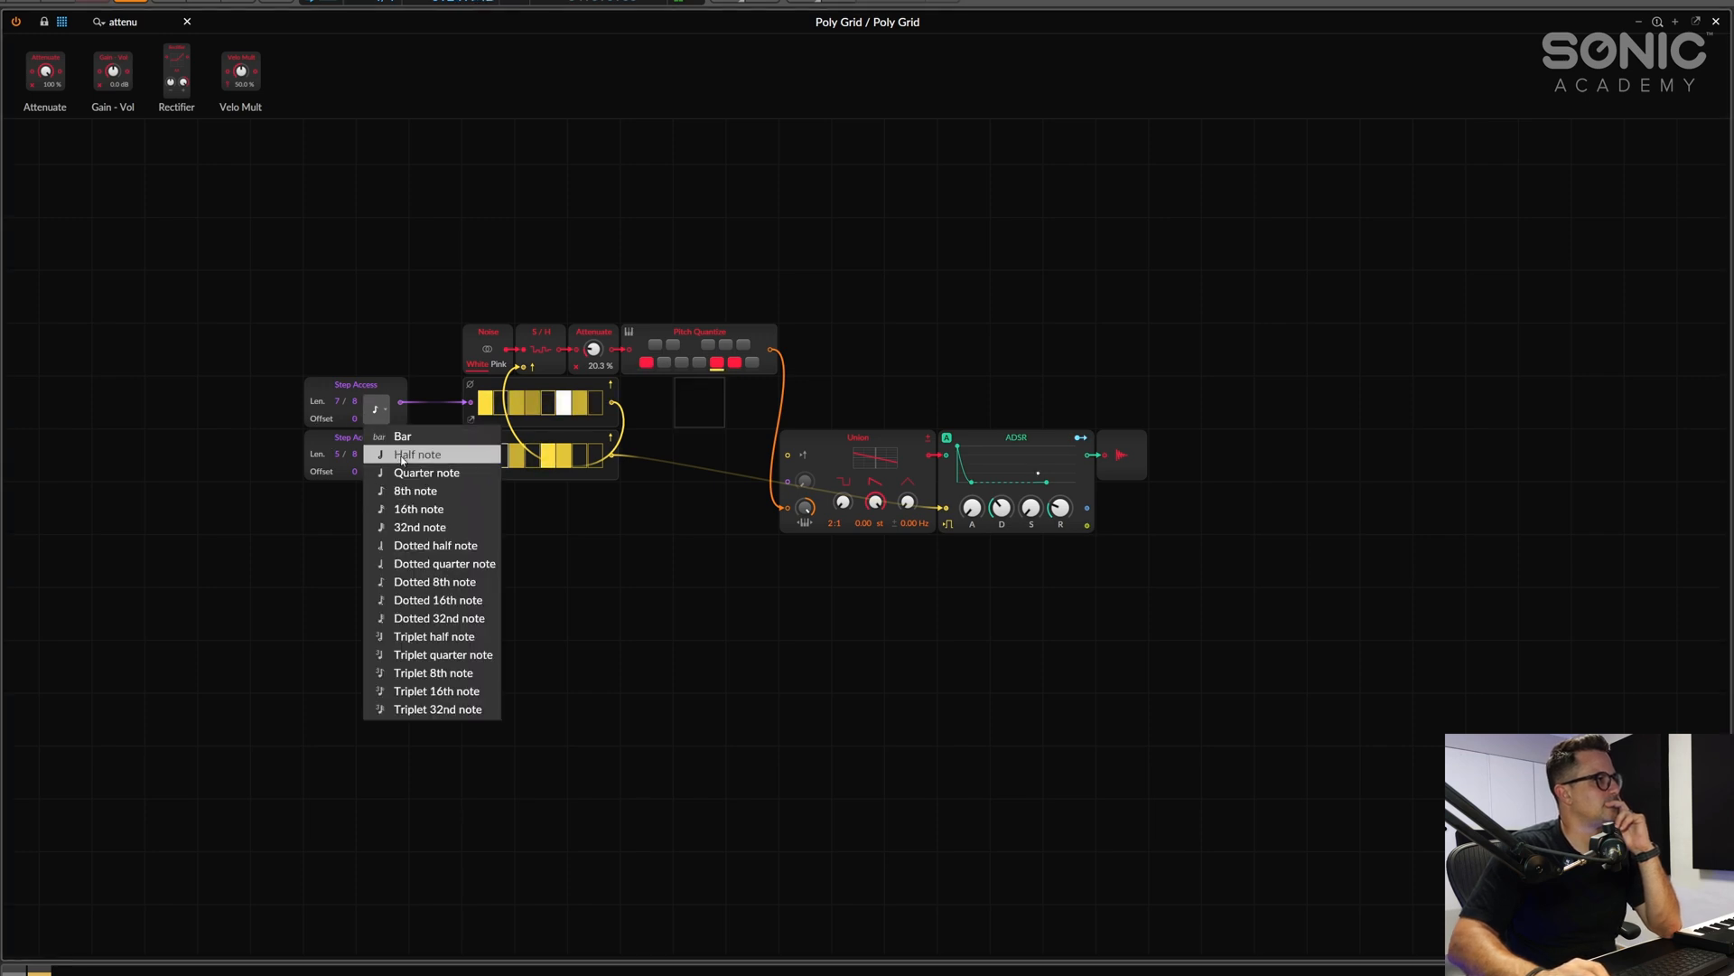
pyautogui.click(418, 453)
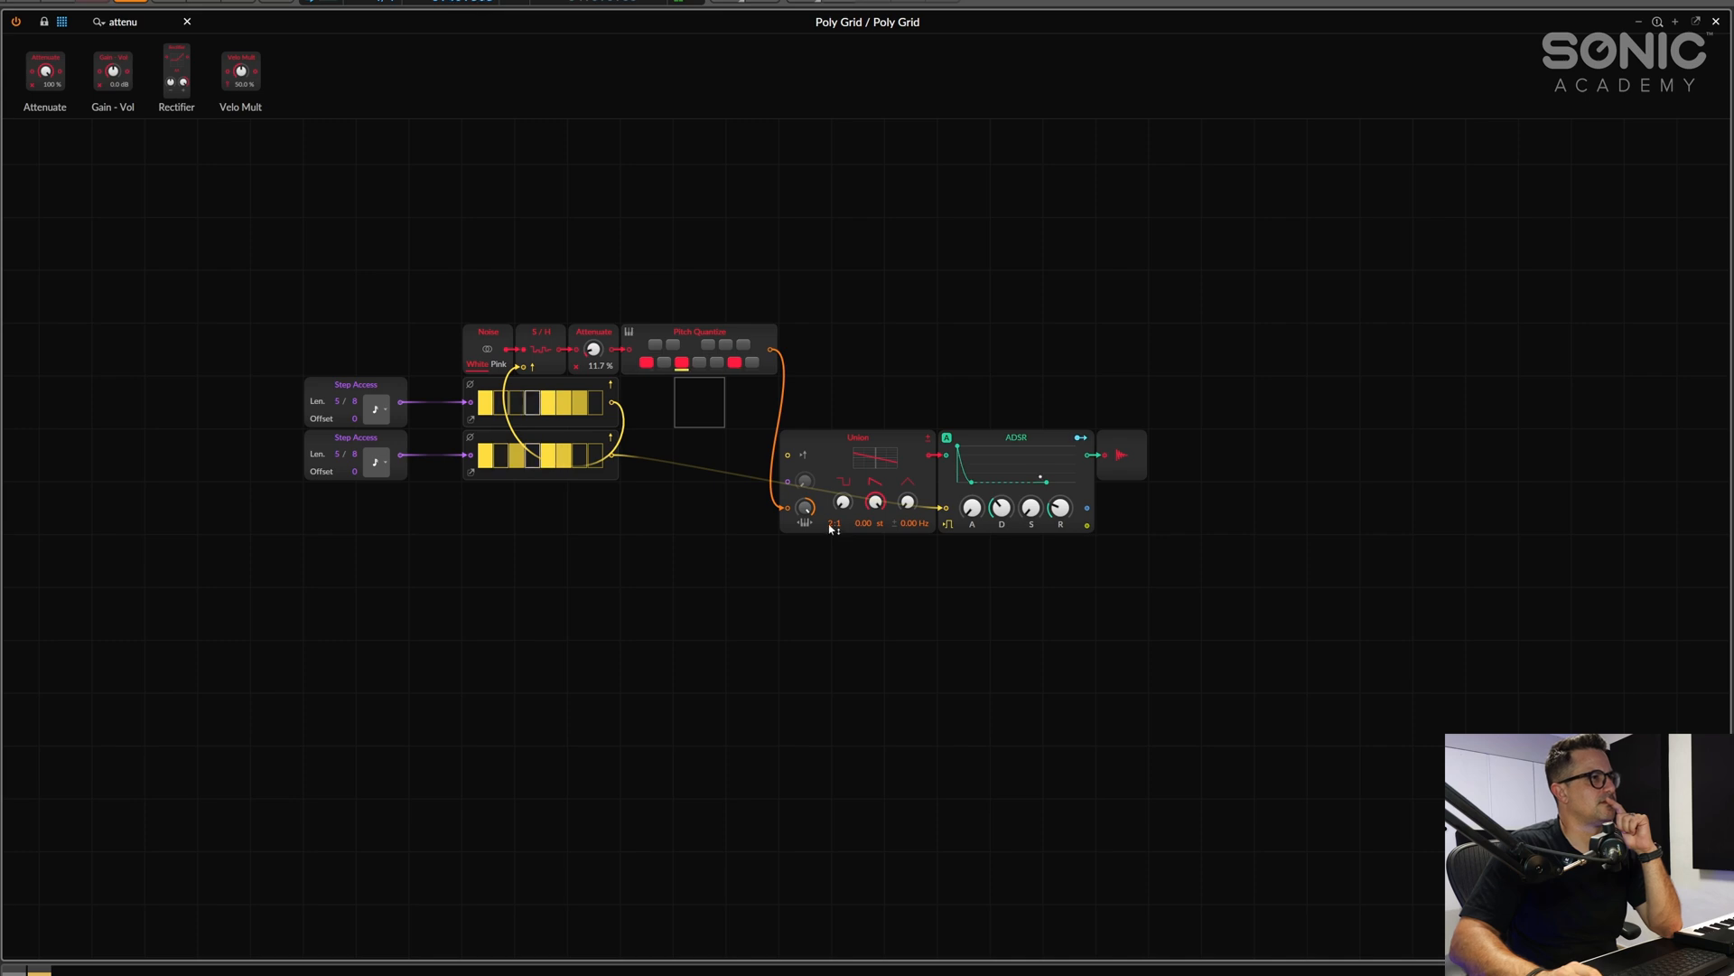
pyautogui.click(376, 461)
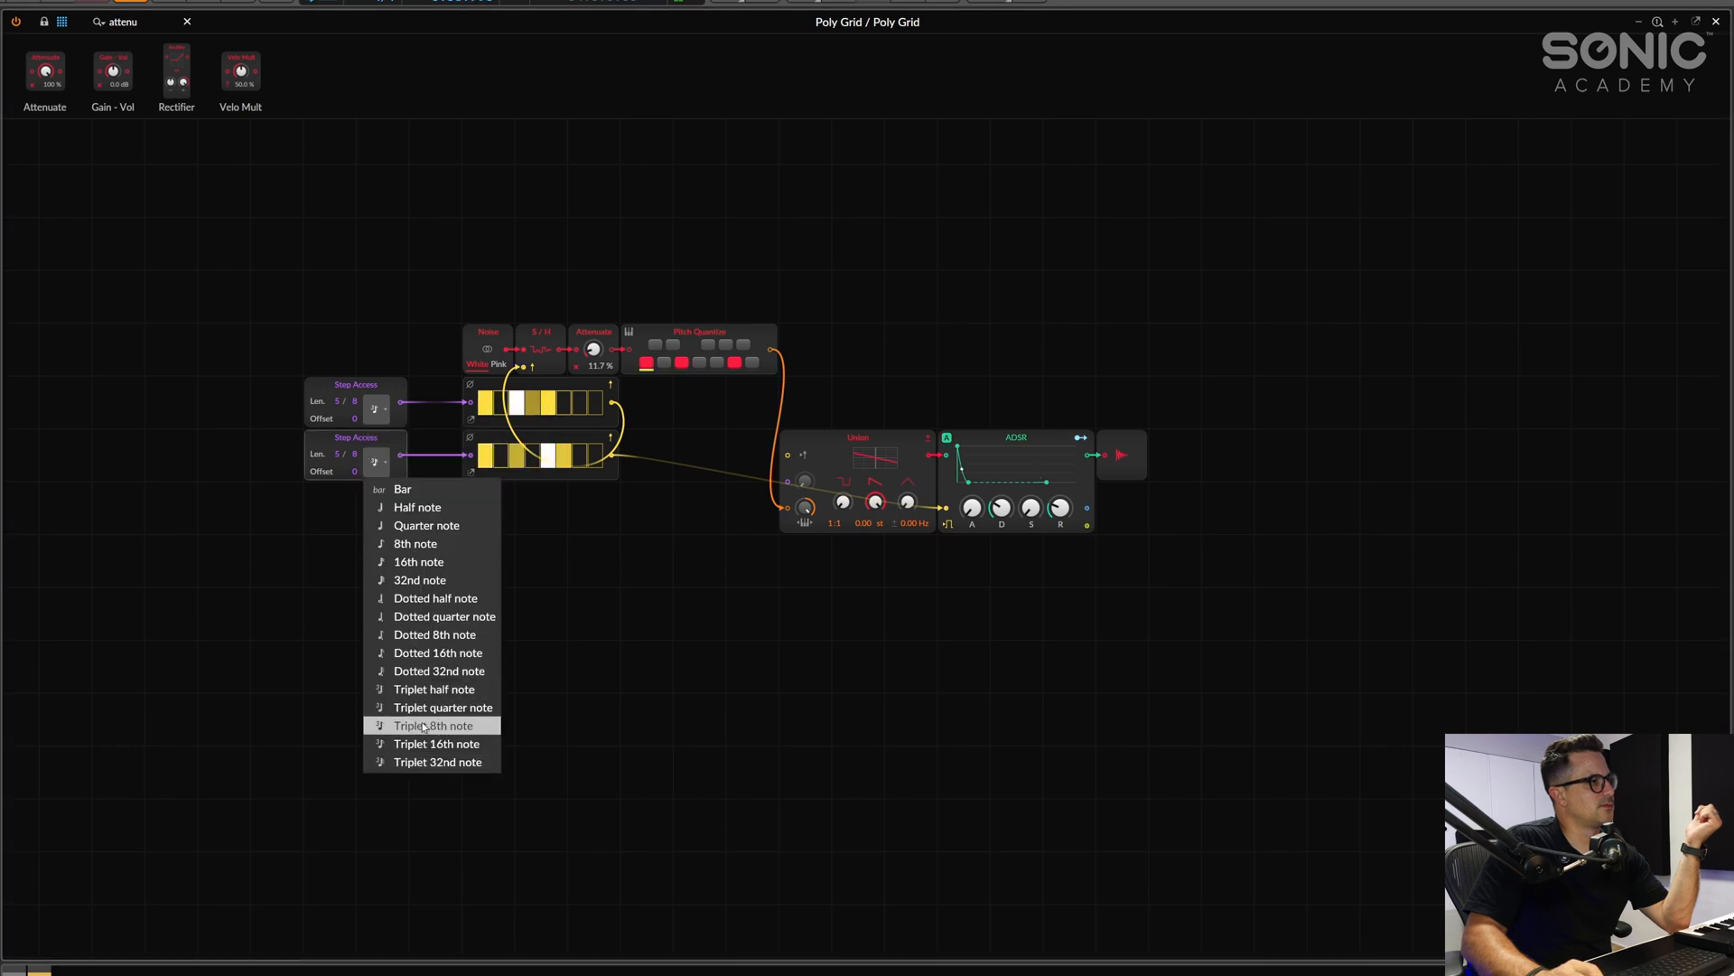
pyautogui.click(434, 724)
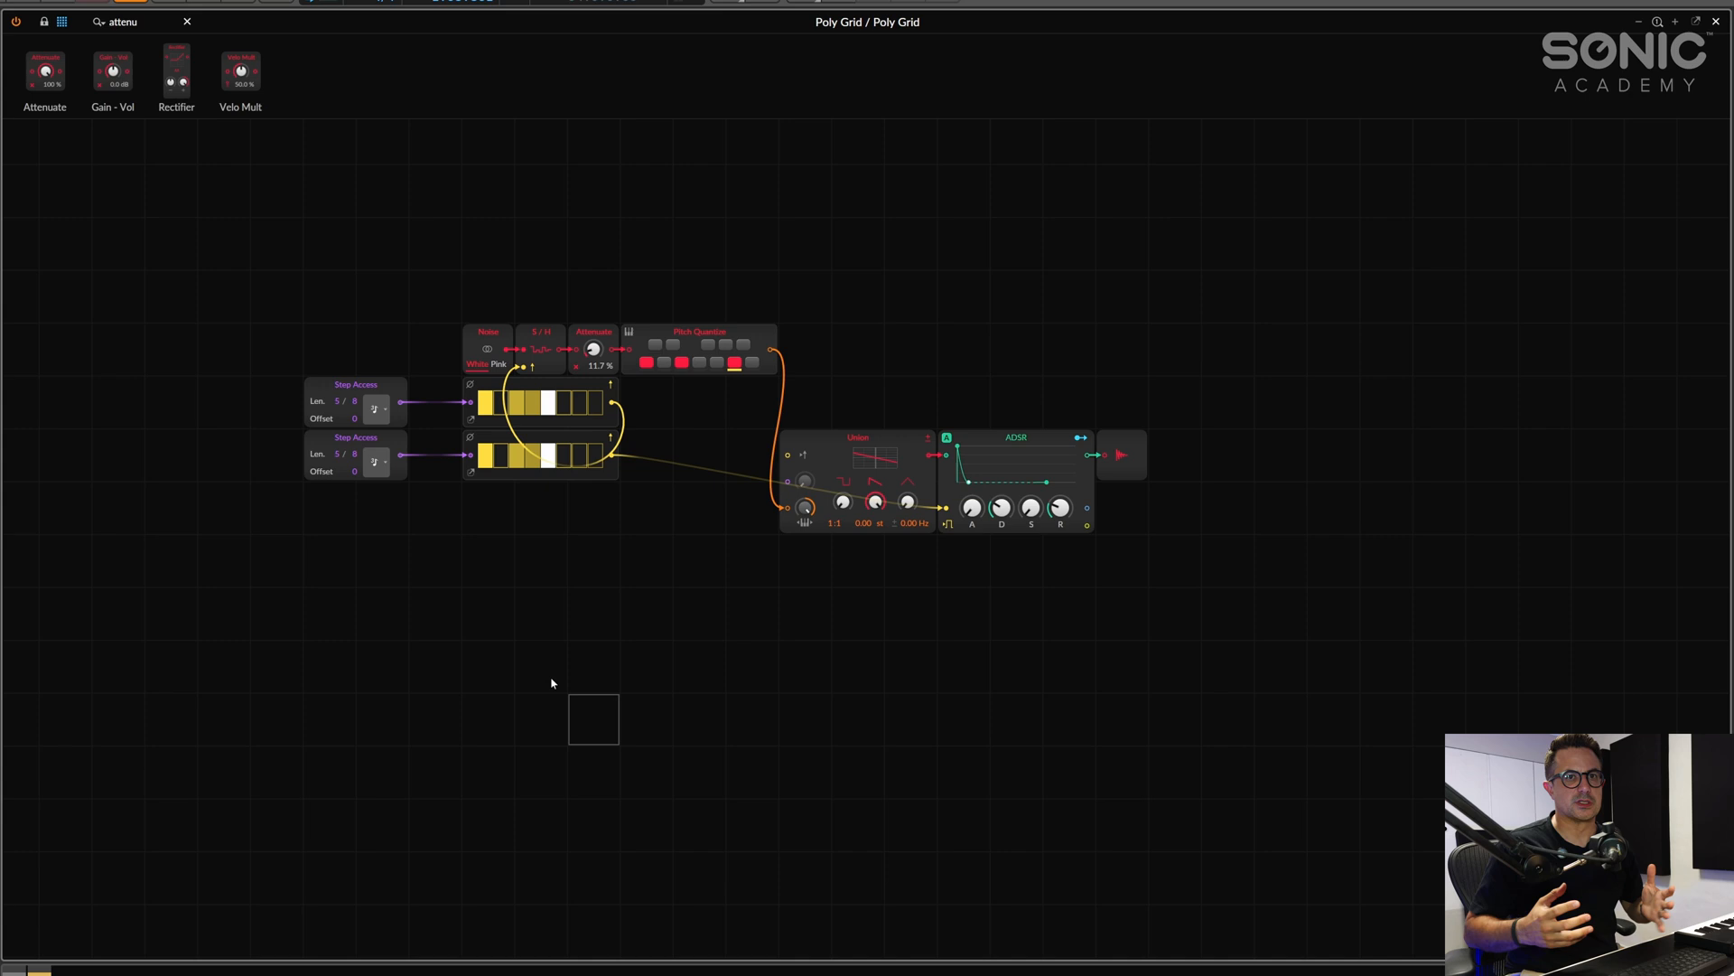
pyautogui.moveTo(460, 554)
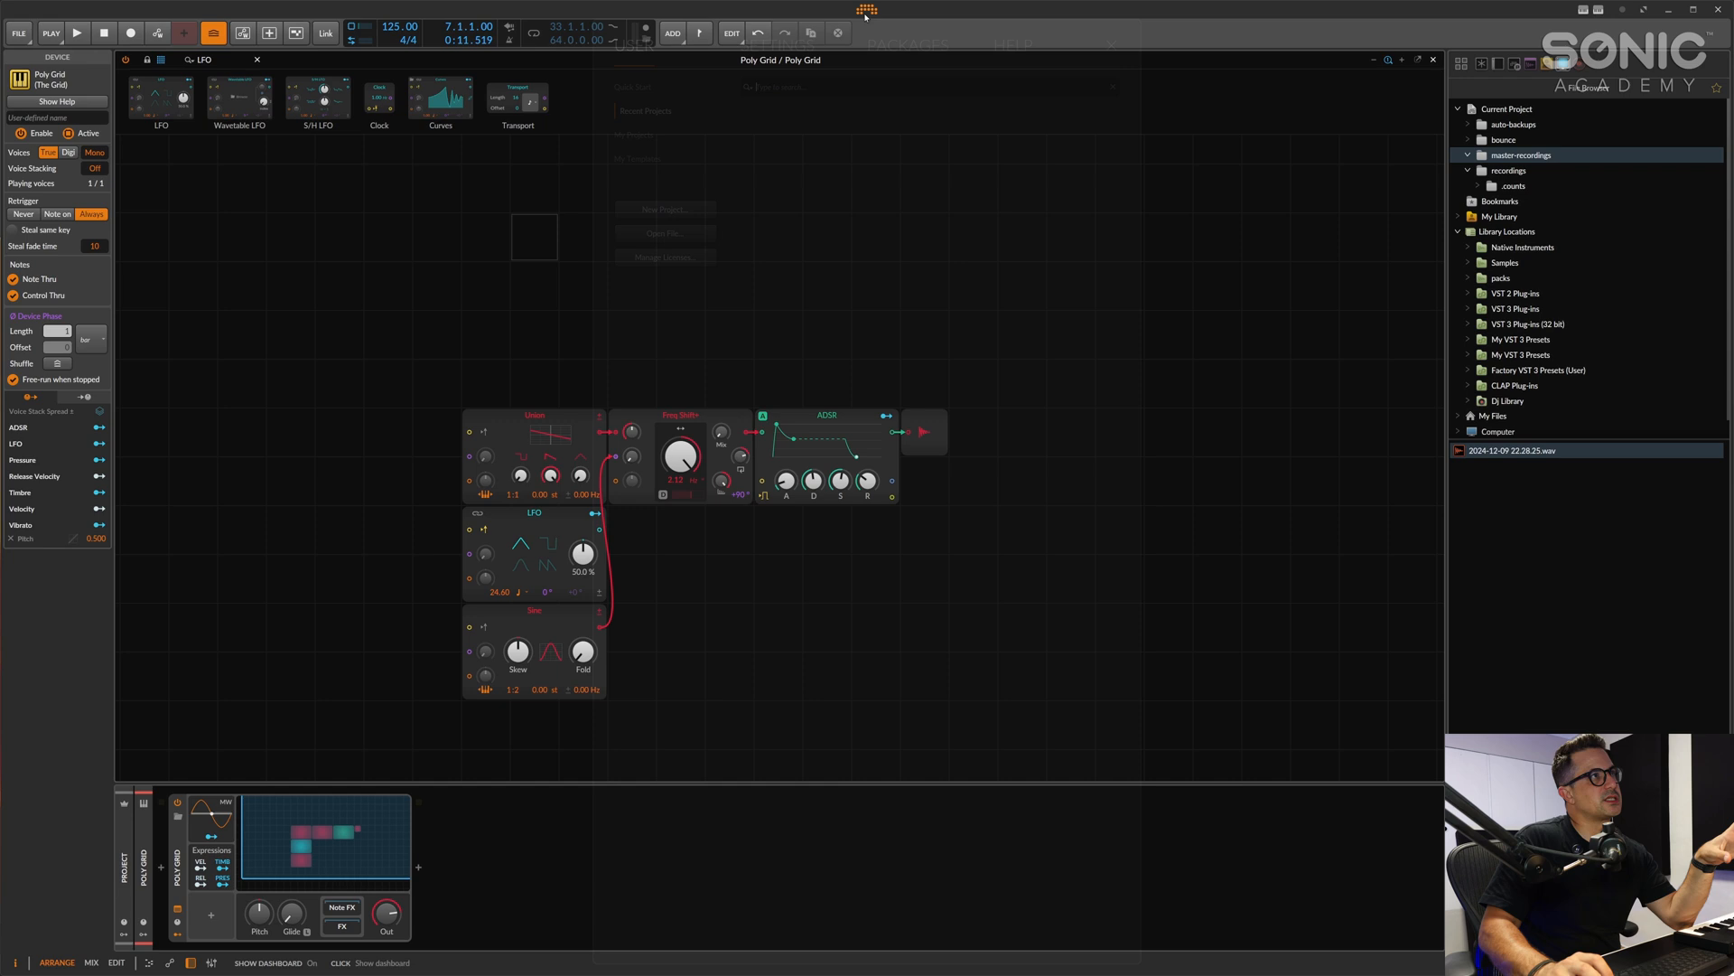
# Show the Dashboard's Audio settings page with the UR28M driver, sample rate and I/O routing
pyautogui.click(865, 11)
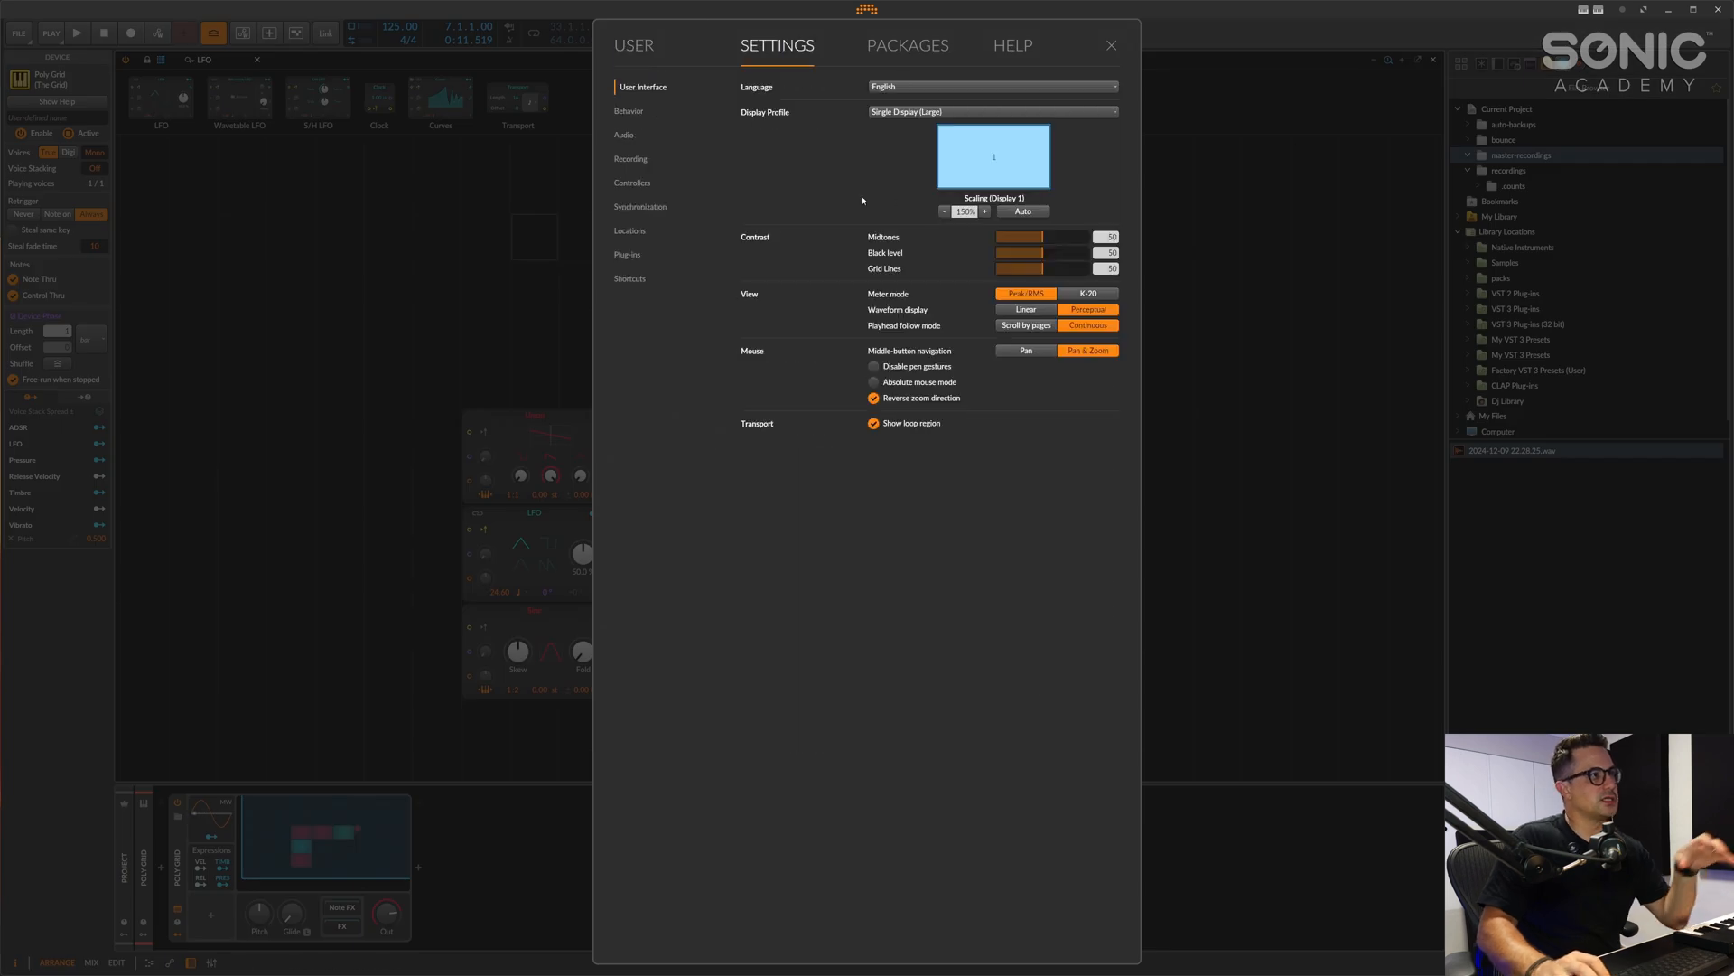
pyautogui.moveTo(649, 258)
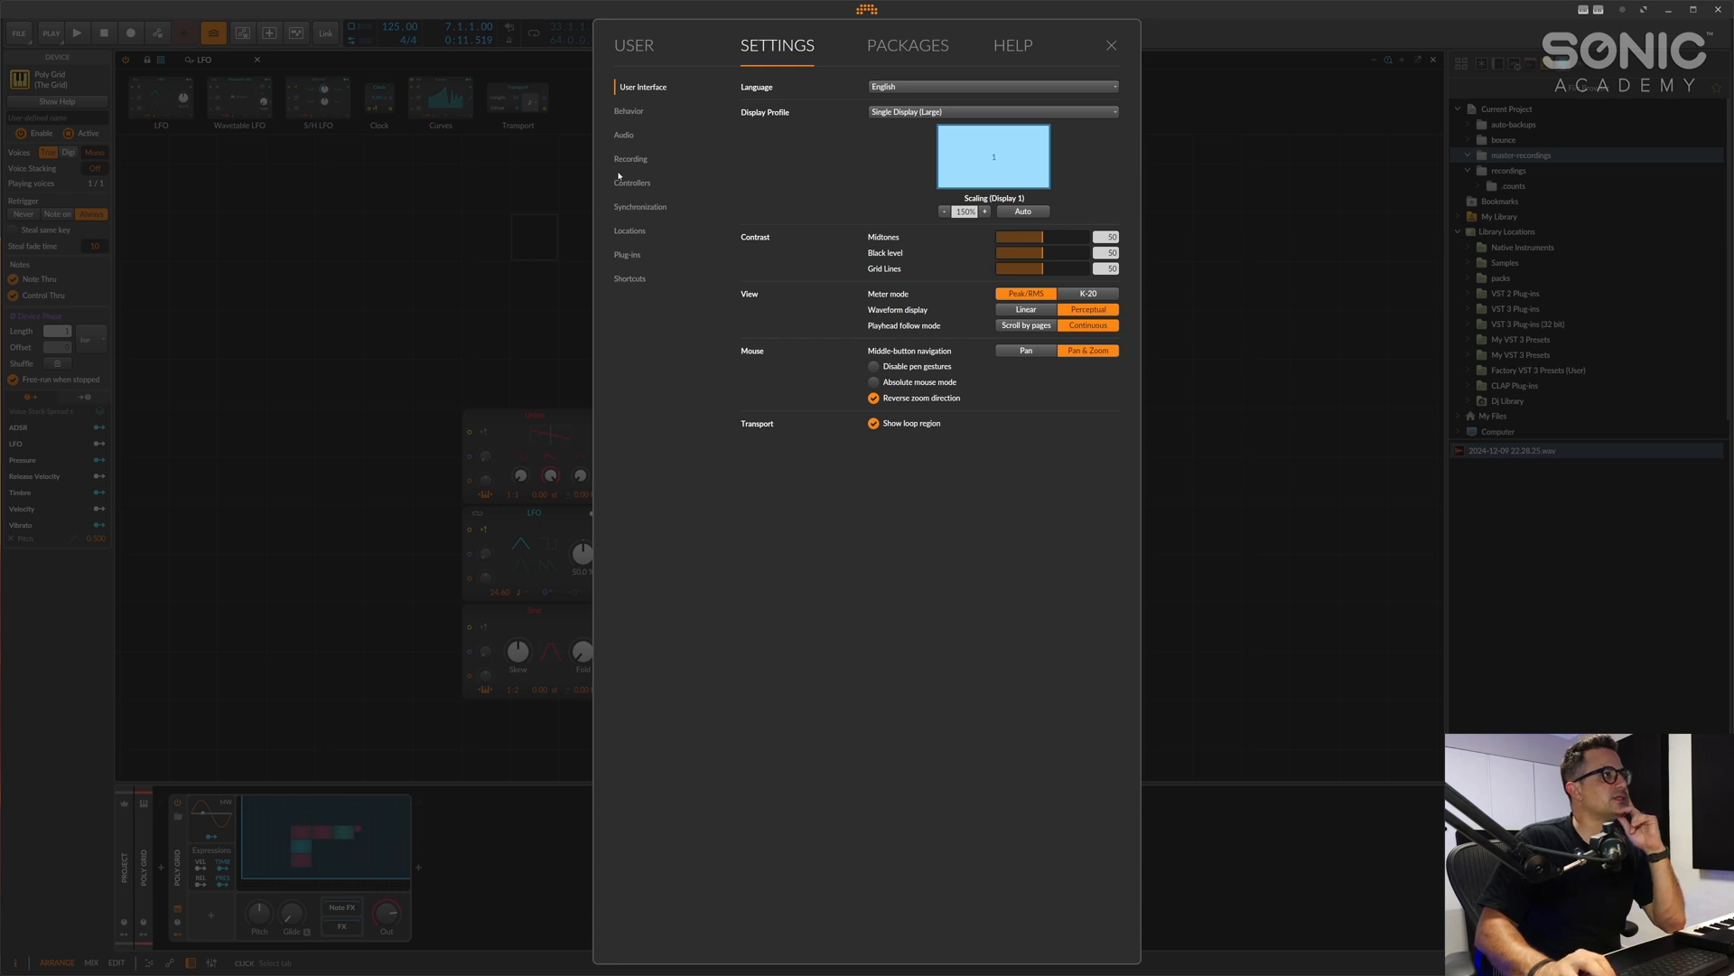
pyautogui.click(623, 134)
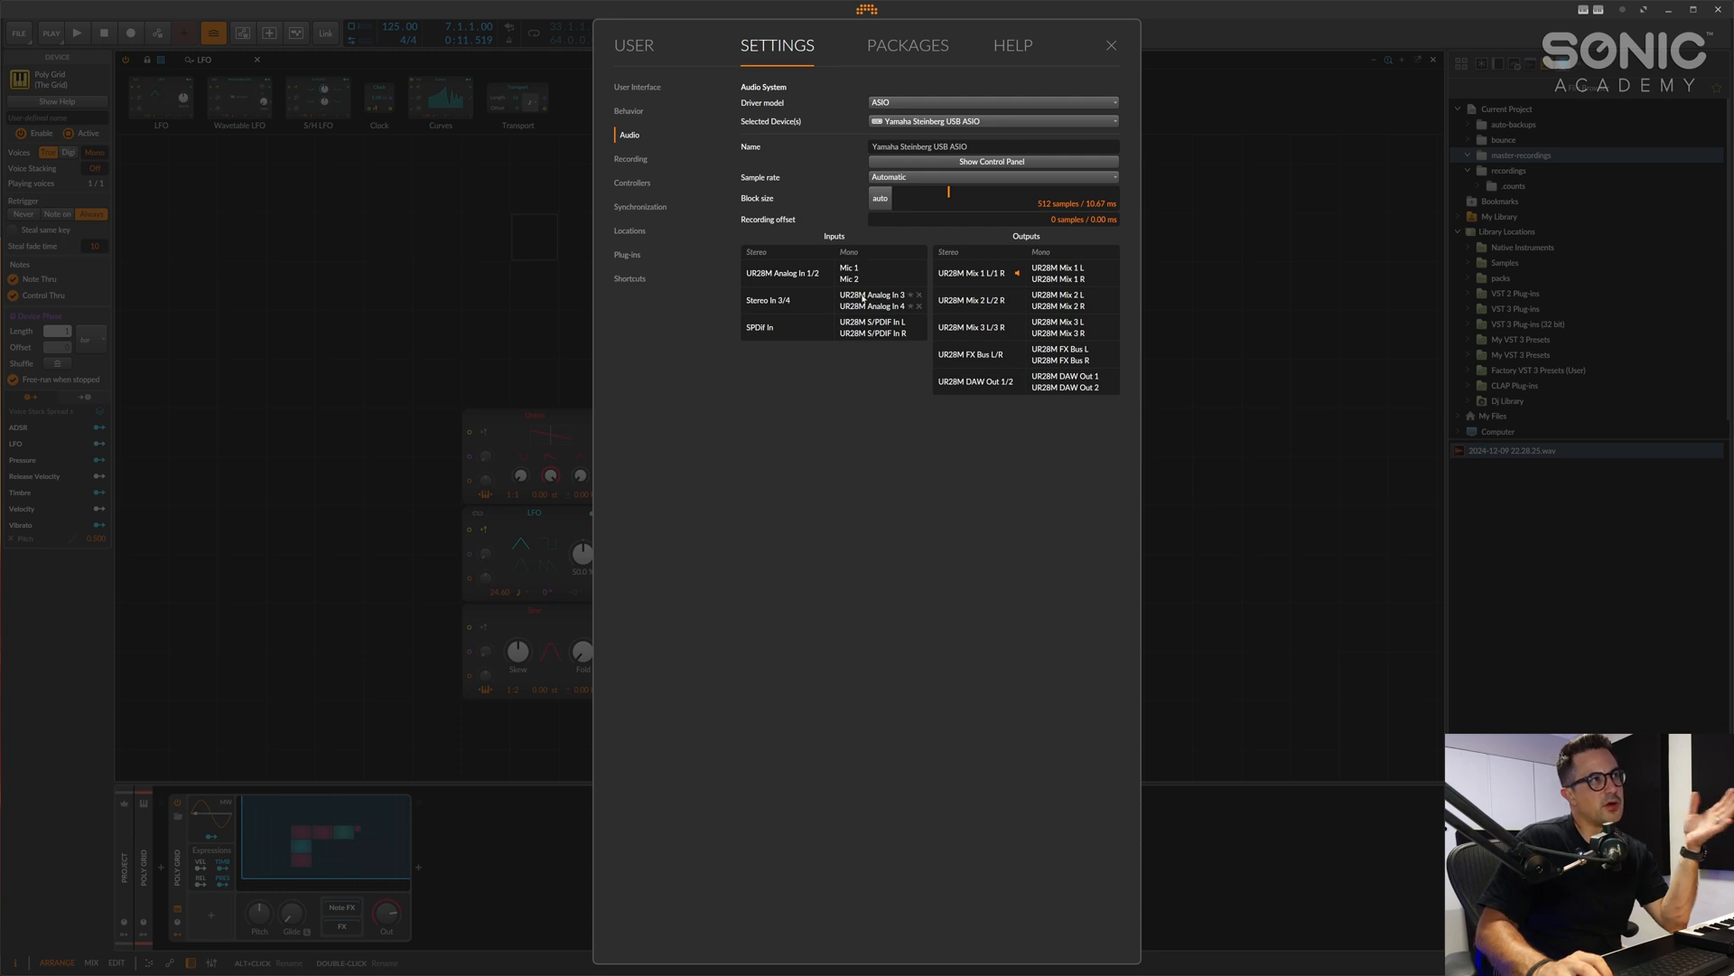
pyautogui.moveTo(1079, 372)
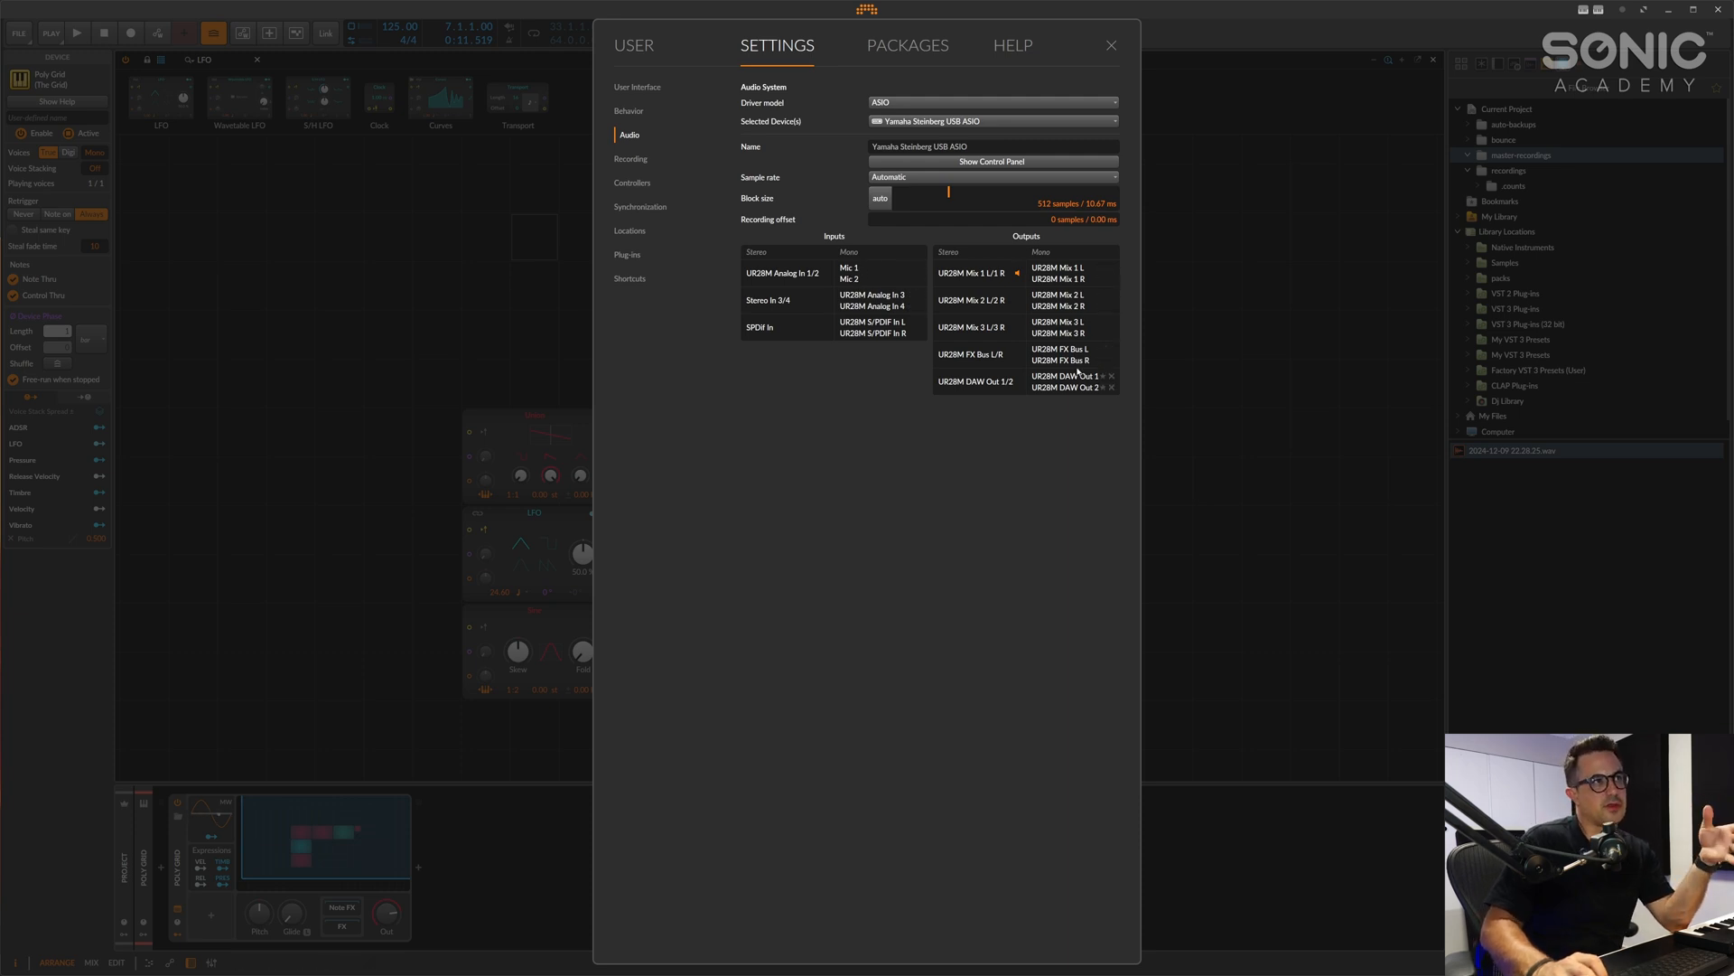
pyautogui.moveTo(857, 270)
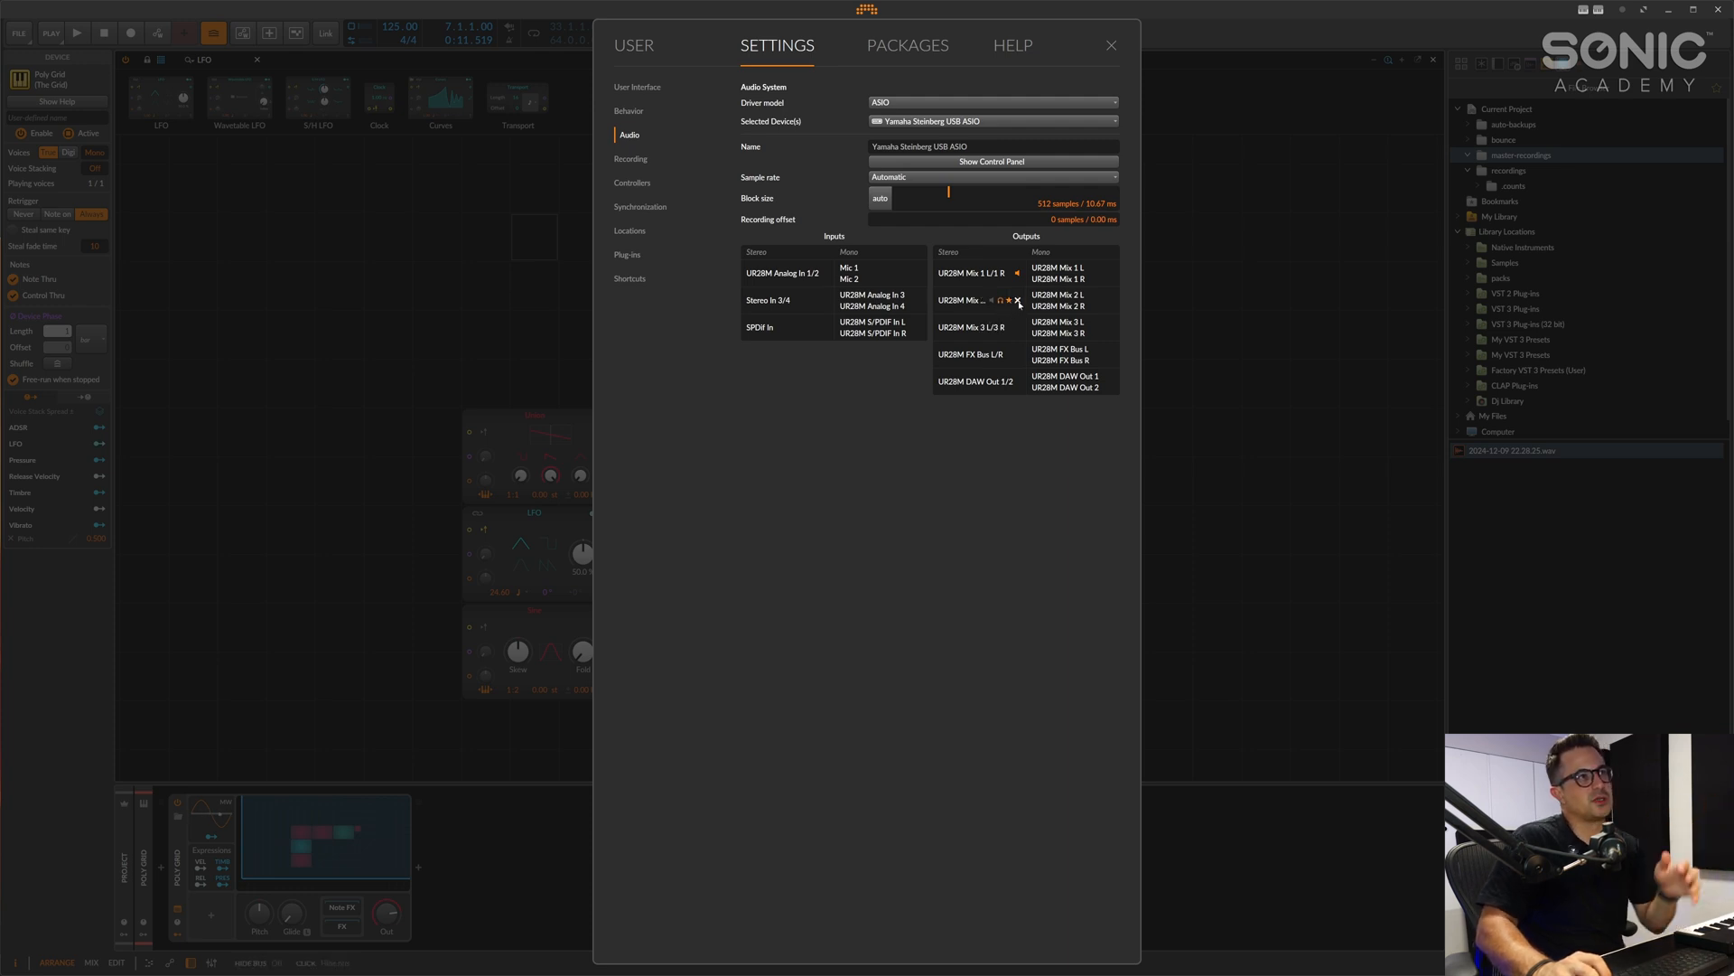
pyautogui.moveTo(1017, 300)
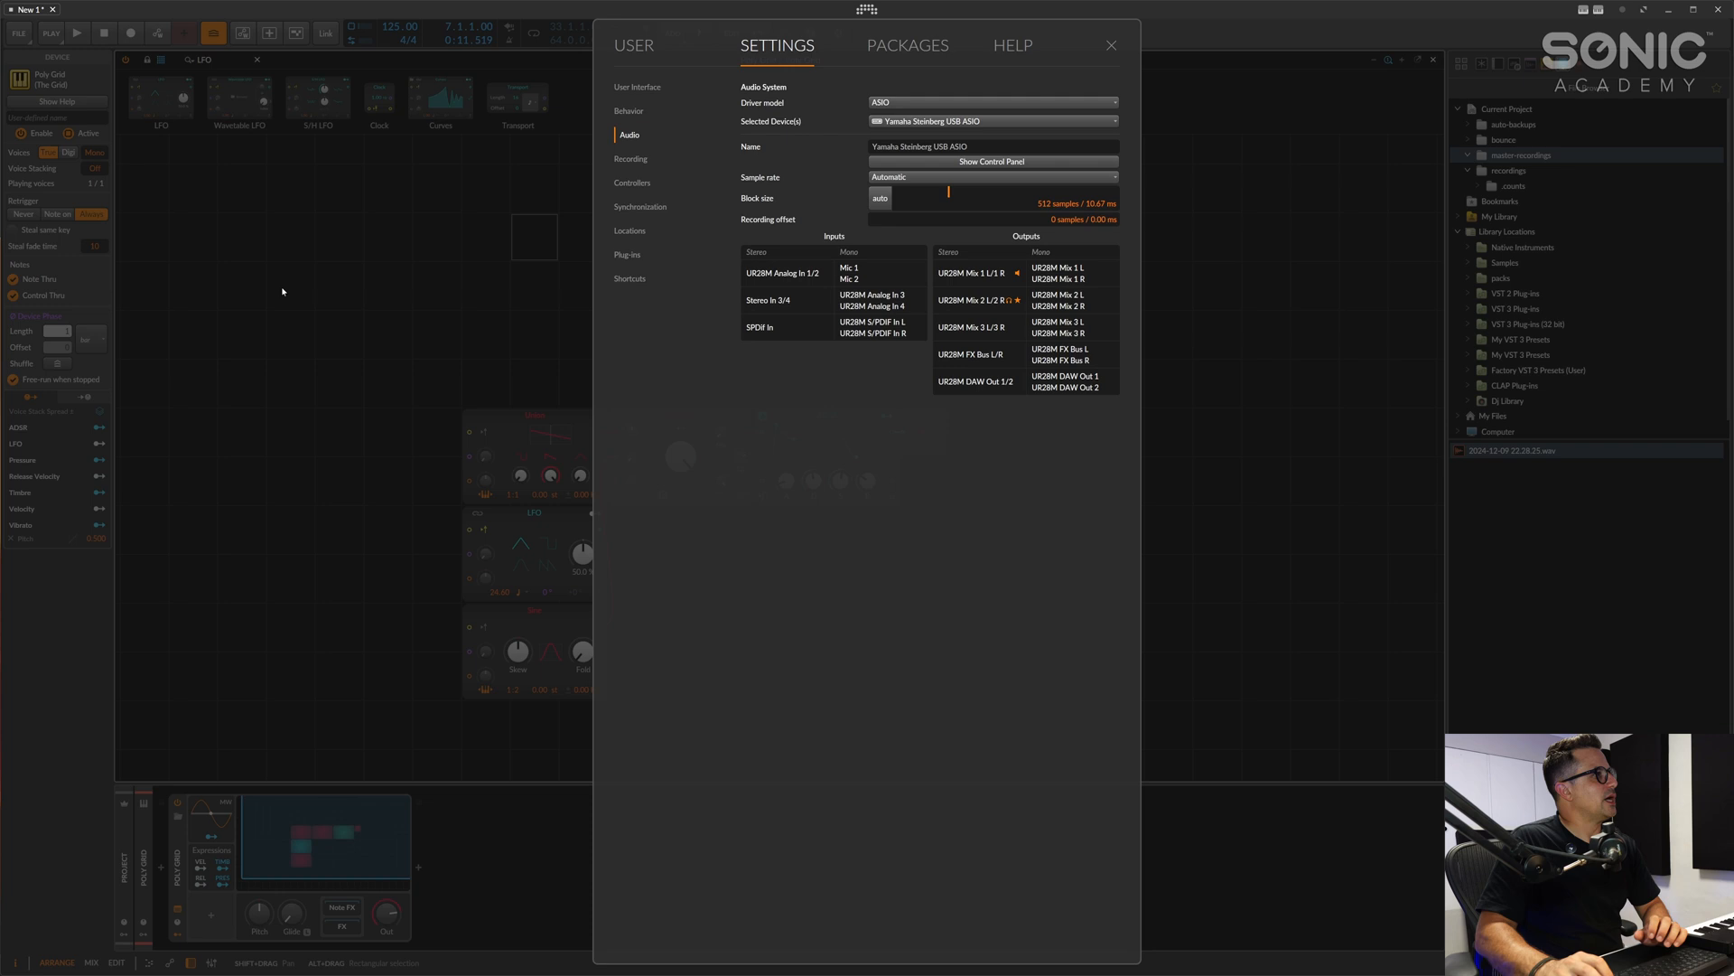
# Return to the Mix view, add instrument track Inst 5 and list its output destinations
pyautogui.click(1111, 46)
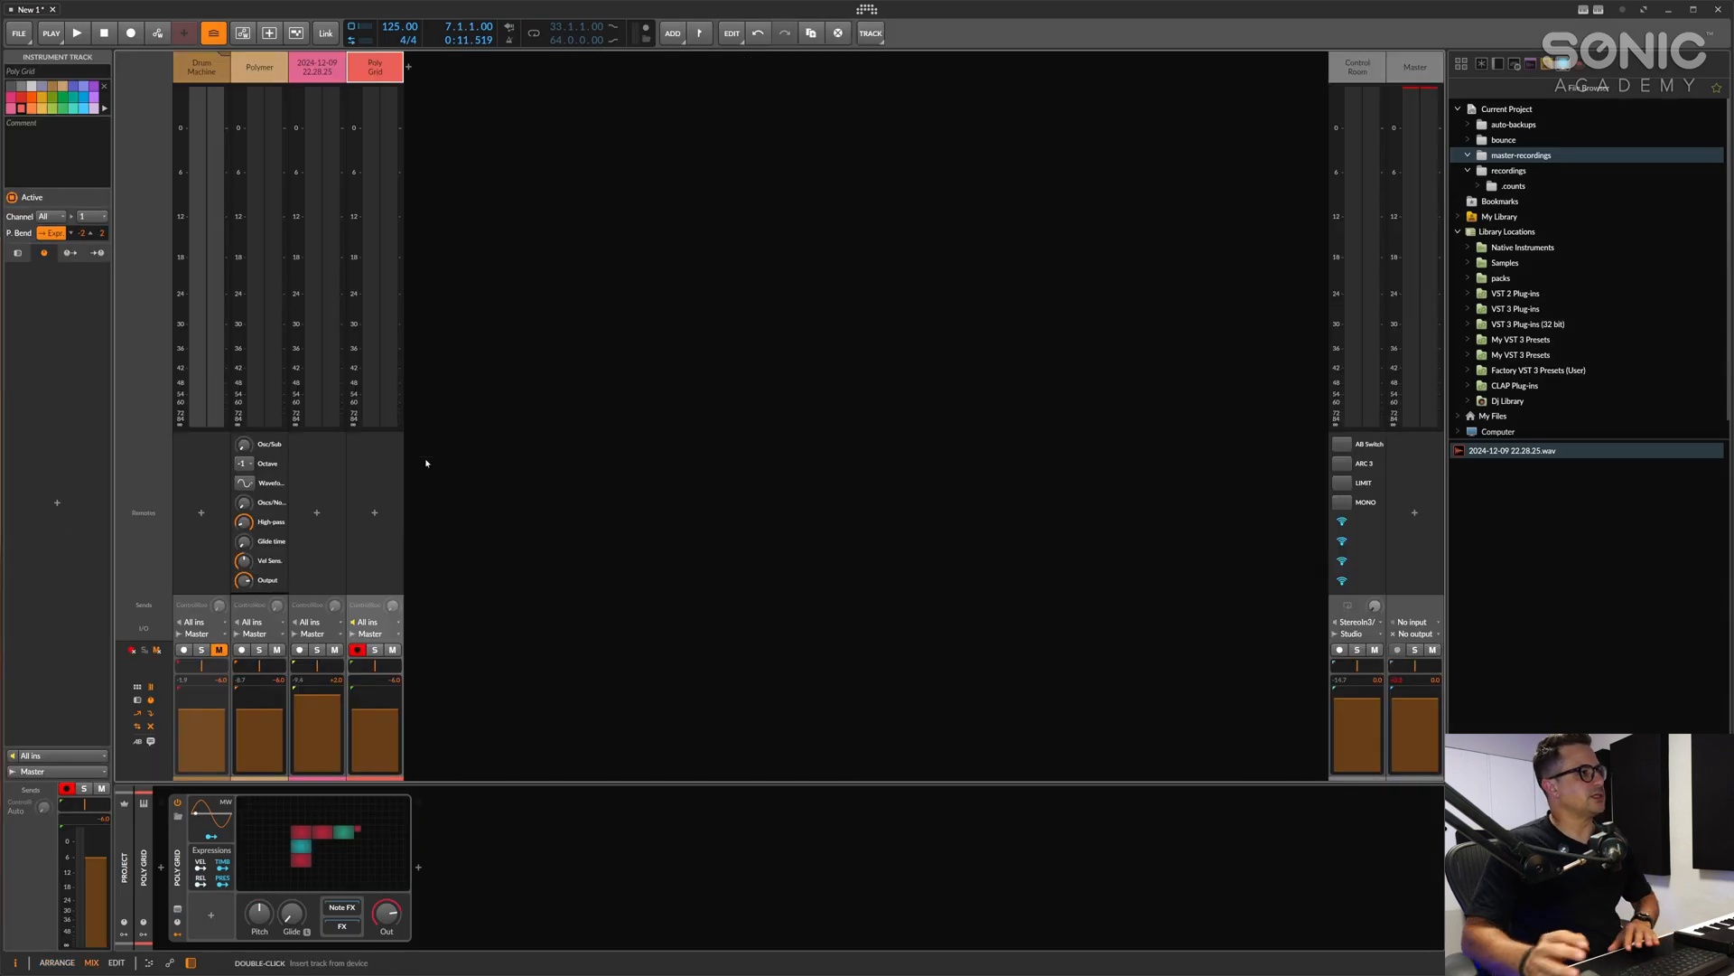
pyautogui.moveTo(504, 161)
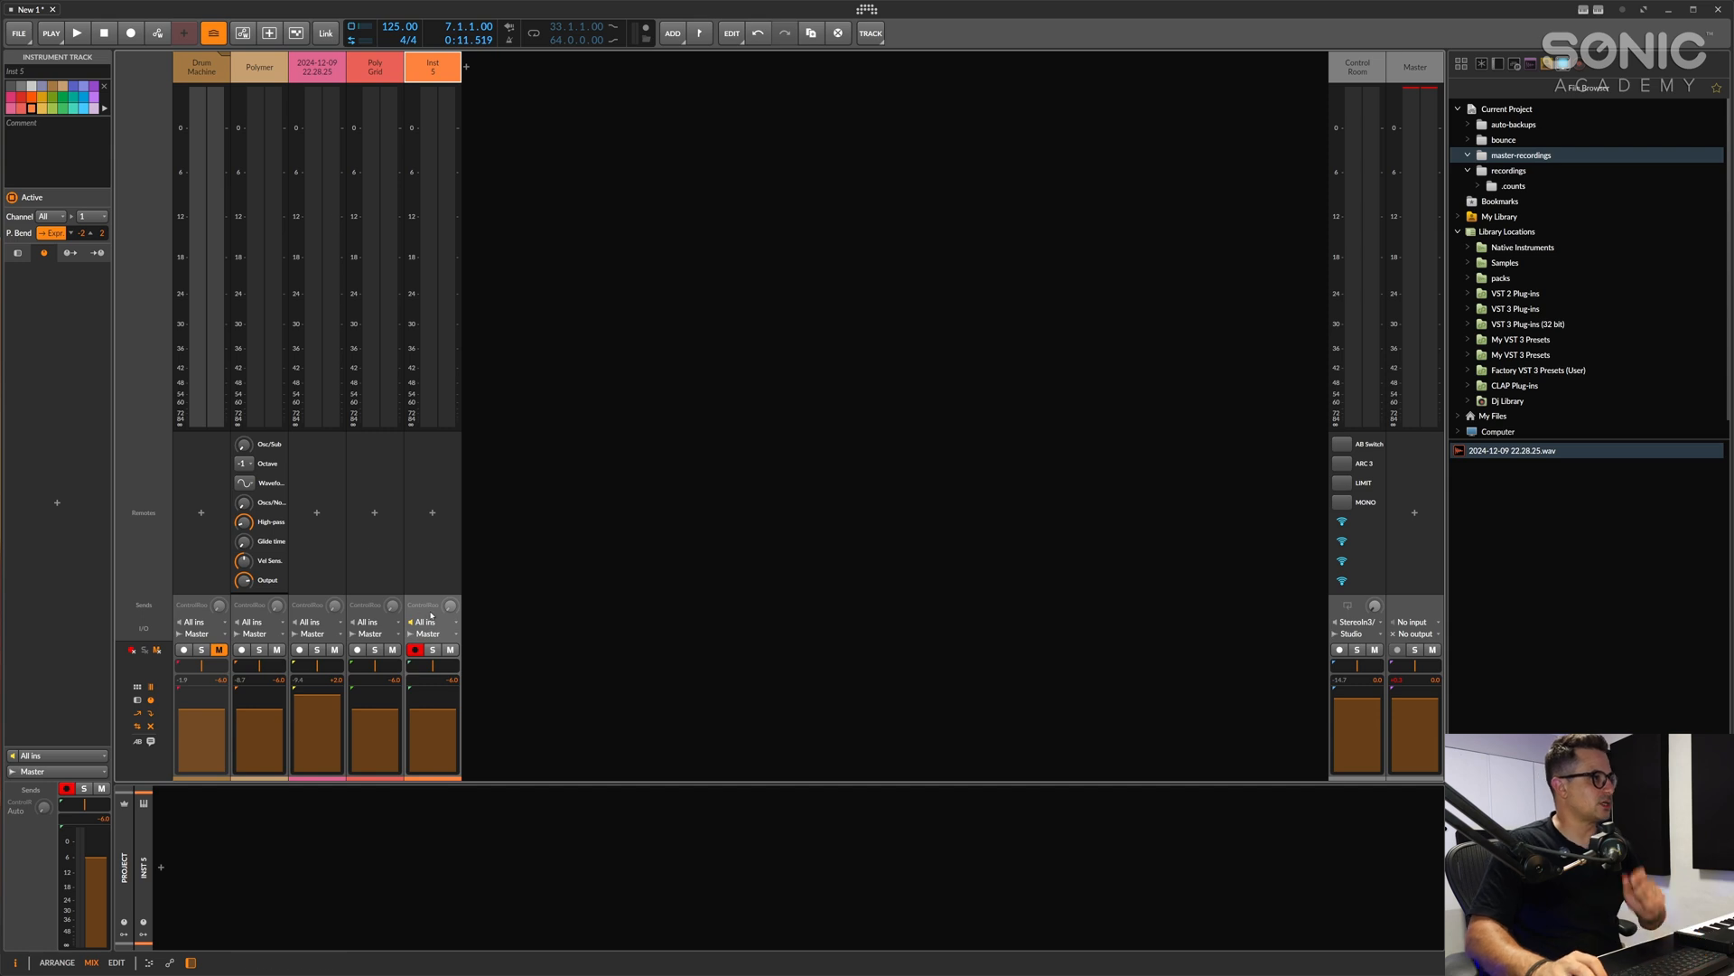
pyautogui.click(426, 605)
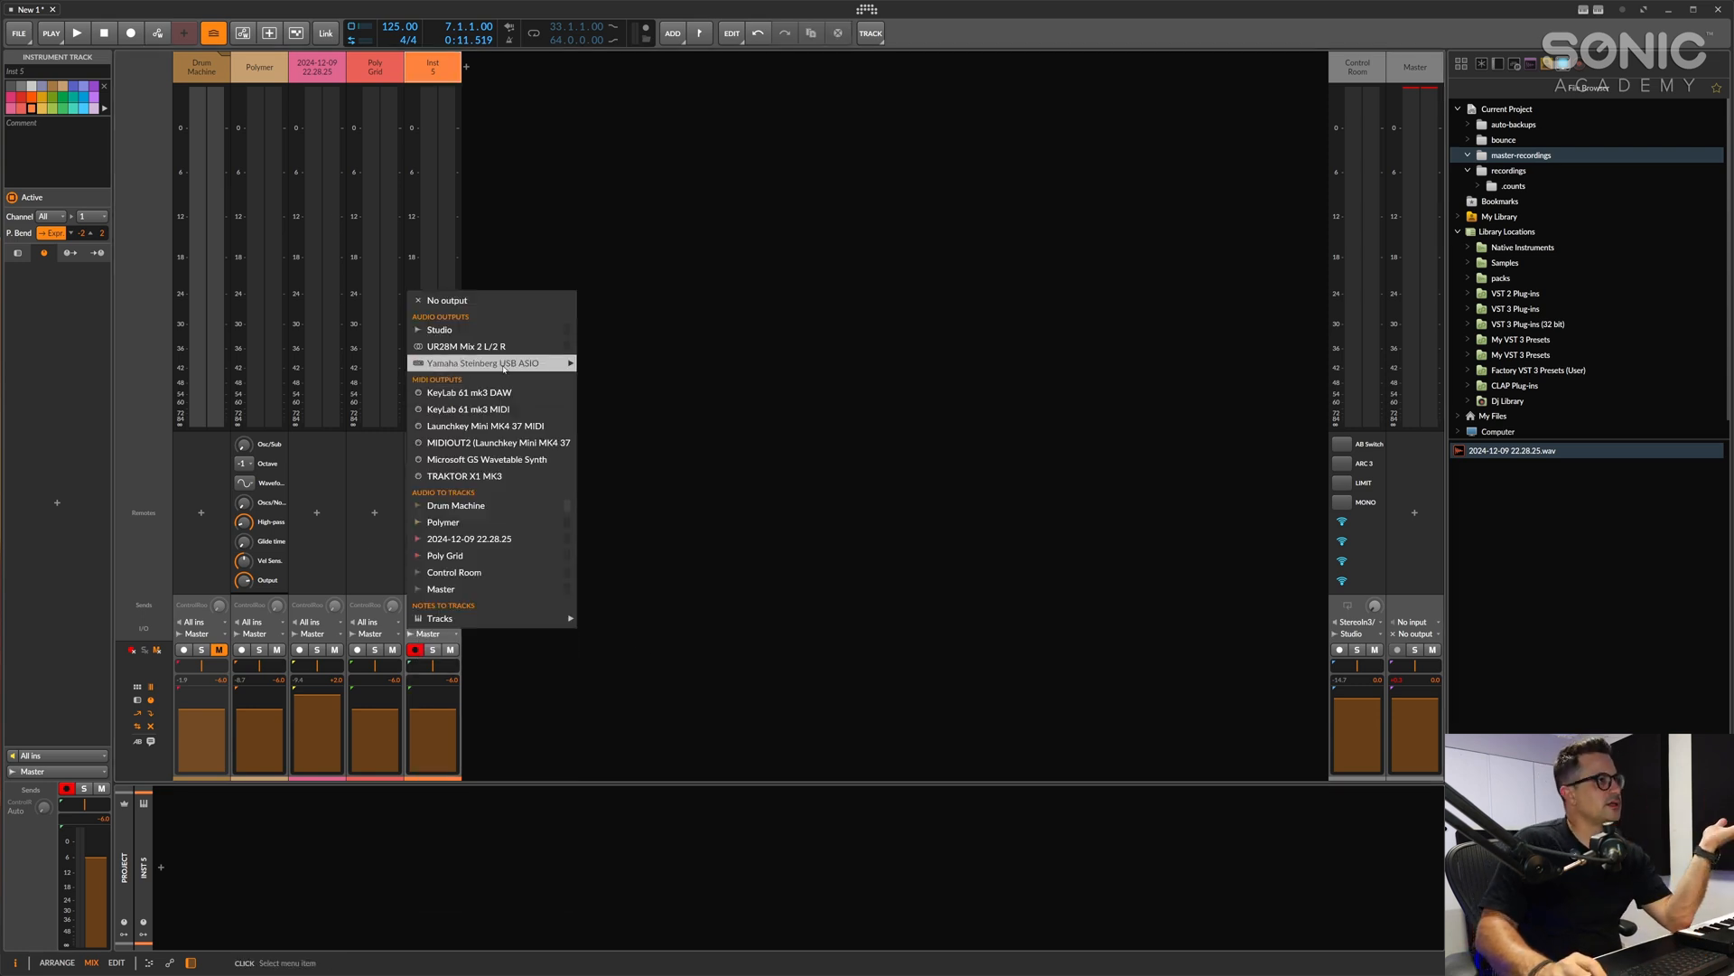
pyautogui.moveTo(481, 363)
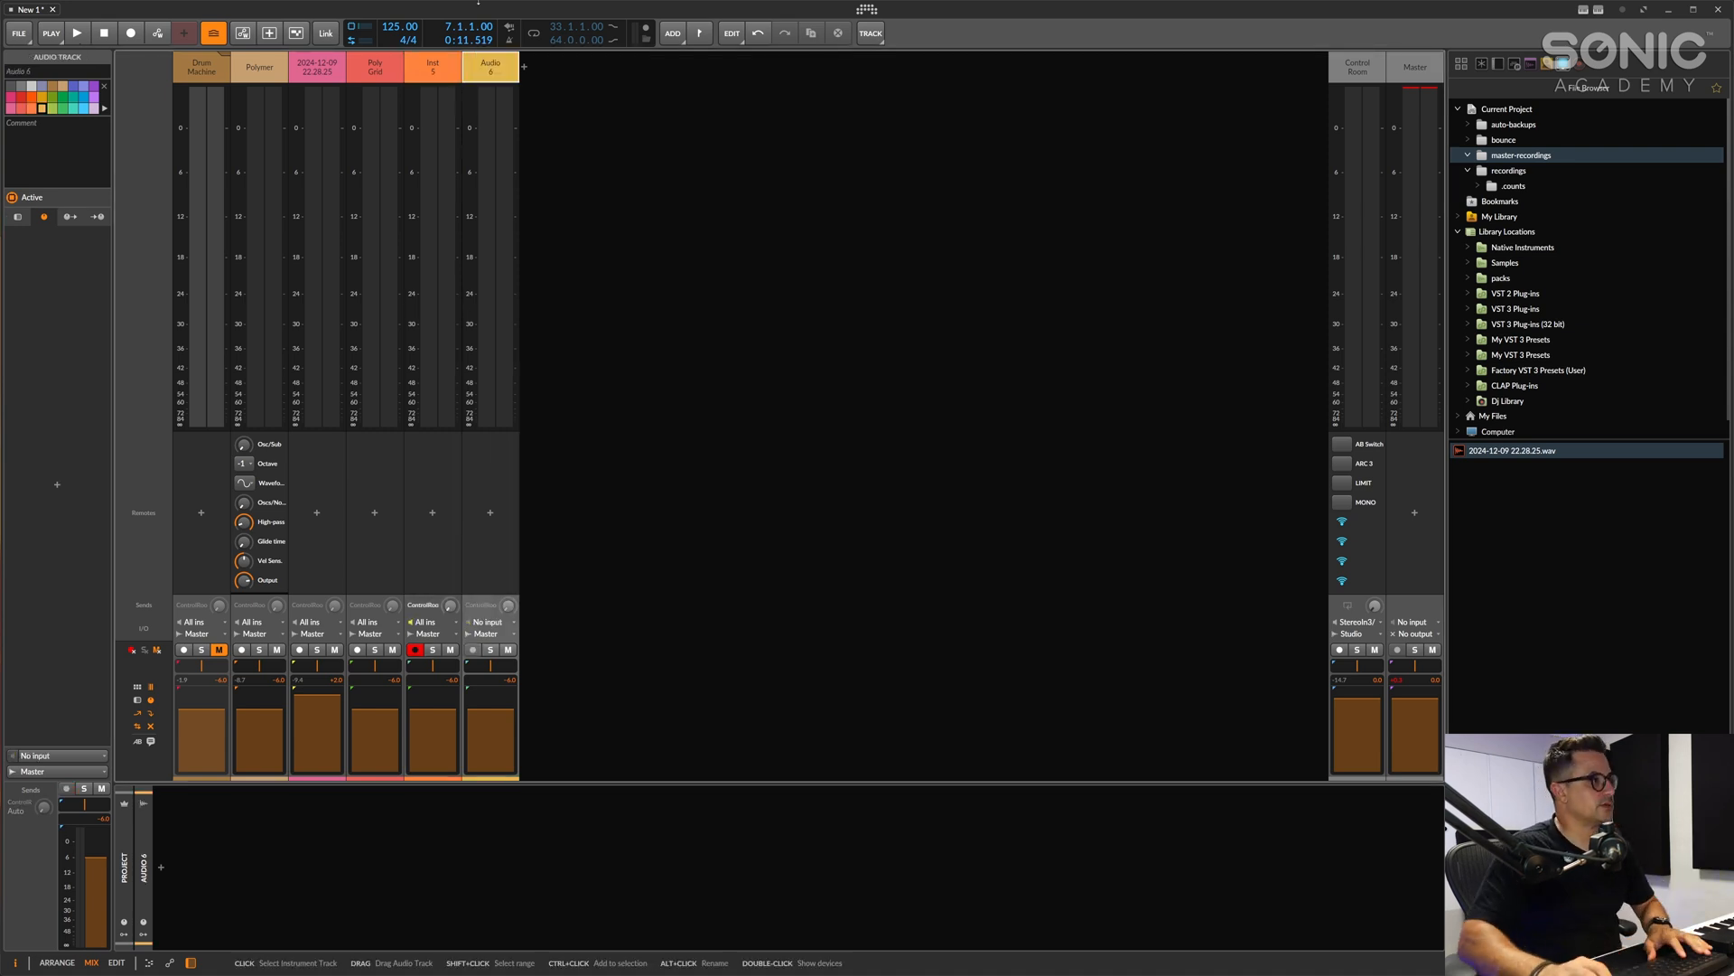
# Take Audio 6's input from Yamaha Steinberg USB ASIO Mic 1 and record-arm the track
pyautogui.click(488, 619)
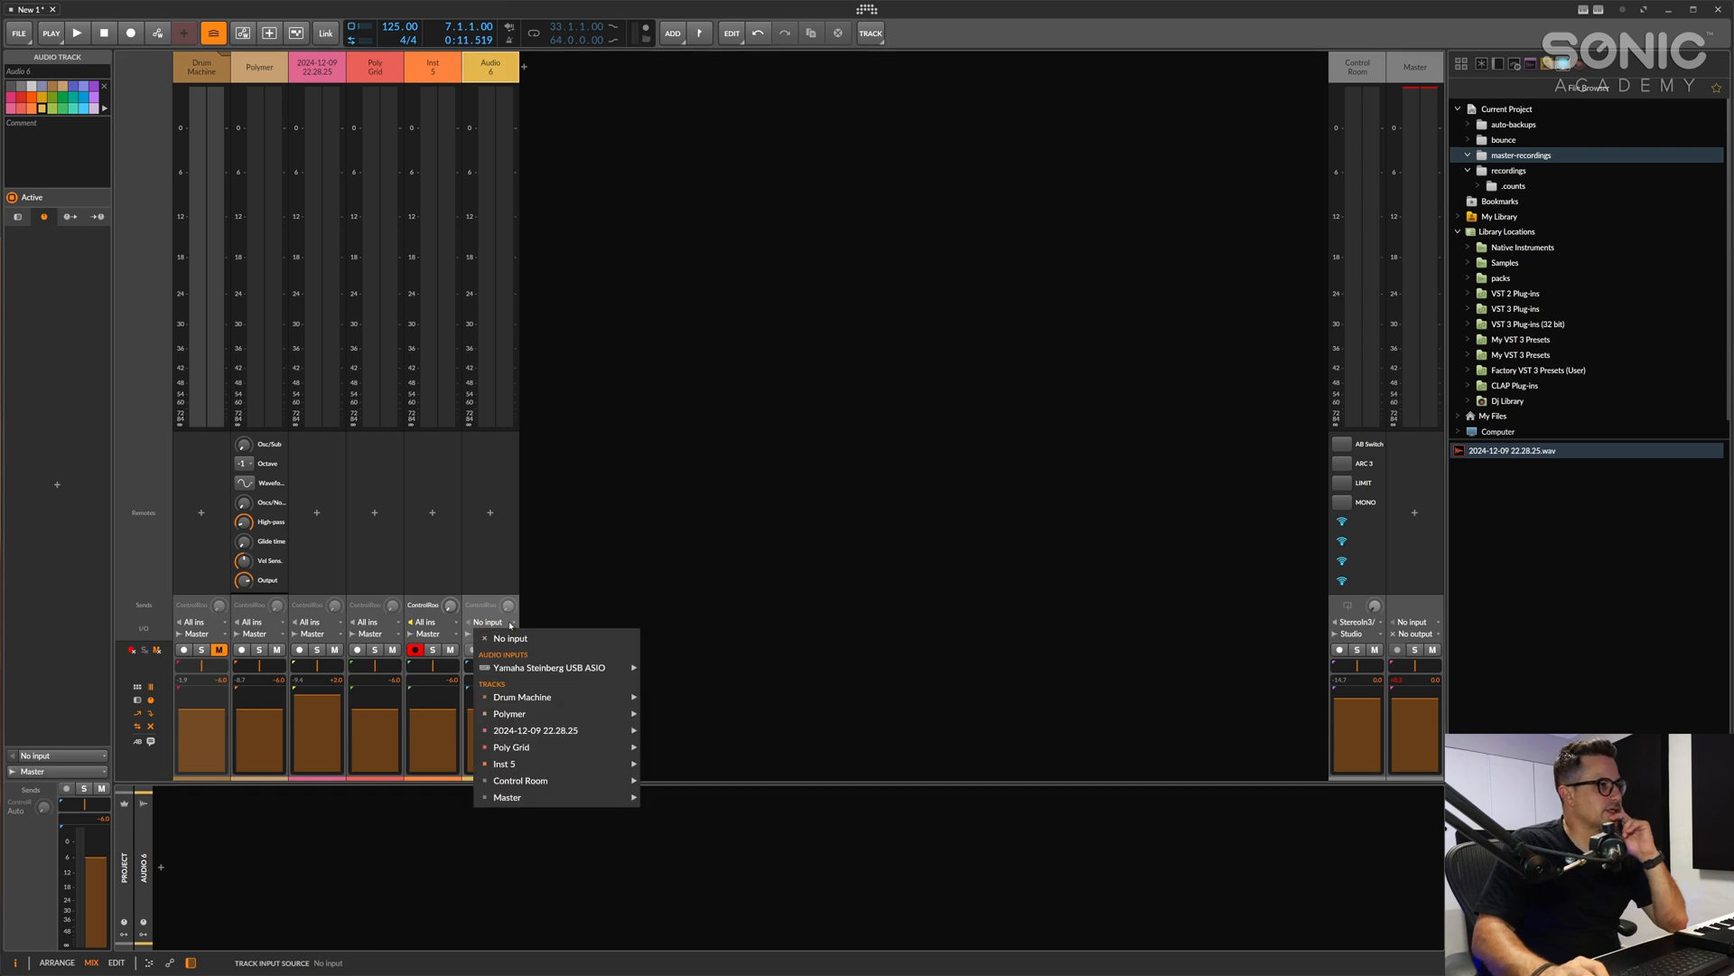
pyautogui.moveTo(546, 667)
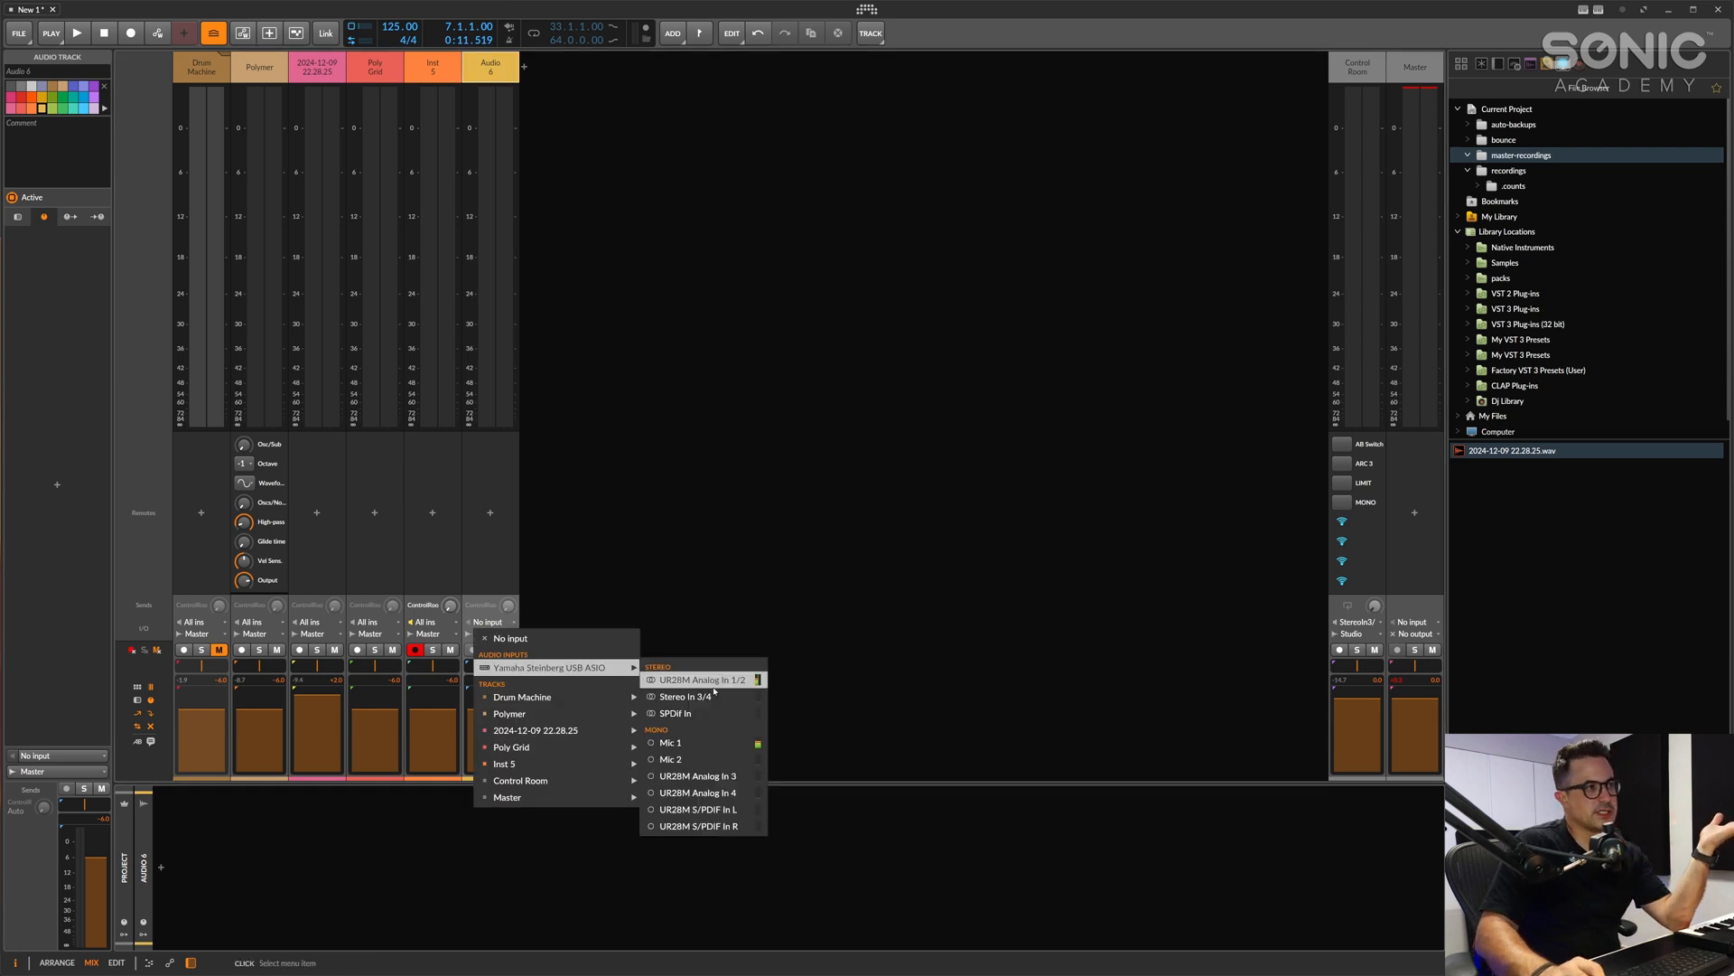
pyautogui.moveTo(725, 688)
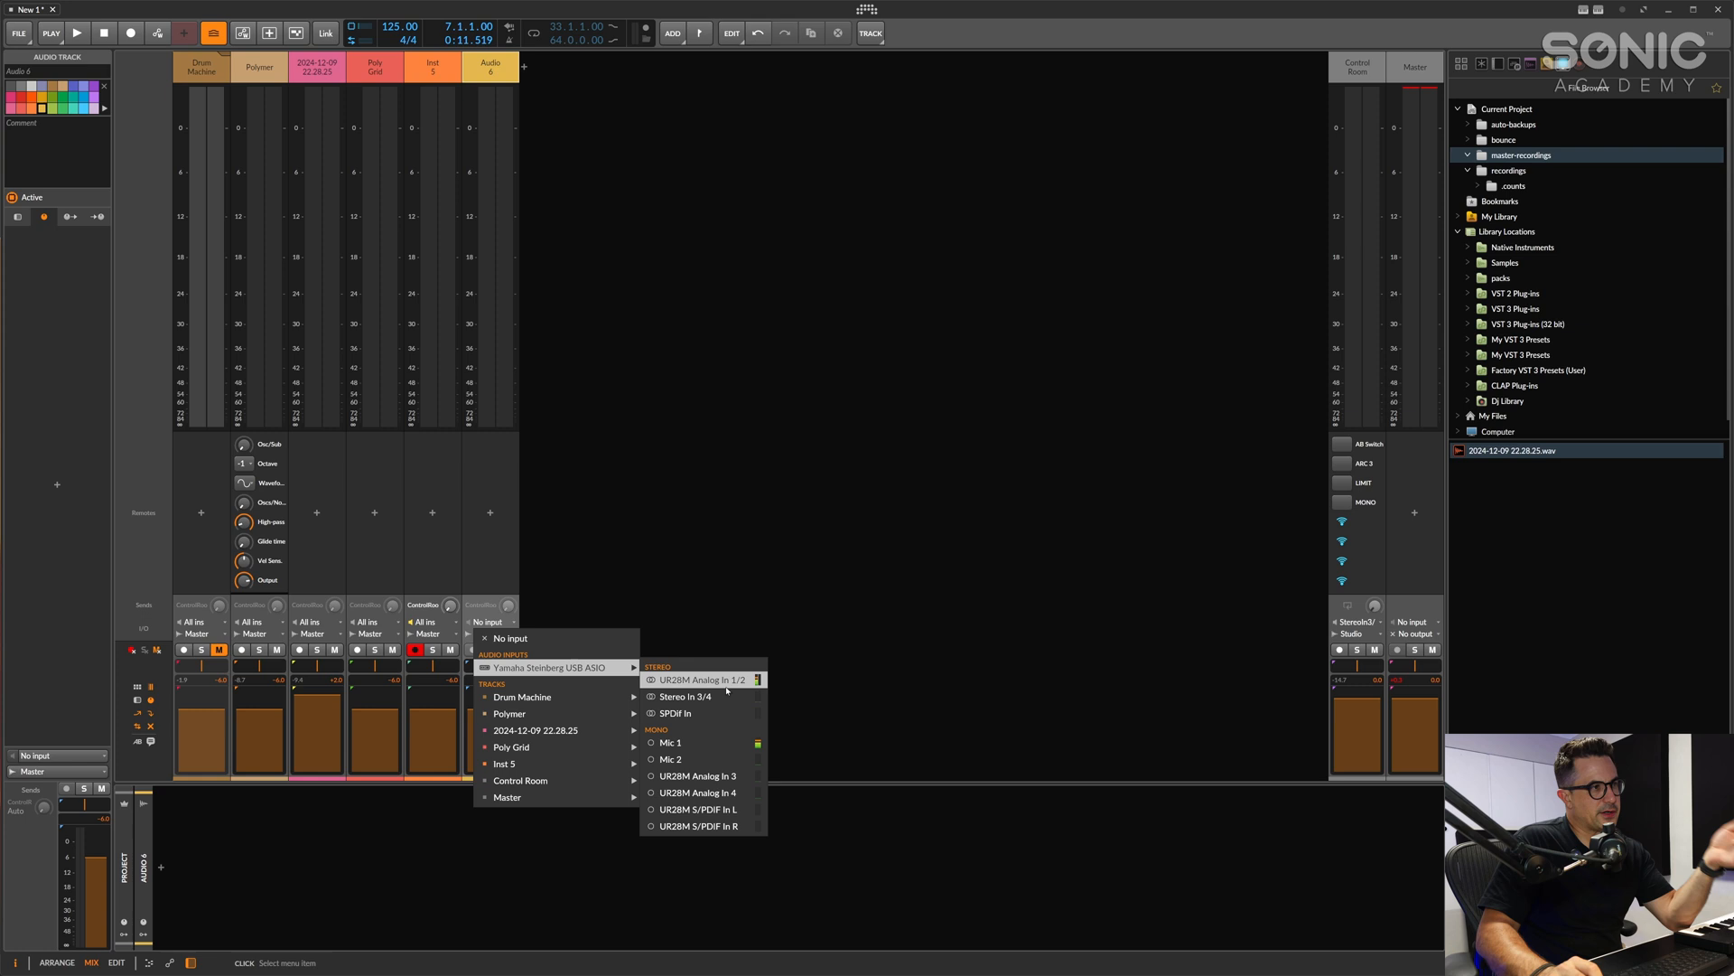
pyautogui.moveTo(668, 742)
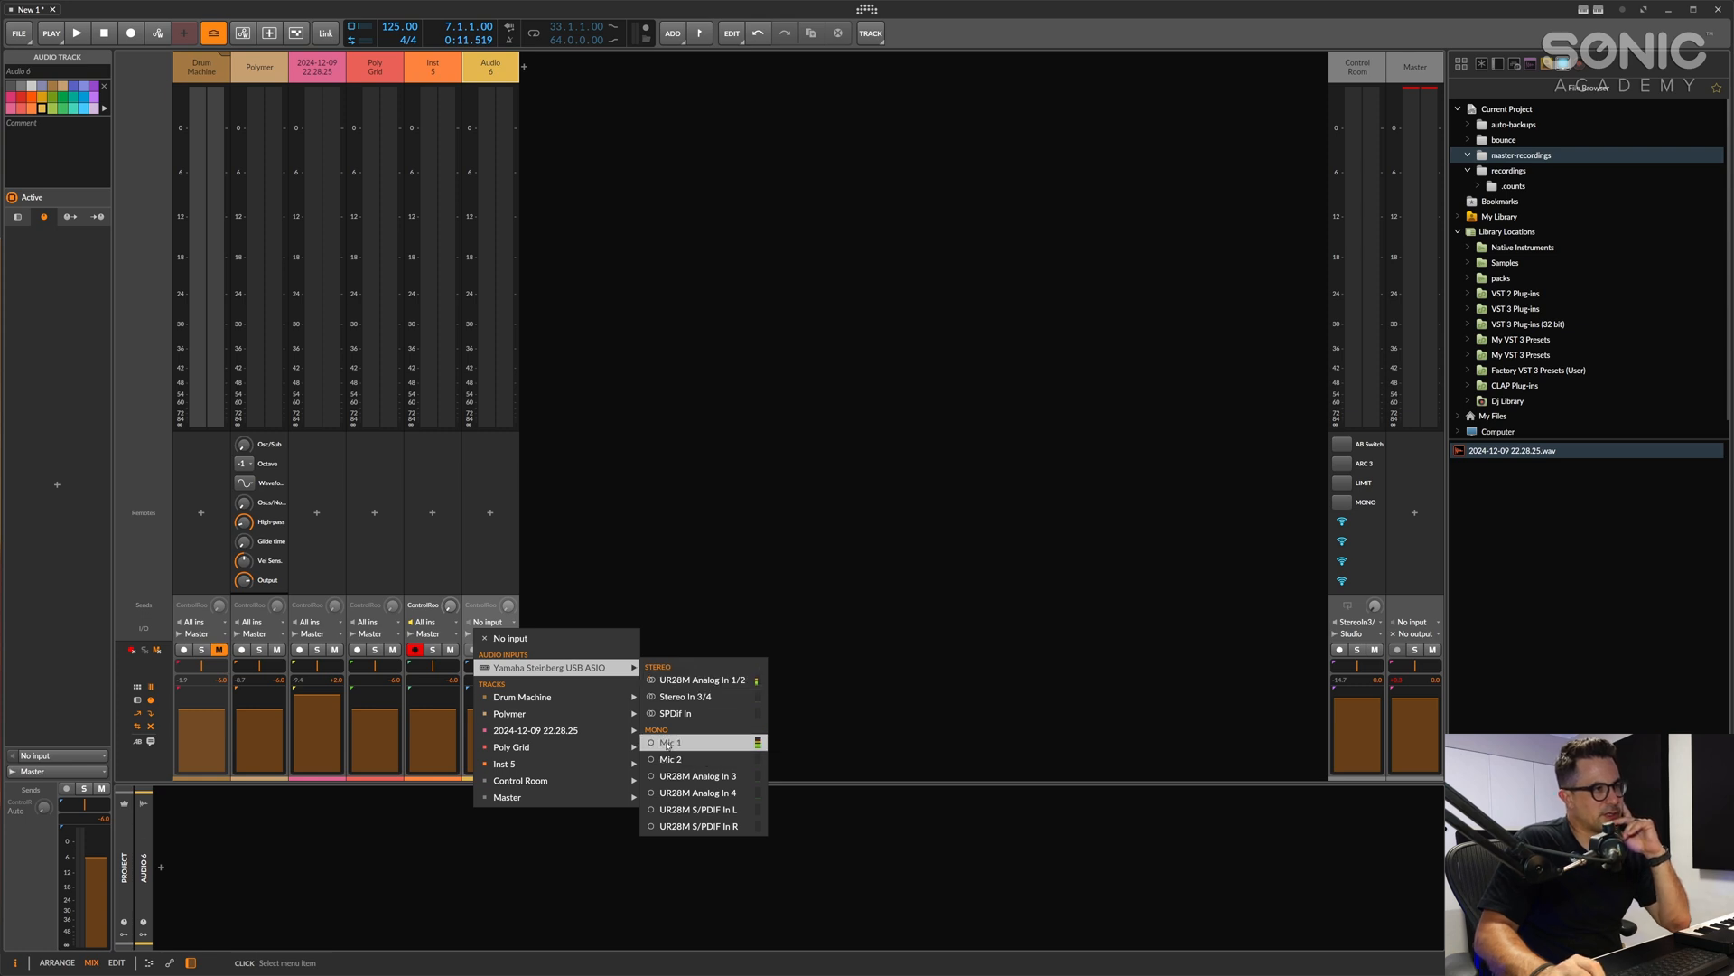
pyautogui.click(671, 742)
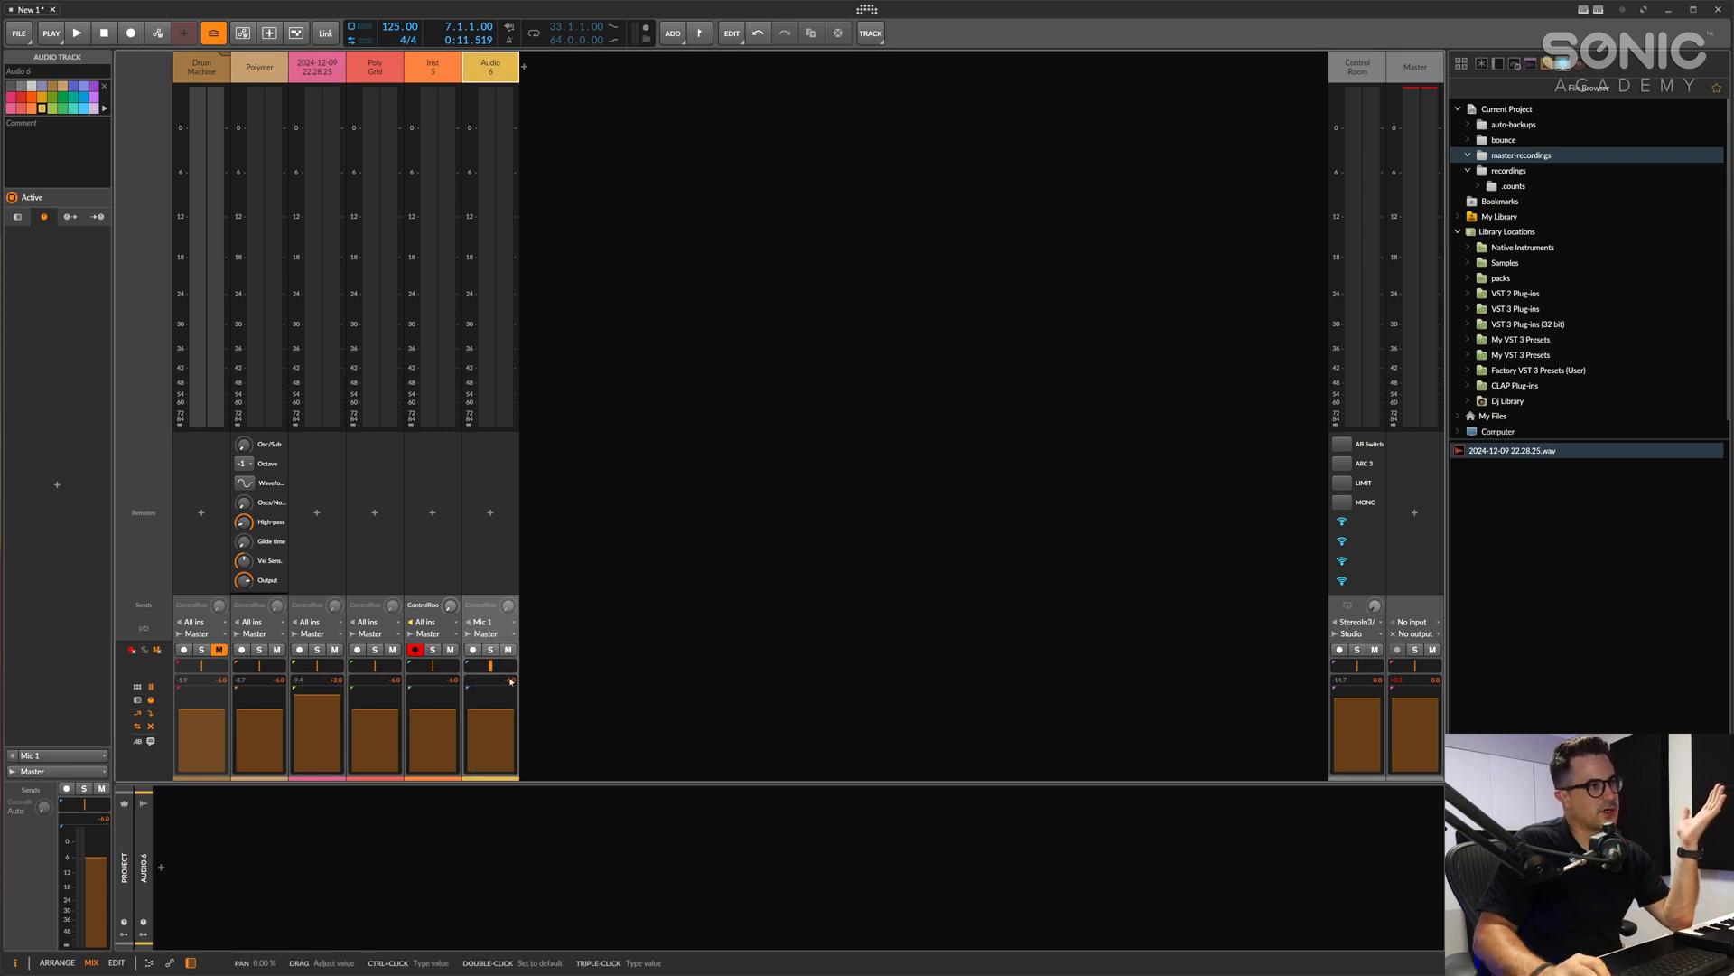
pyautogui.click(475, 649)
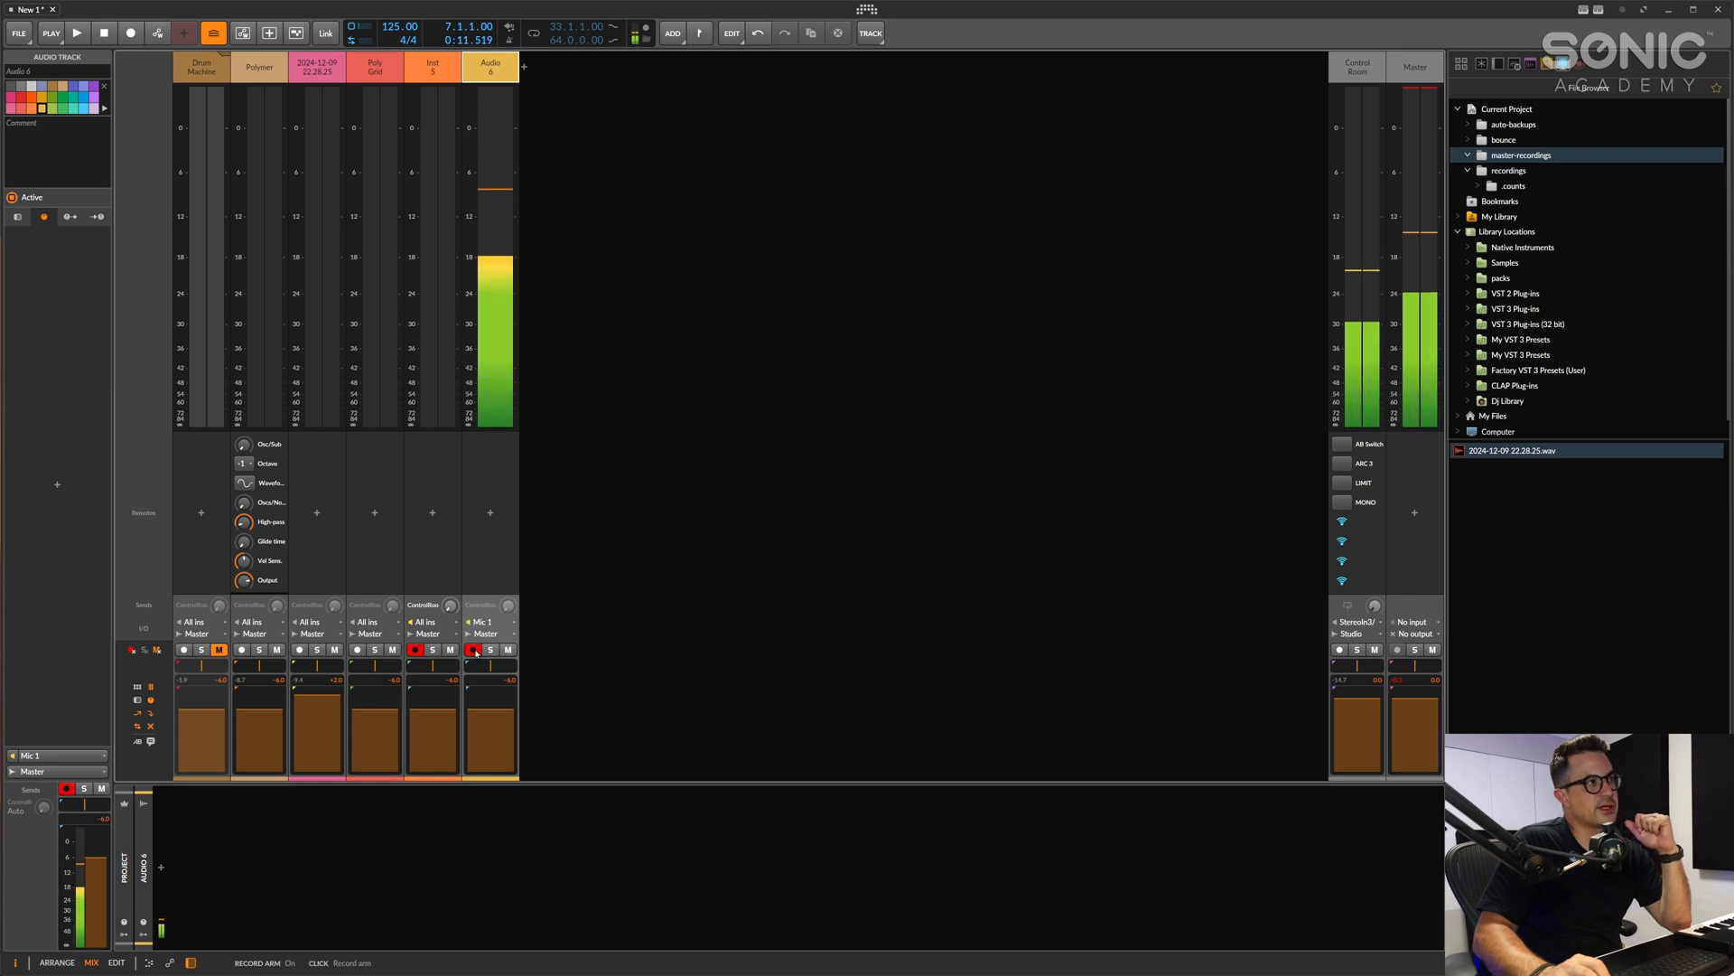